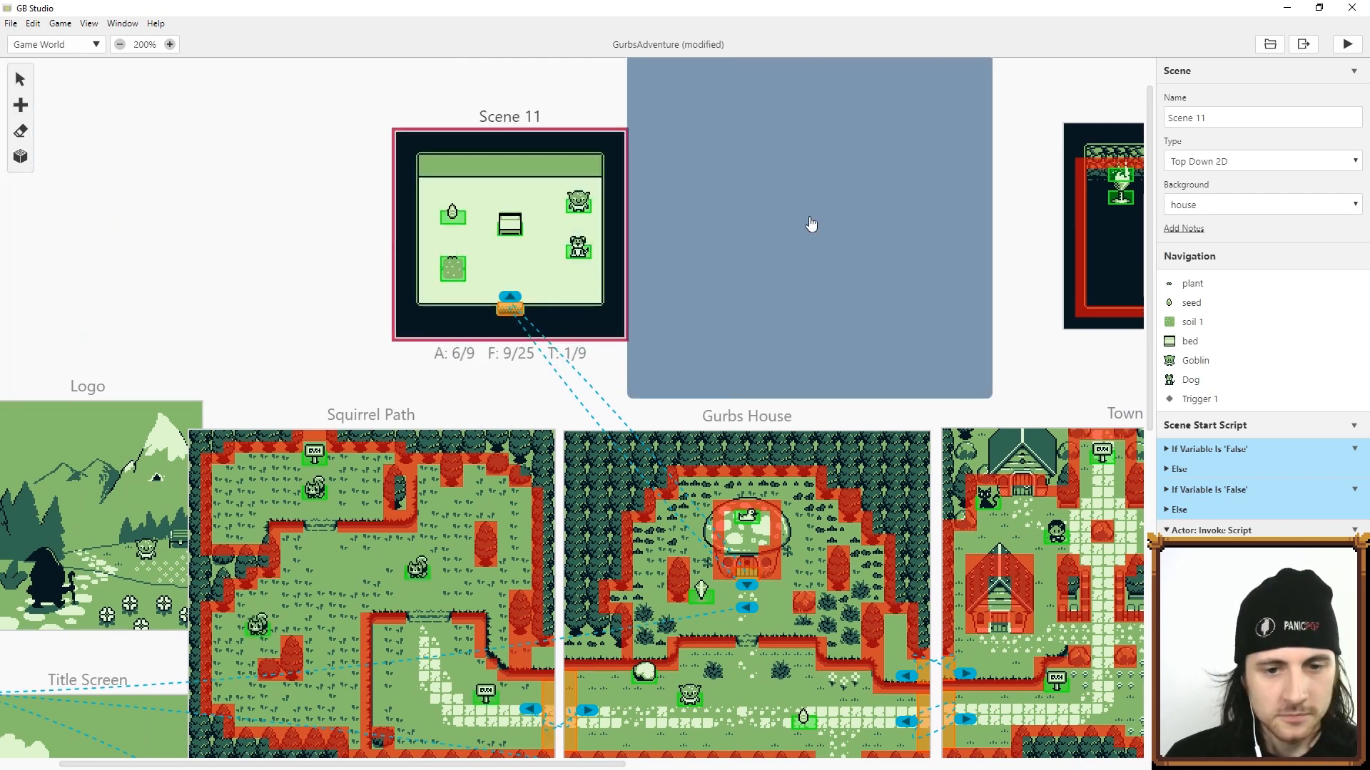
Step: Add Scene 15 with the house background and an exit trigger linked to Gurbs House
{"action": "left_click", "coordinate": [808, 223]}
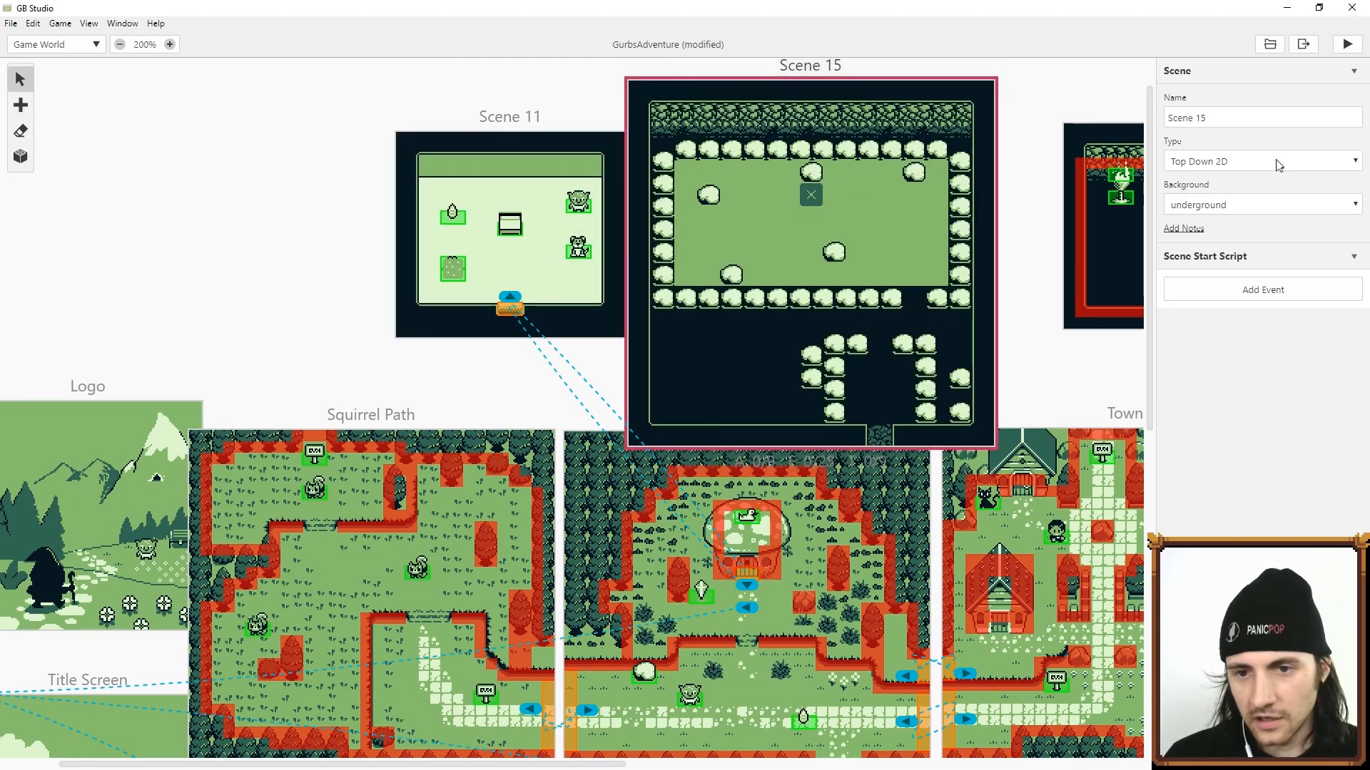
{"action": "left_click", "coordinate": [1260, 204]}
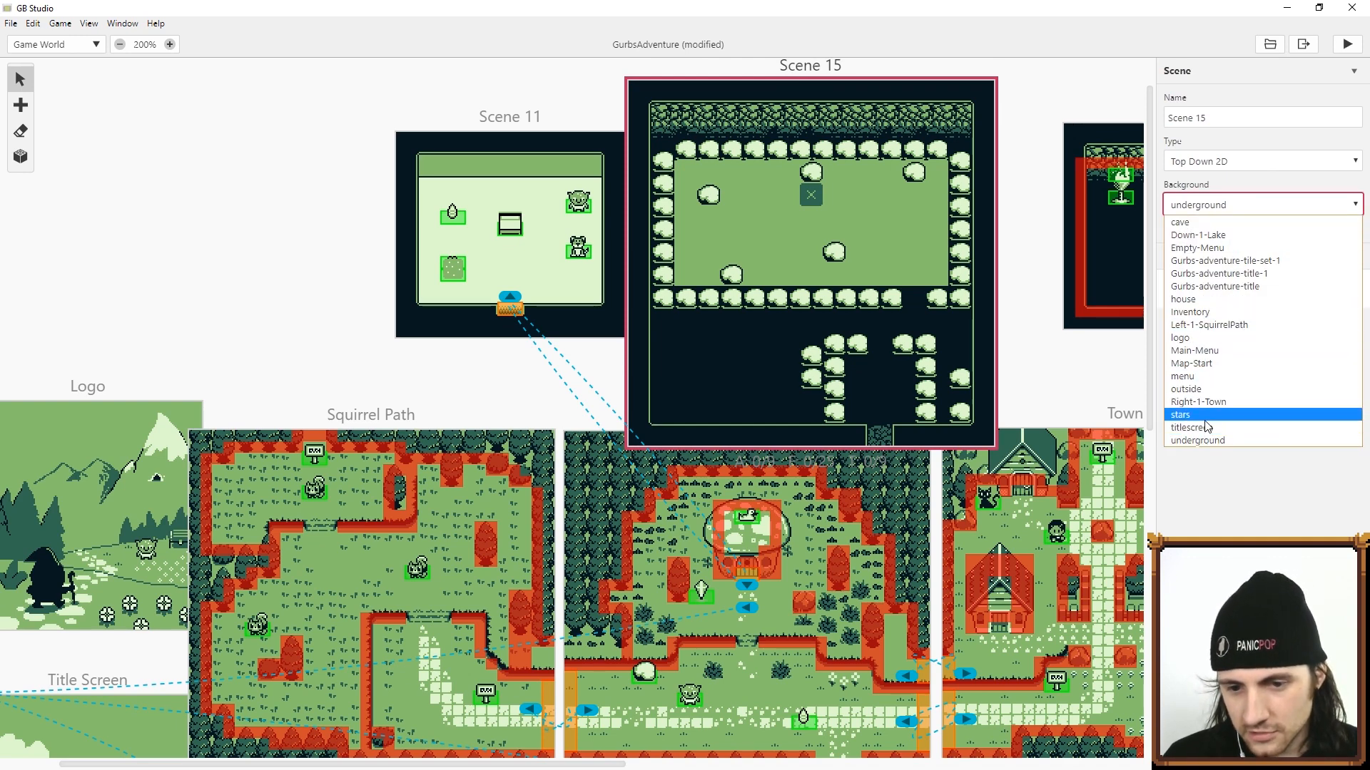
{"action": "left_click", "coordinate": [1182, 299]}
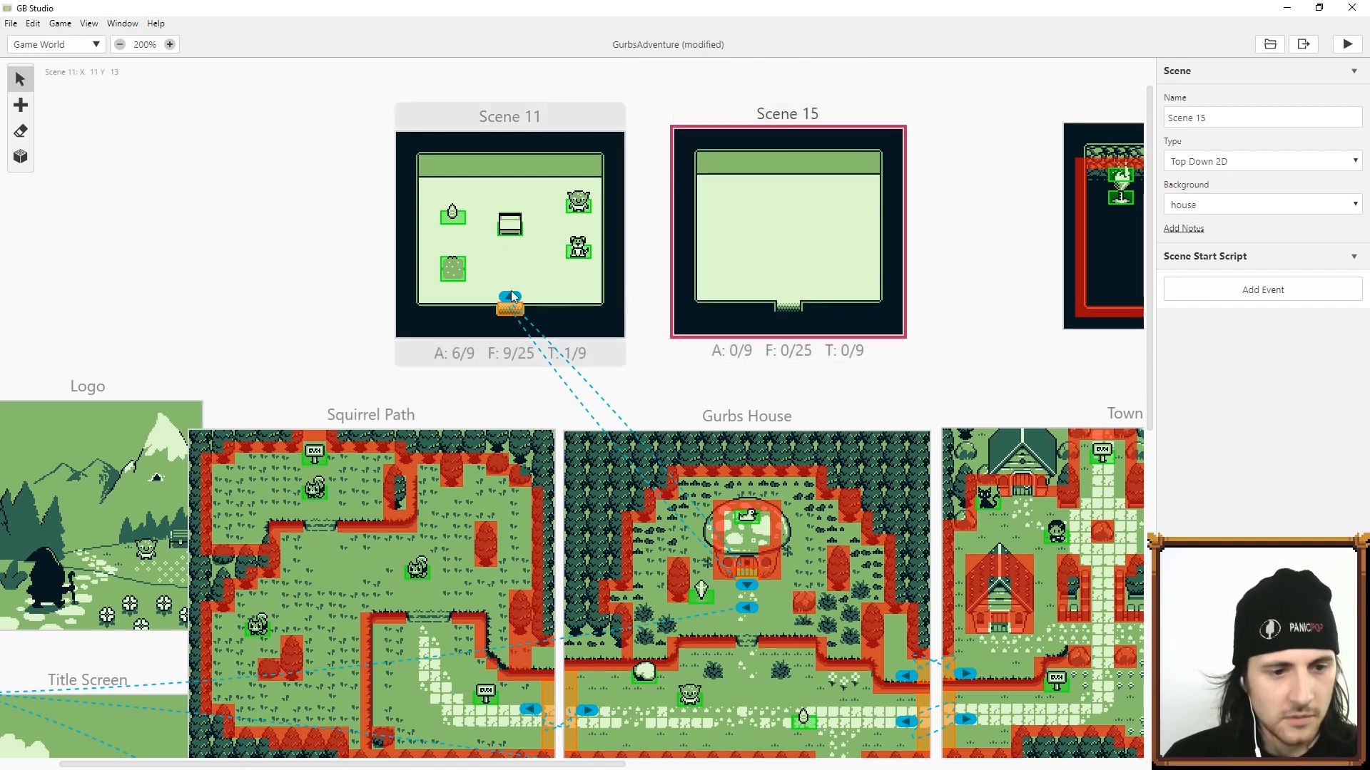
{"action": "left_click", "coordinate": [510, 316]}
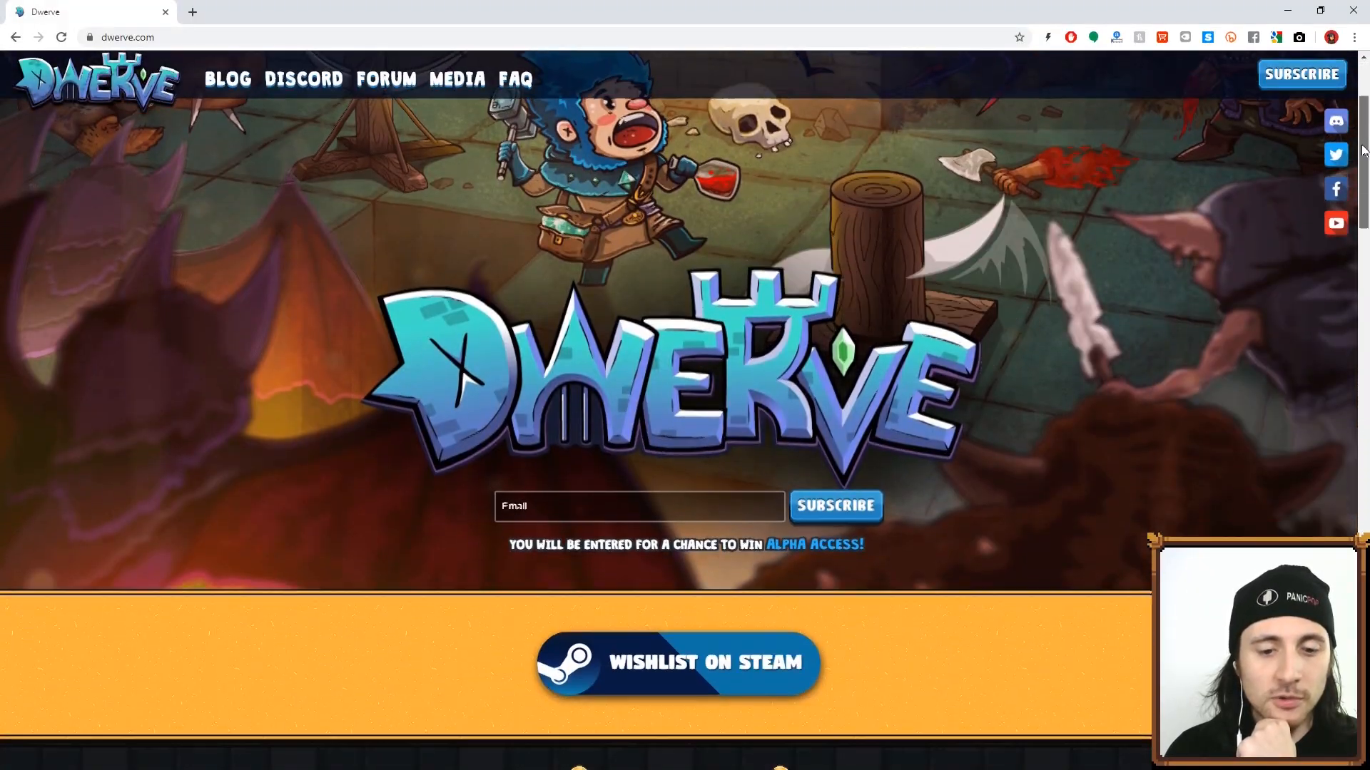
{"action": "scroll", "scroll_direction": "down", "scroll_amount": 3}
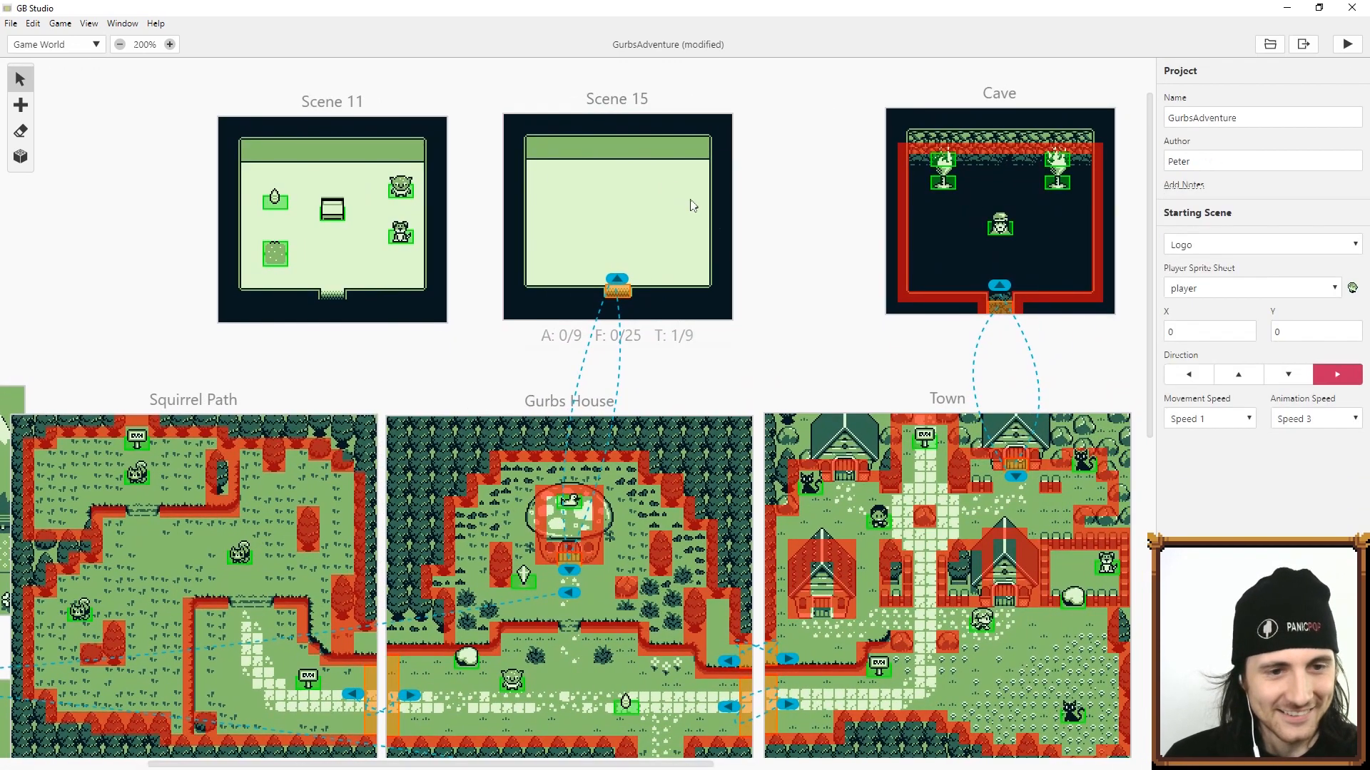
Step: Rename the new scene to Furni
{"action": "left_click", "coordinate": [615, 217]}
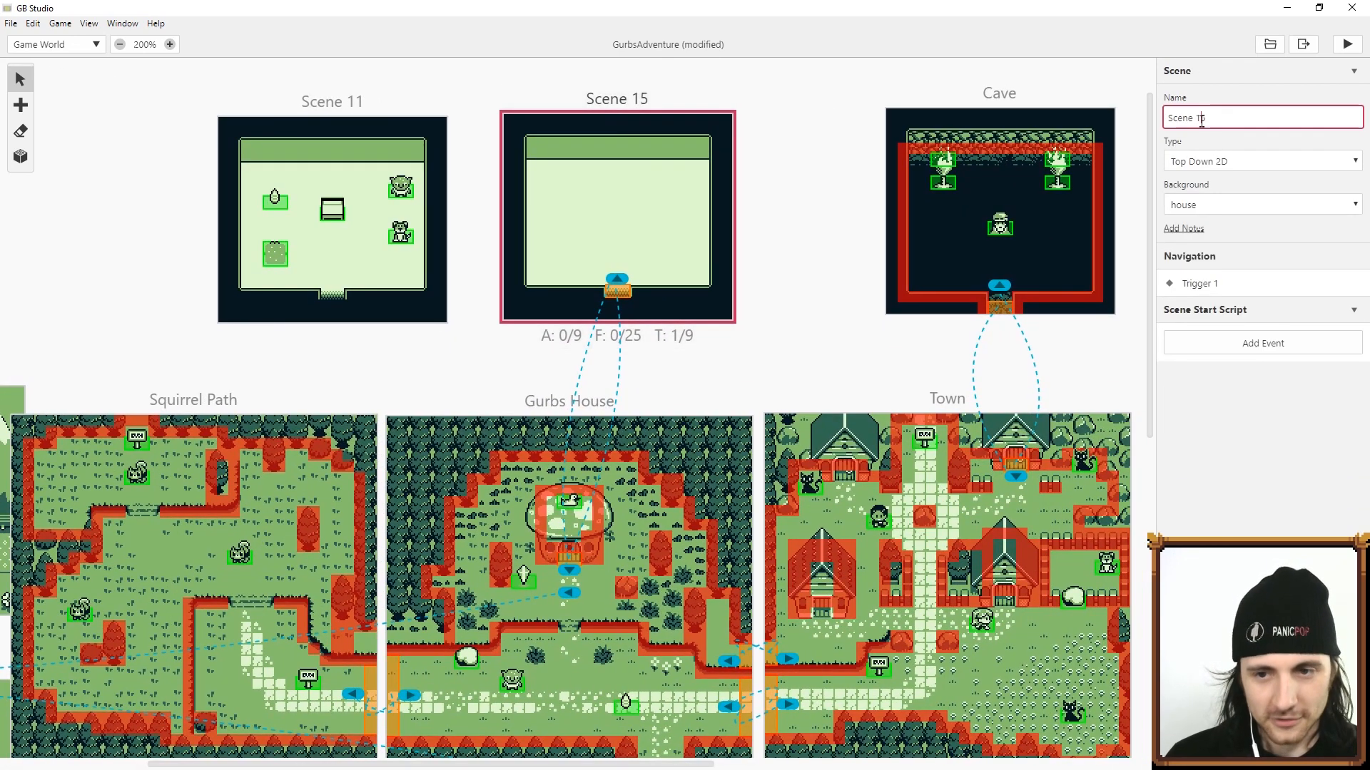
{"action": "type", "text": "Fr"}
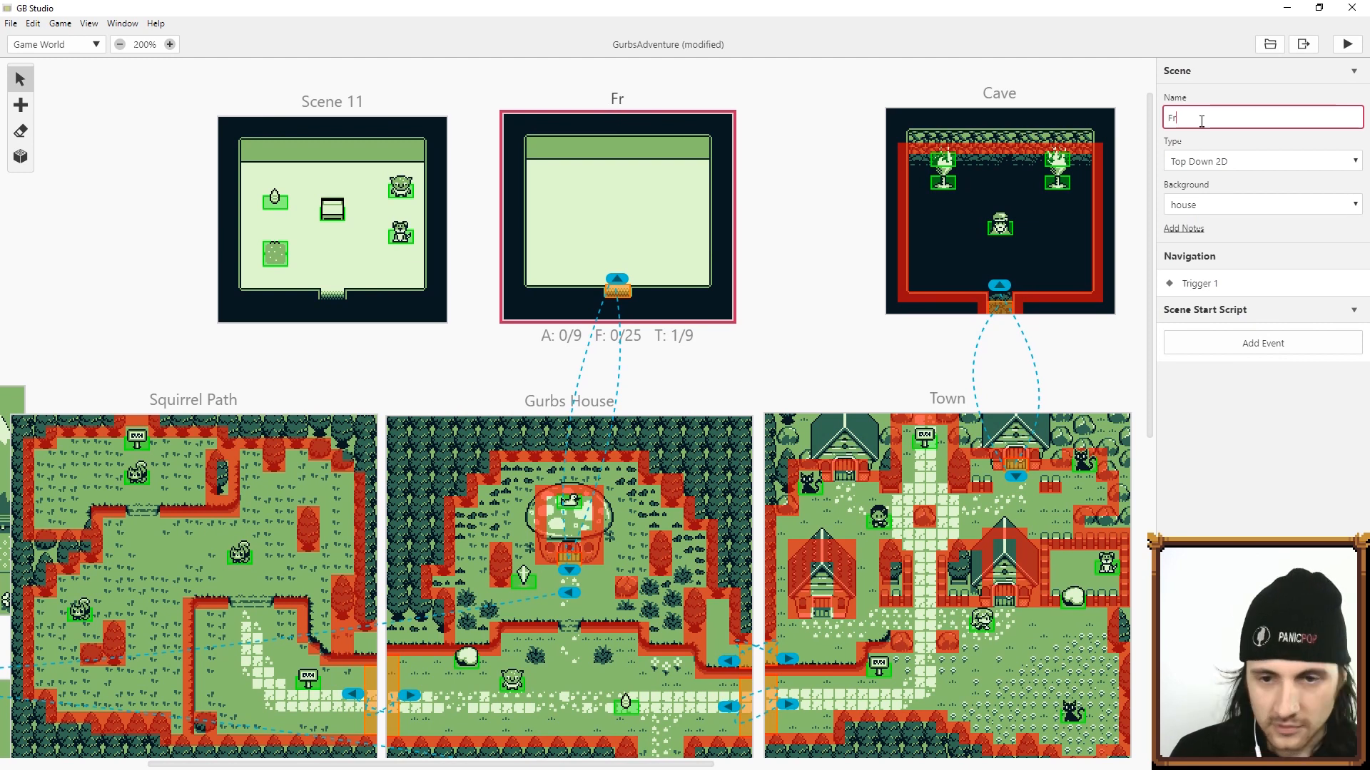
{"action": "type", "text": "urni"}
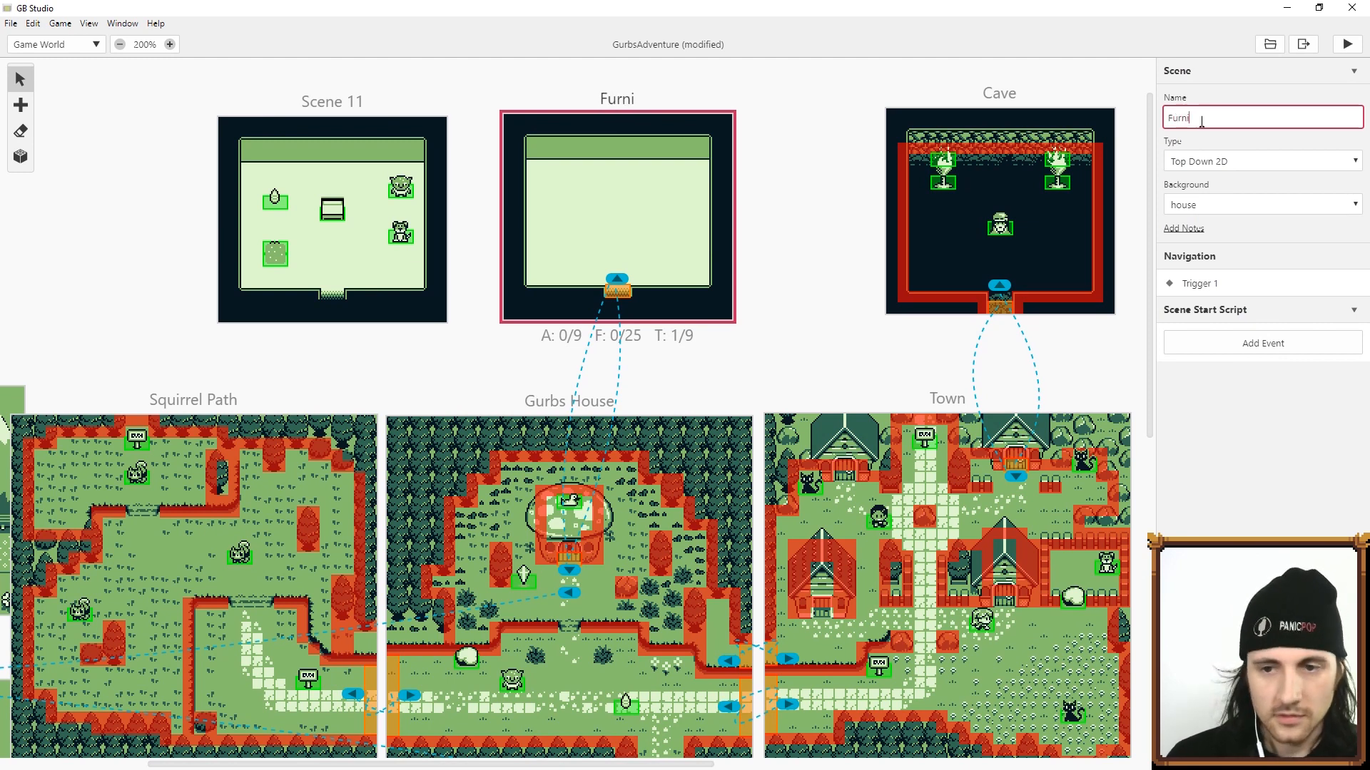
Step: Add an actor with the Dresser sprite sheet, name it Dresser, and start a test run
{"action": "left_click", "coordinate": [20, 105]}
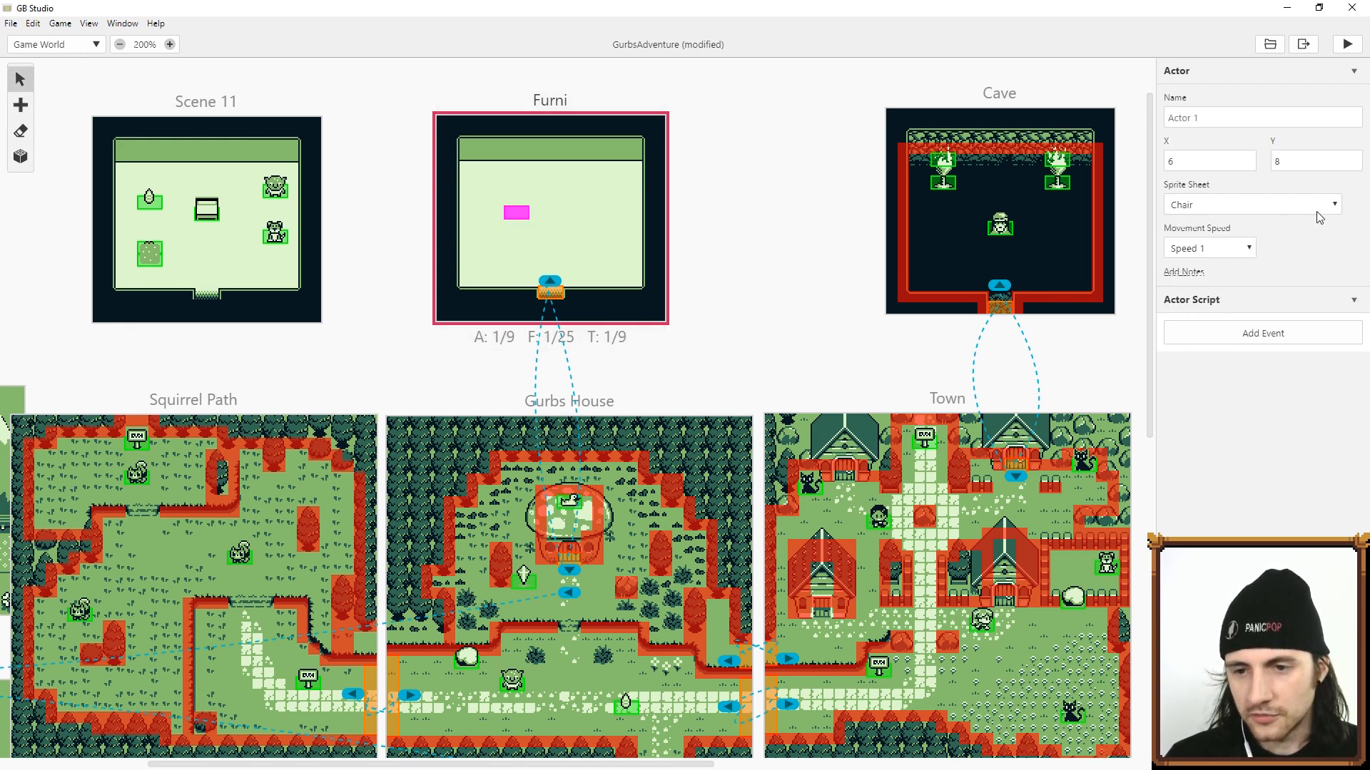
{"action": "left_click", "coordinate": [1250, 204]}
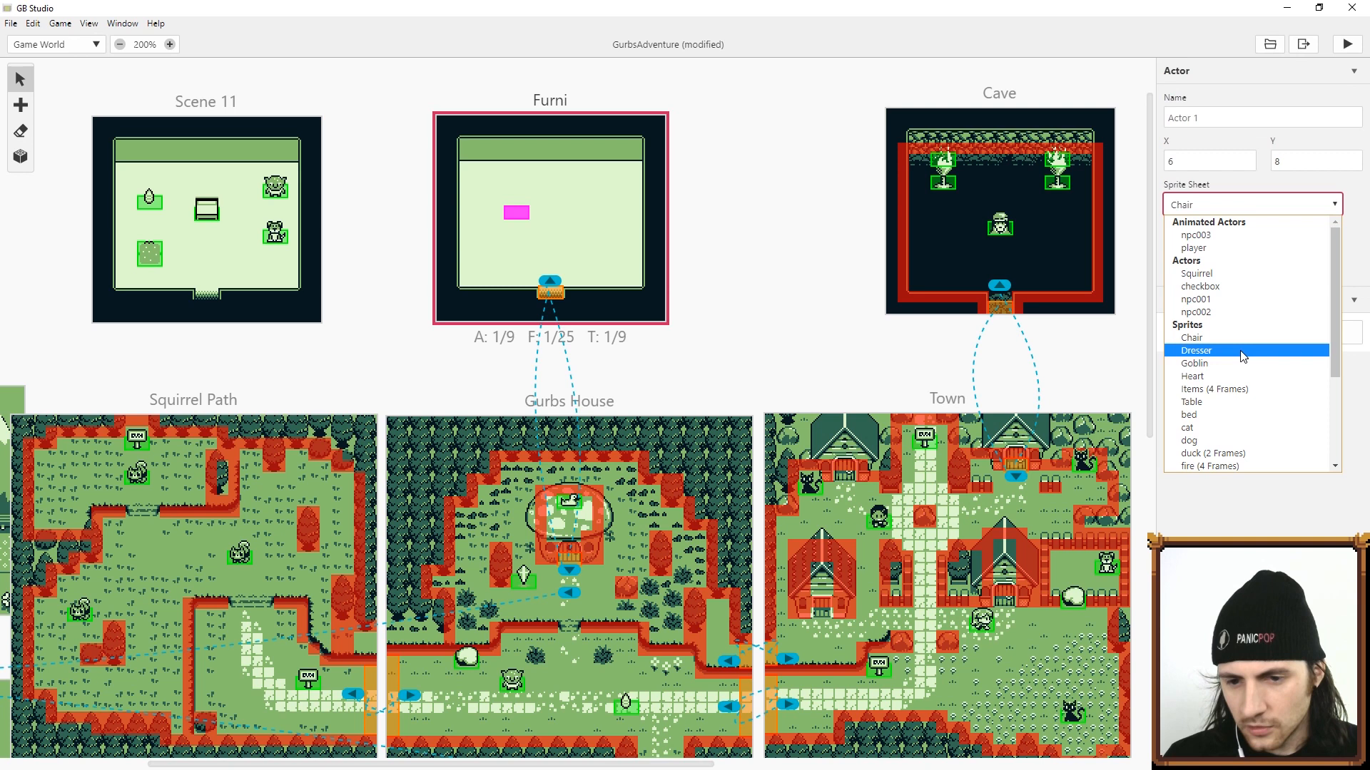
{"action": "left_click", "coordinate": [1195, 350]}
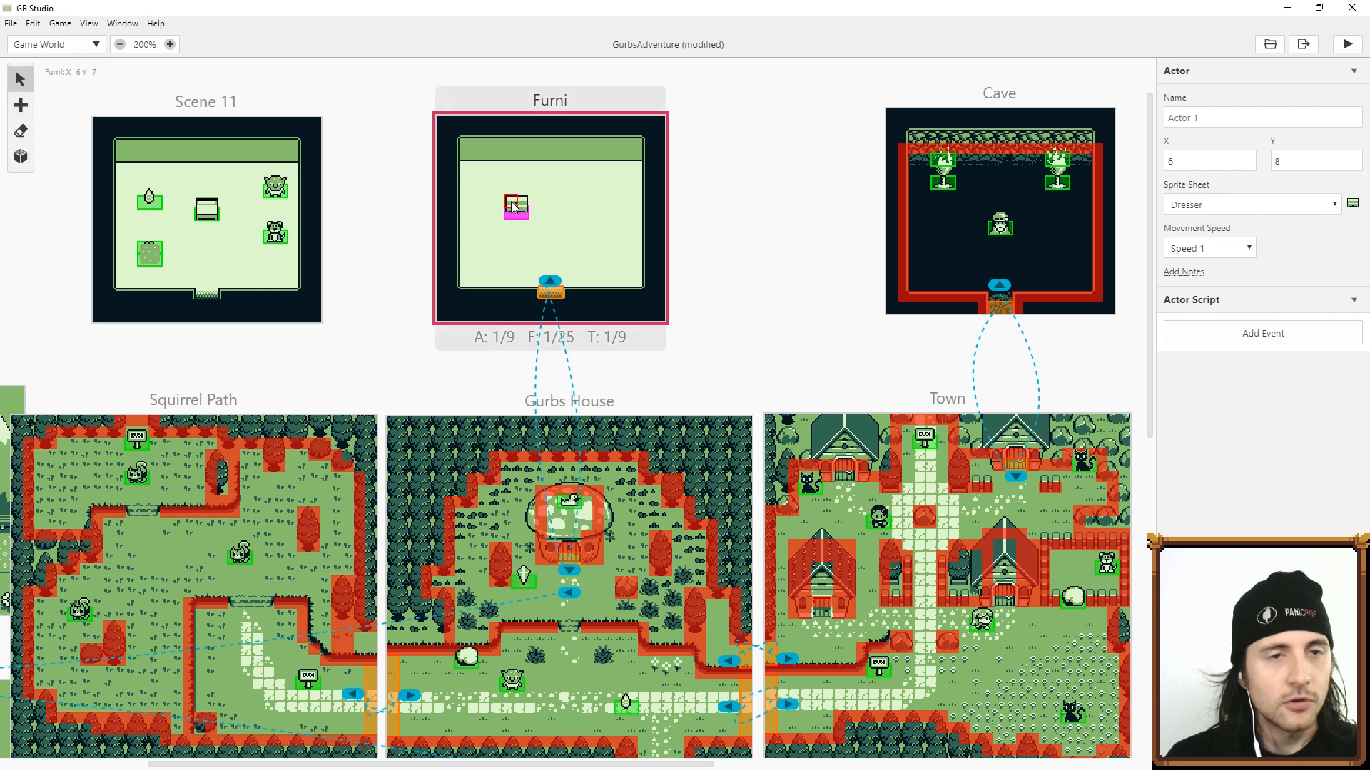
{"action": "left_click", "coordinate": [515, 213]}
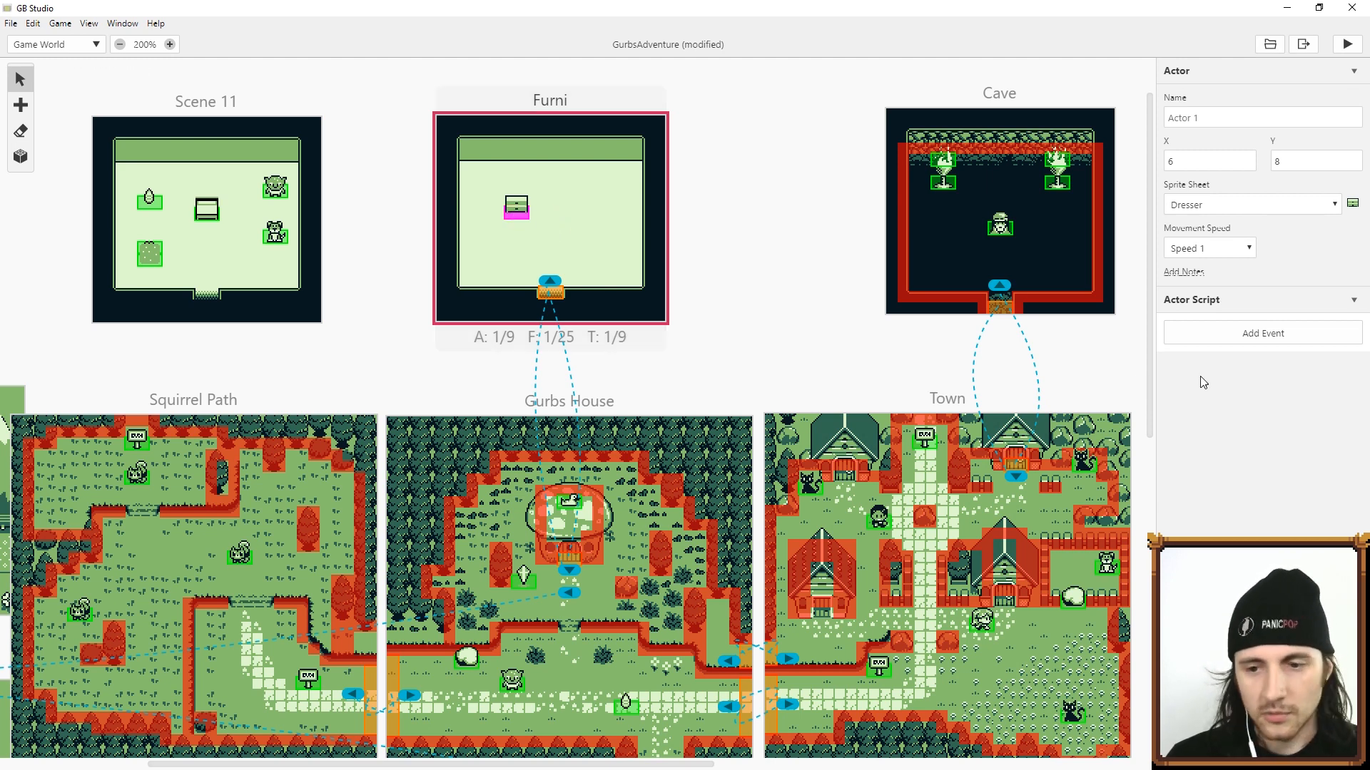
{"action": "left_click", "coordinate": [1209, 248]}
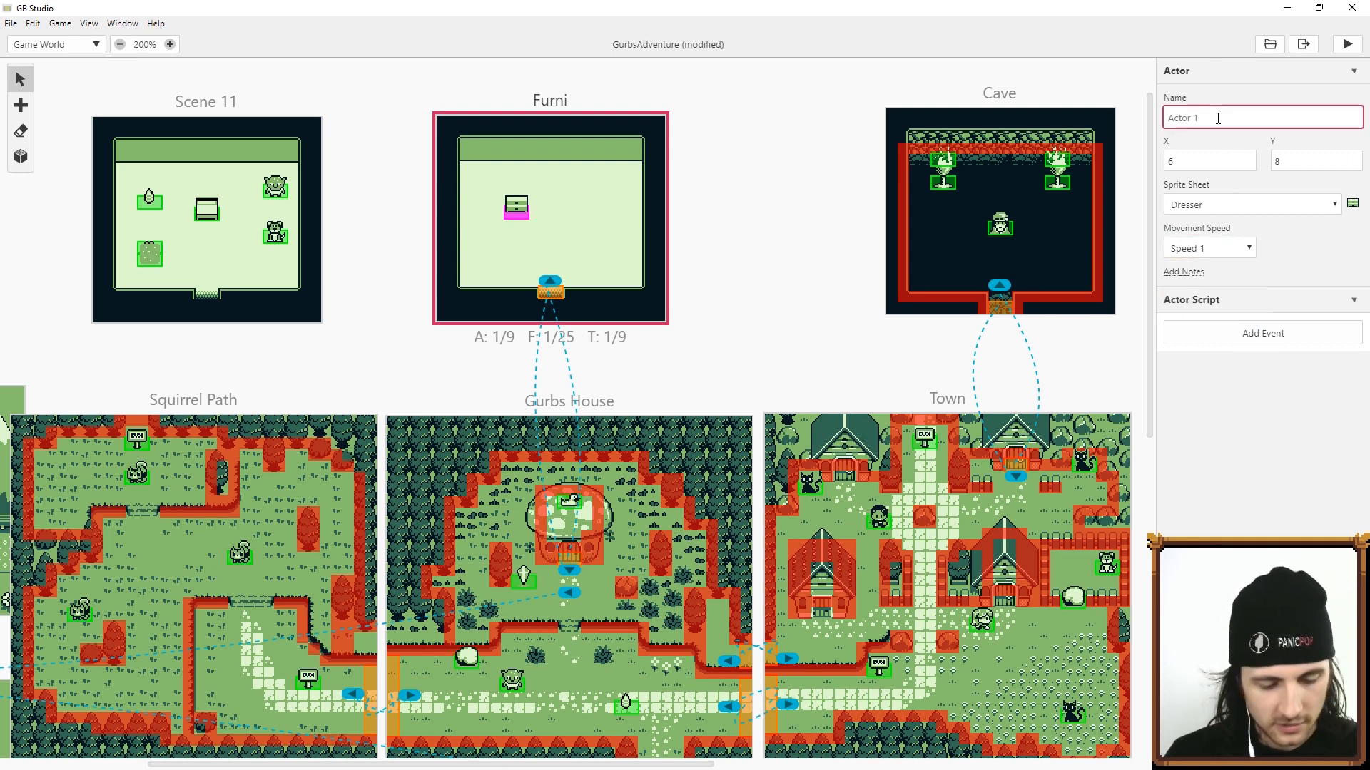
{"action": "type", "text": "Dresser"}
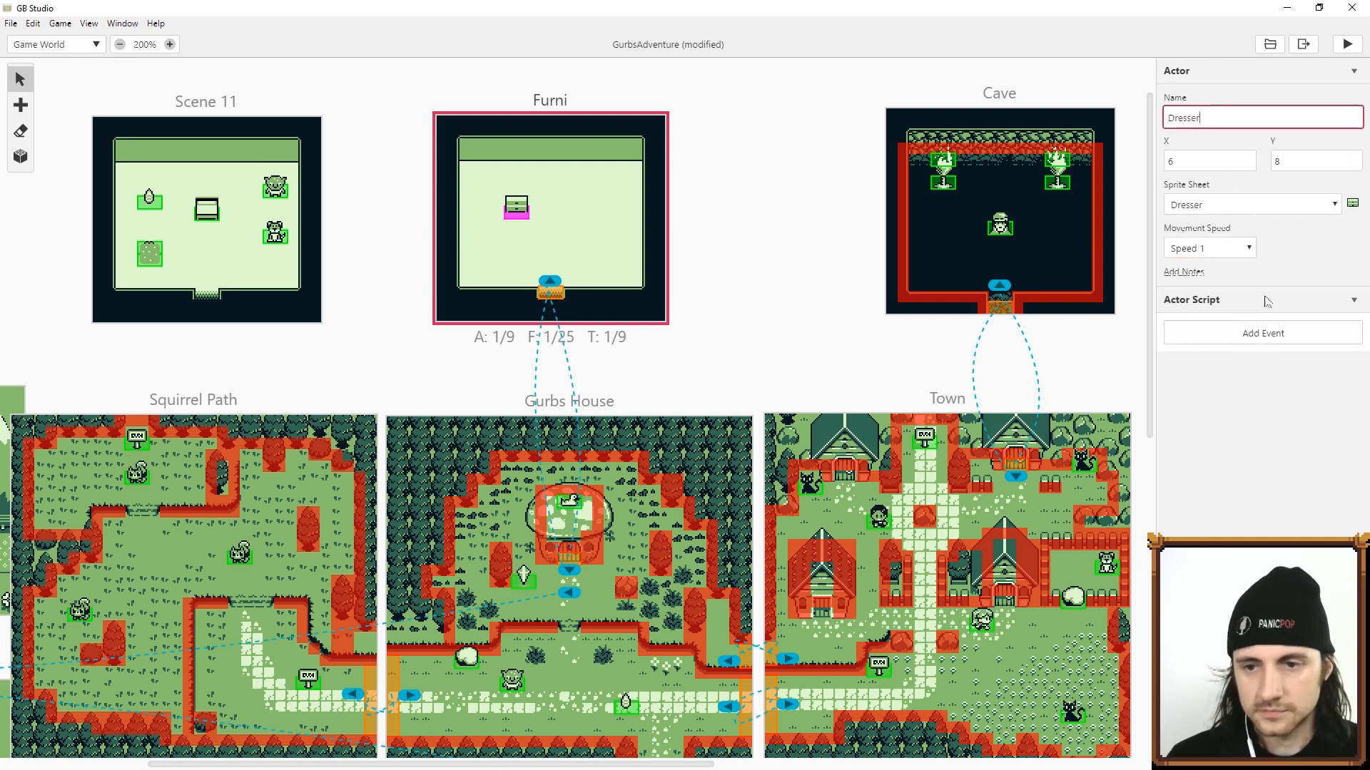
{"action": "left_click", "coordinate": [1346, 43]}
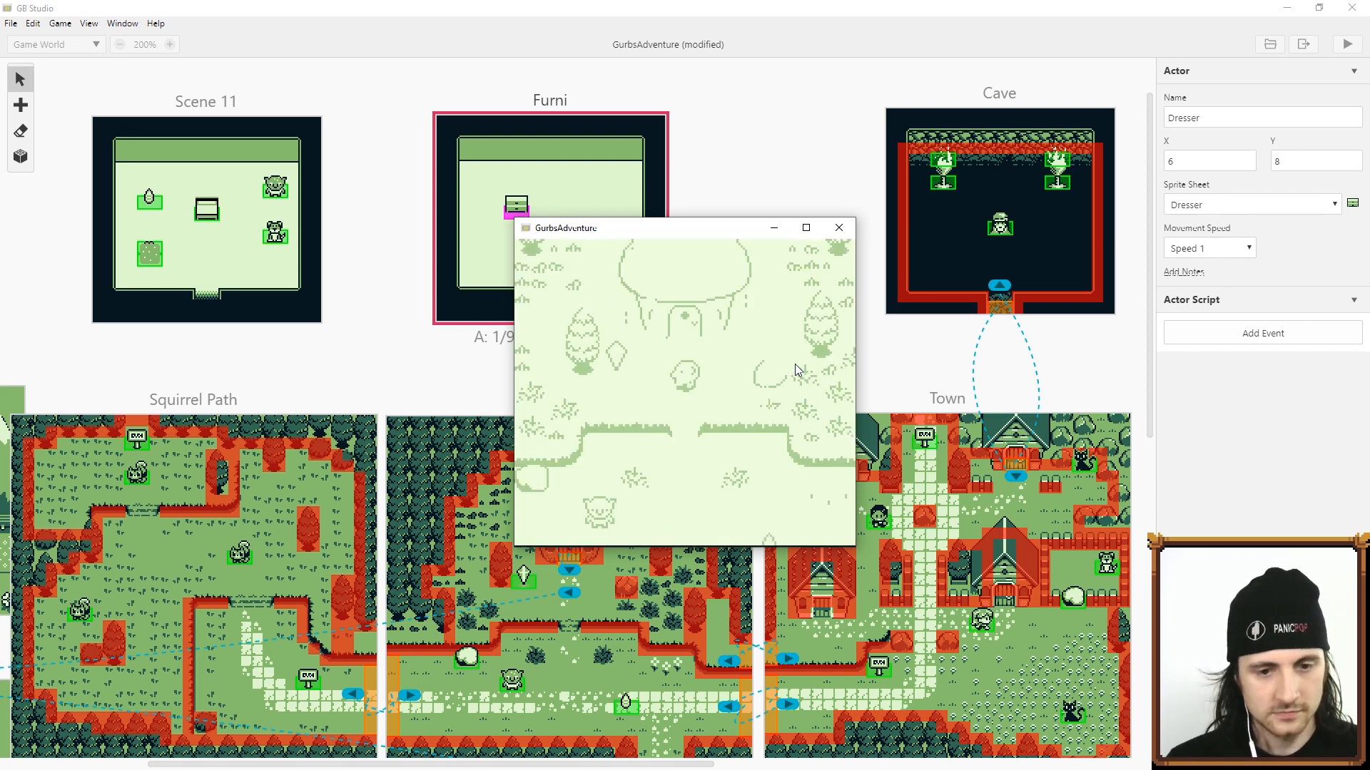
Step: Close the GurbsAdventure test game window
{"action": "left_click", "coordinate": [806, 227]}
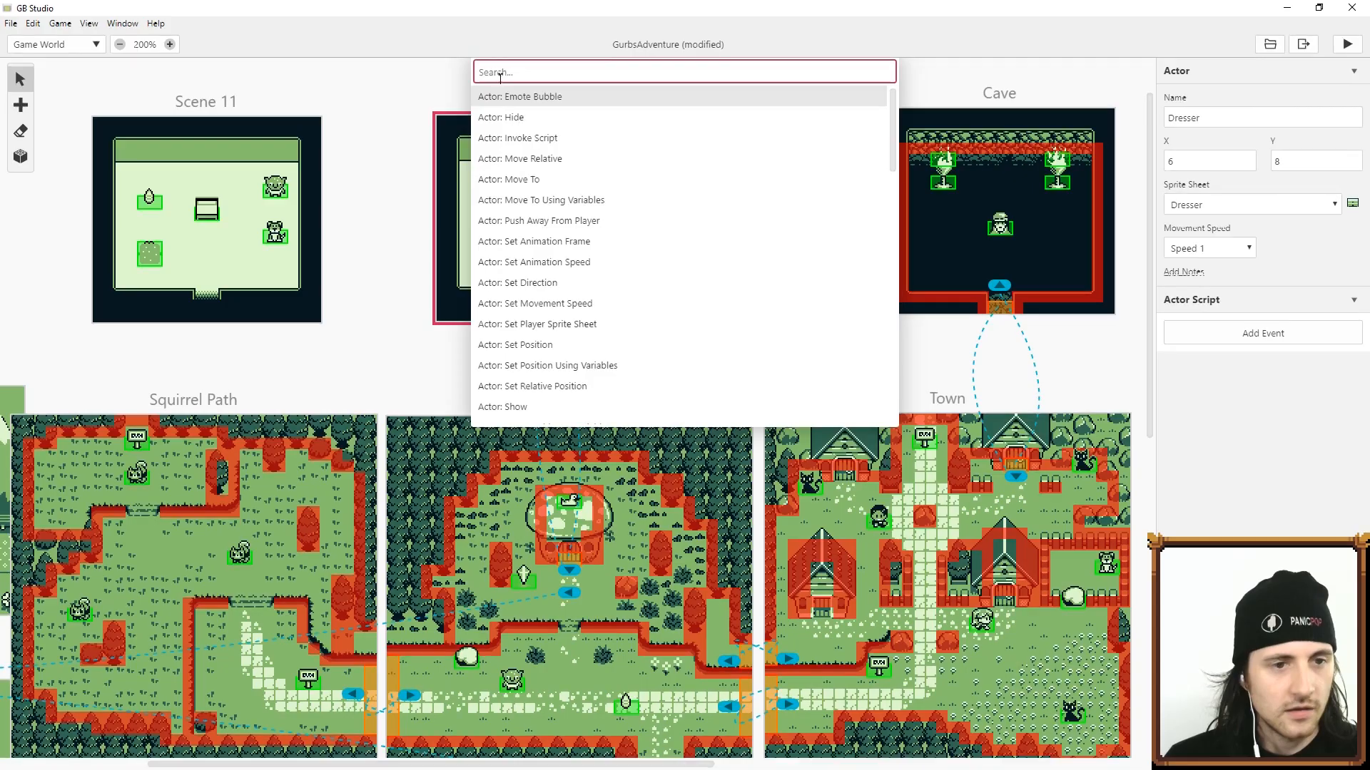
Step: Add dialogue 'Do you want to move me?' and a Yes/NO choice stored in WantToMove
{"action": "type", "text": "dial"}
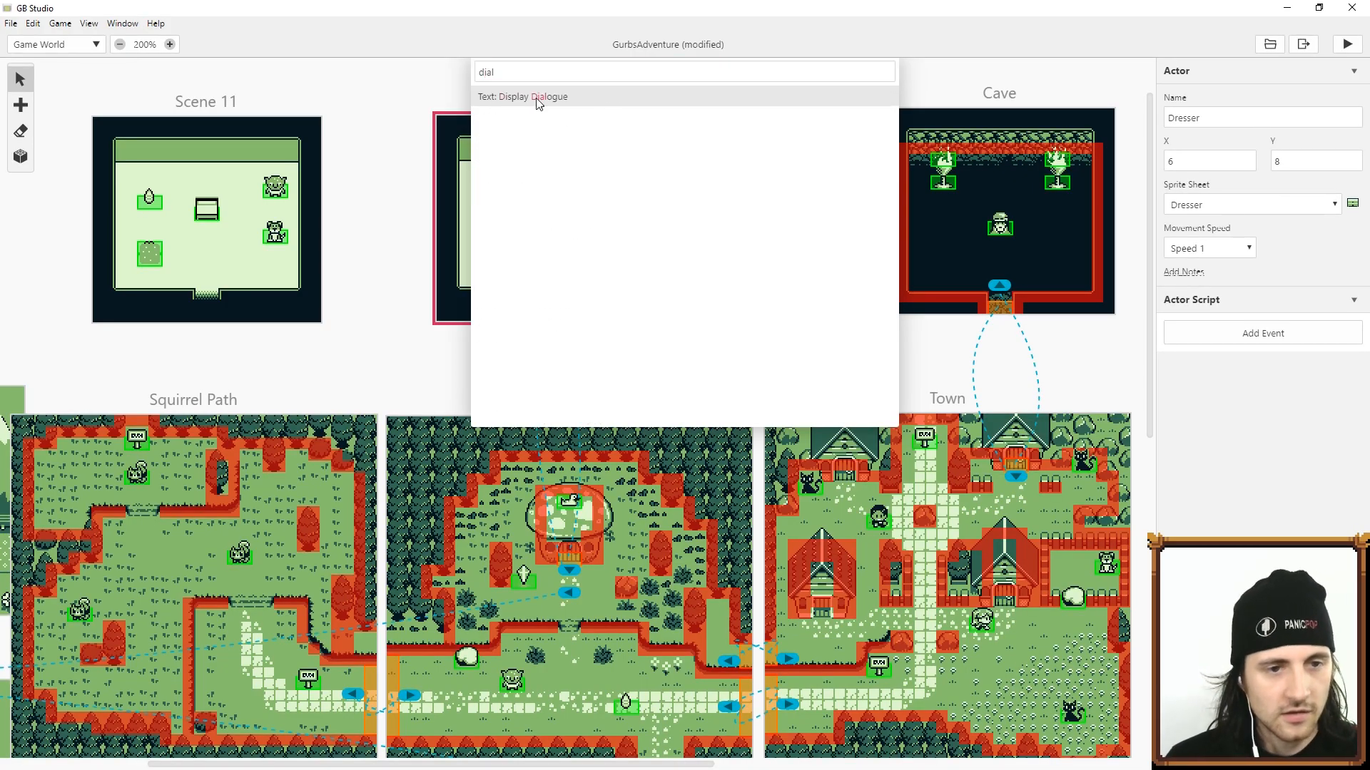
{"action": "left_click", "coordinate": [522, 96]}
{"action": "type", "text": "text"}
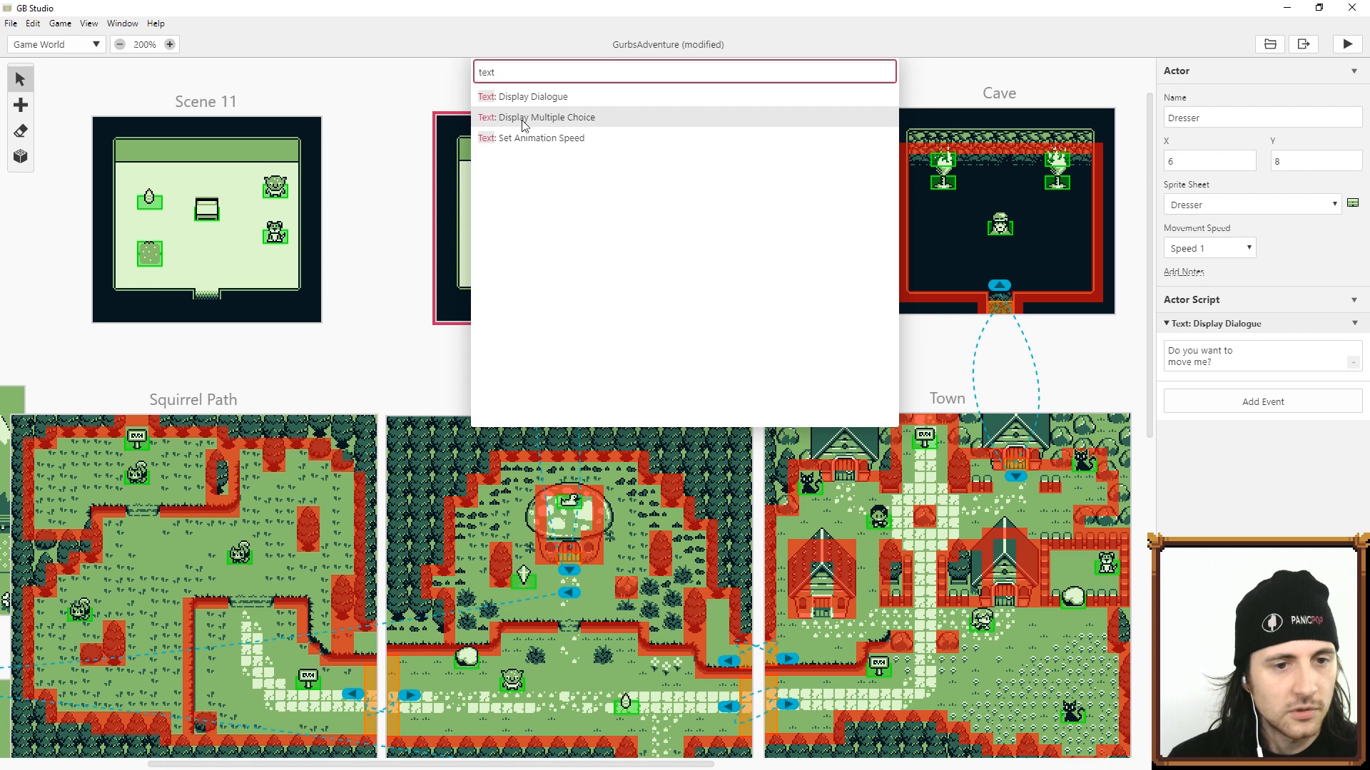
{"action": "left_click", "coordinate": [545, 117]}
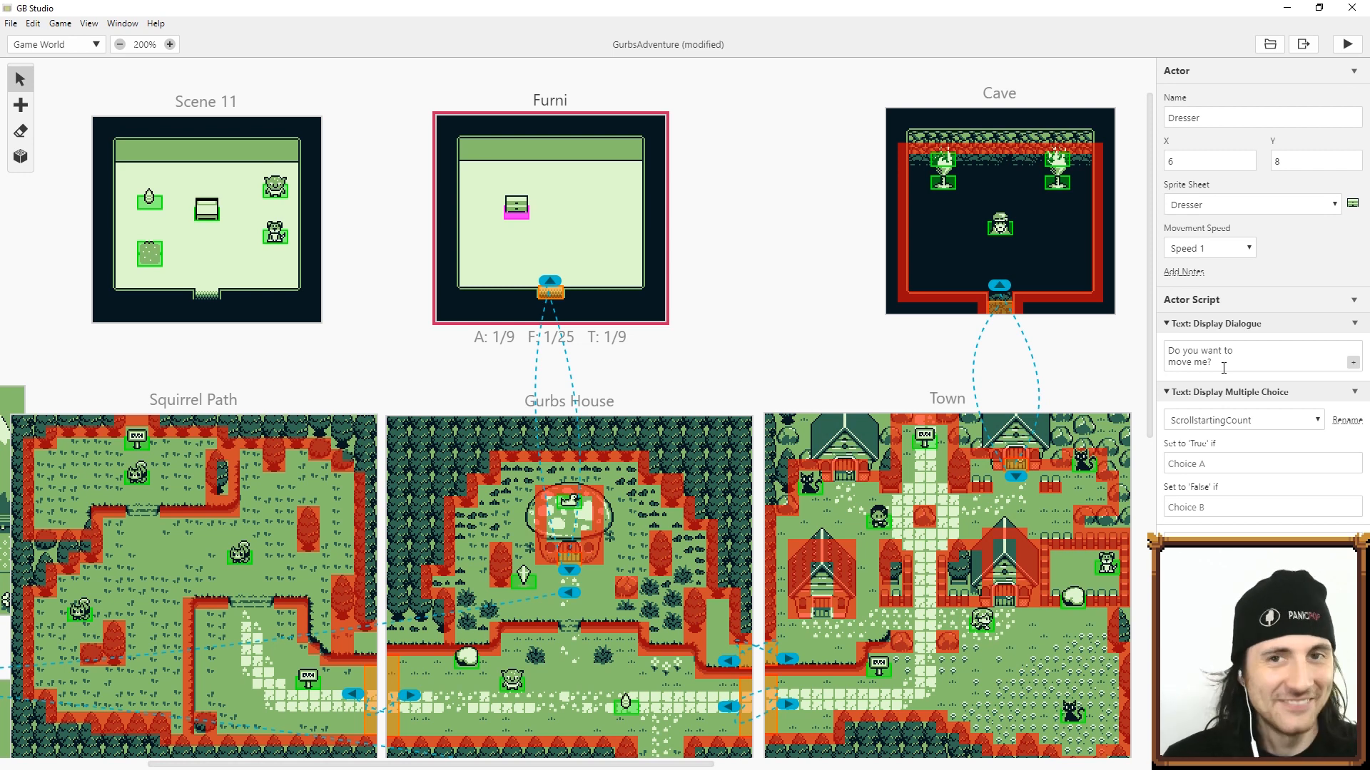
{"action": "left_click", "coordinate": [1261, 462]}
{"action": "type", "text": "Yes"}
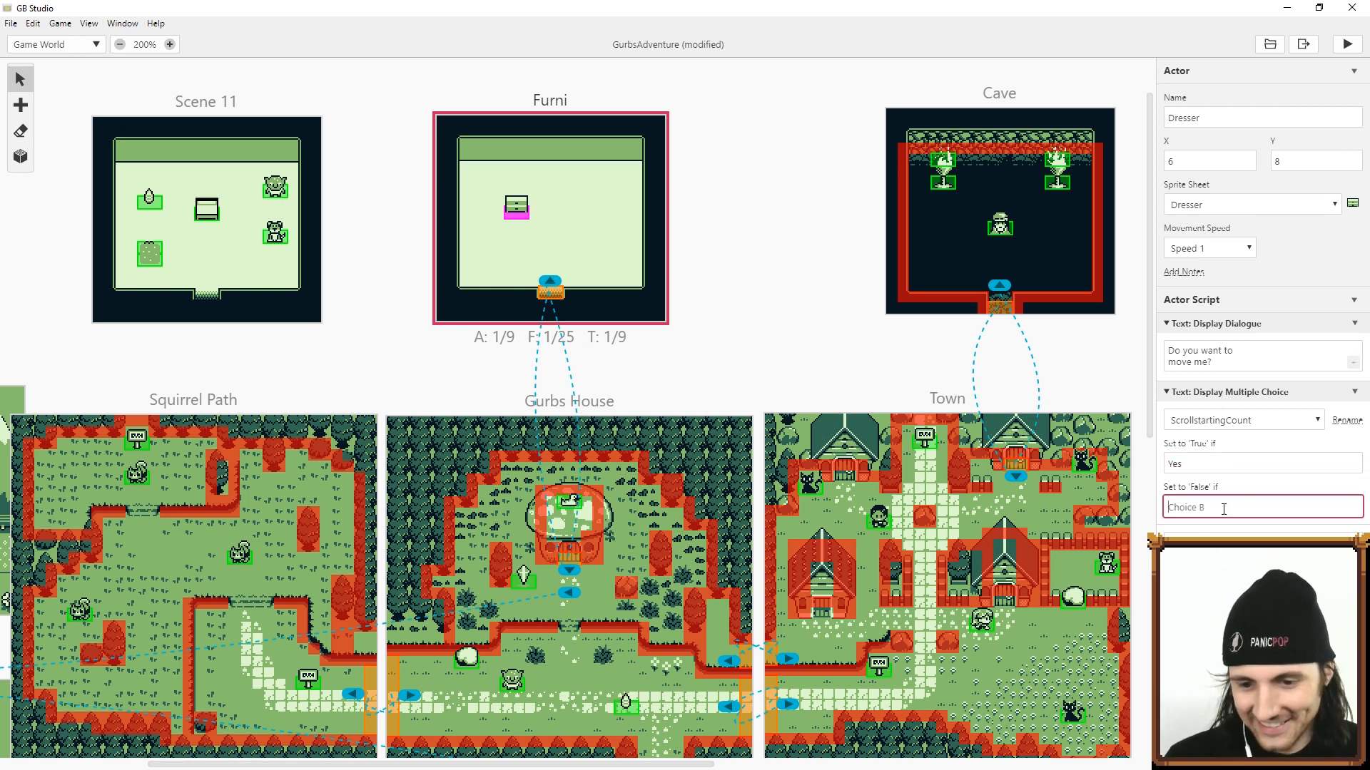
{"action": "type", "text": "NO"}
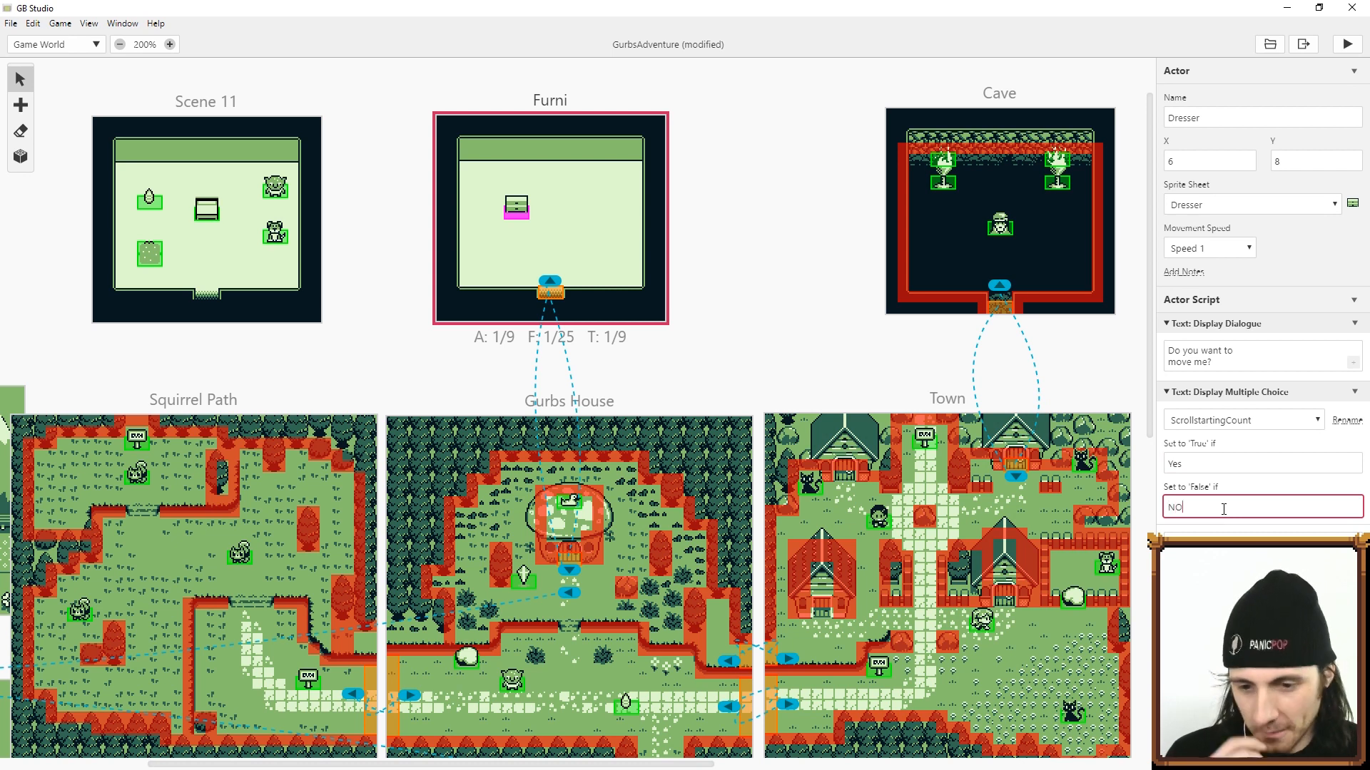
{"action": "type", "text": "WantTo"}
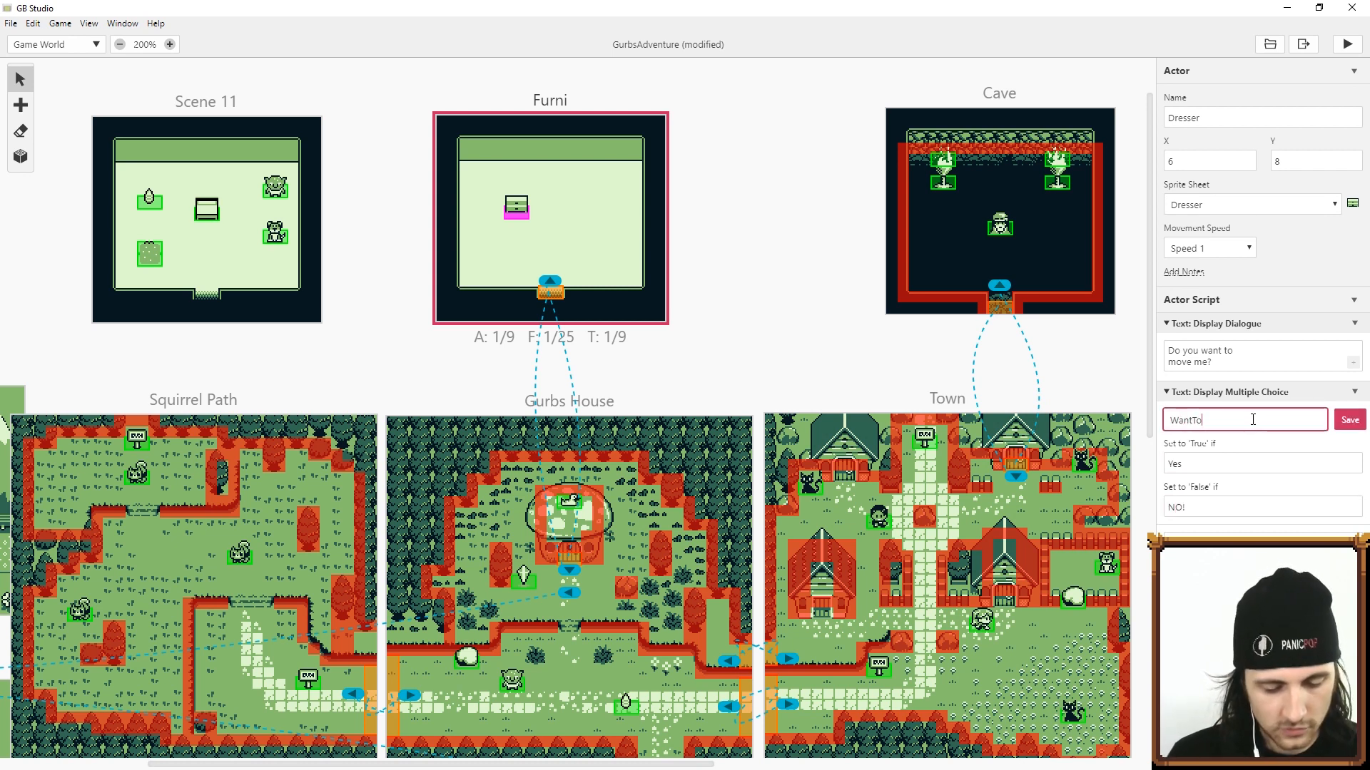
{"action": "type", "text": "Move"}
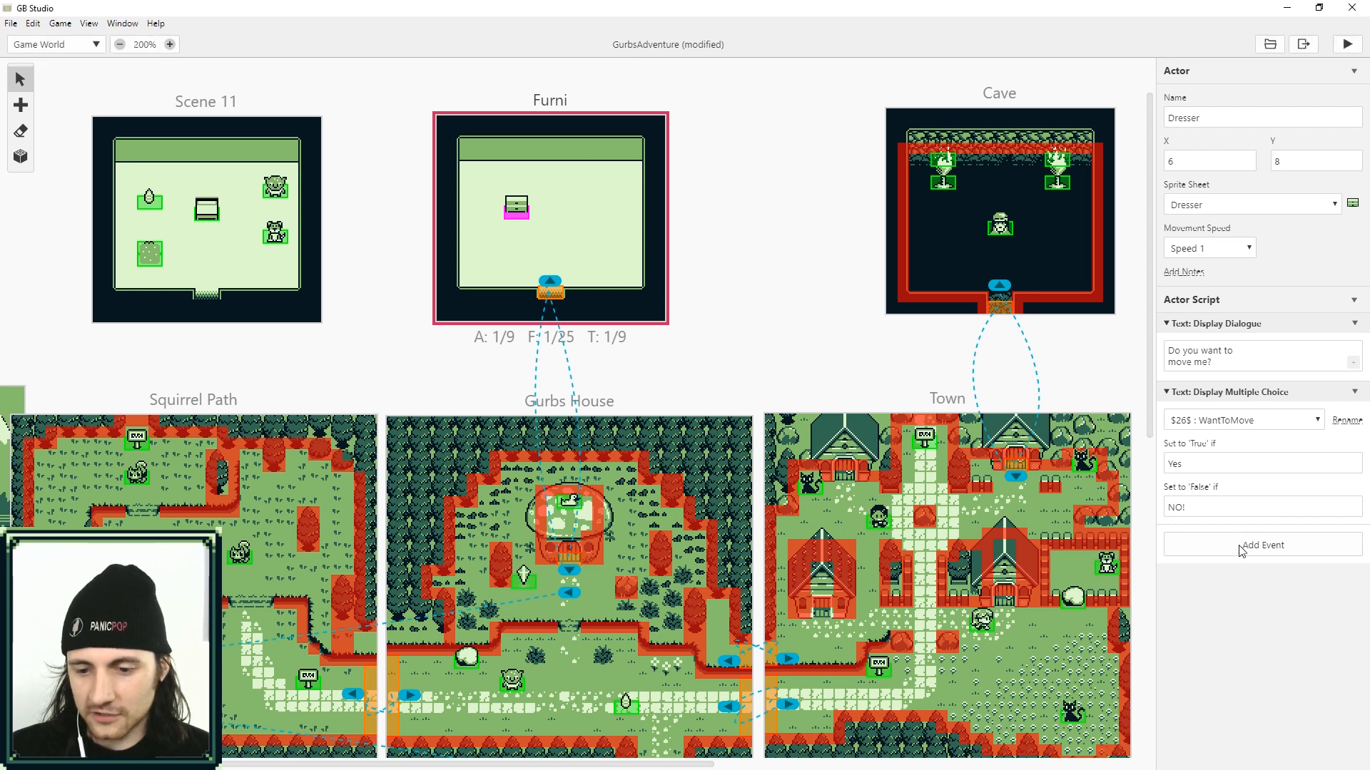
Step: Add an If WantToMove is true check containing Actor: Push Away From Player
{"action": "left_click", "coordinate": [1261, 544]}
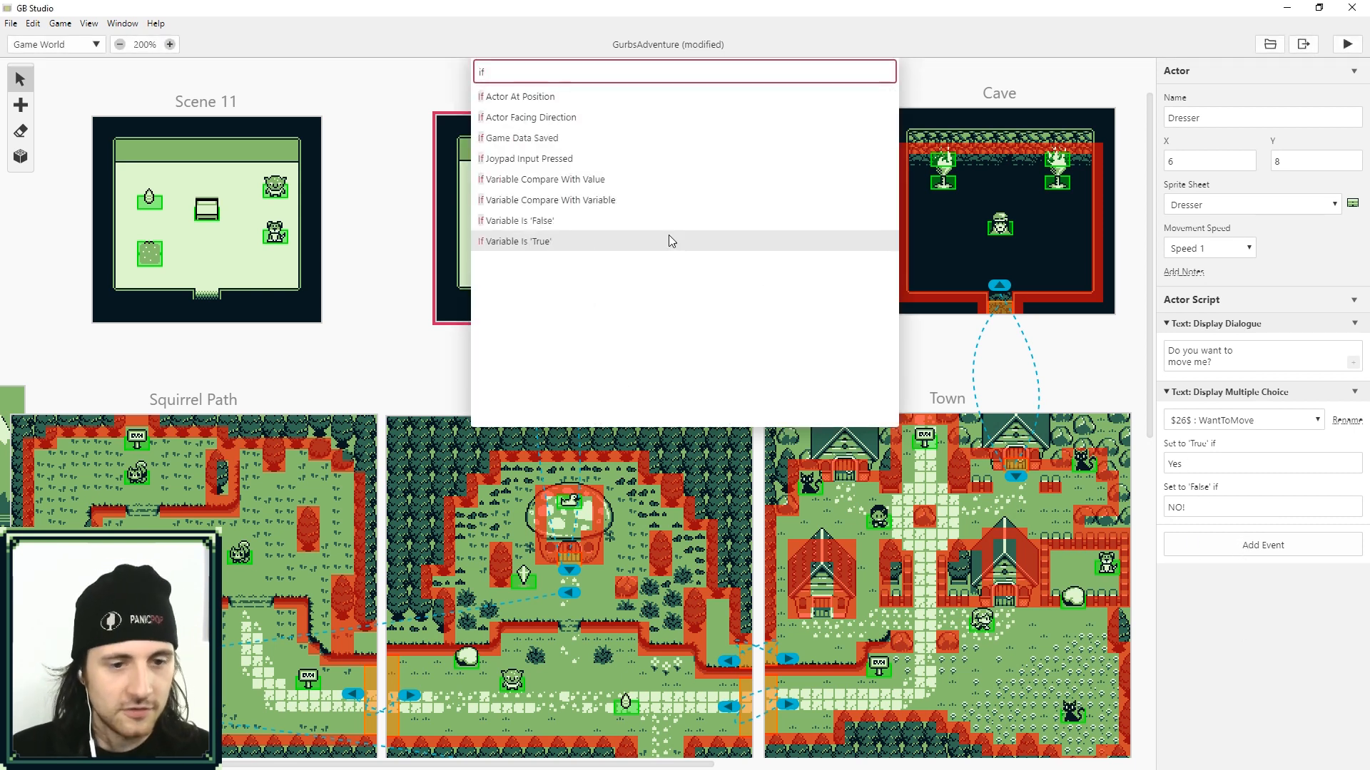
{"action": "mouse_move", "coordinate": [540, 247]}
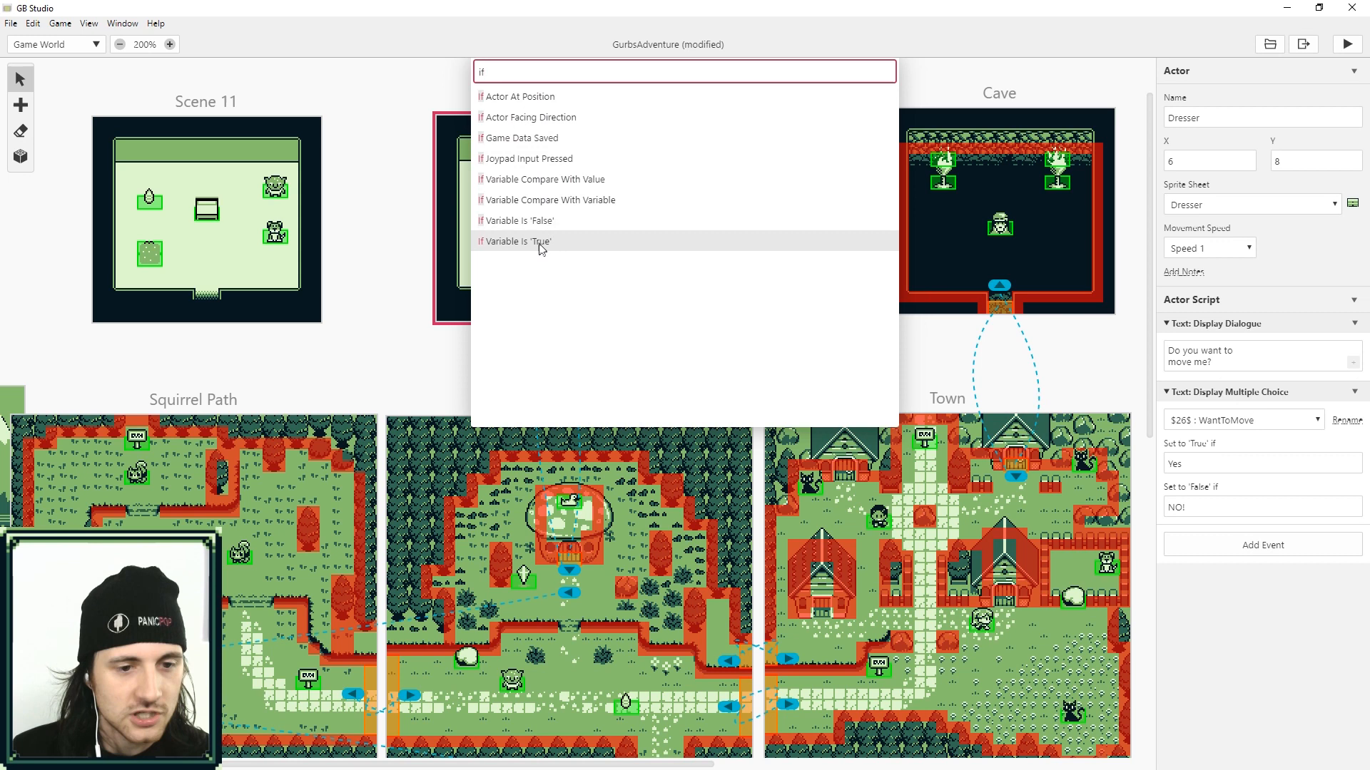
{"action": "left_click", "coordinate": [520, 241]}
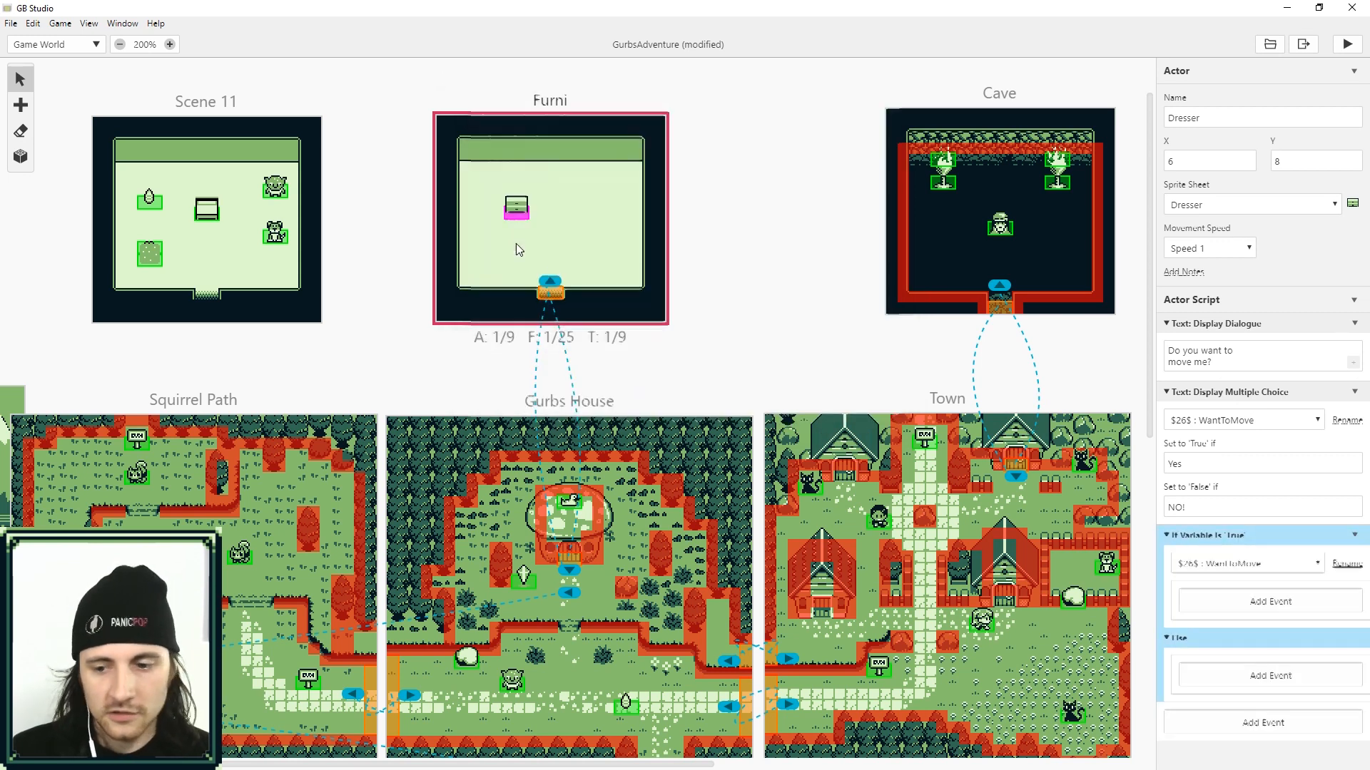
{"action": "left_click", "coordinate": [1244, 563]}
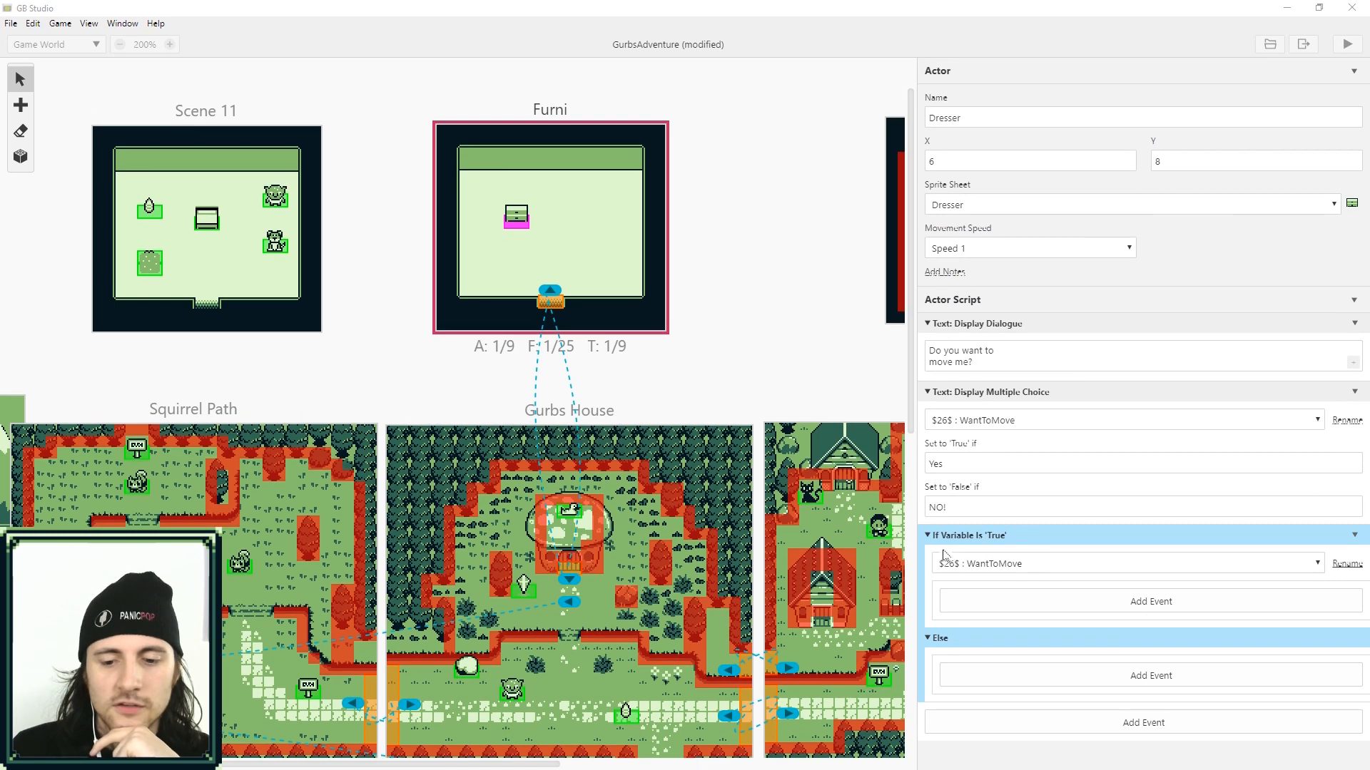
{"action": "left_click", "coordinate": [1151, 601]}
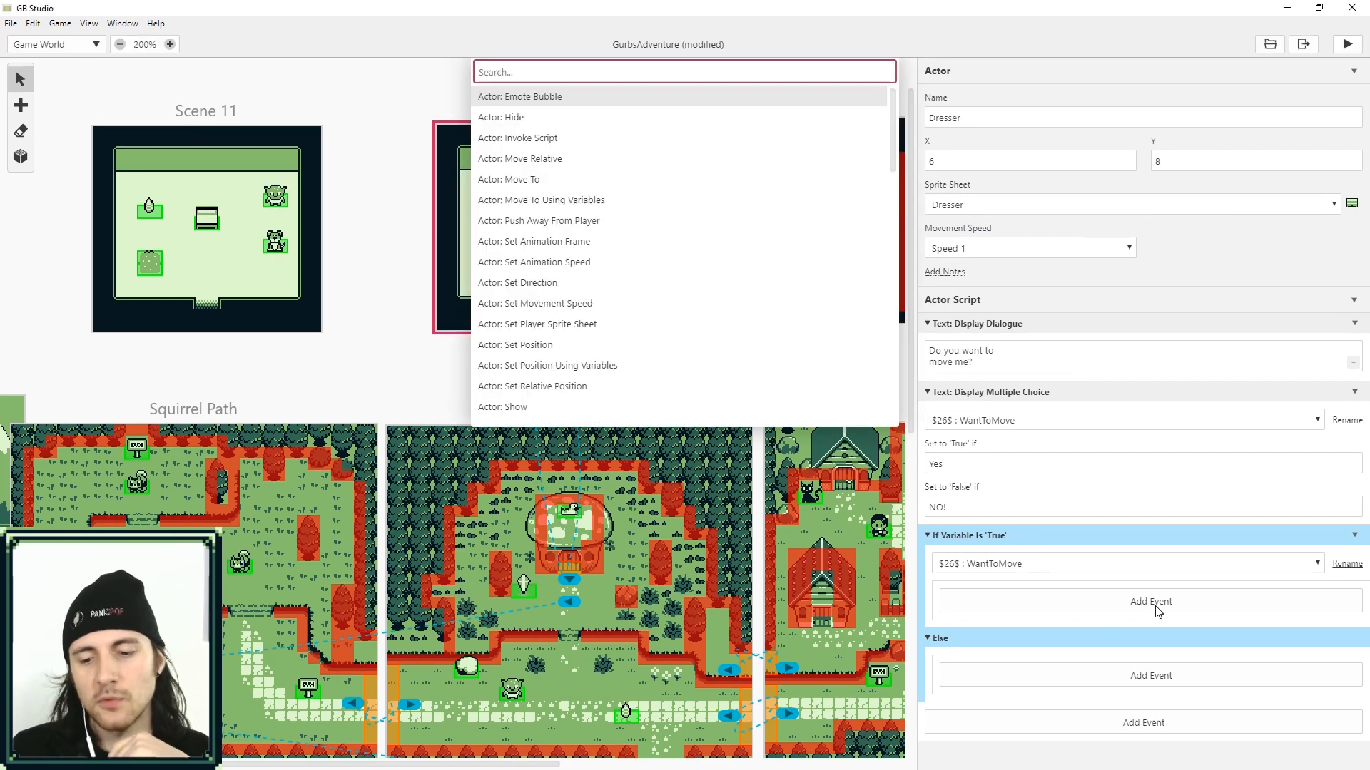
{"action": "type", "text": "push"}
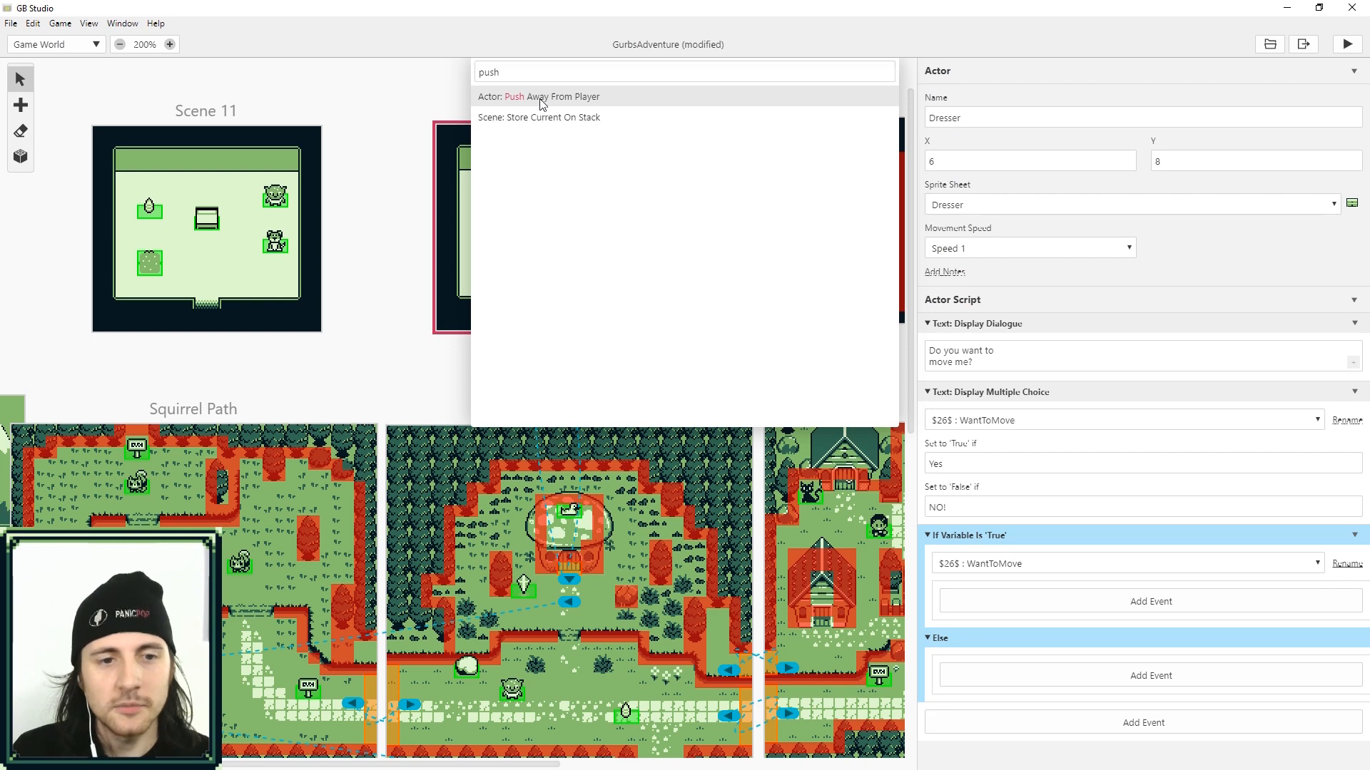
{"action": "left_click", "coordinate": [538, 97]}
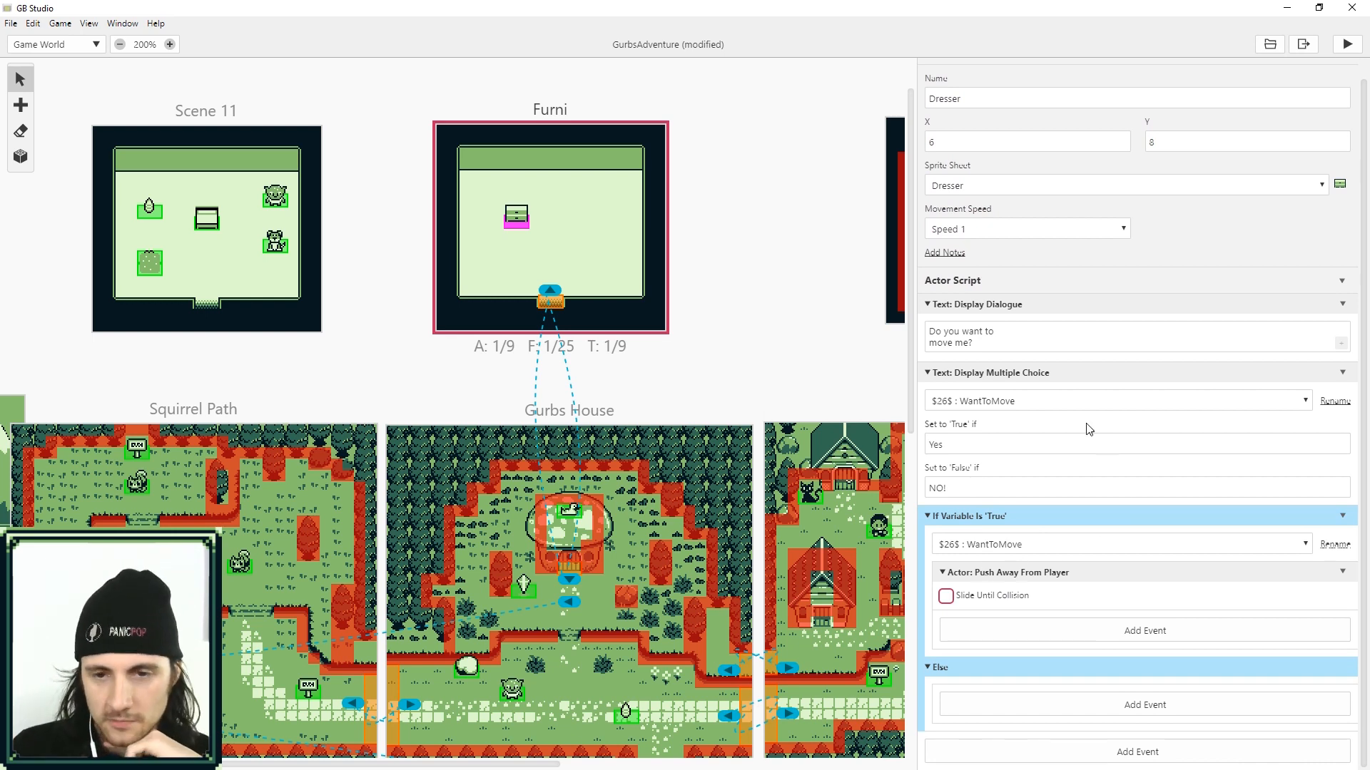
{"action": "left_click", "coordinate": [946, 596]}
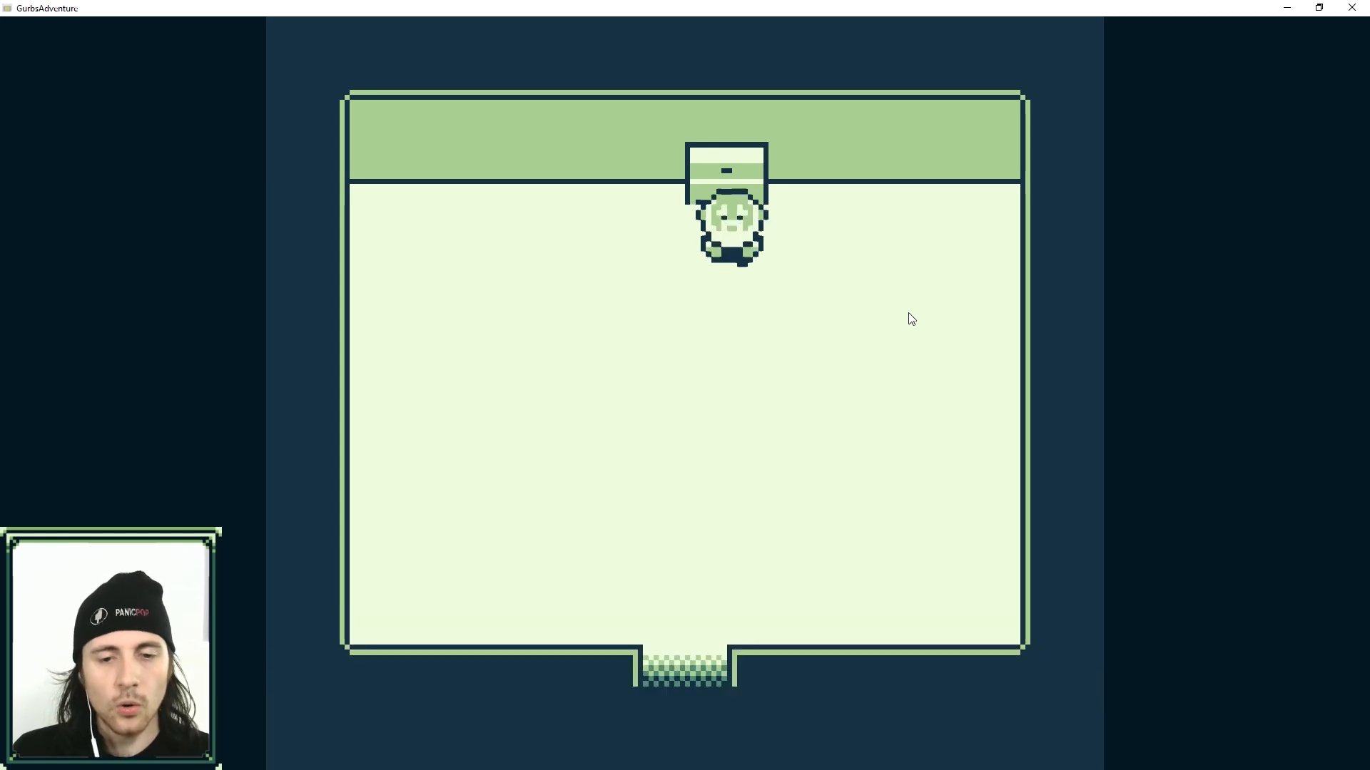
{"action": "key", "text": "Down"}
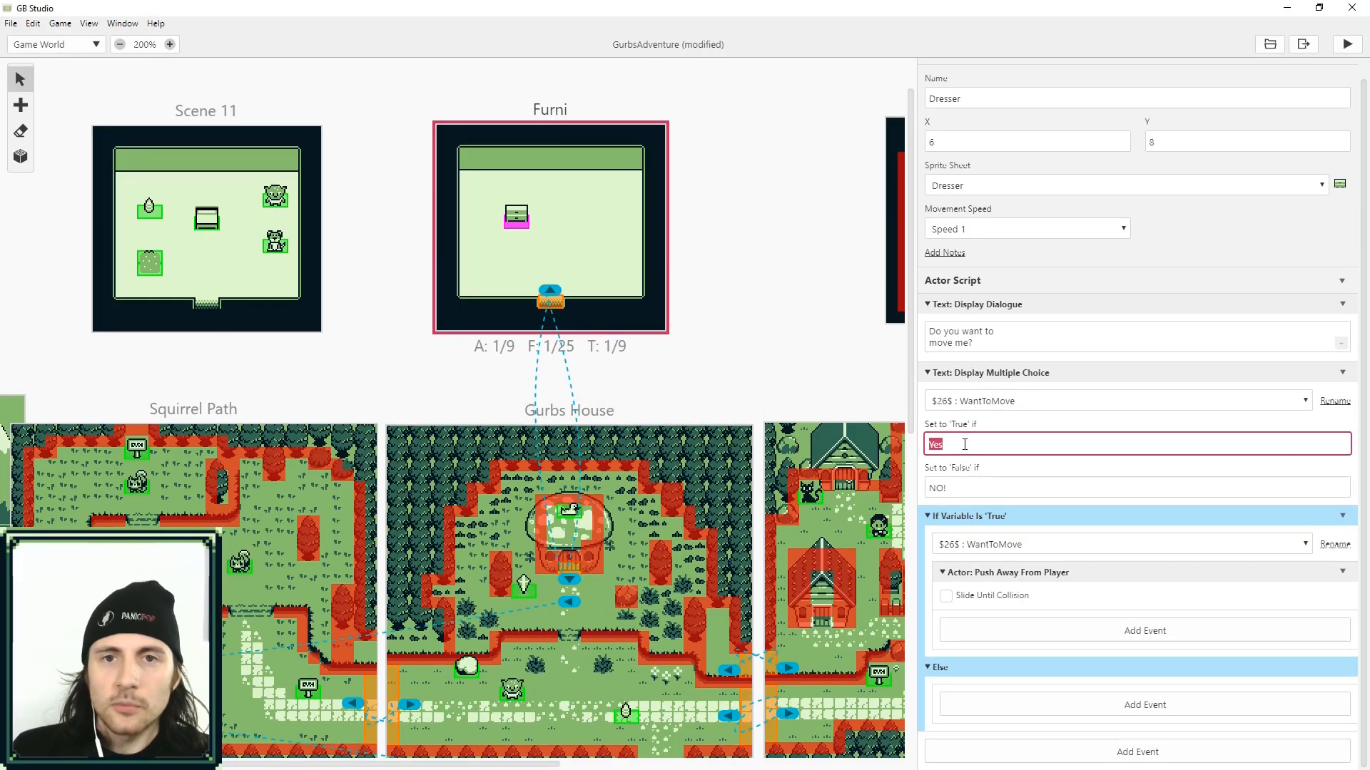
Step: Relabel the Dresser's true and false choice answers to Push and Pull
{"action": "type", "text": "Push"}
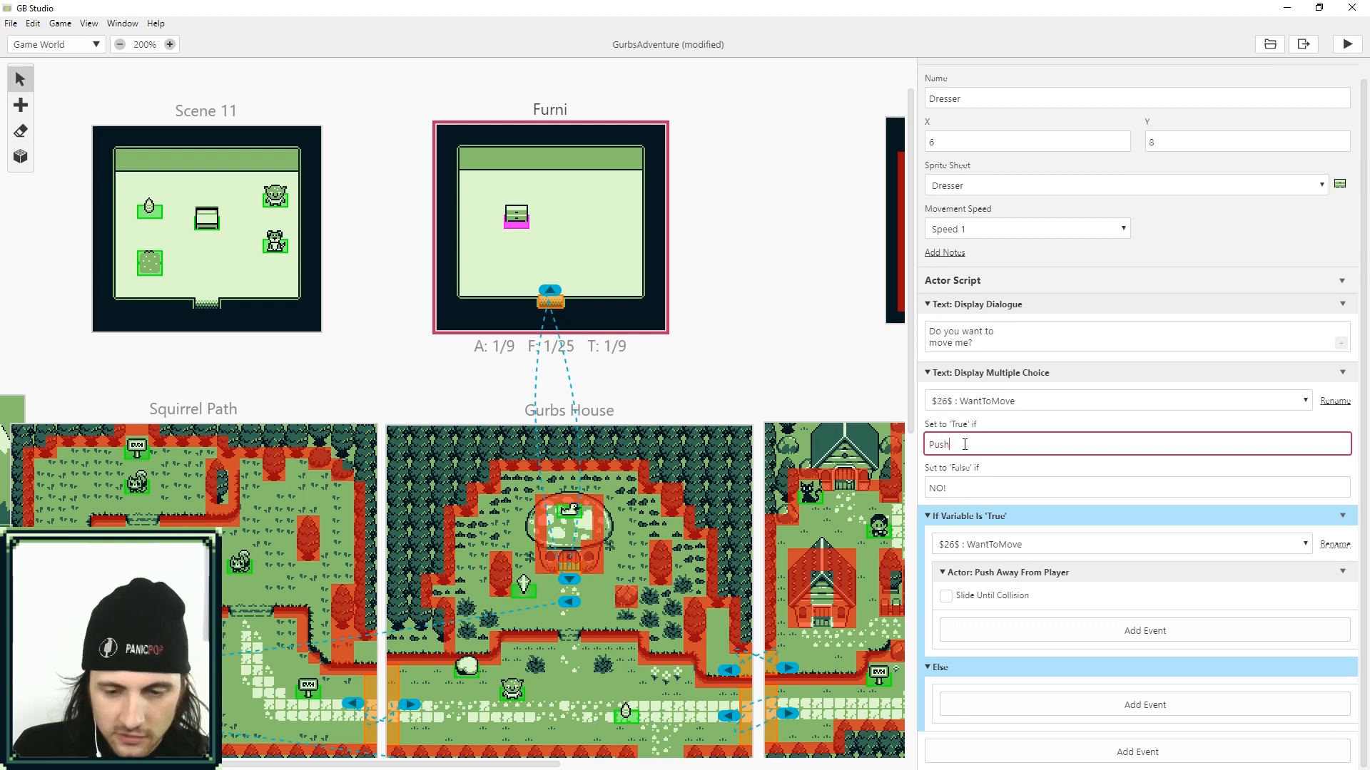
{"action": "left_click", "coordinate": [1136, 487]}
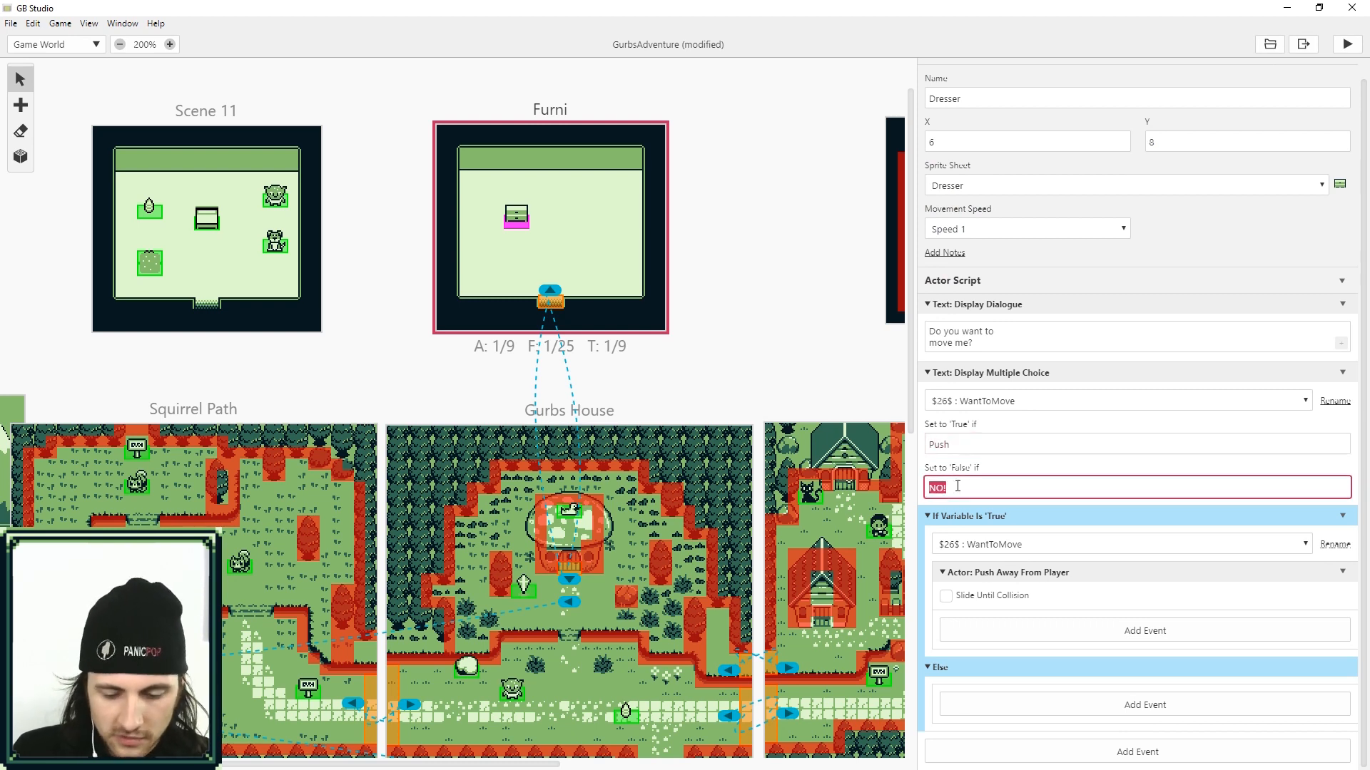
{"action": "type", "text": "Pull"}
{"action": "left_click", "coordinate": [1137, 338]}
{"action": "type", "text": "!"}
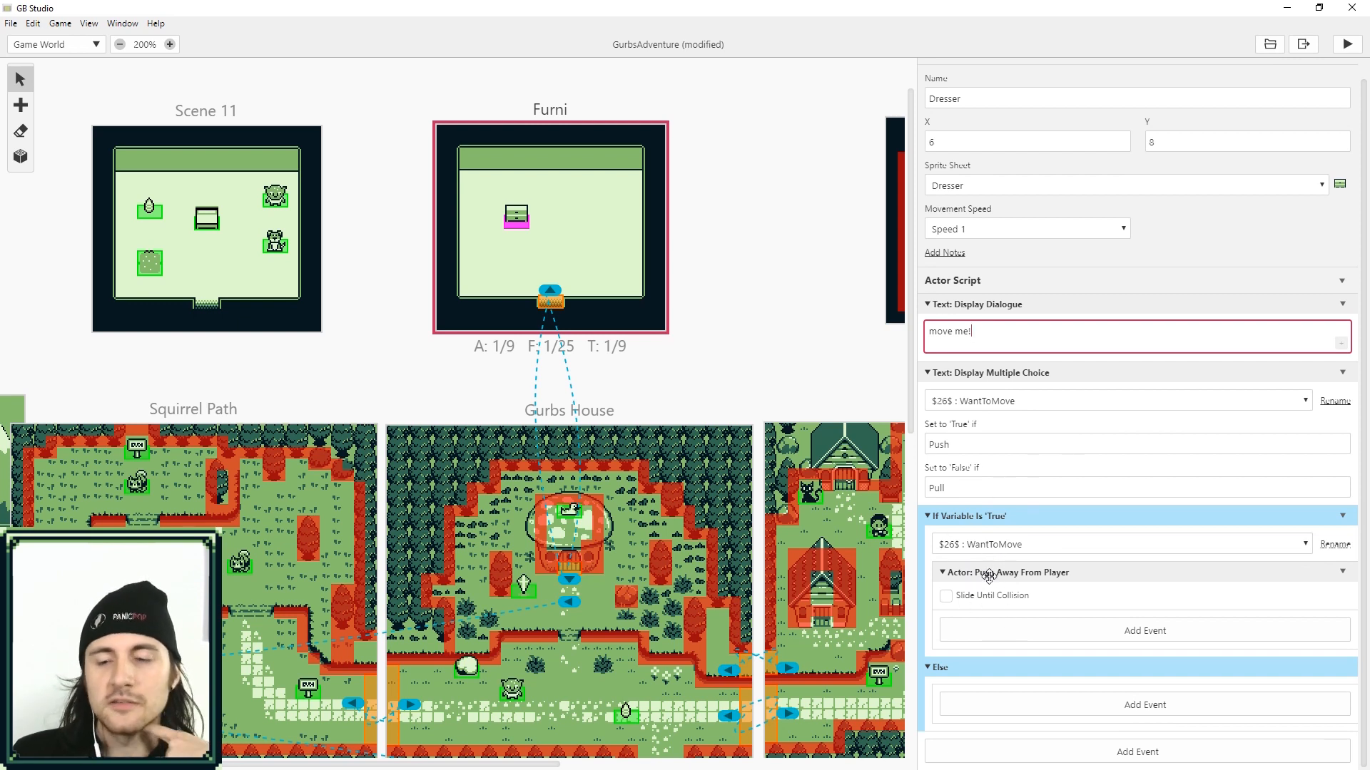
{"action": "mouse_move", "coordinate": [1117, 710]}
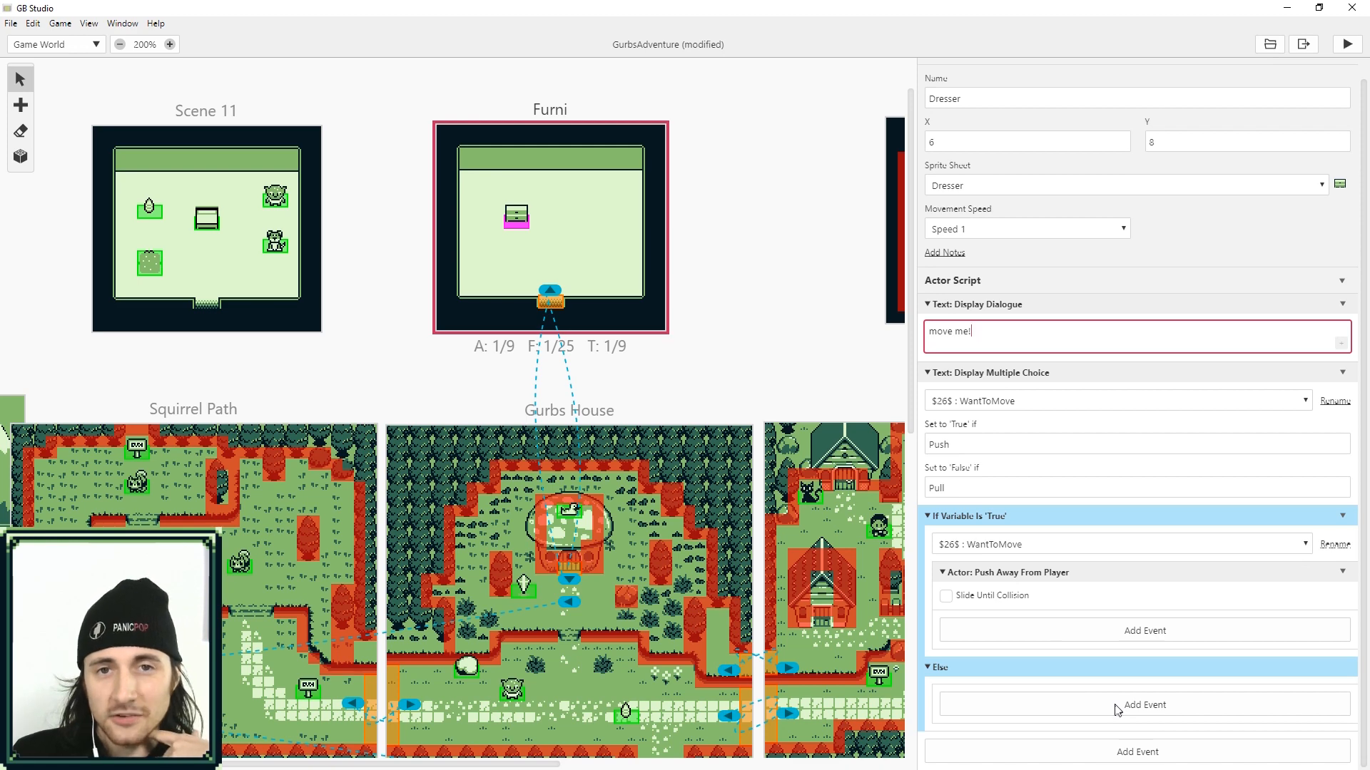
Step: Add a Set Relative Position event moving the Dresser Y 1, and raise its starting Y to 9
{"action": "left_click", "coordinate": [1143, 704]}
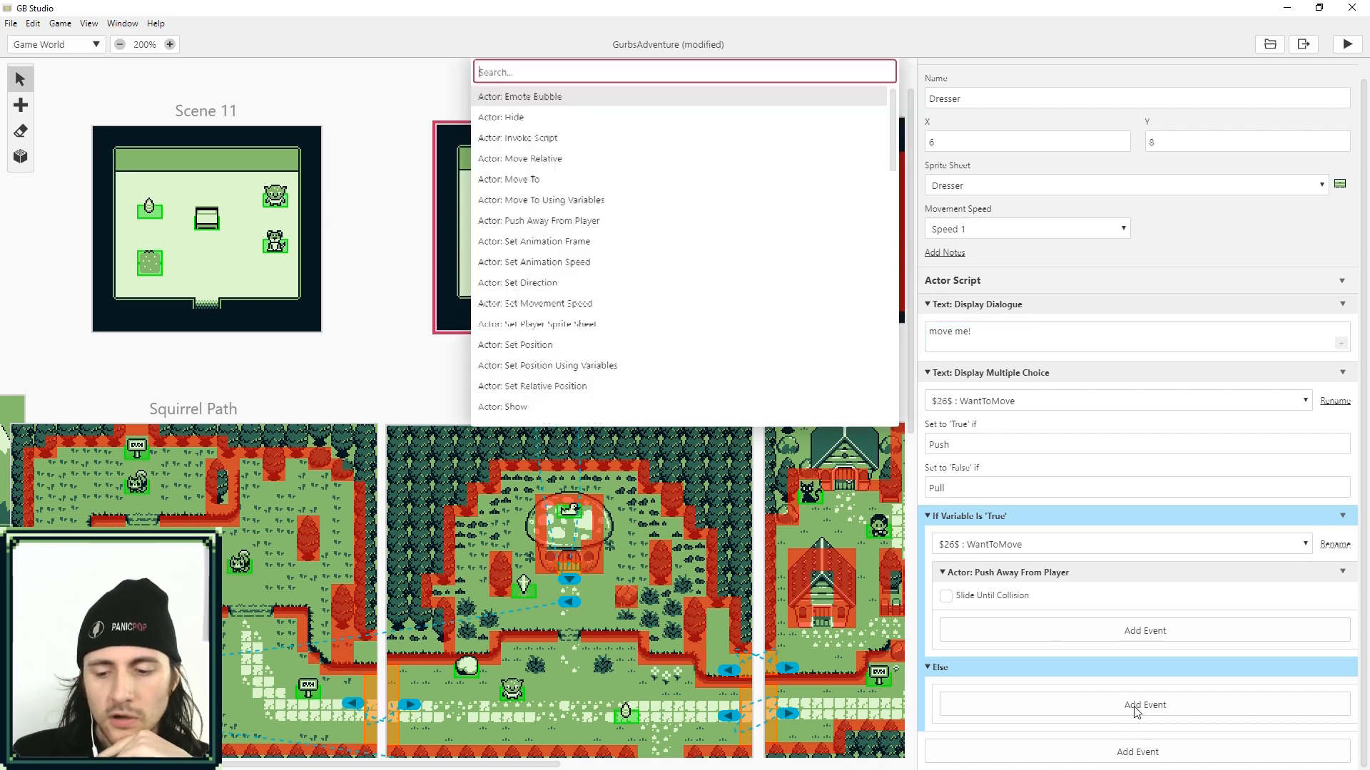
{"action": "type", "text": "pull"}
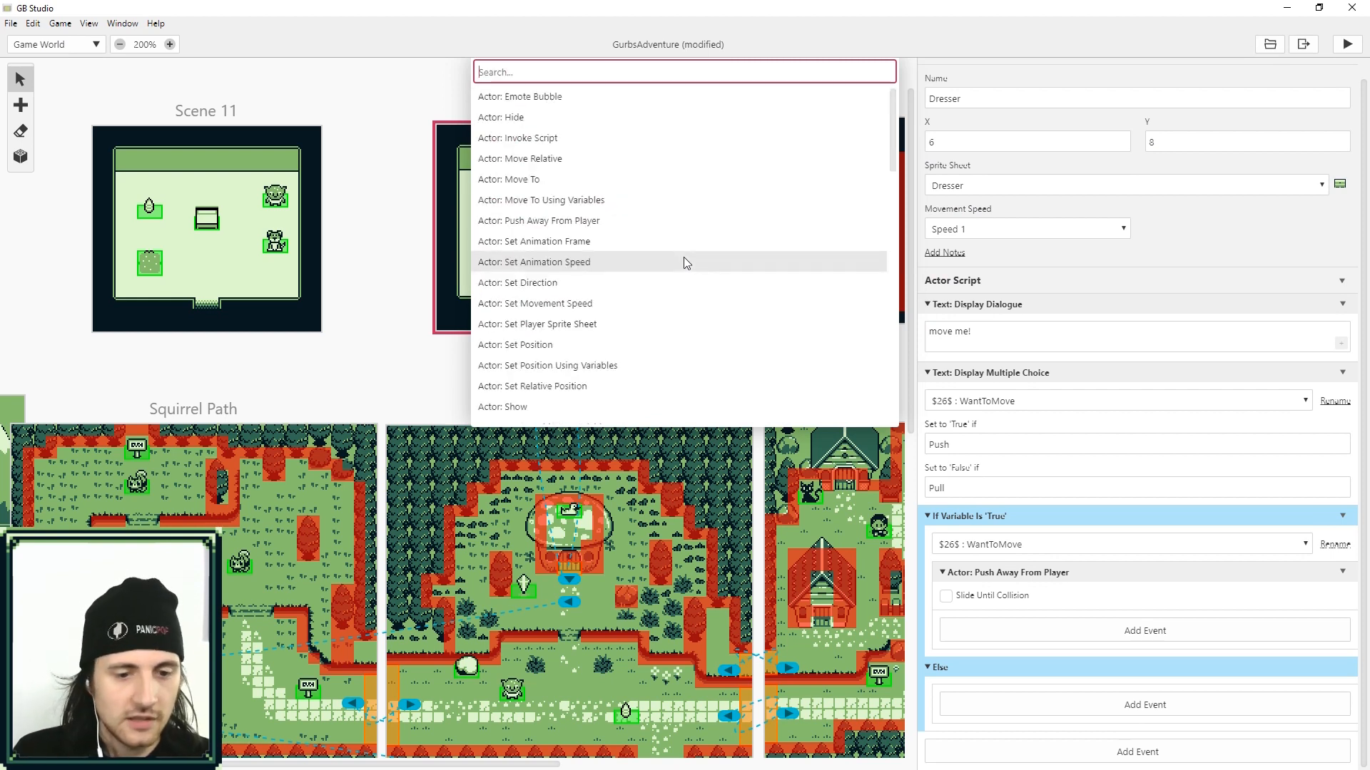
{"action": "mouse_move", "coordinate": [533, 386]}
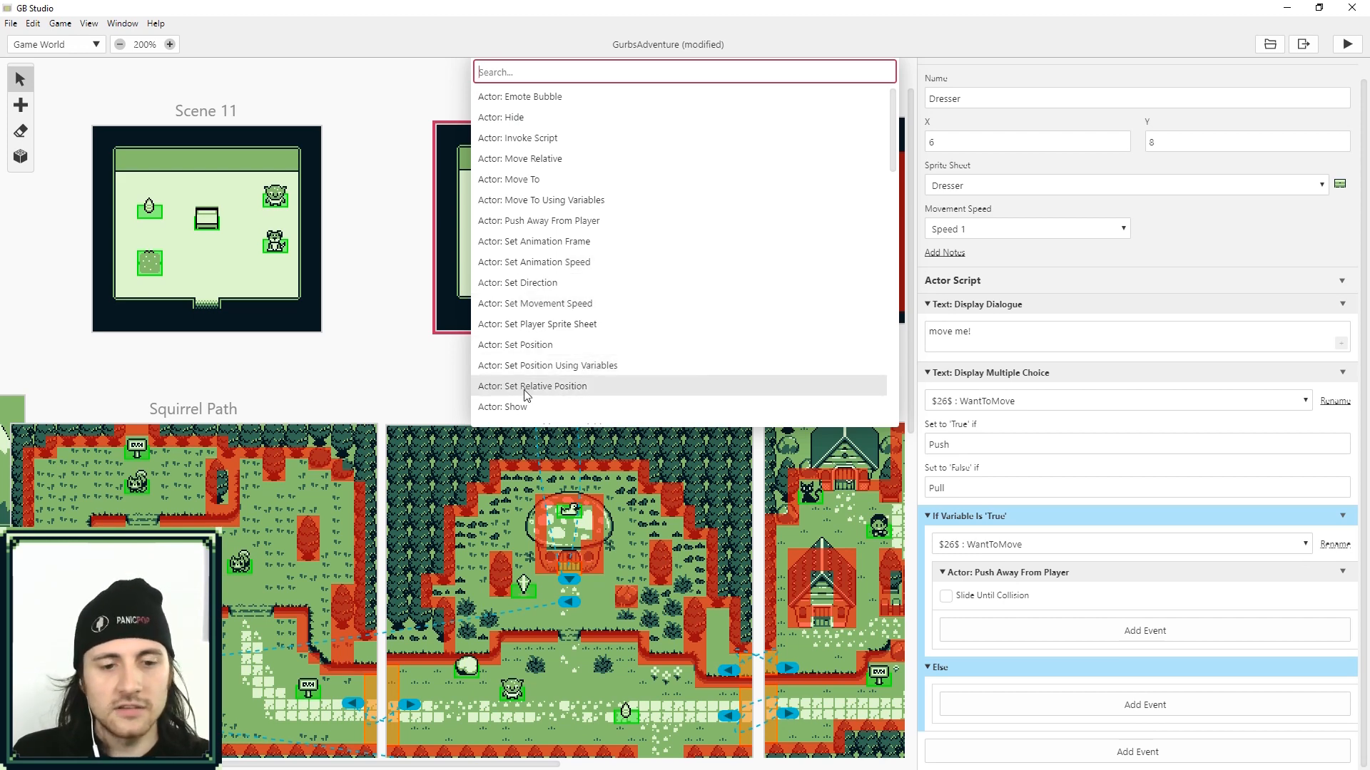
{"action": "left_click", "coordinate": [531, 386]}
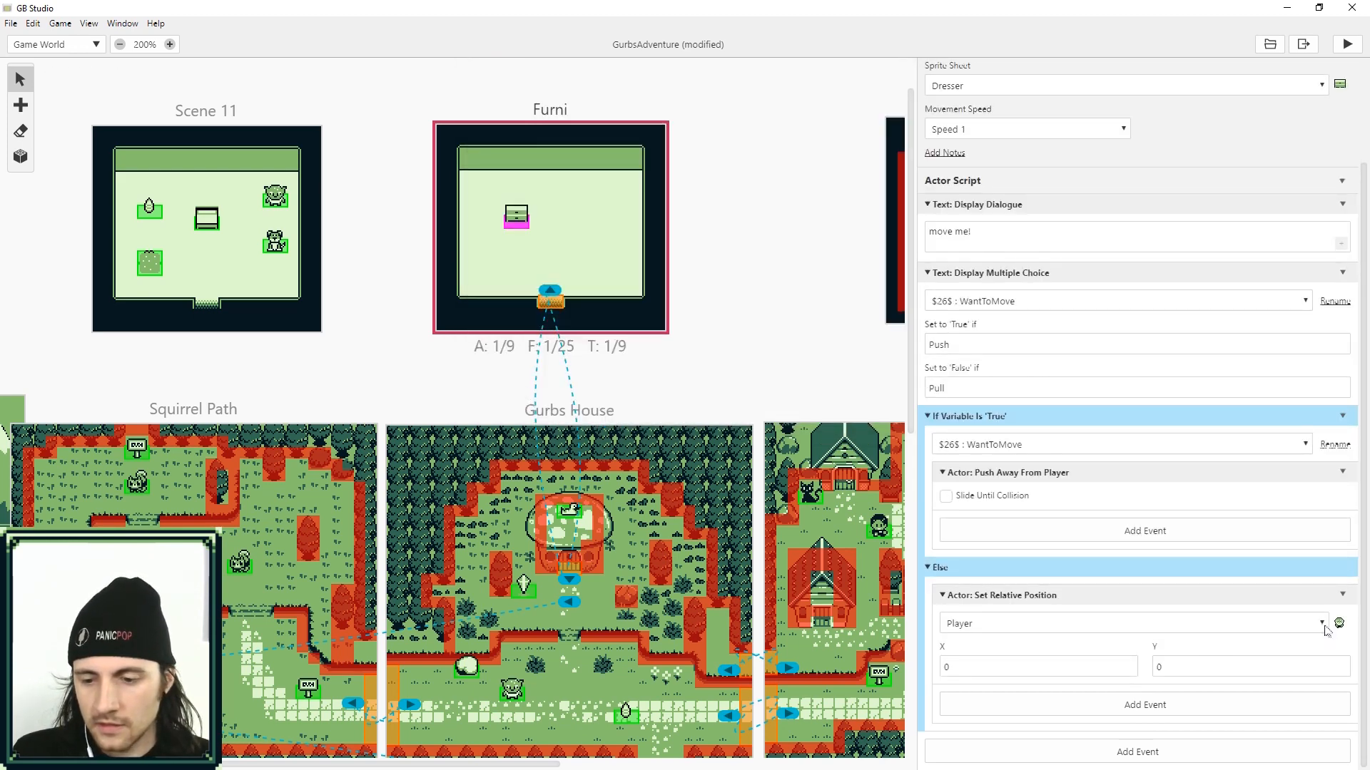
{"action": "left_click", "coordinate": [1131, 623]}
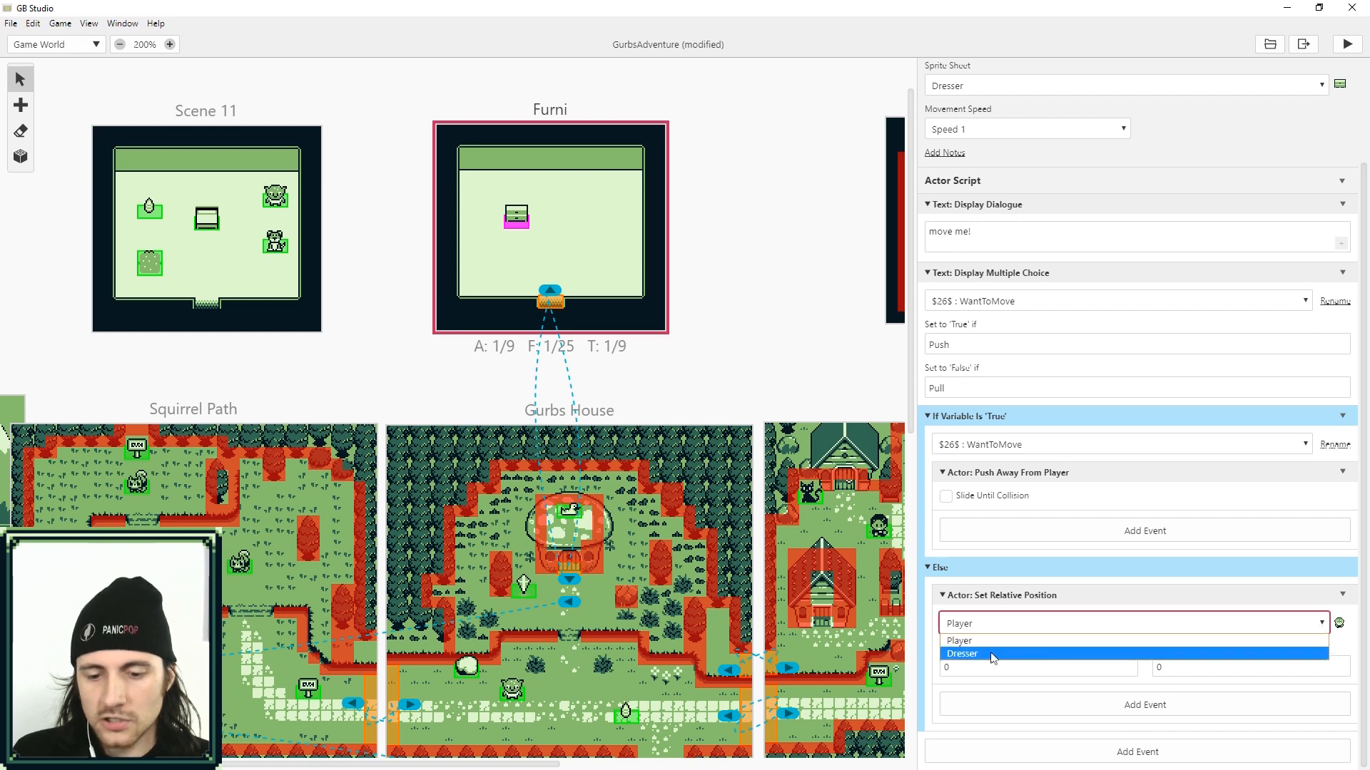
{"action": "left_click", "coordinate": [961, 653]}
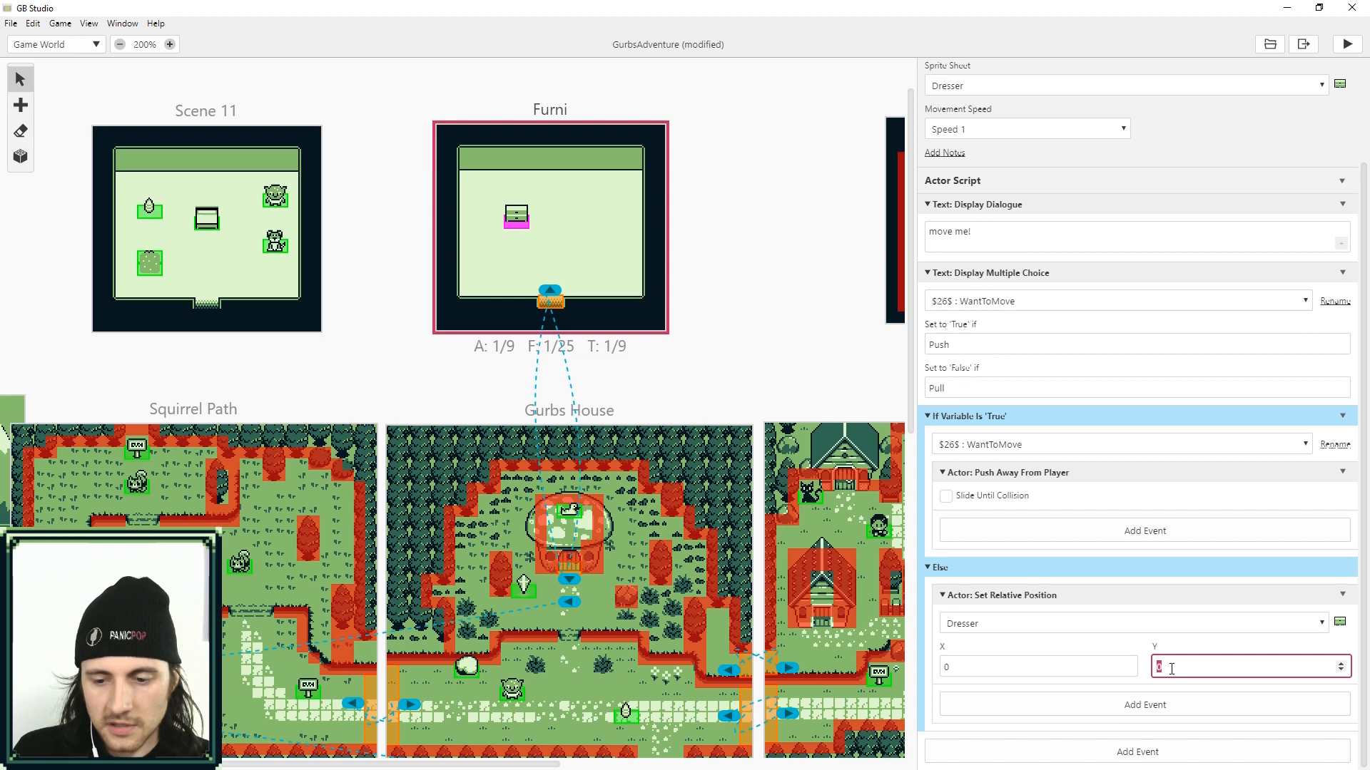
{"action": "type", "text": "1"}
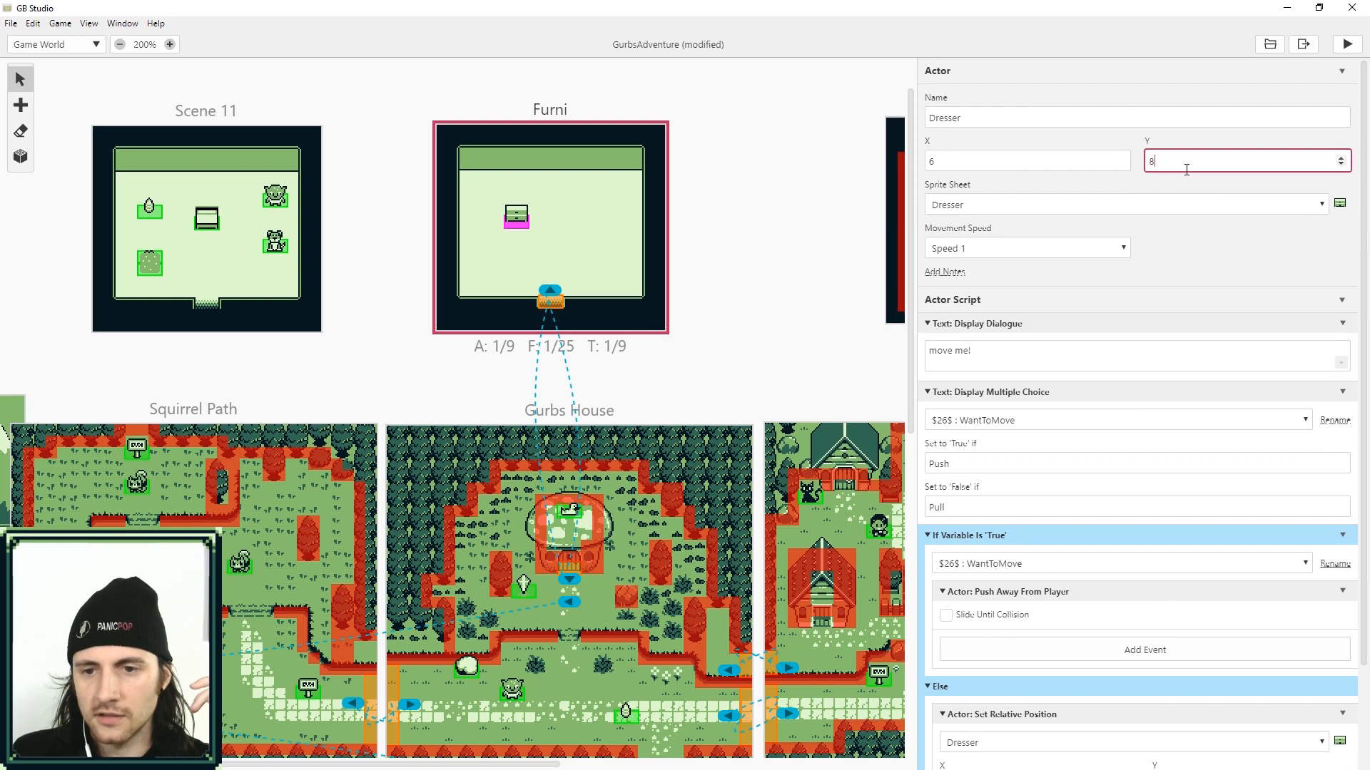
{"action": "left_click", "coordinate": [1344, 155]}
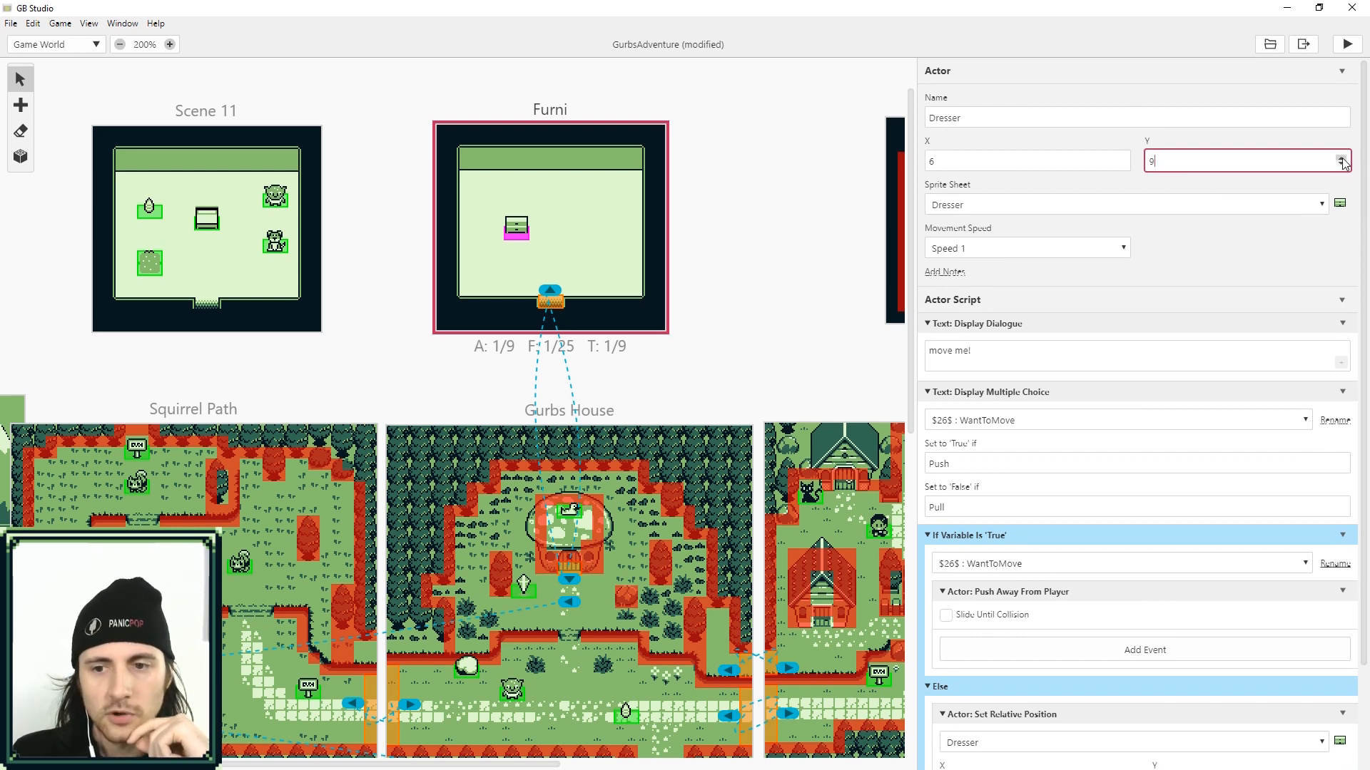
{"action": "left_click", "coordinate": [1342, 164]}
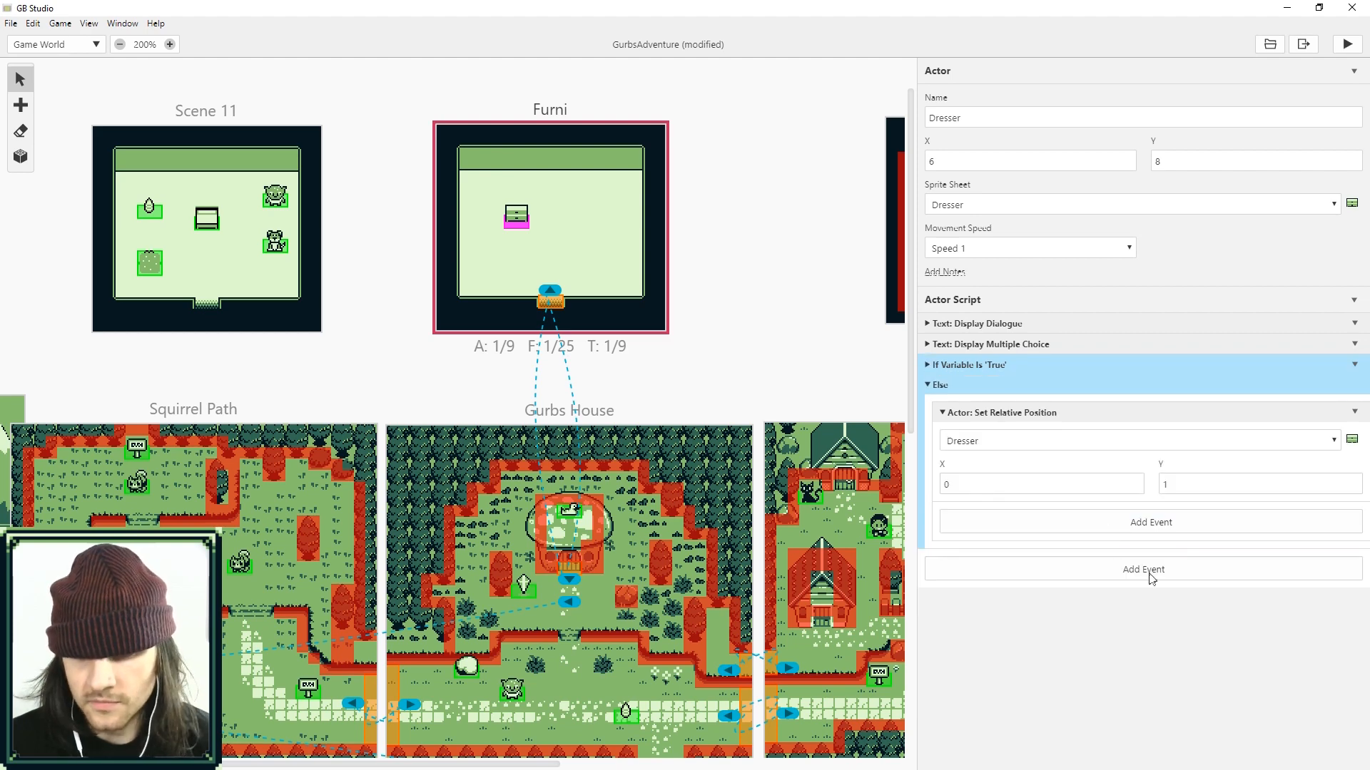
{"action": "mouse_move", "coordinate": [1134, 534]}
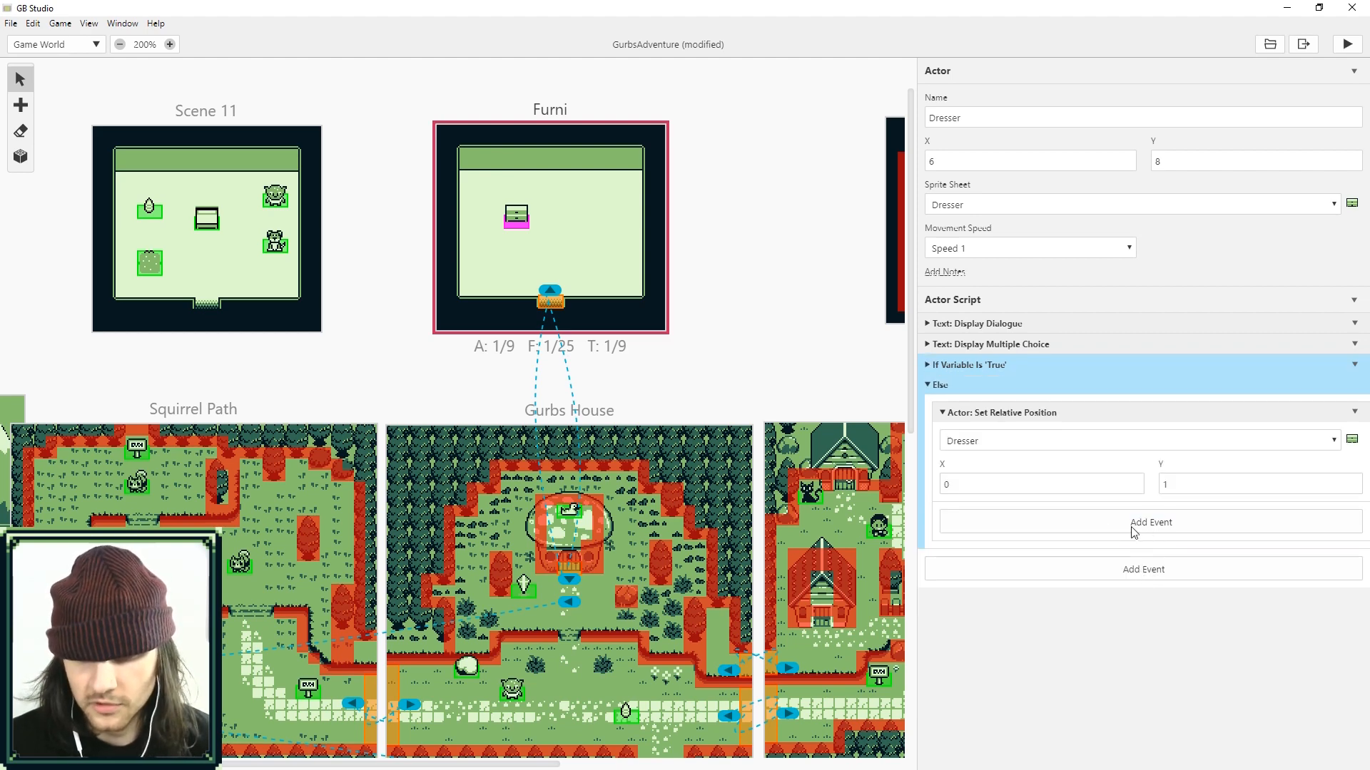
Step: Add an If Actor Facing Direction check for the player facing left
{"action": "left_click", "coordinate": [1149, 522]}
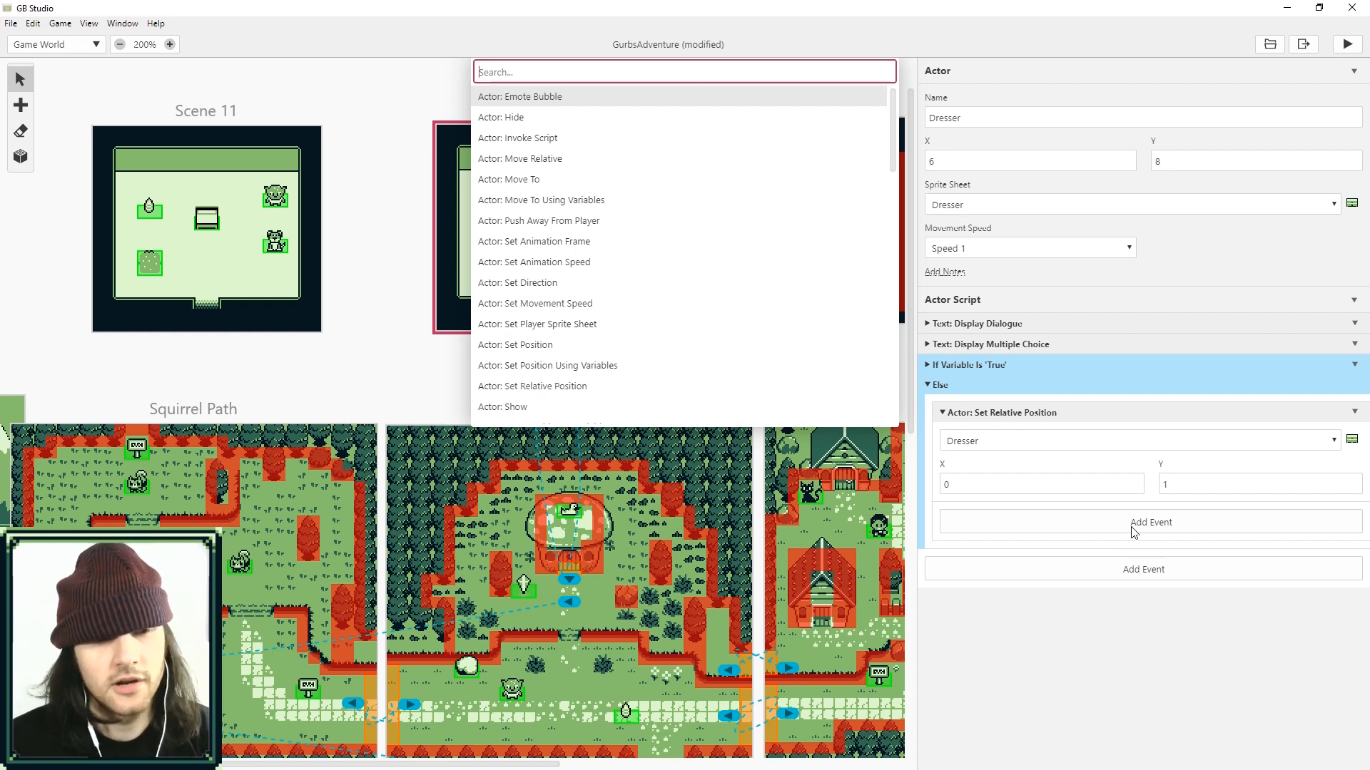
{"action": "type", "text": "if"}
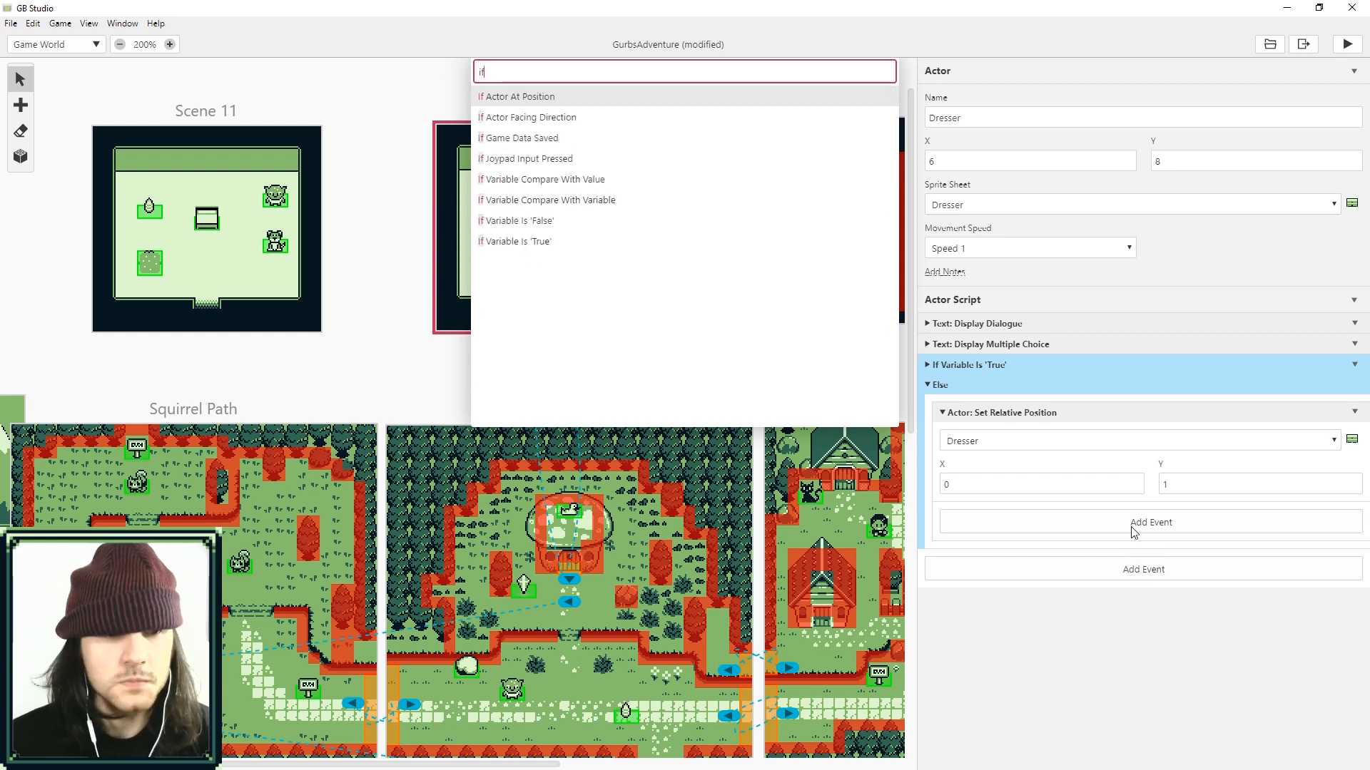
{"action": "mouse_move", "coordinate": [542, 117]}
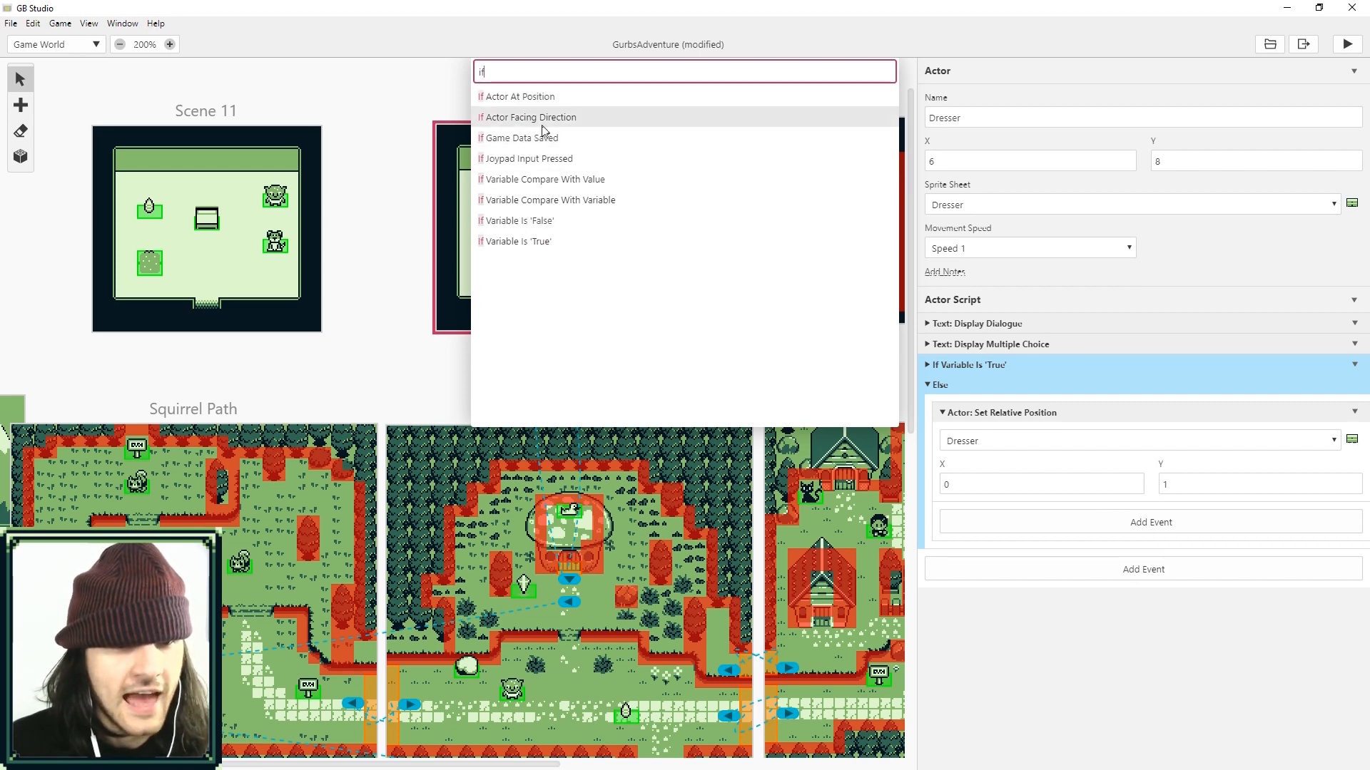
{"action": "left_click", "coordinate": [530, 117]}
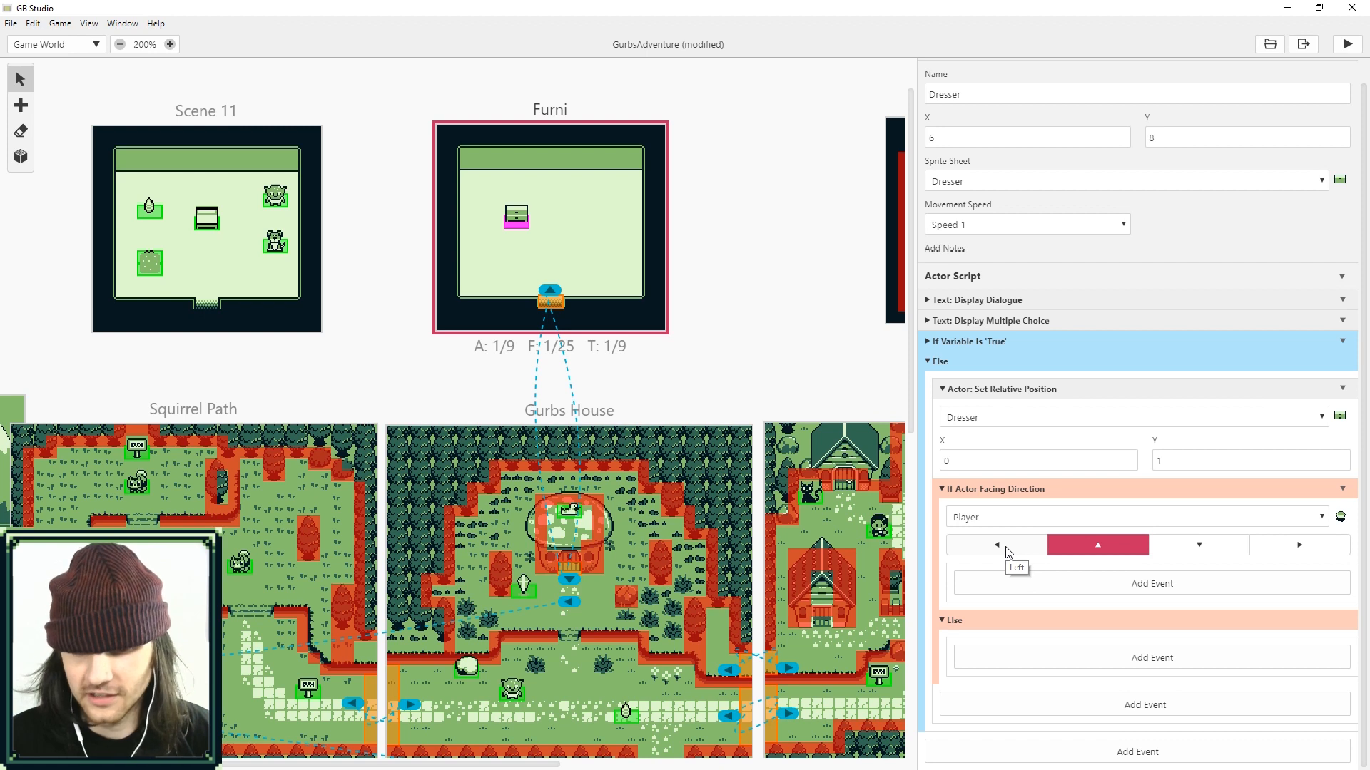
{"action": "left_click", "coordinate": [996, 544]}
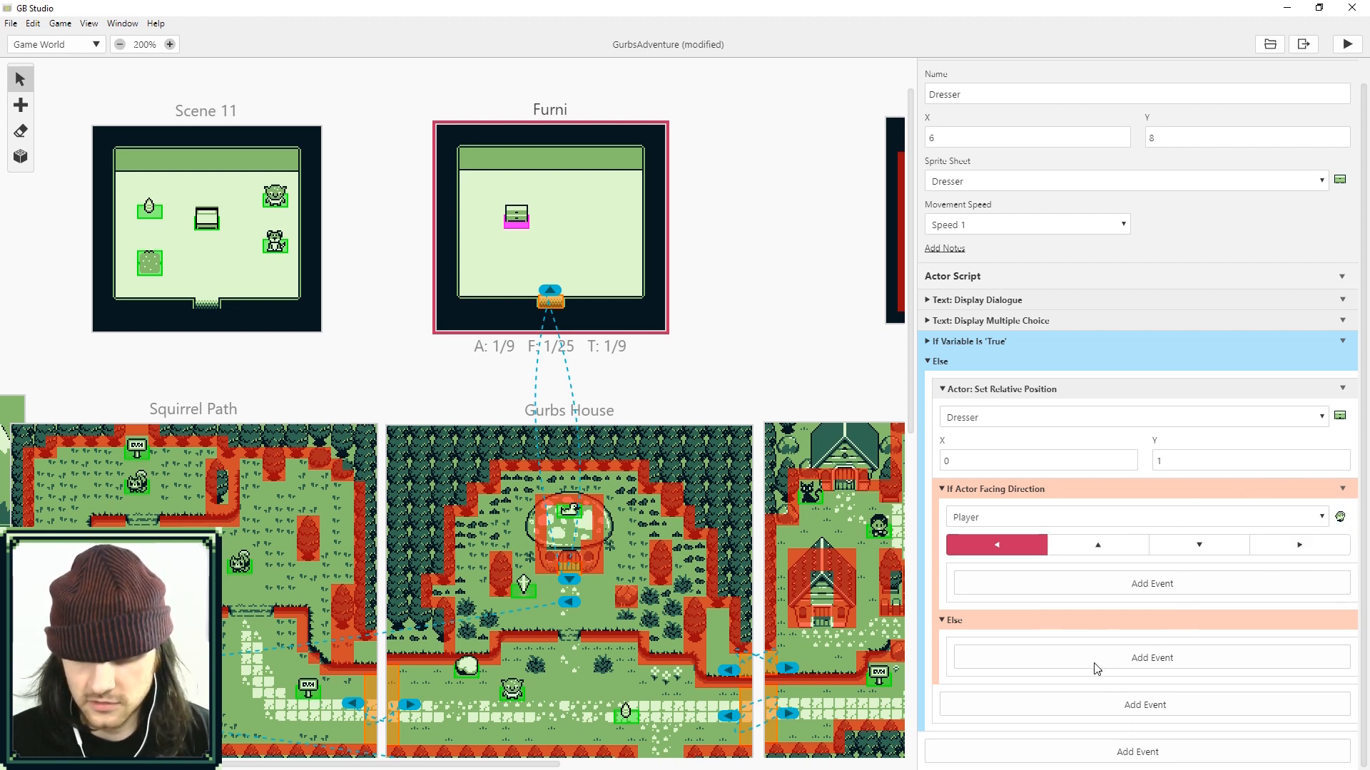
{"action": "mouse_move", "coordinate": [1157, 669]}
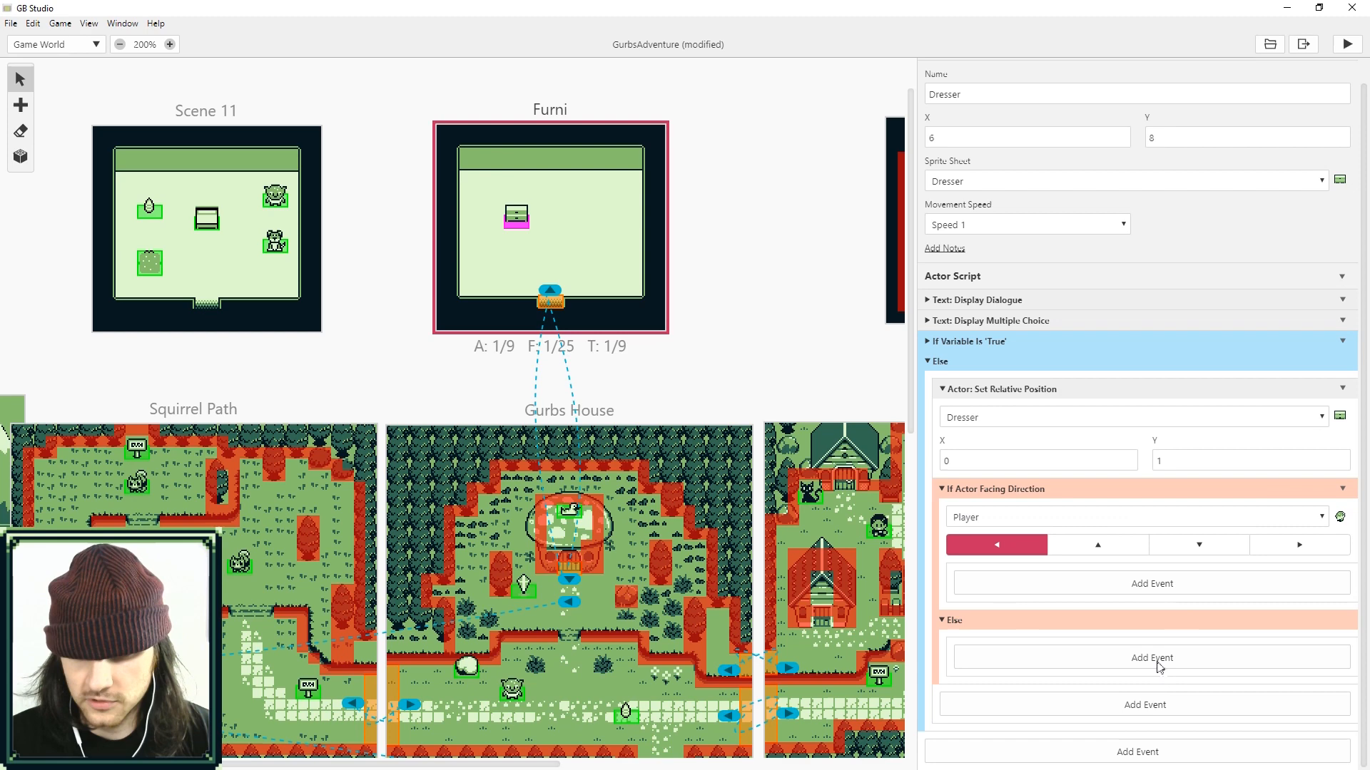
Step: Nest a facing-up check in the Else branch and search for another if event
{"action": "left_click", "coordinate": [1151, 657]}
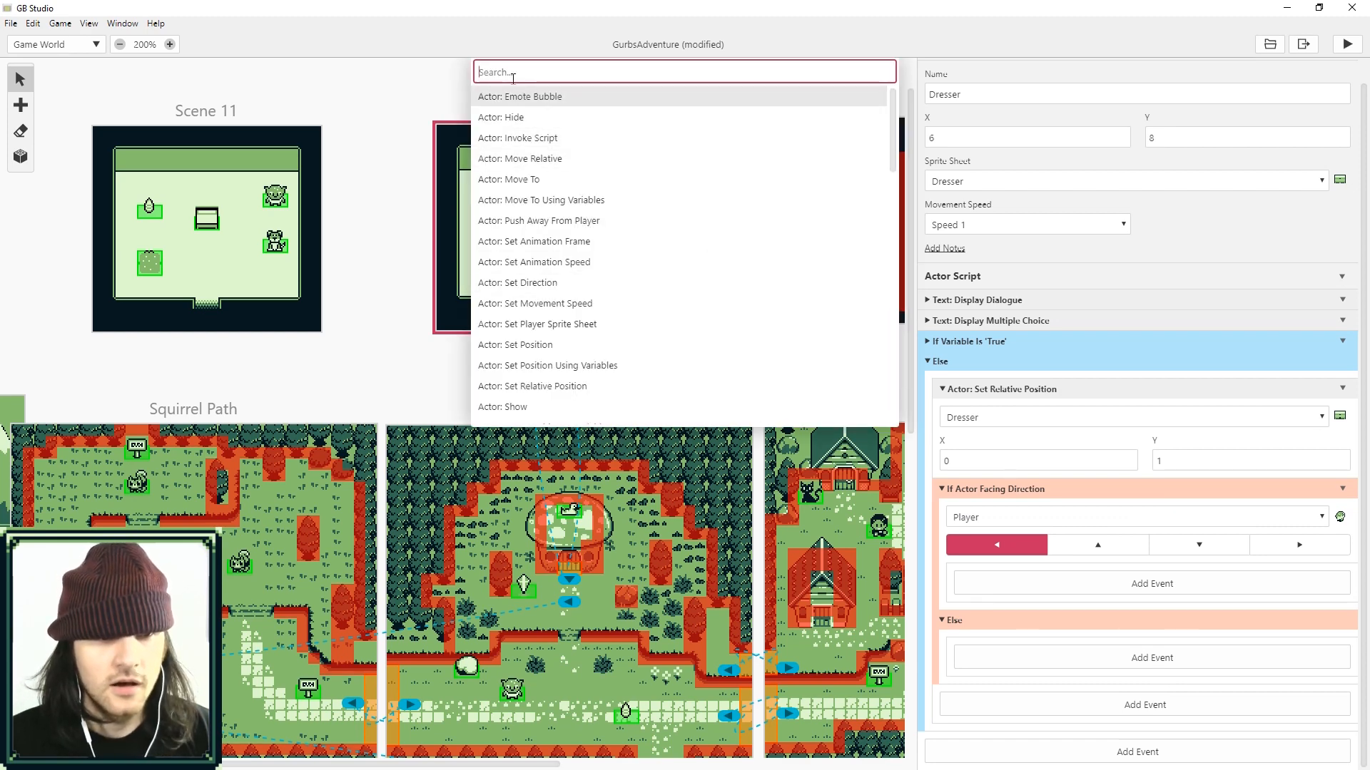
{"action": "type", "text": "if"}
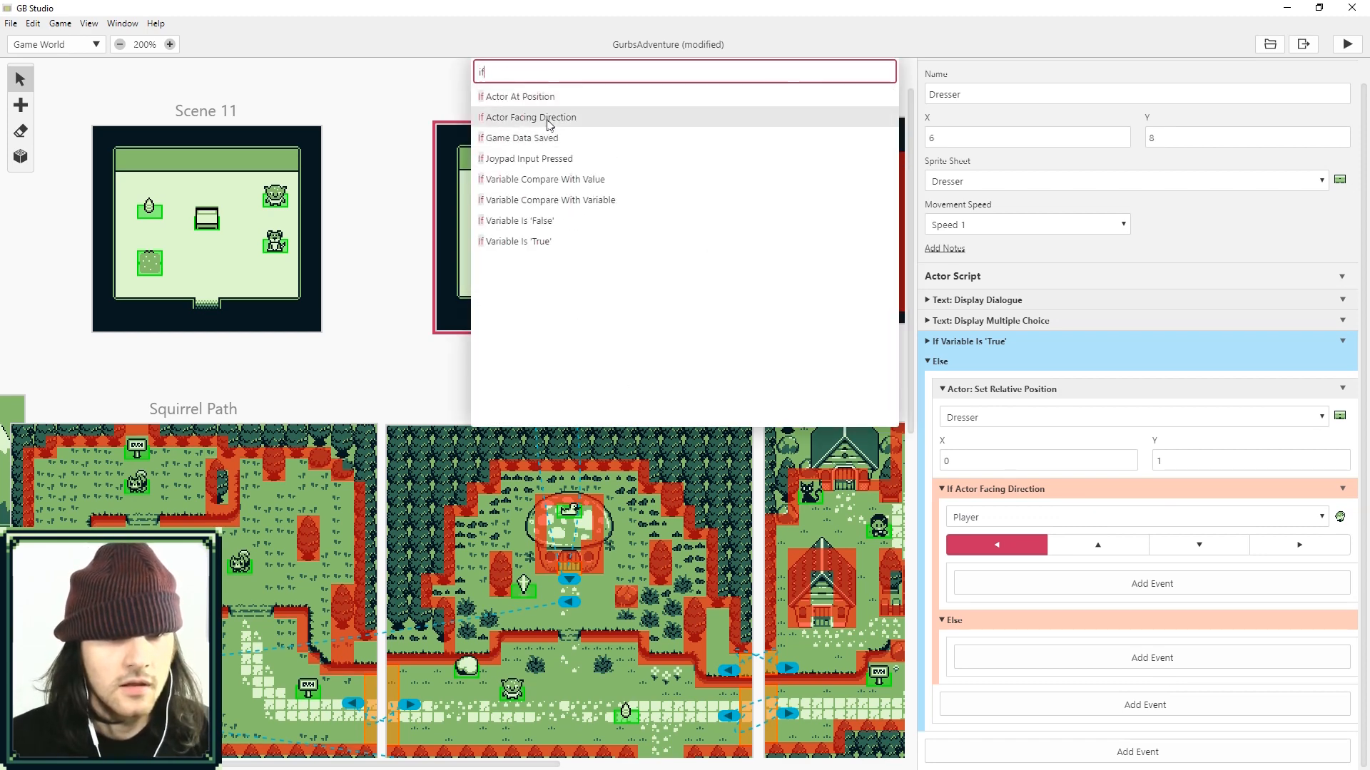
{"action": "left_click", "coordinate": [530, 117]}
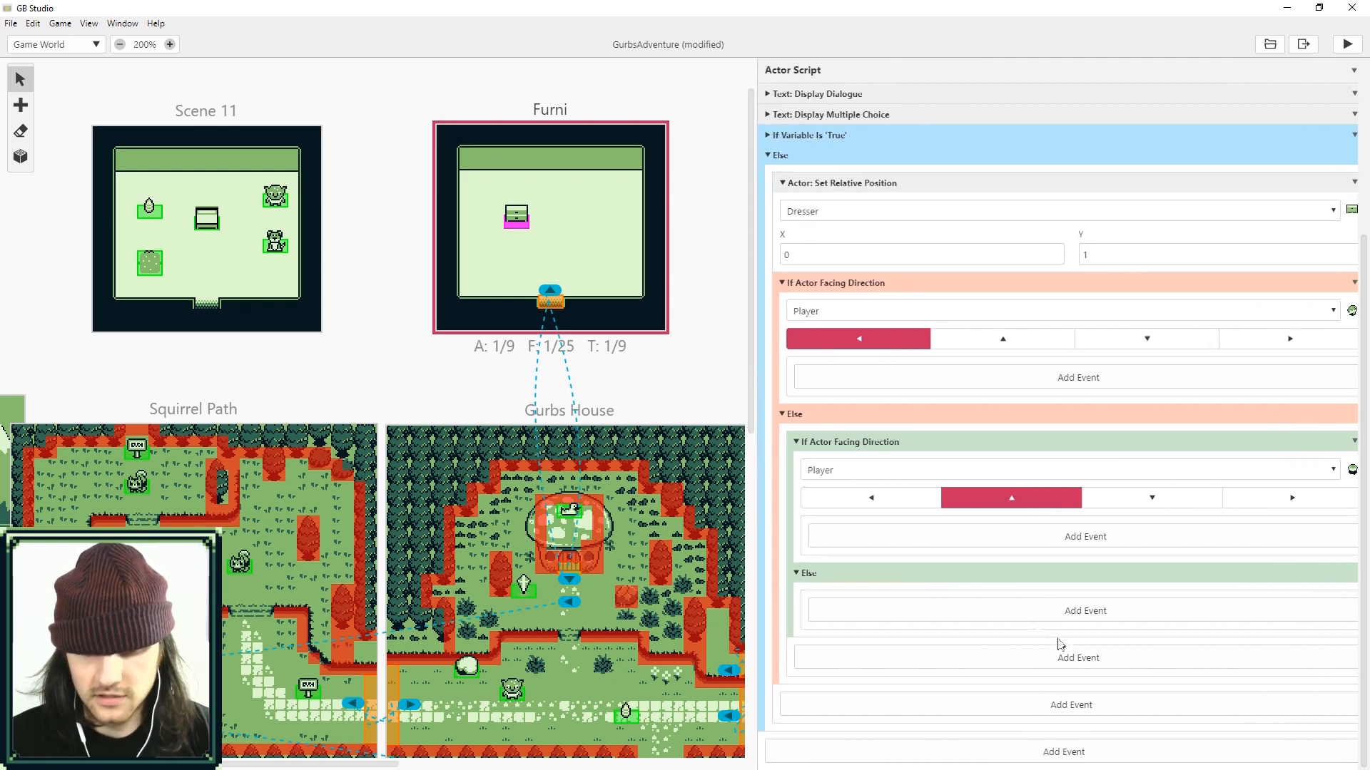
{"action": "left_click", "coordinate": [1078, 658]}
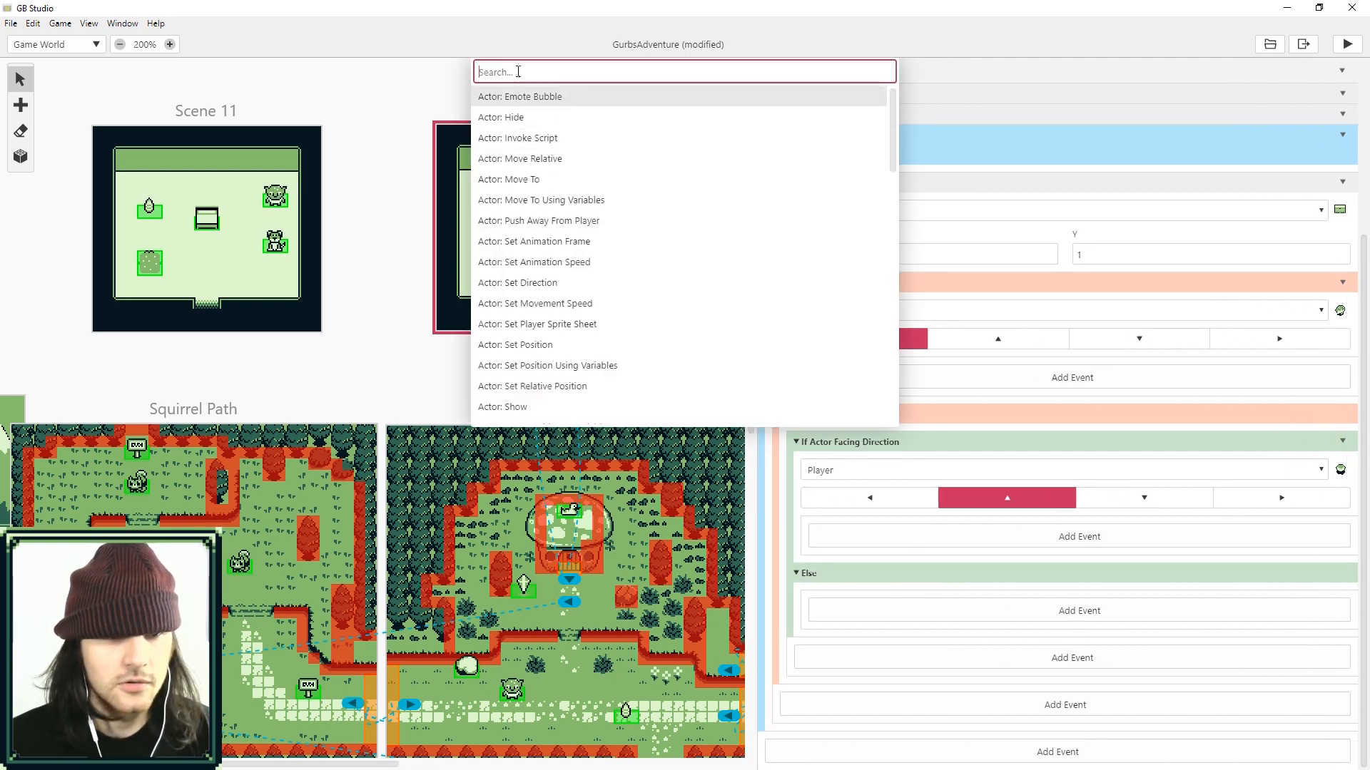
{"action": "type", "text": "if"}
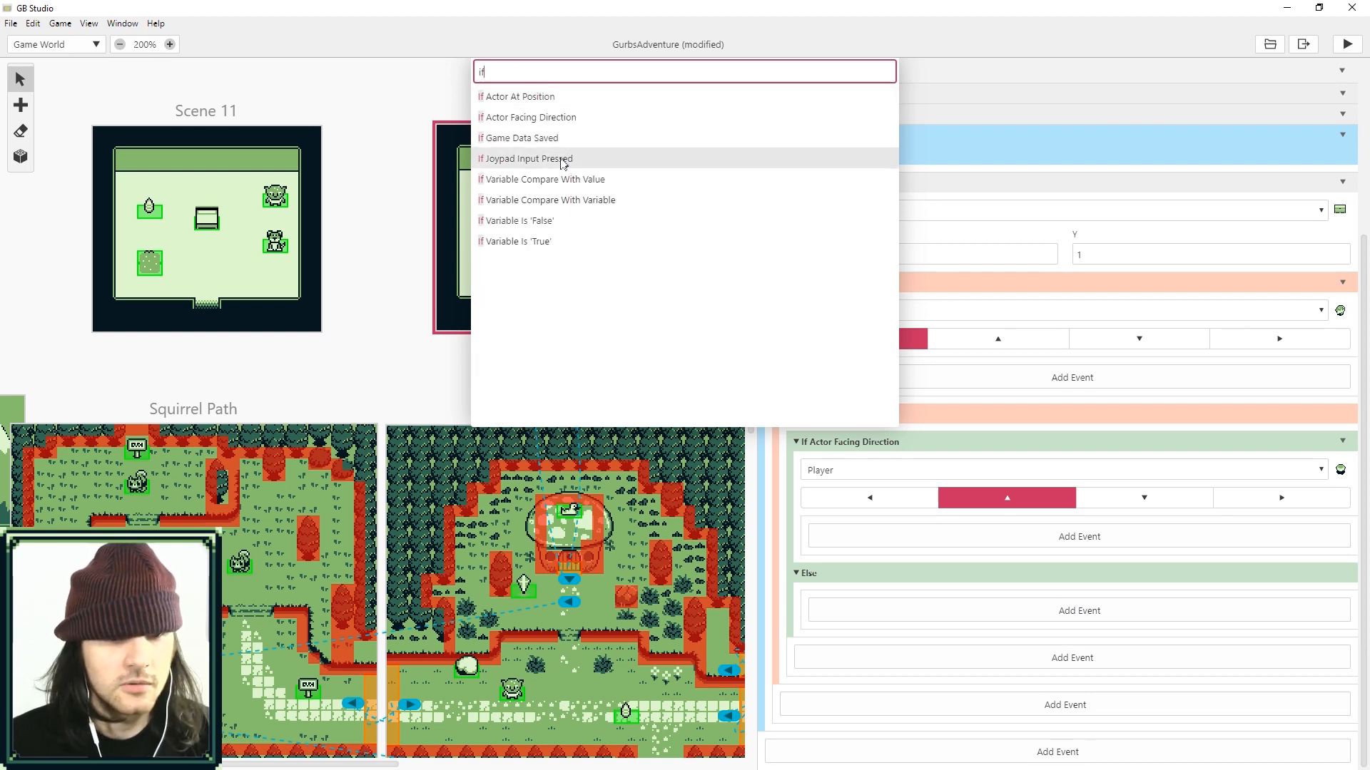
{"action": "mouse_move", "coordinate": [546, 199]}
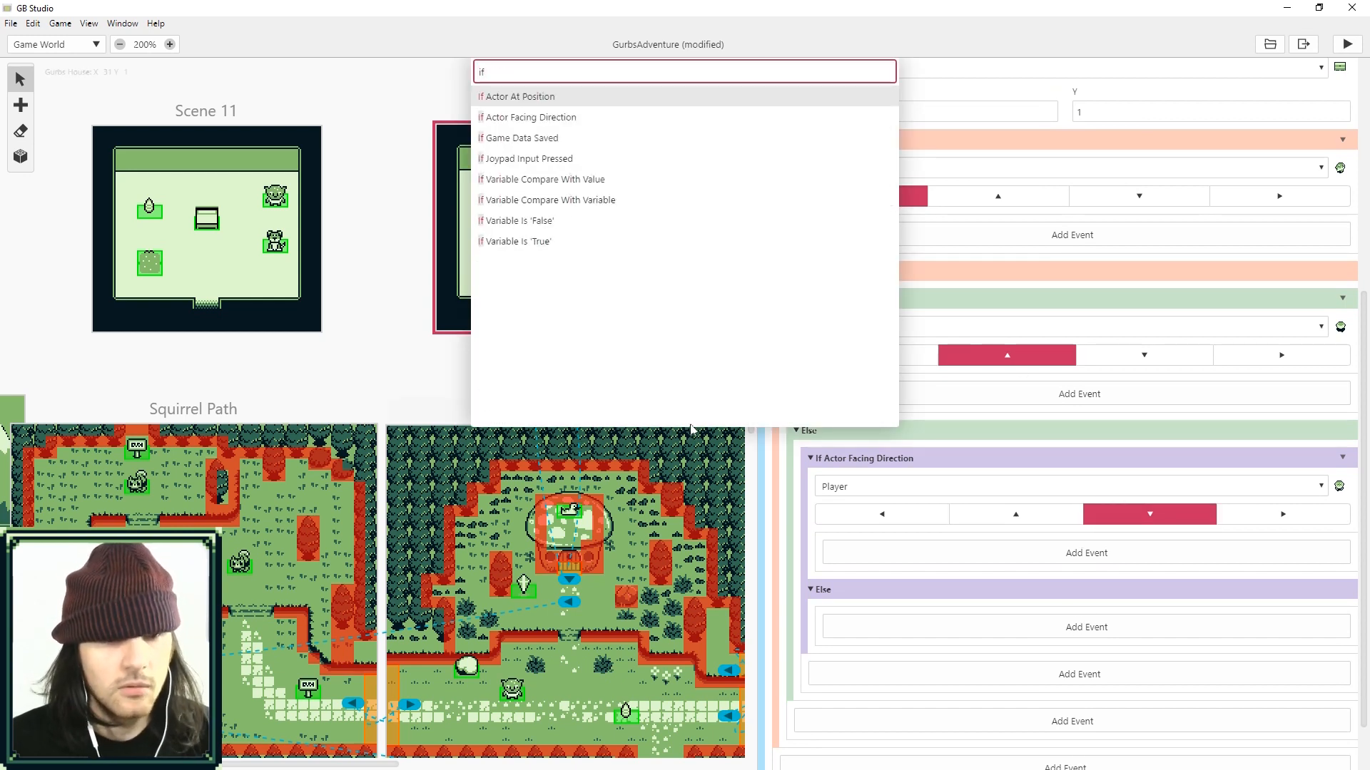
{"action": "mouse_move", "coordinate": [552, 225]}
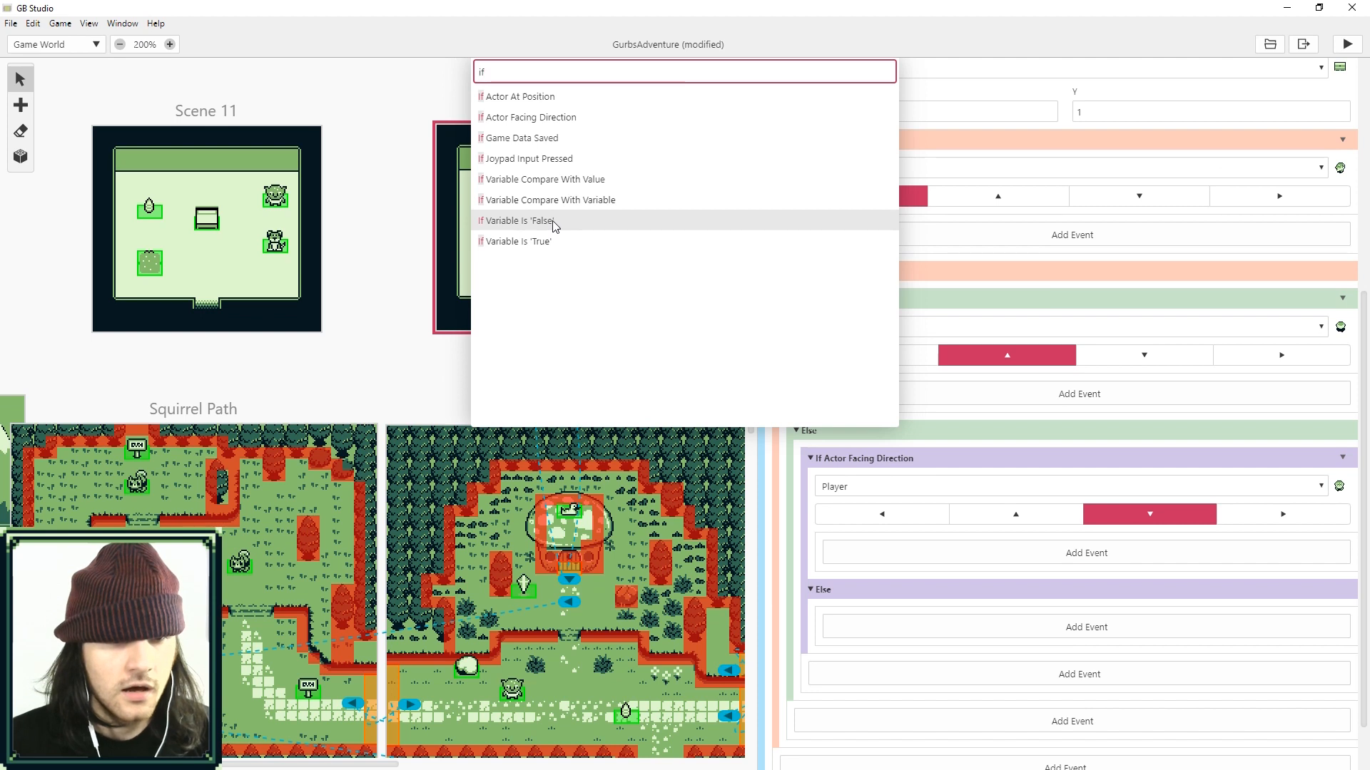
{"action": "mouse_move", "coordinate": [559, 229]}
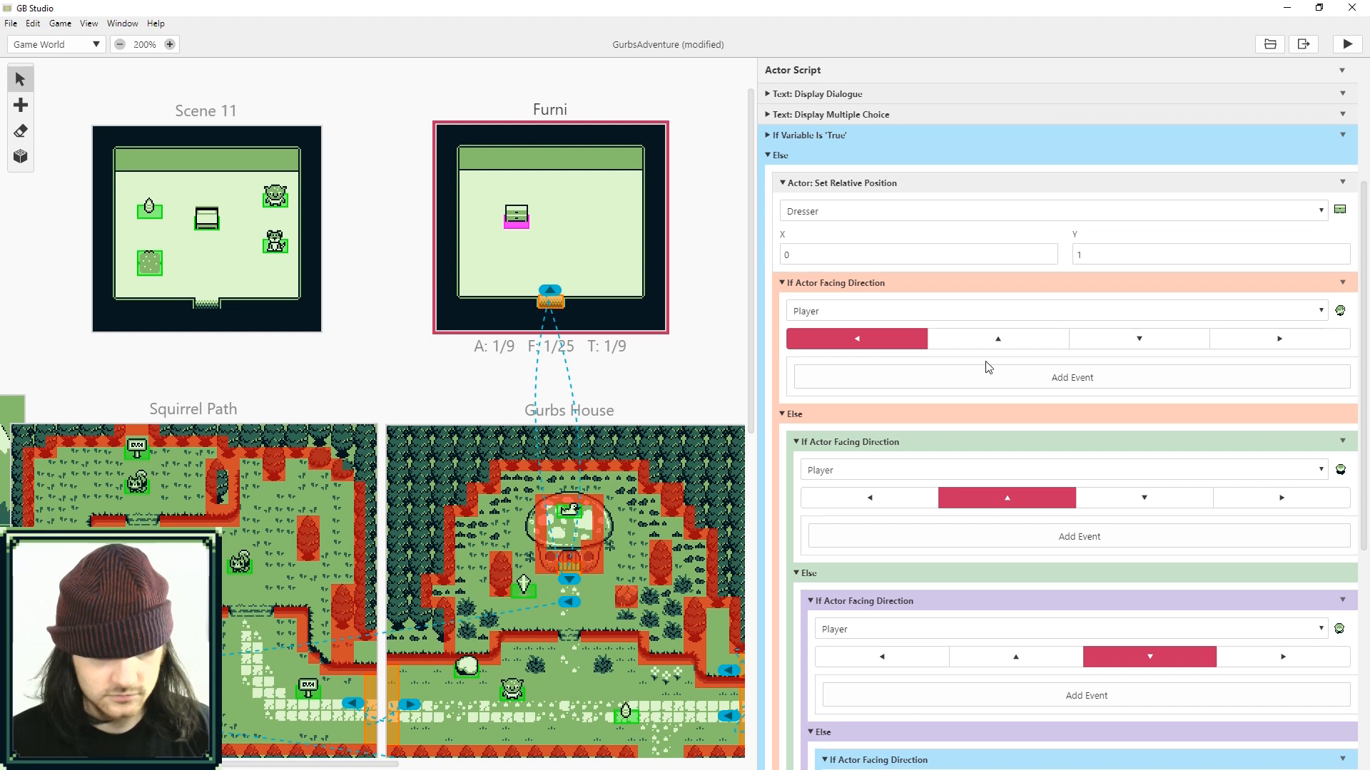
Step: Add Actor: Move Relative events on the Dresser in the left and down facing branches
{"action": "left_click", "coordinate": [1071, 377]}
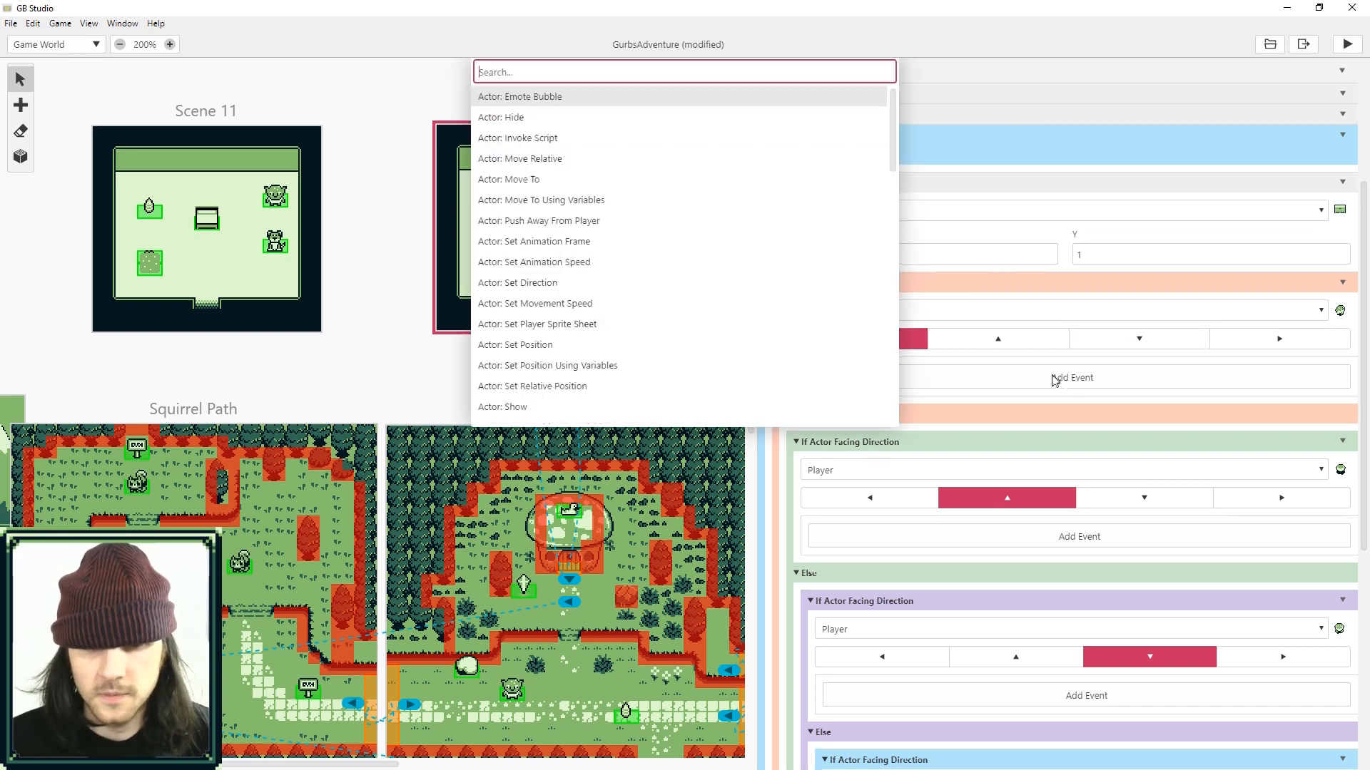
{"action": "type", "text": "mo"}
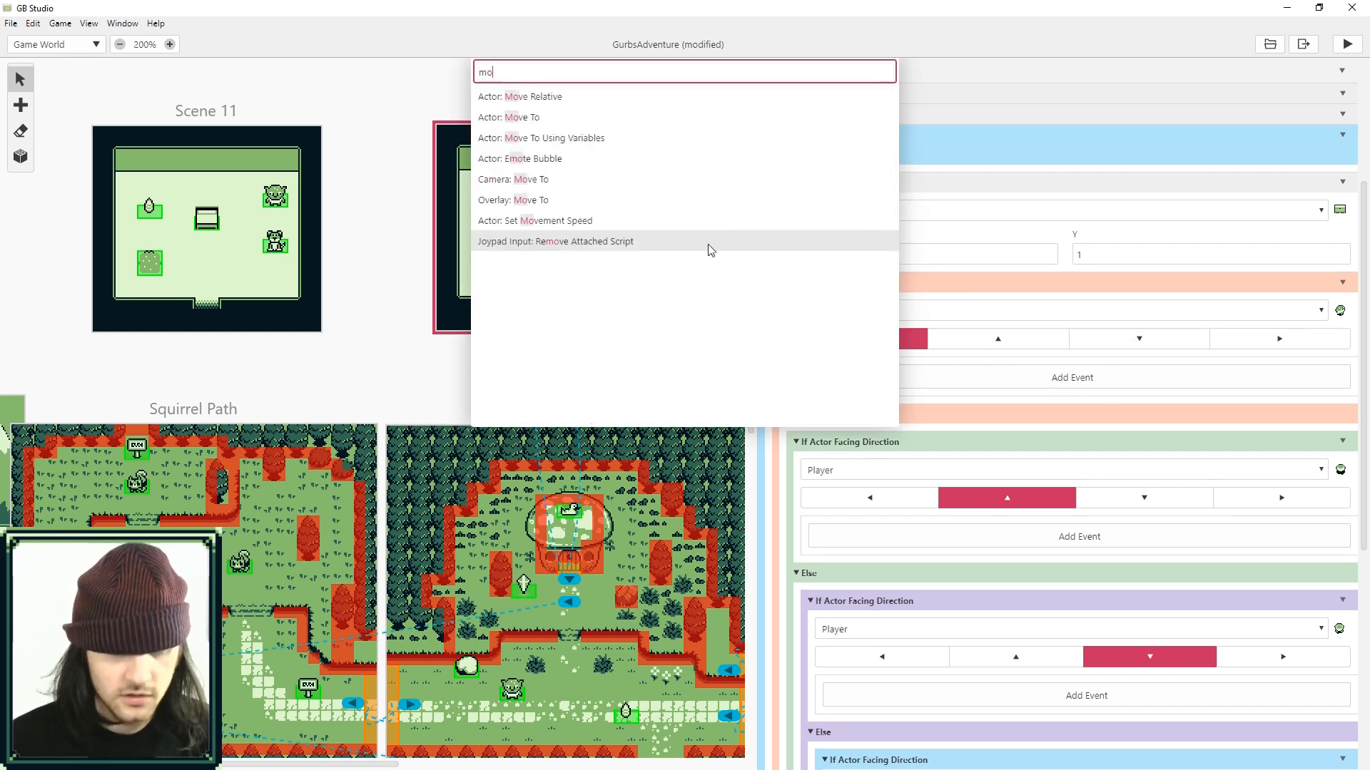
{"action": "type", "text": "ove"}
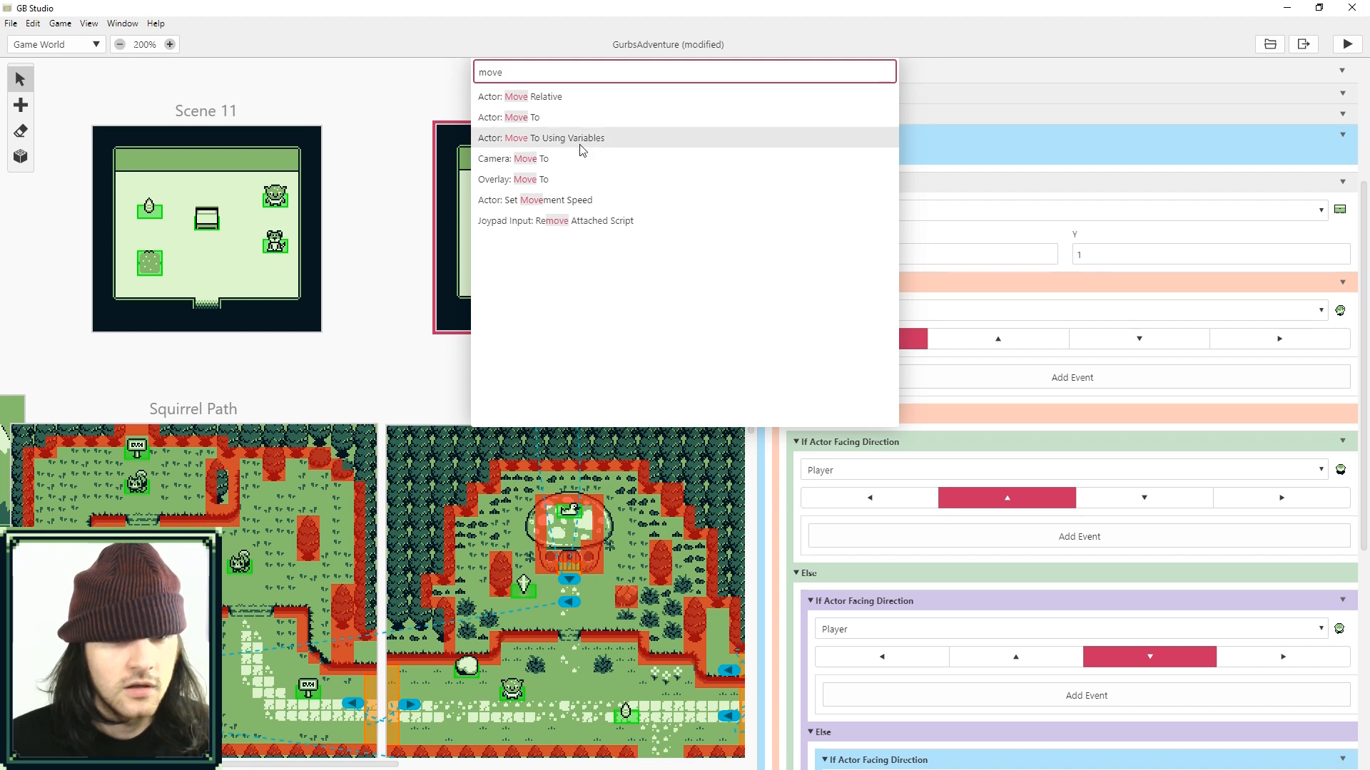
{"action": "left_click", "coordinate": [519, 96]}
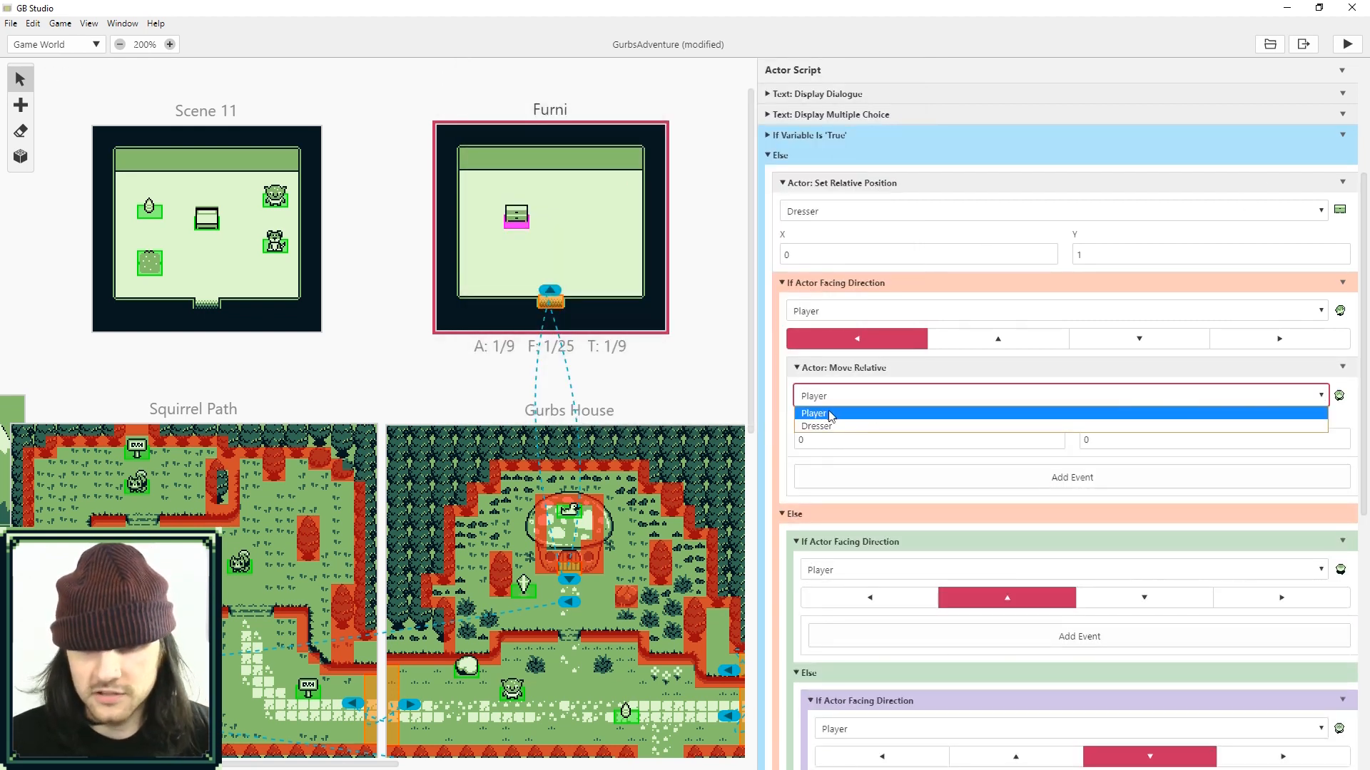
{"action": "left_click", "coordinate": [816, 427]}
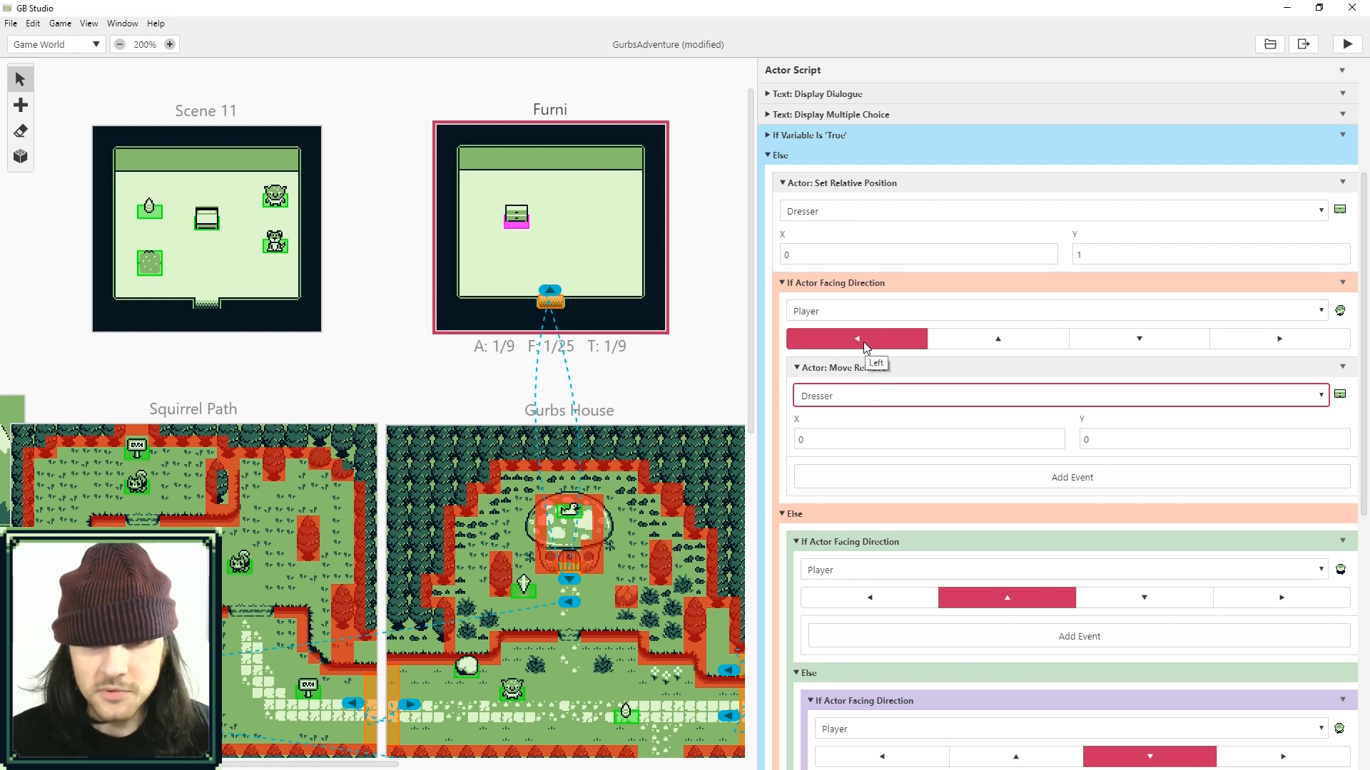
{"action": "left_click", "coordinate": [929, 438]}
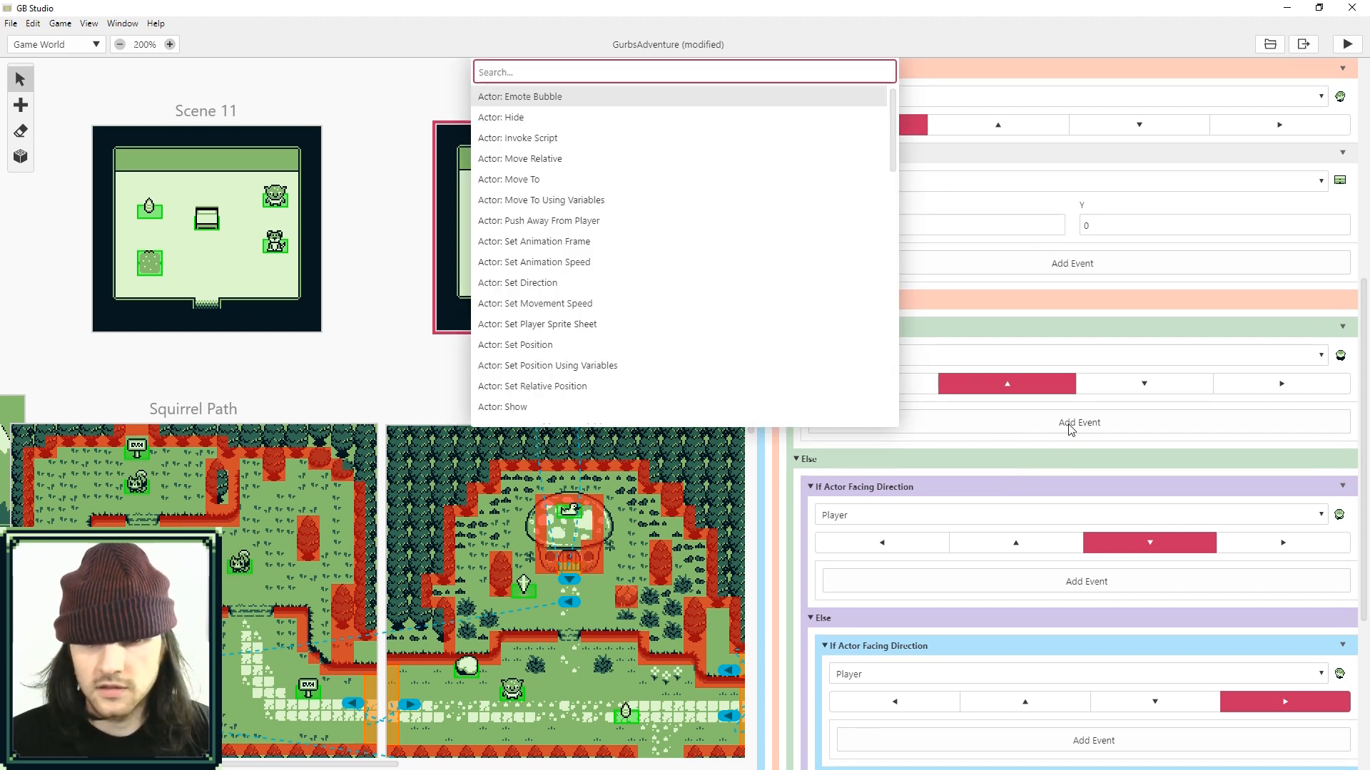
{"action": "mouse_move", "coordinate": [612, 241]}
{"action": "type", "text": "1"}
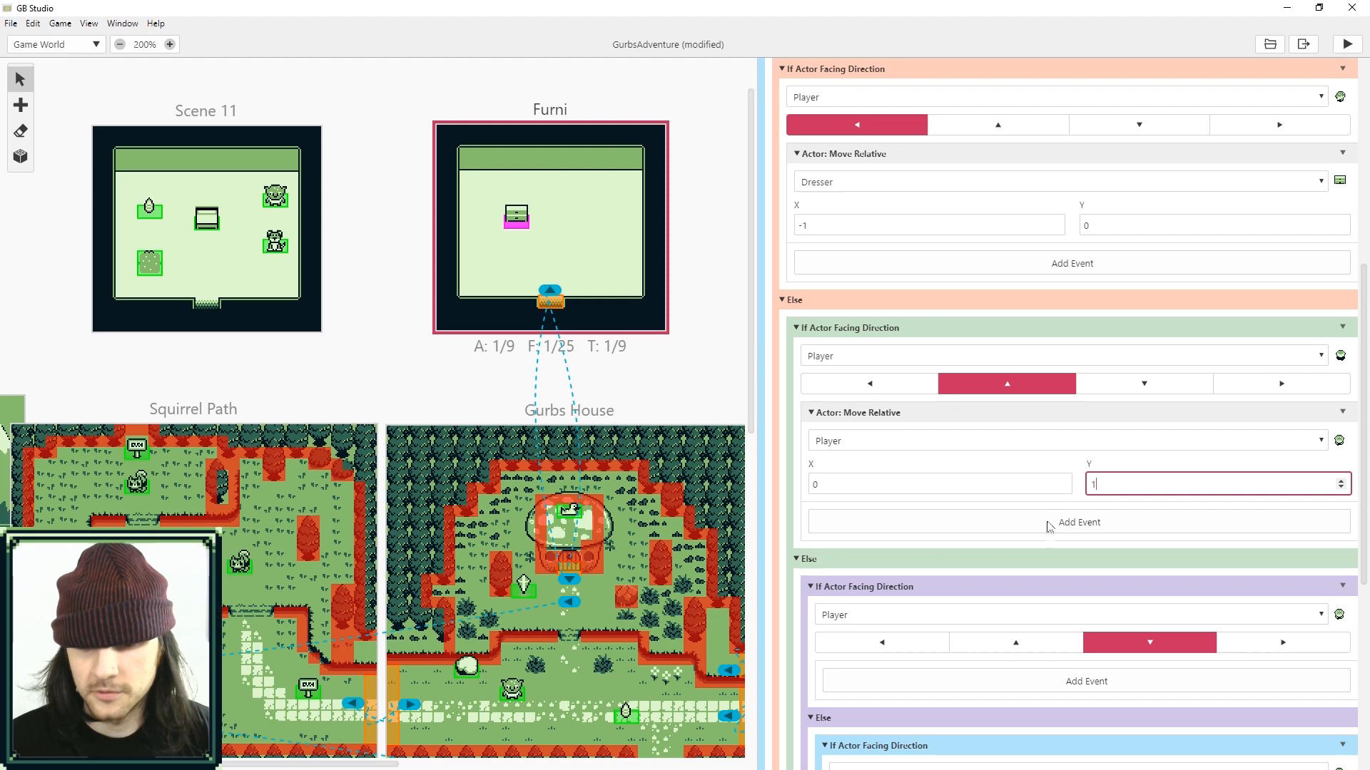
{"action": "left_click", "coordinate": [1080, 522]}
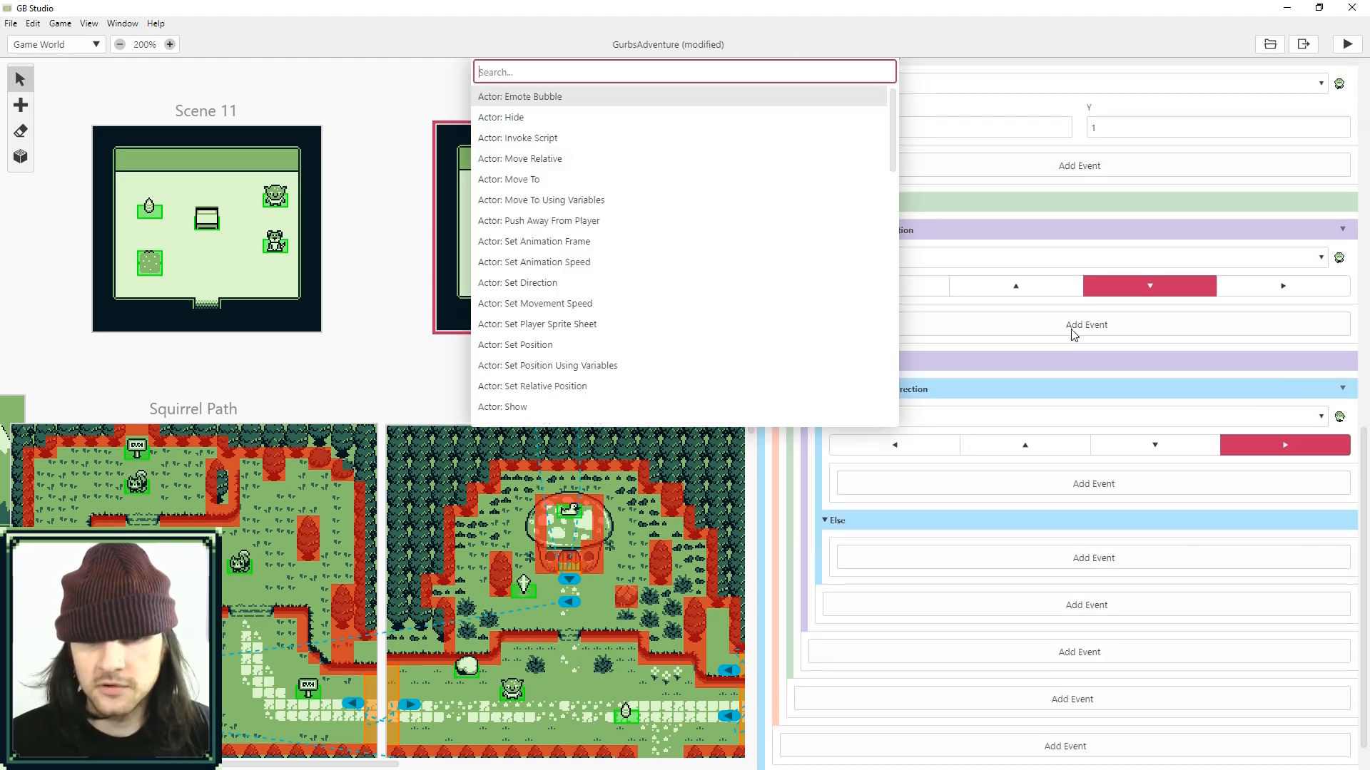
{"action": "type", "text": "m"}
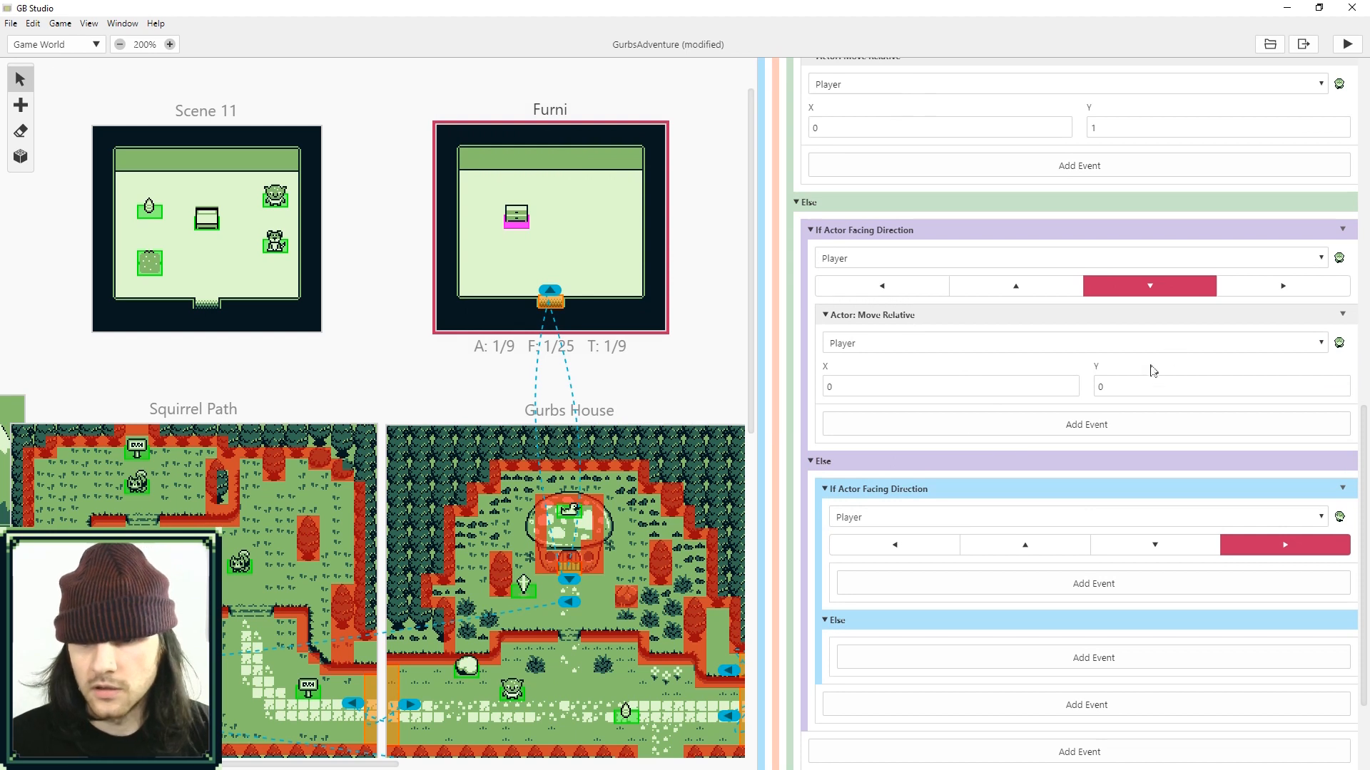
{"action": "type", "text": "-1"}
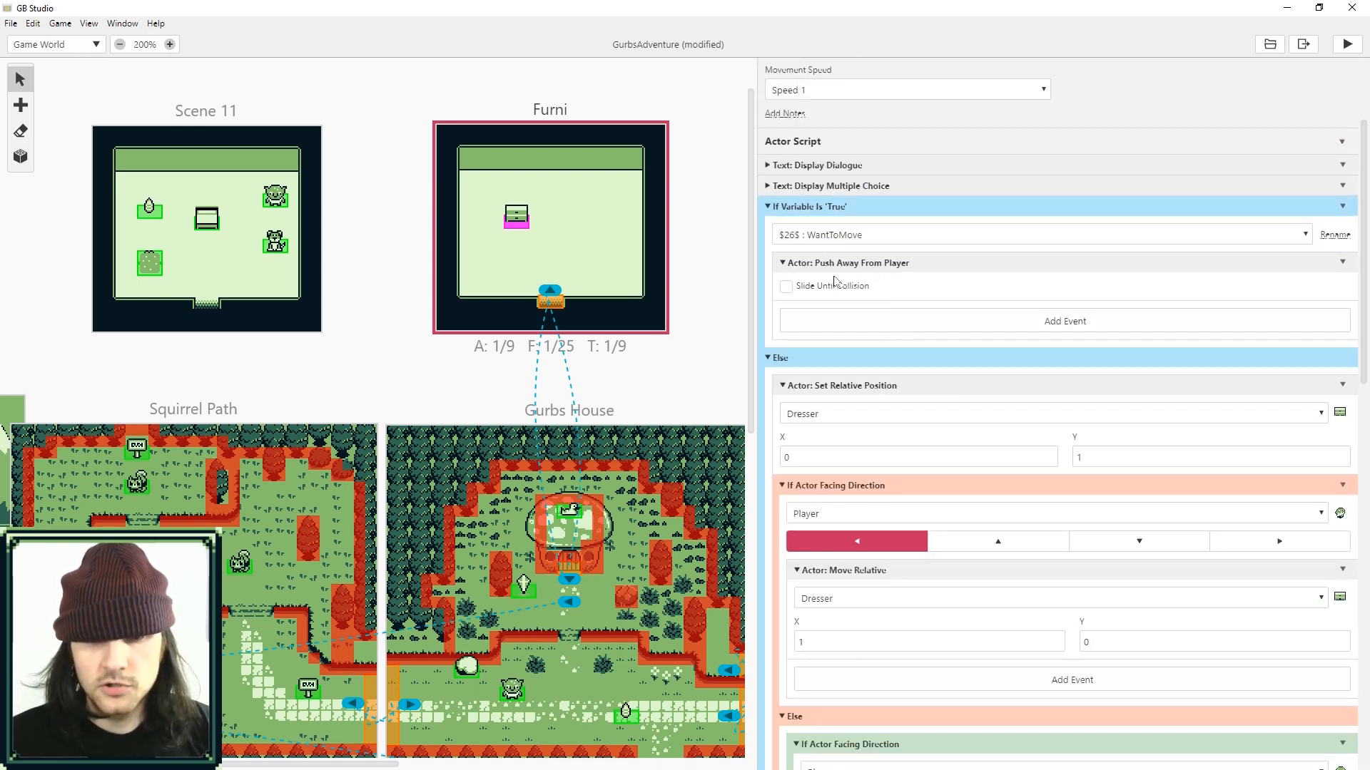
{"action": "mouse_move", "coordinate": [984, 512]}
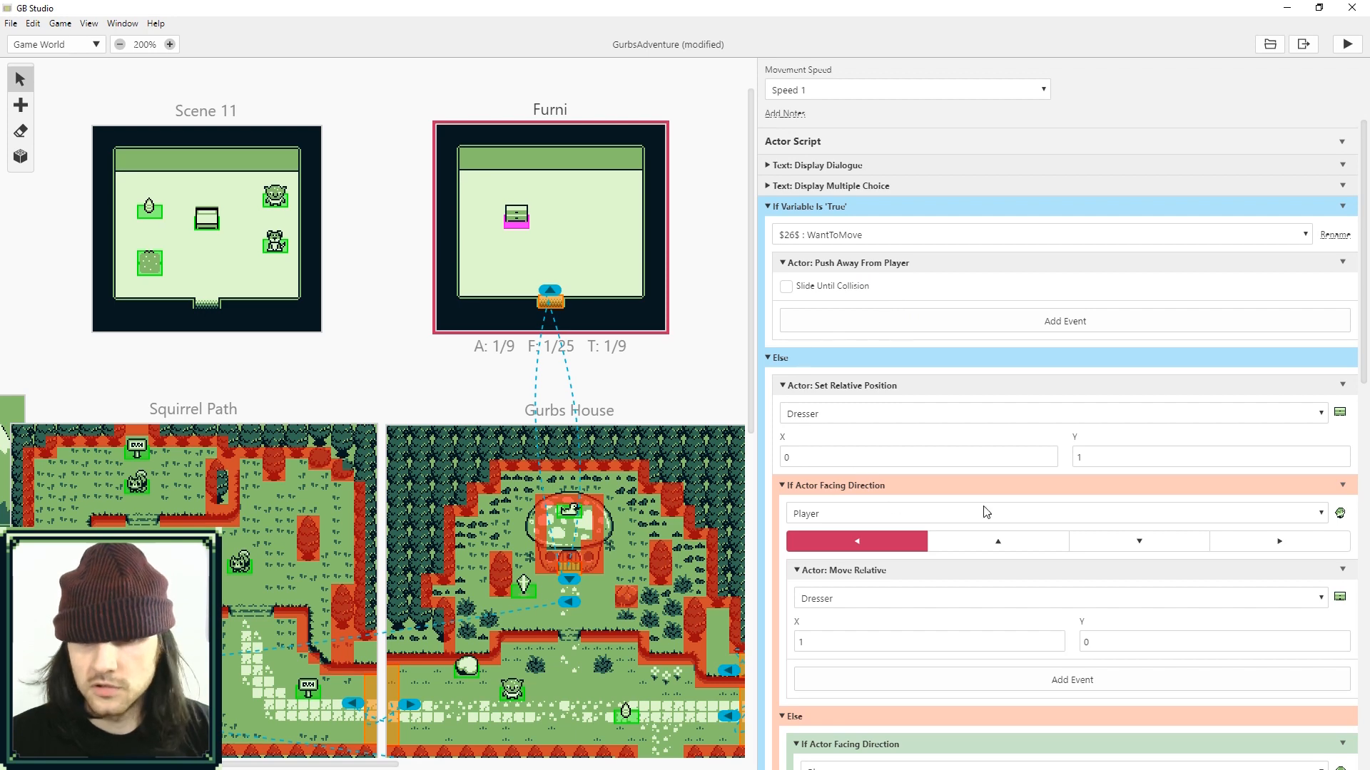
Step: Delete the fixed Actor: Set Relative Position event
{"action": "scroll", "scroll_direction": "down", "scroll_amount": 3}
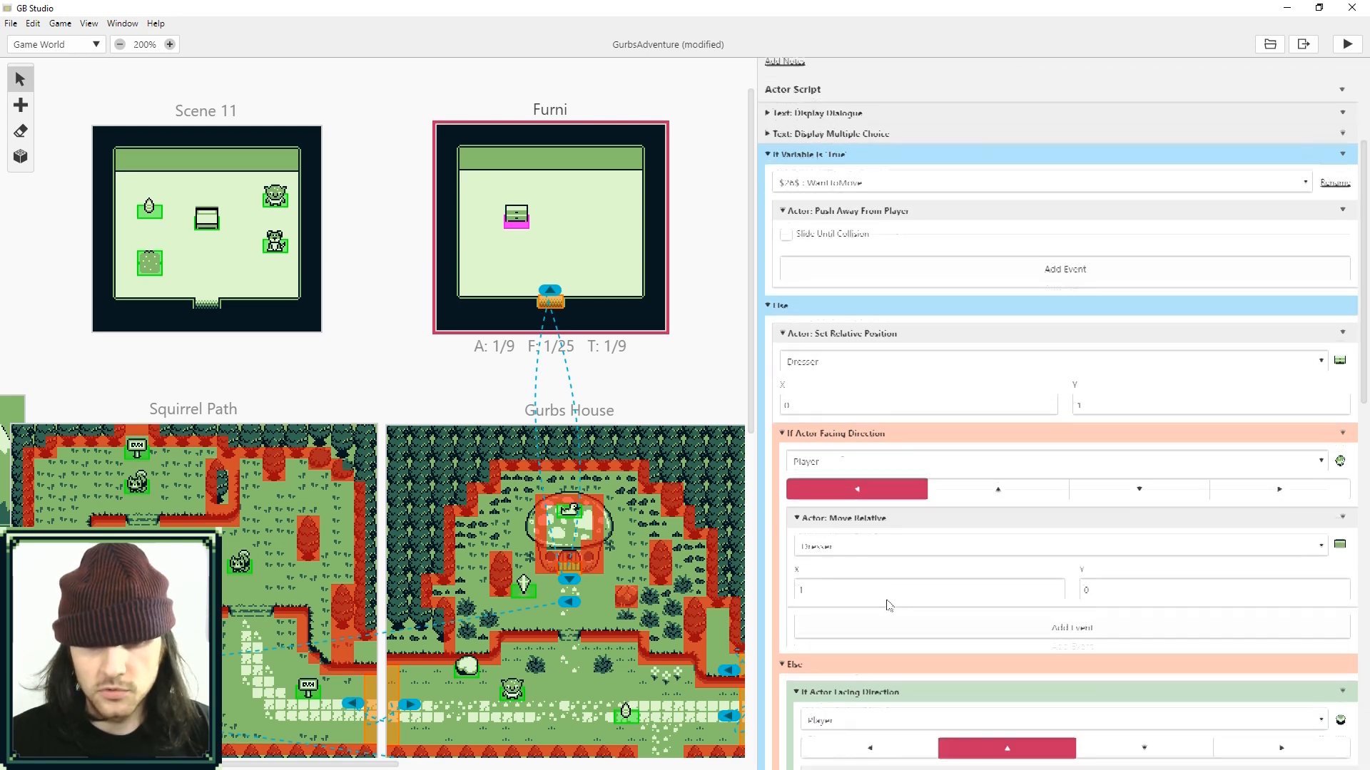
{"action": "left_click", "coordinate": [1343, 385]}
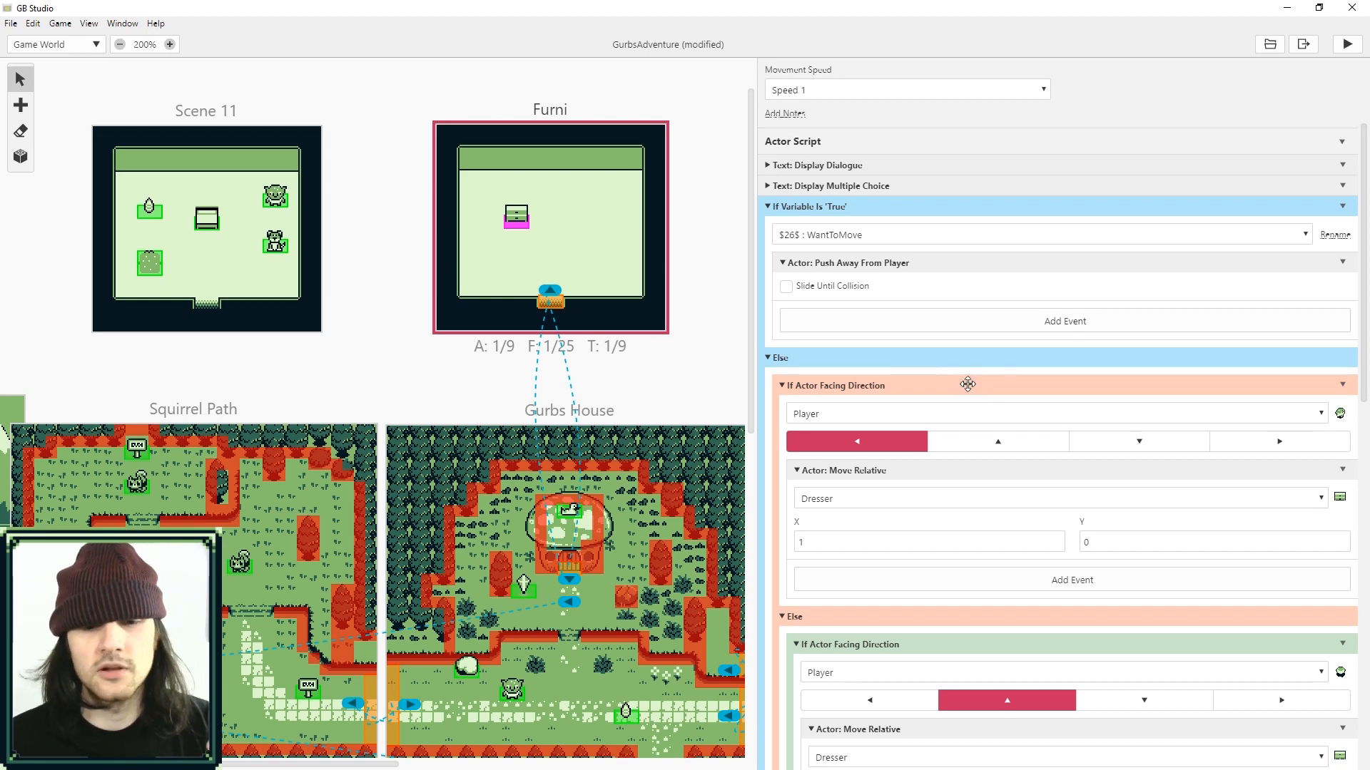
{"action": "scroll", "scroll_direction": "down", "scroll_amount": 3}
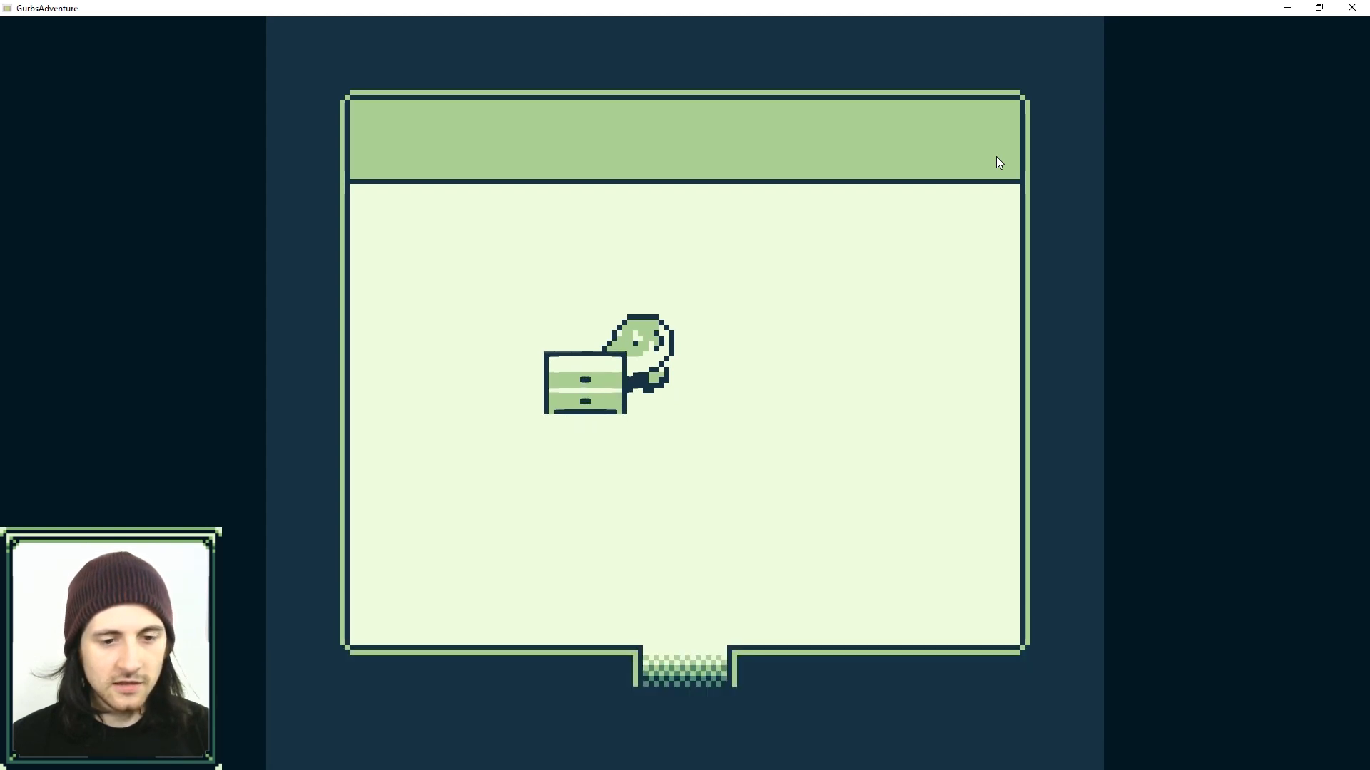
{"action": "key", "text": "Left"}
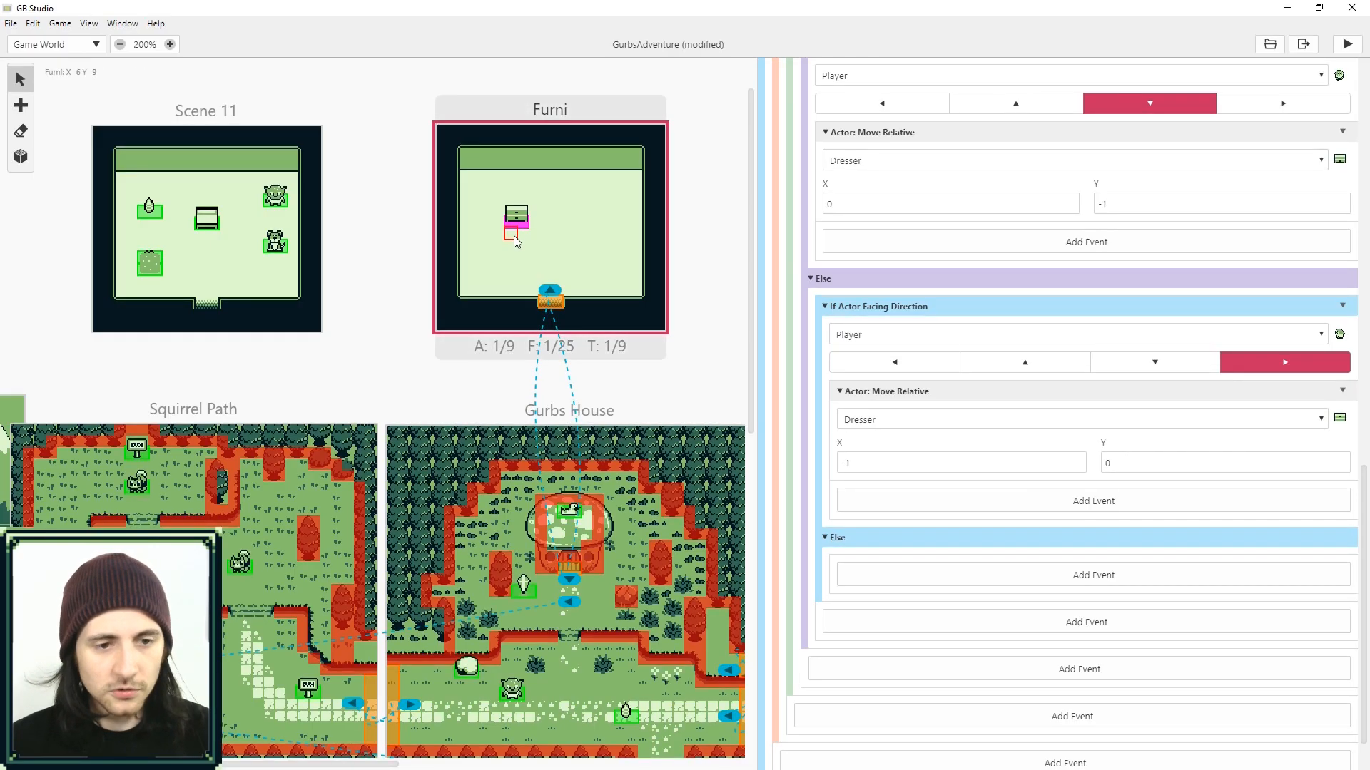
Step: Duplicate the Dresser, switch the copy to the bed sprite, and move it to the upper right
{"action": "left_click_drag", "start_coordinate": [515, 217], "coordinate": [459, 137]}
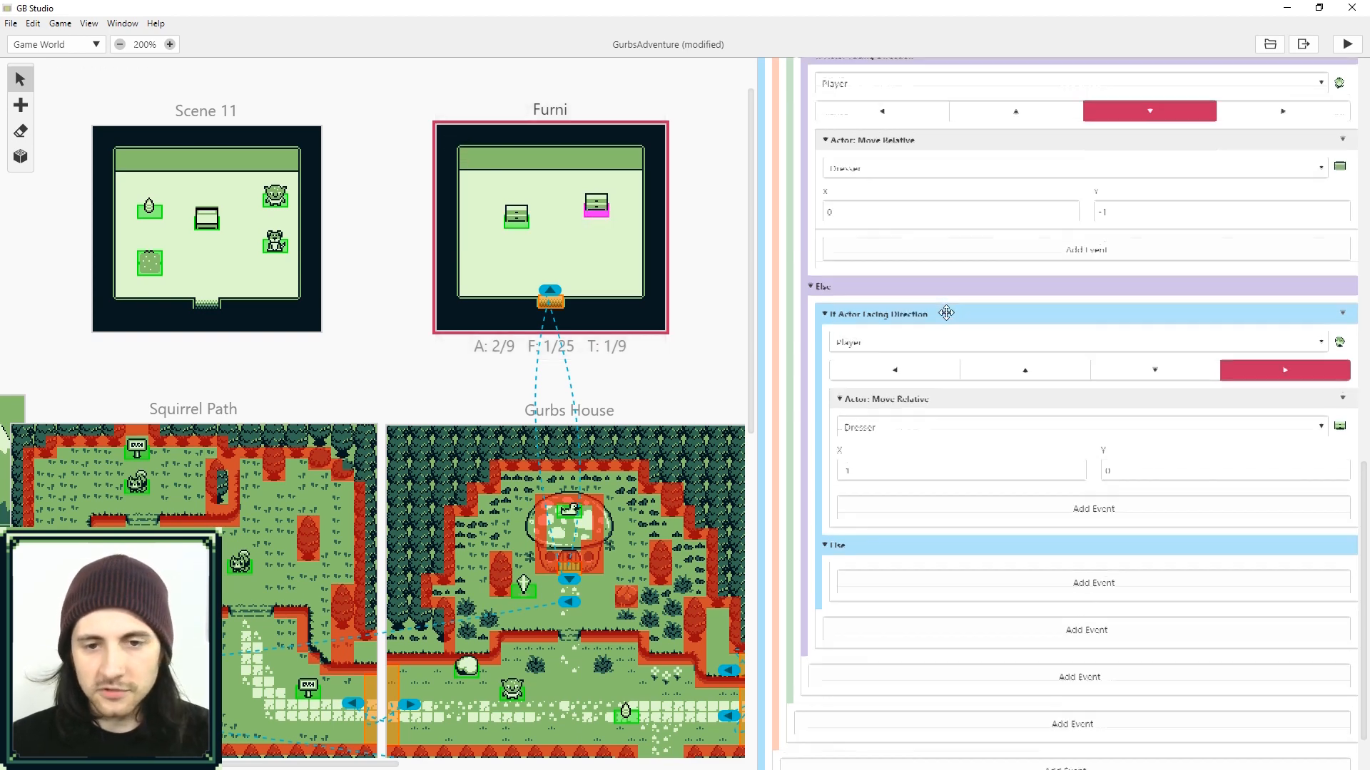
{"action": "left_click", "coordinate": [1039, 204]}
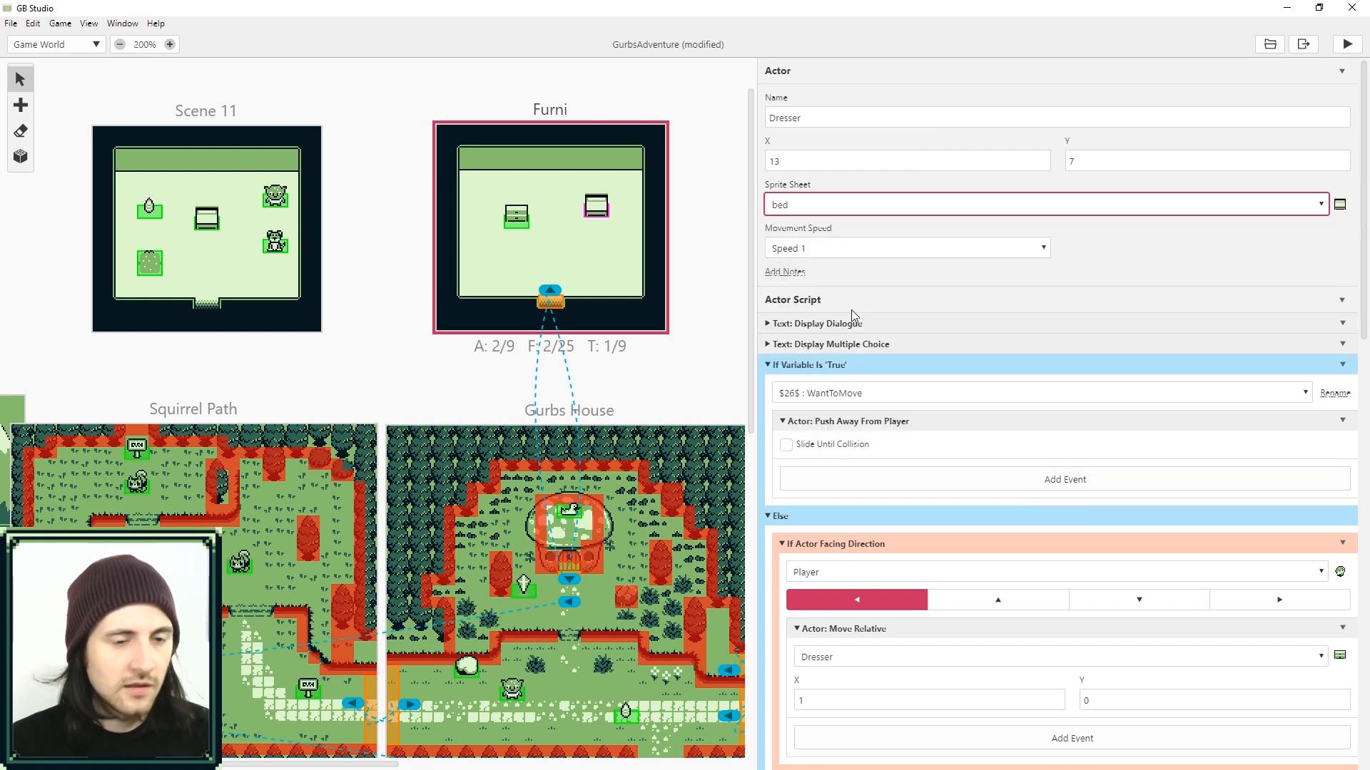
{"action": "left_click_drag", "start_coordinate": [595, 206], "coordinate": [606, 194]}
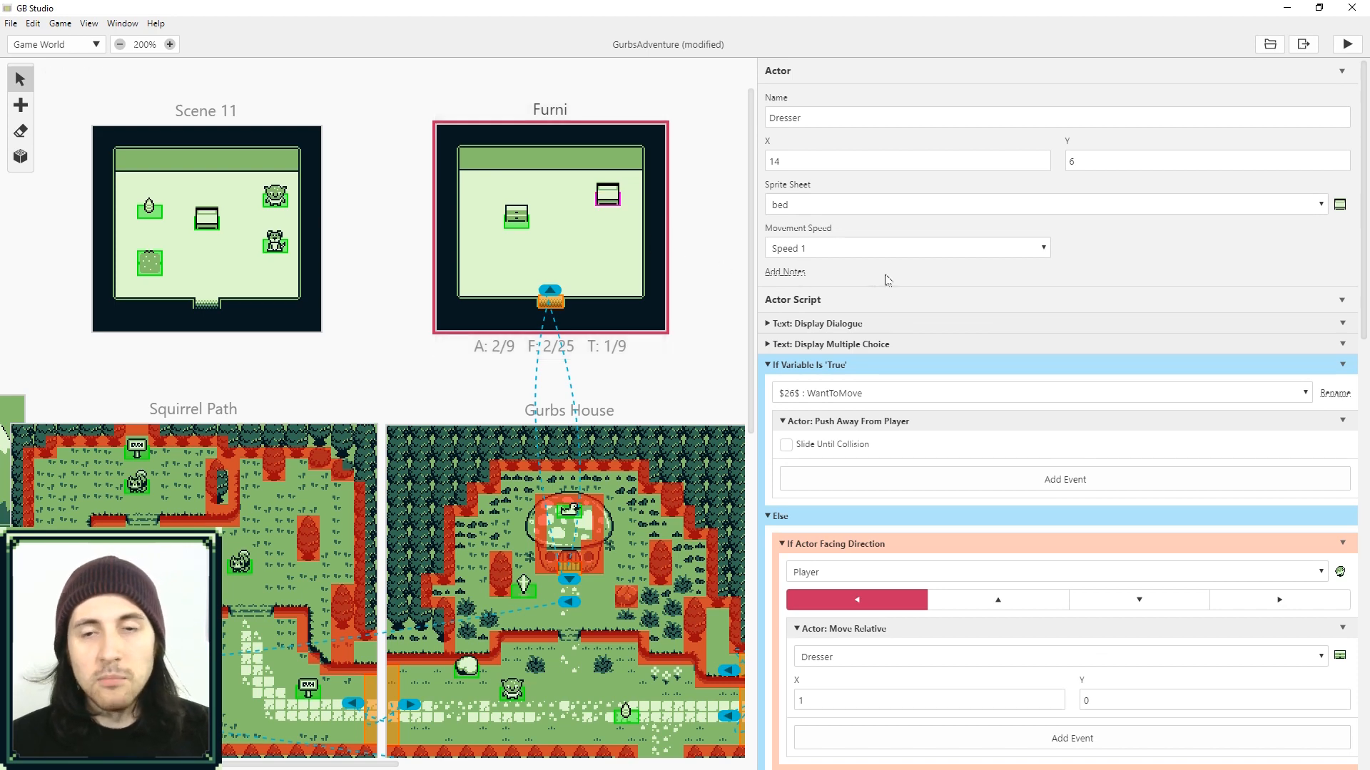
Step: Point the copied Move Relative events at the Bed actor and collapse the conditional script
{"action": "scroll", "scroll_direction": "down", "scroll_amount": 3}
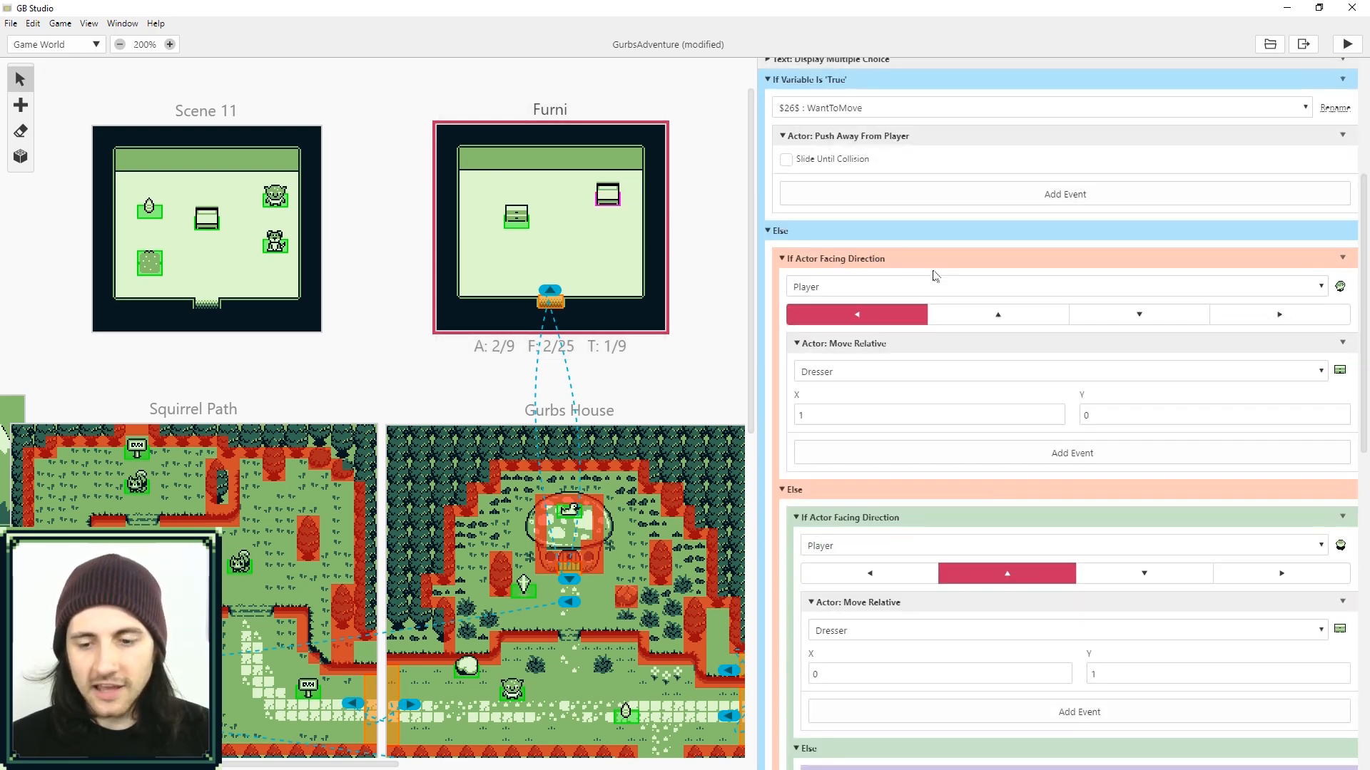
{"action": "left_click", "coordinate": [1057, 343]}
{"action": "type", "text": "B"}
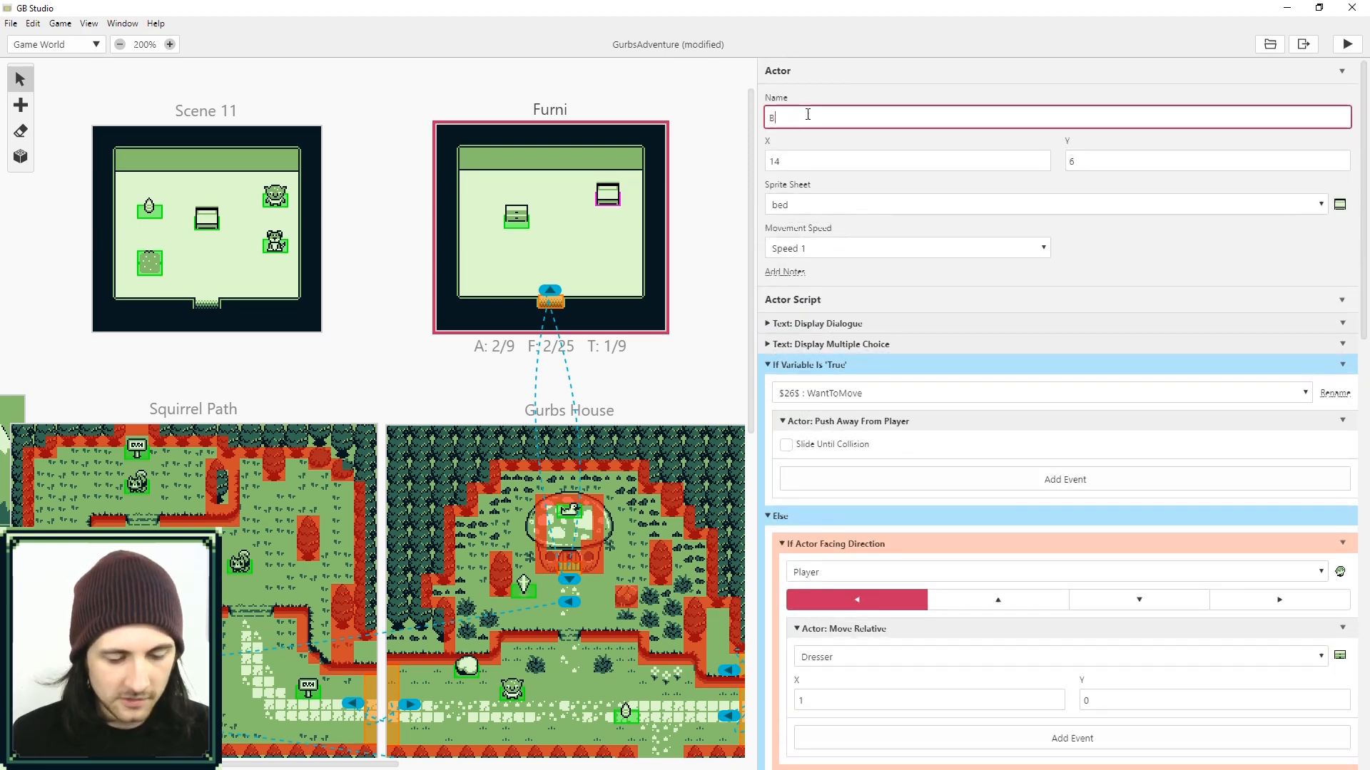
{"action": "scroll", "scroll_direction": "down", "scroll_amount": 3}
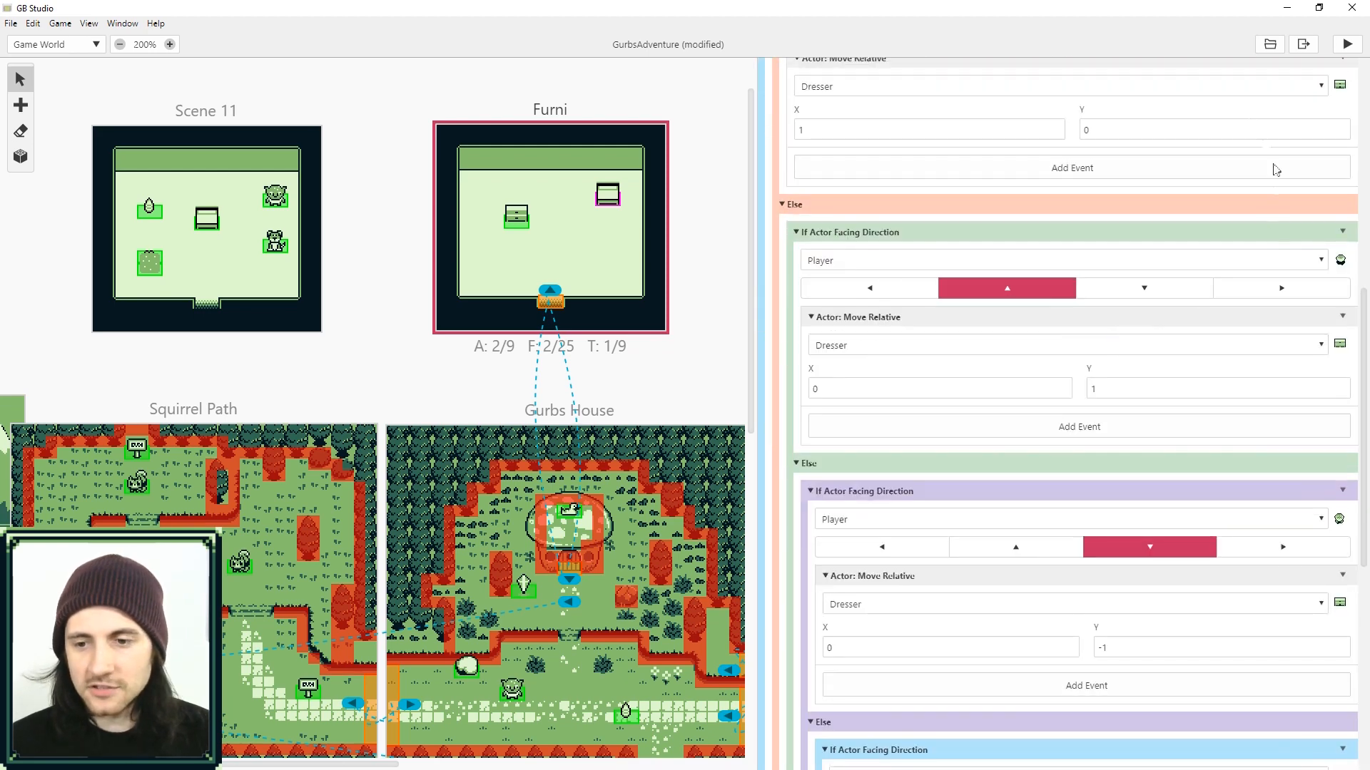
{"action": "left_click", "coordinate": [1057, 371]}
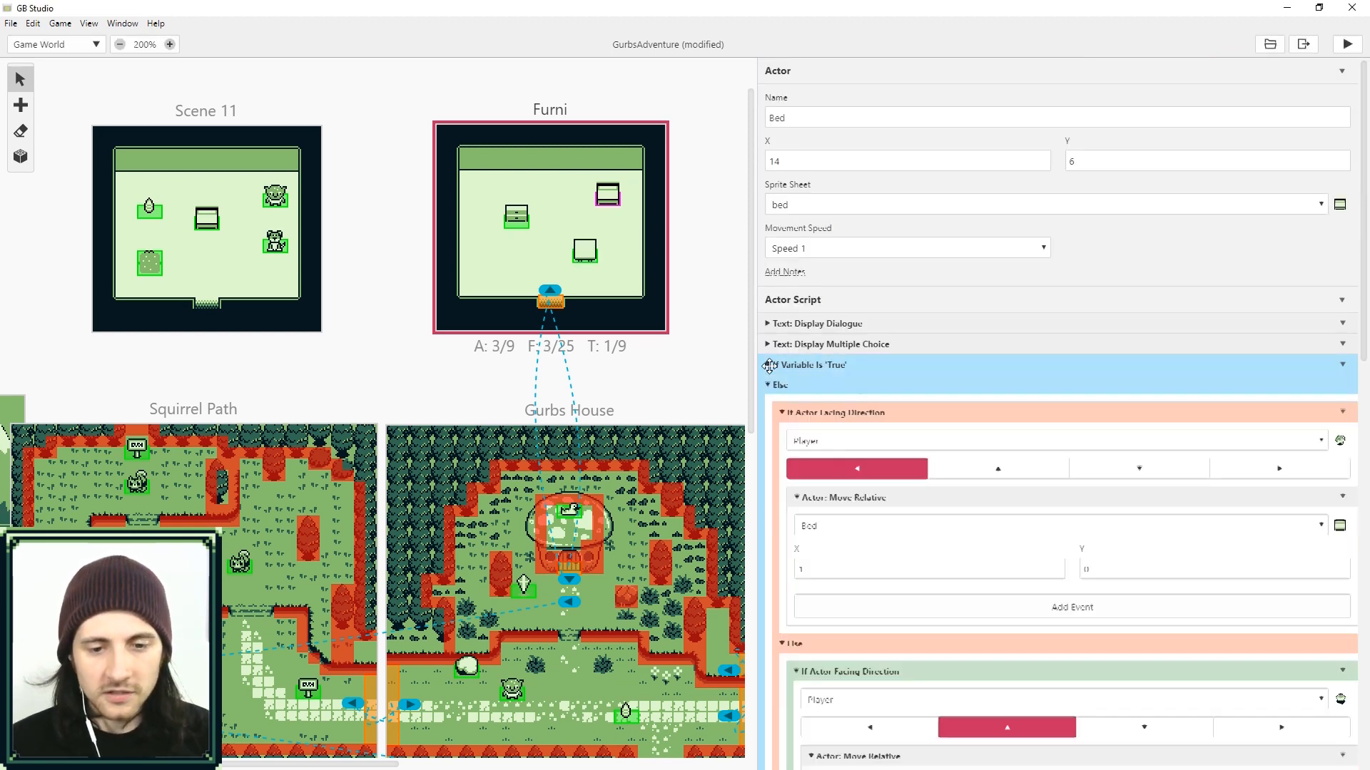
{"action": "left_click", "coordinate": [809, 365]}
{"action": "type", "text": "s"}
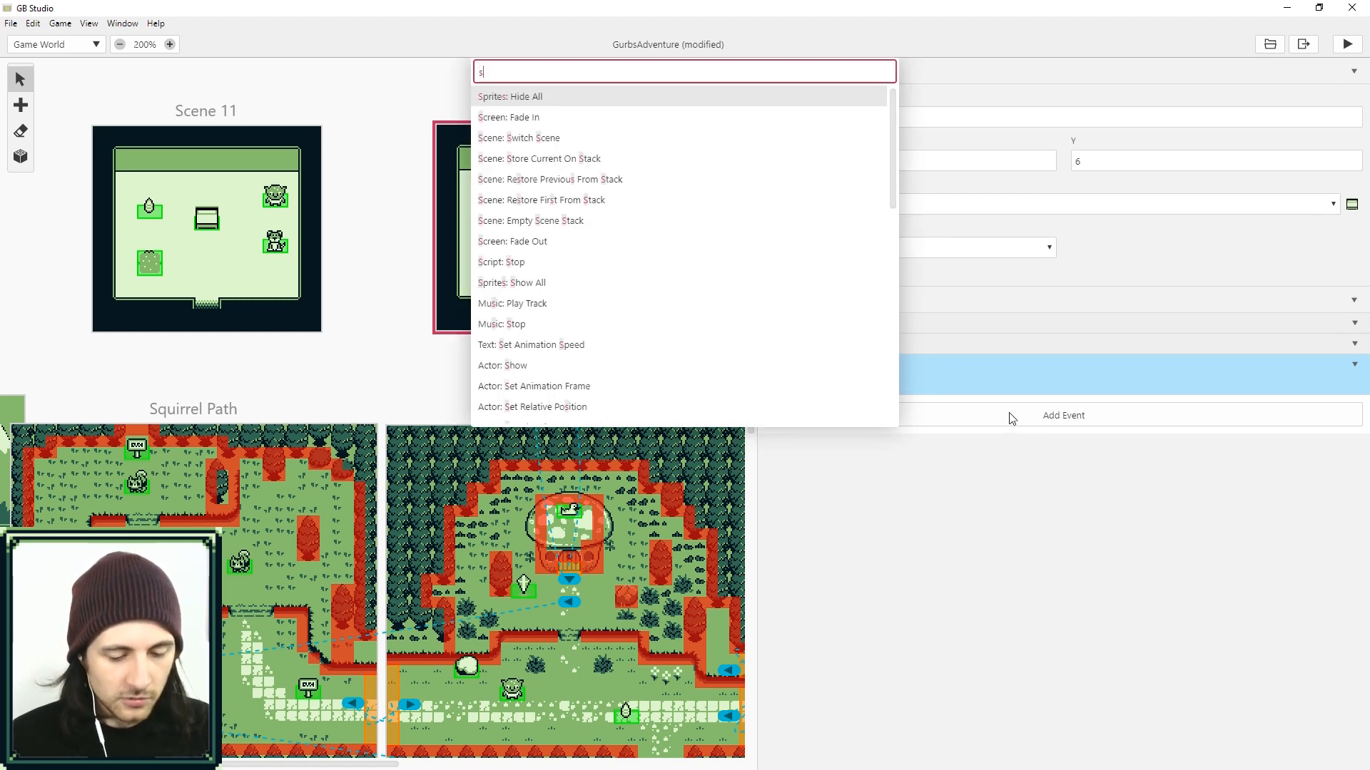
Step: Add an Actor: Store Position In Variables event to the Bed's script, targeting the Bed
{"action": "type", "text": "et"}
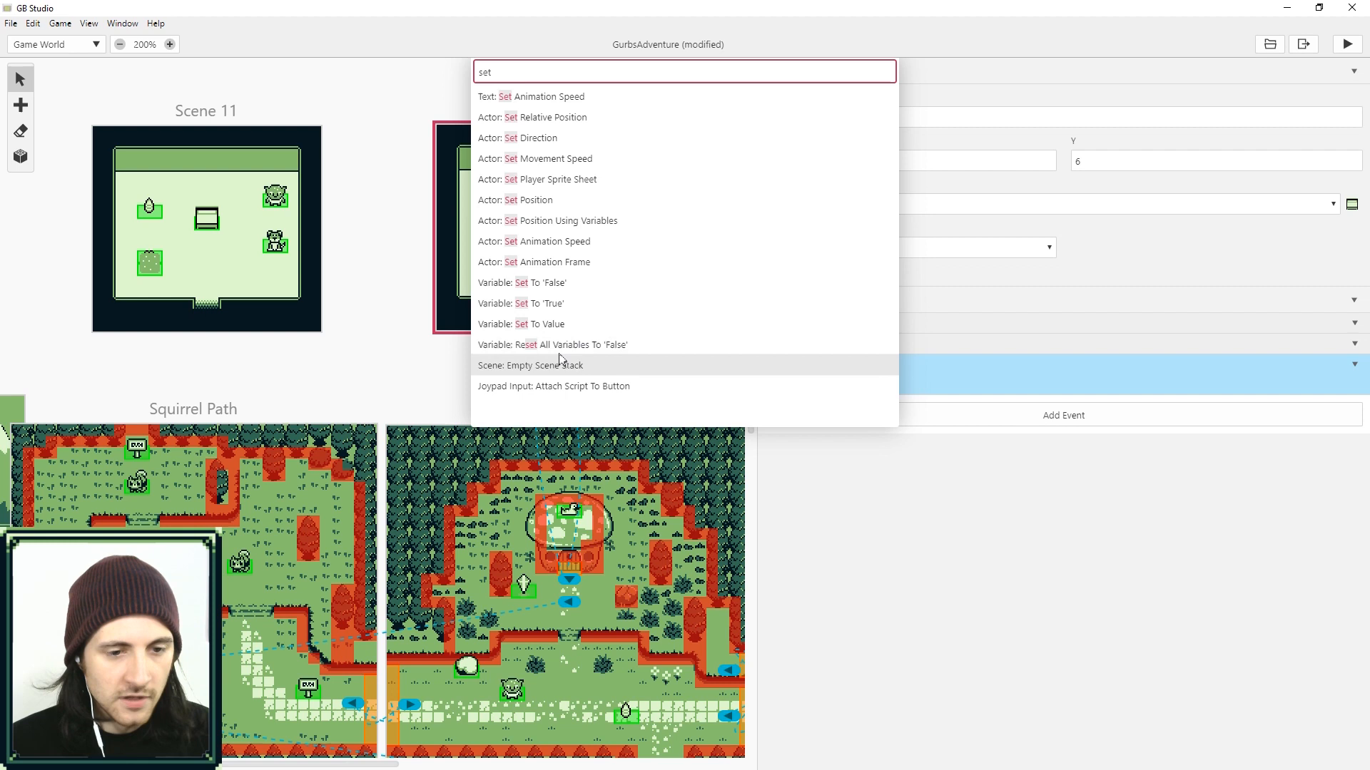
{"action": "type", "text": "stor"}
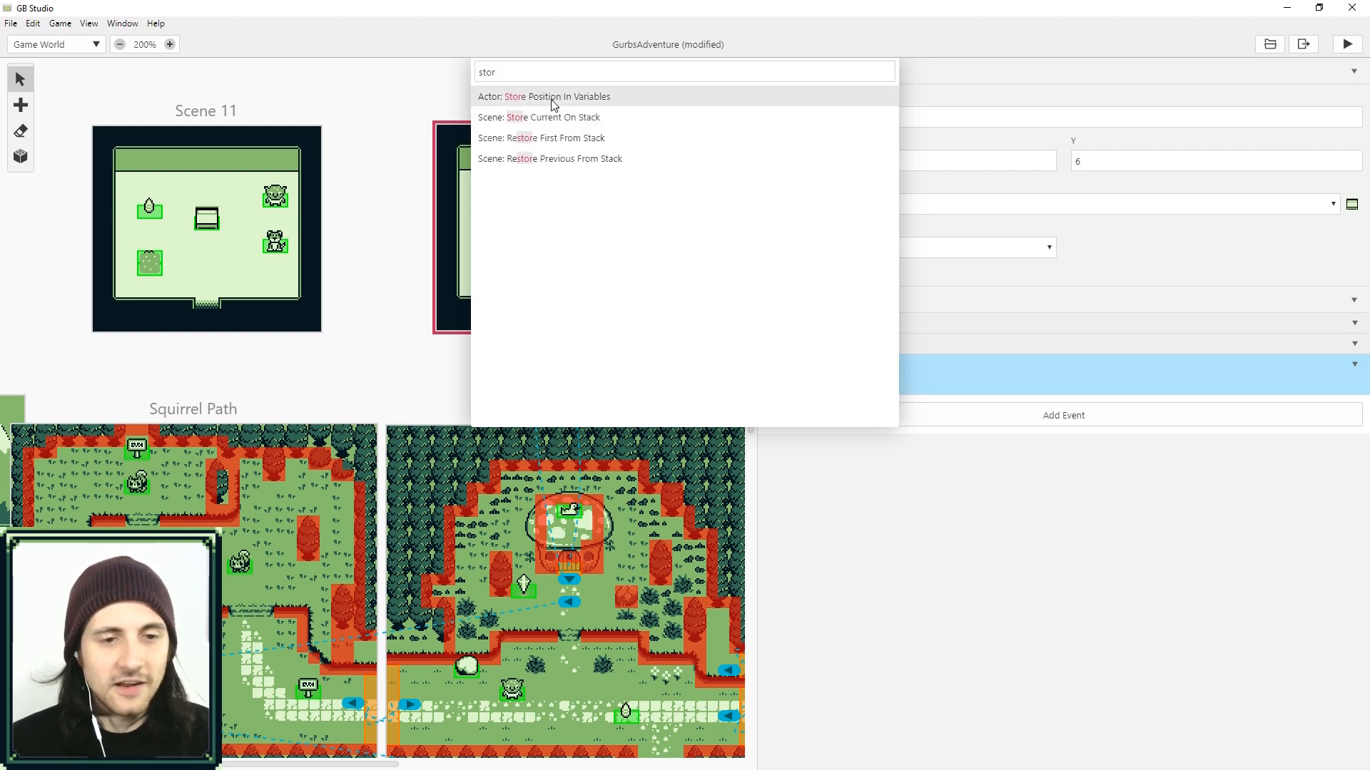
{"action": "left_click", "coordinate": [543, 97]}
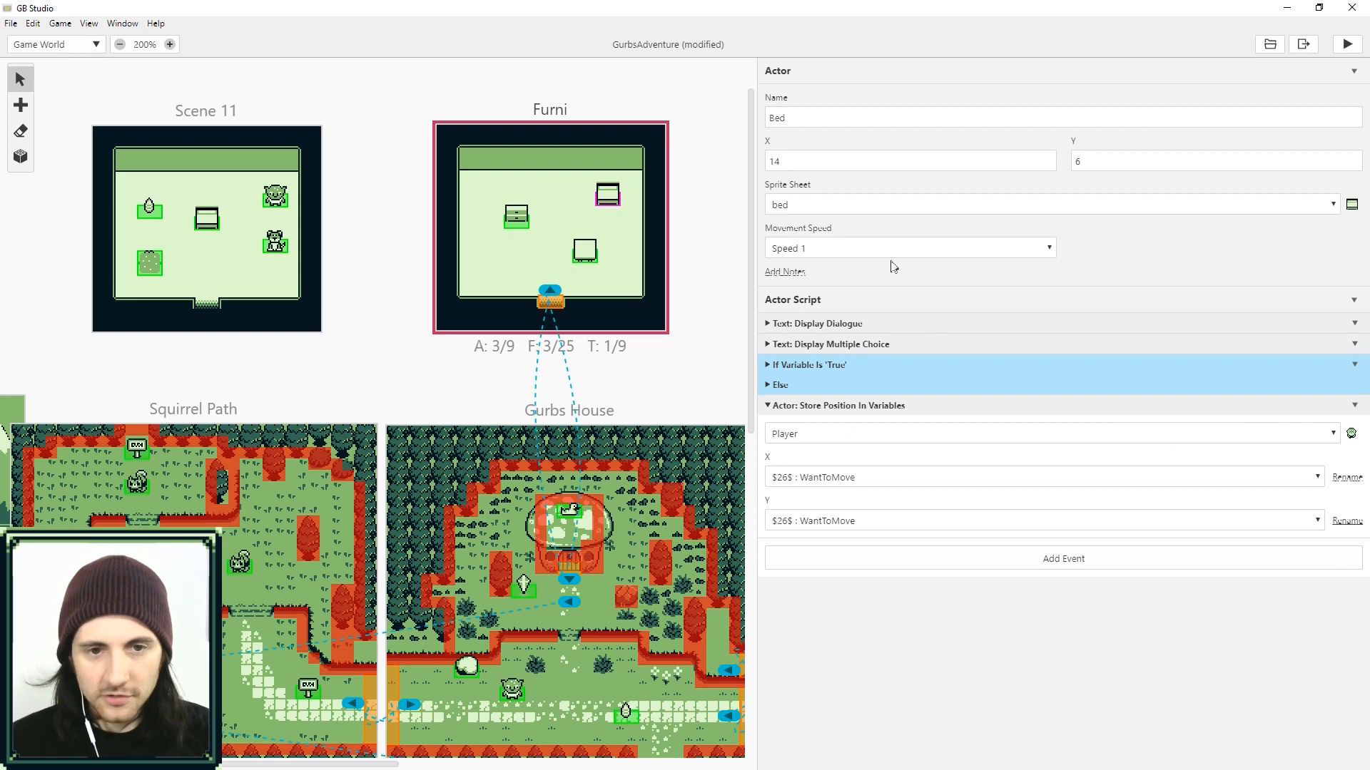
{"action": "left_click", "coordinate": [1048, 433]}
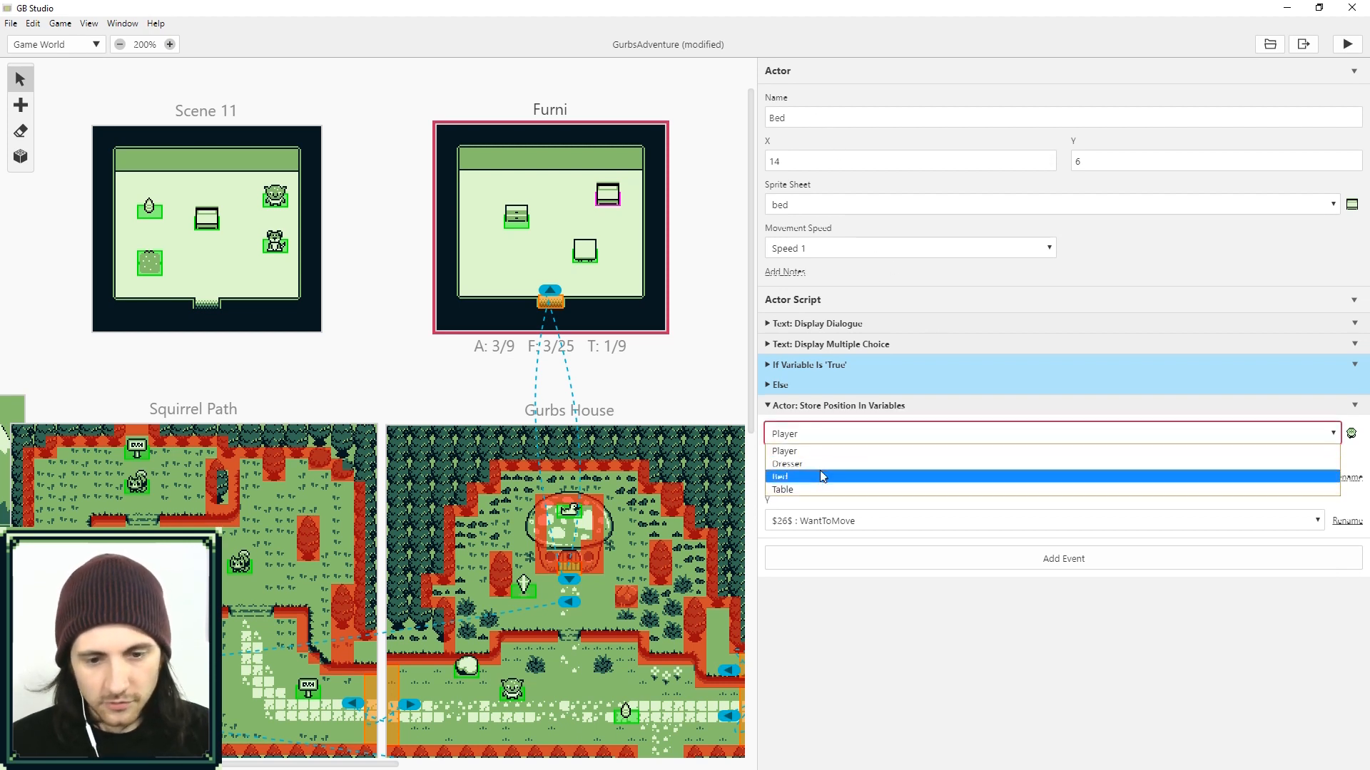
{"action": "left_click", "coordinate": [780, 476]}
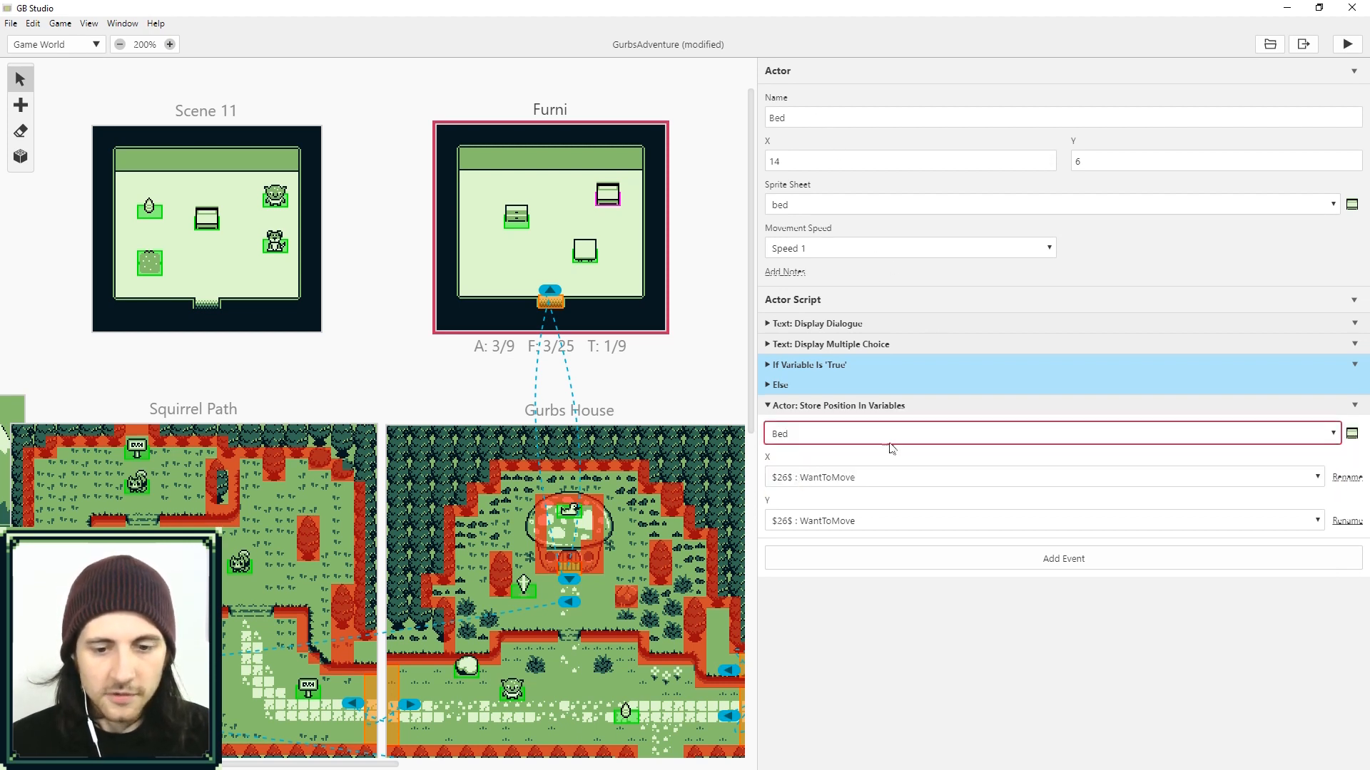
Step: Rename the X and Y position variables to BedX and BedY, then select the Furni scene
{"action": "left_click", "coordinate": [1039, 477]}
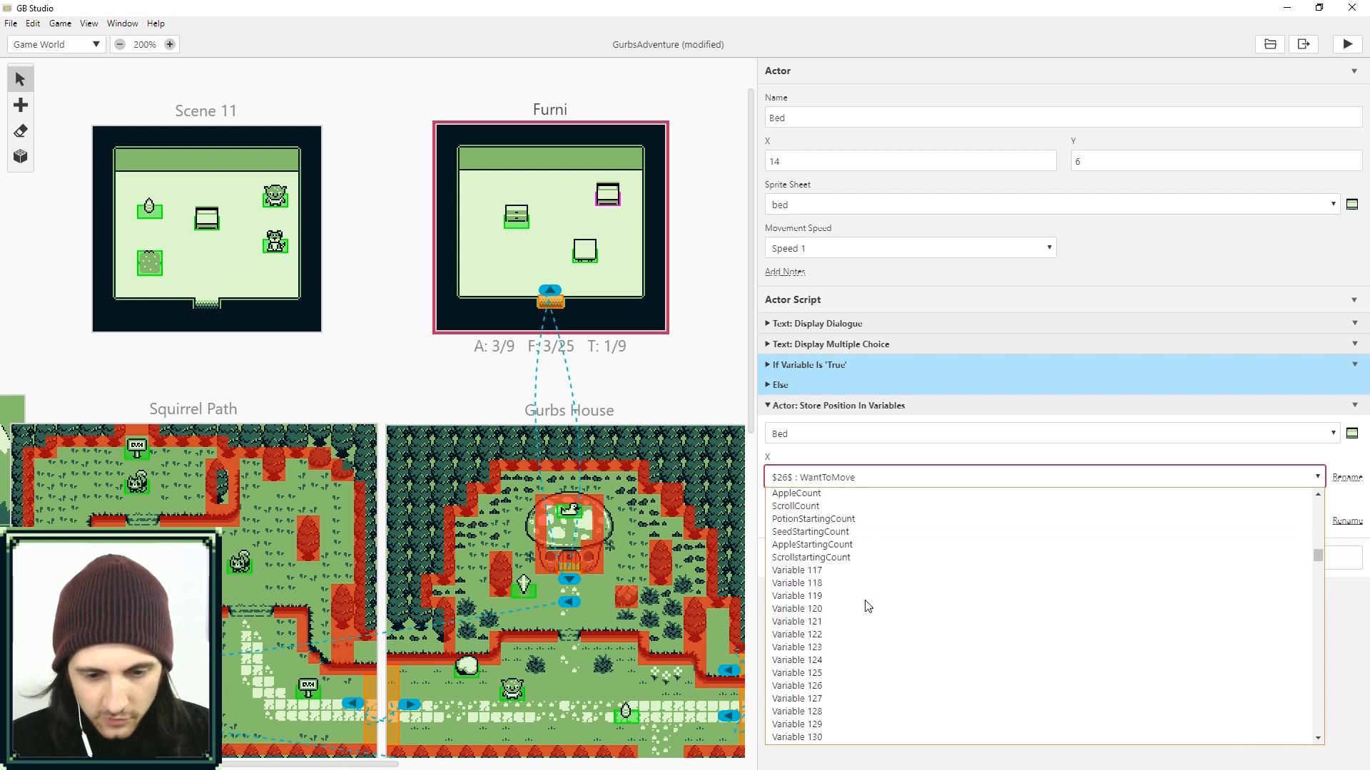
{"action": "left_click", "coordinate": [796, 569]}
{"action": "type", "text": "BedX"}
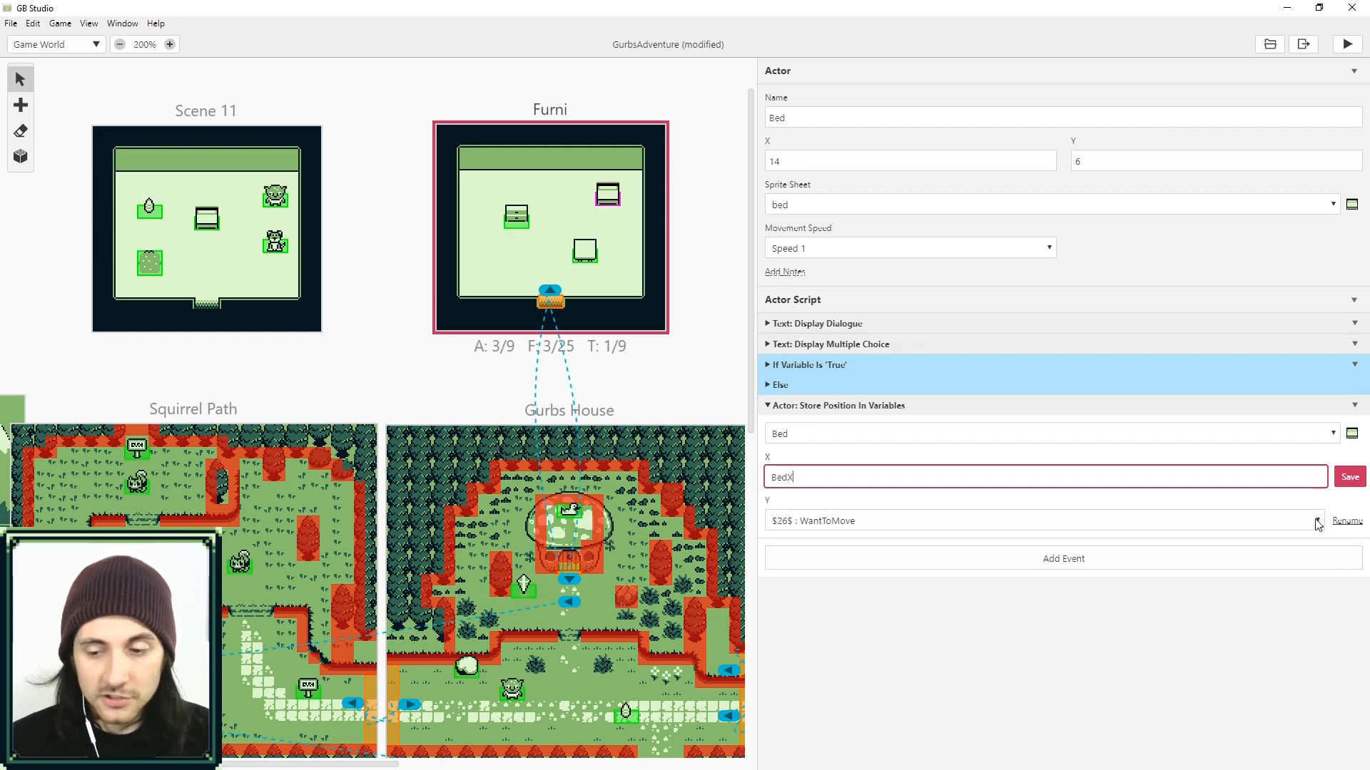
{"action": "left_click", "coordinate": [1319, 521]}
{"action": "type", "text": "Bed"}
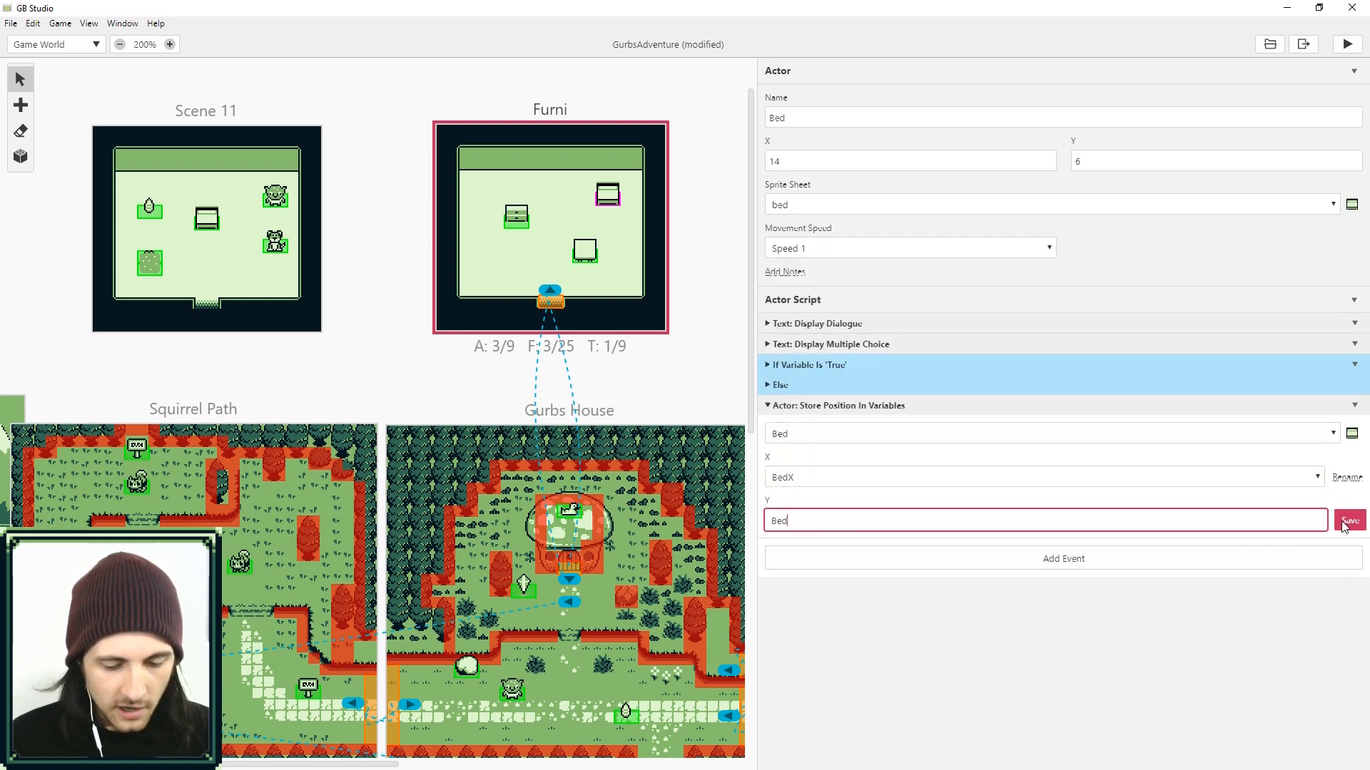
{"action": "left_click", "coordinate": [1346, 44]}
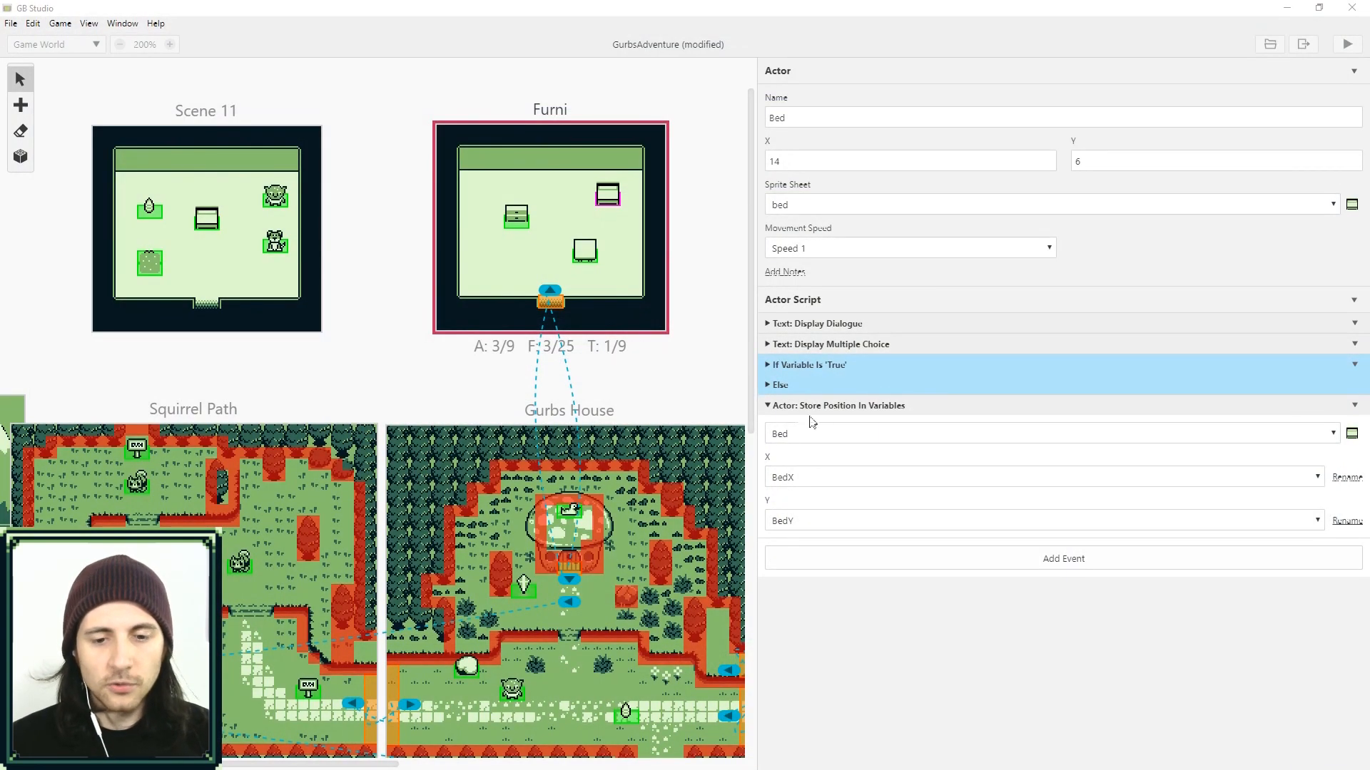
{"action": "mouse_move", "coordinate": [892, 409]}
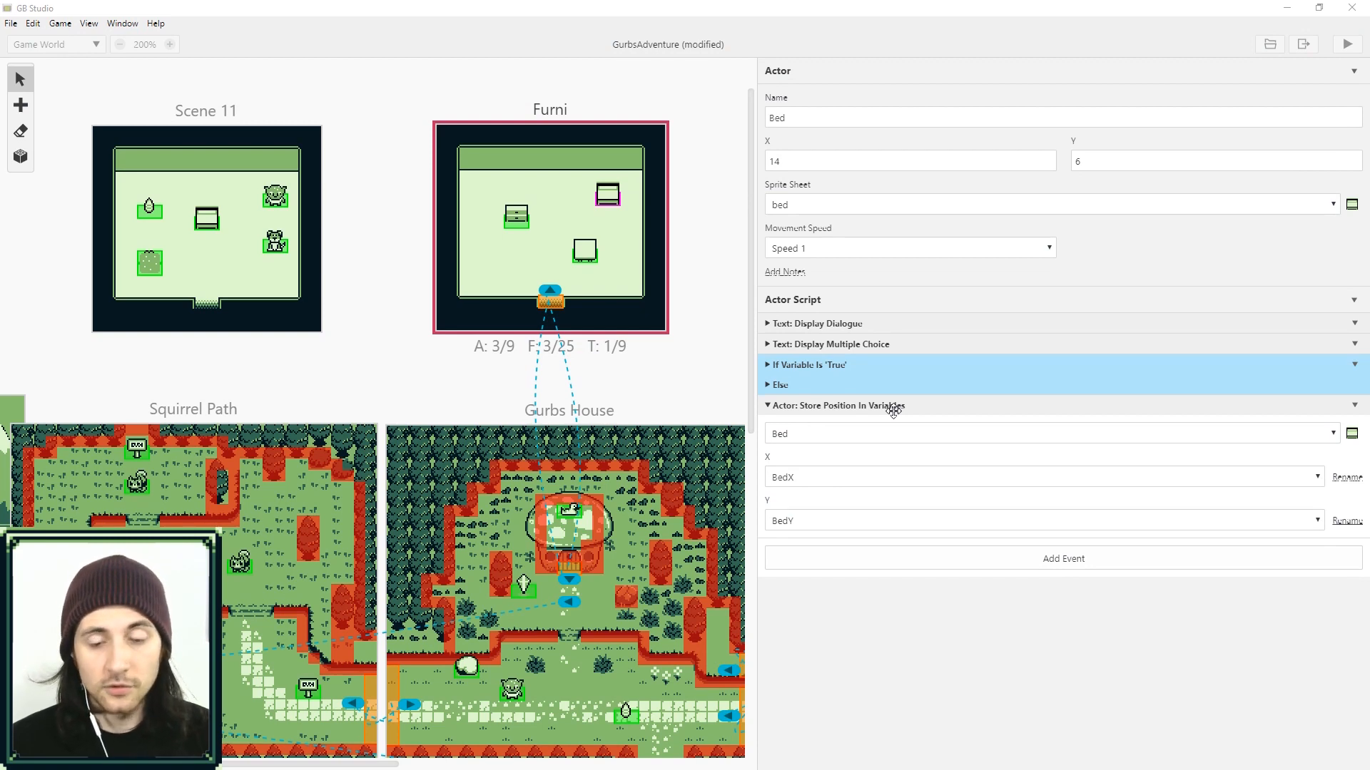
{"action": "left_click", "coordinate": [1062, 557]}
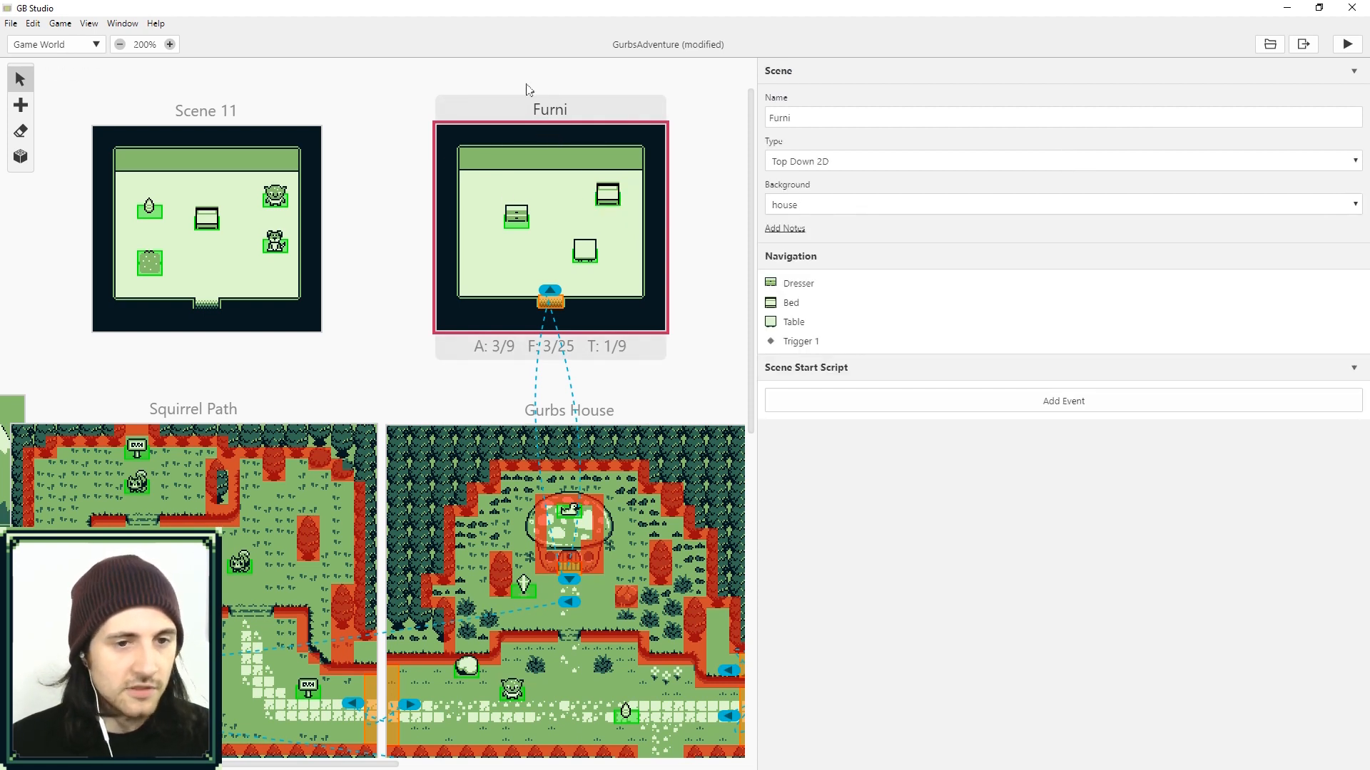
{"action": "mouse_move", "coordinate": [840, 215]}
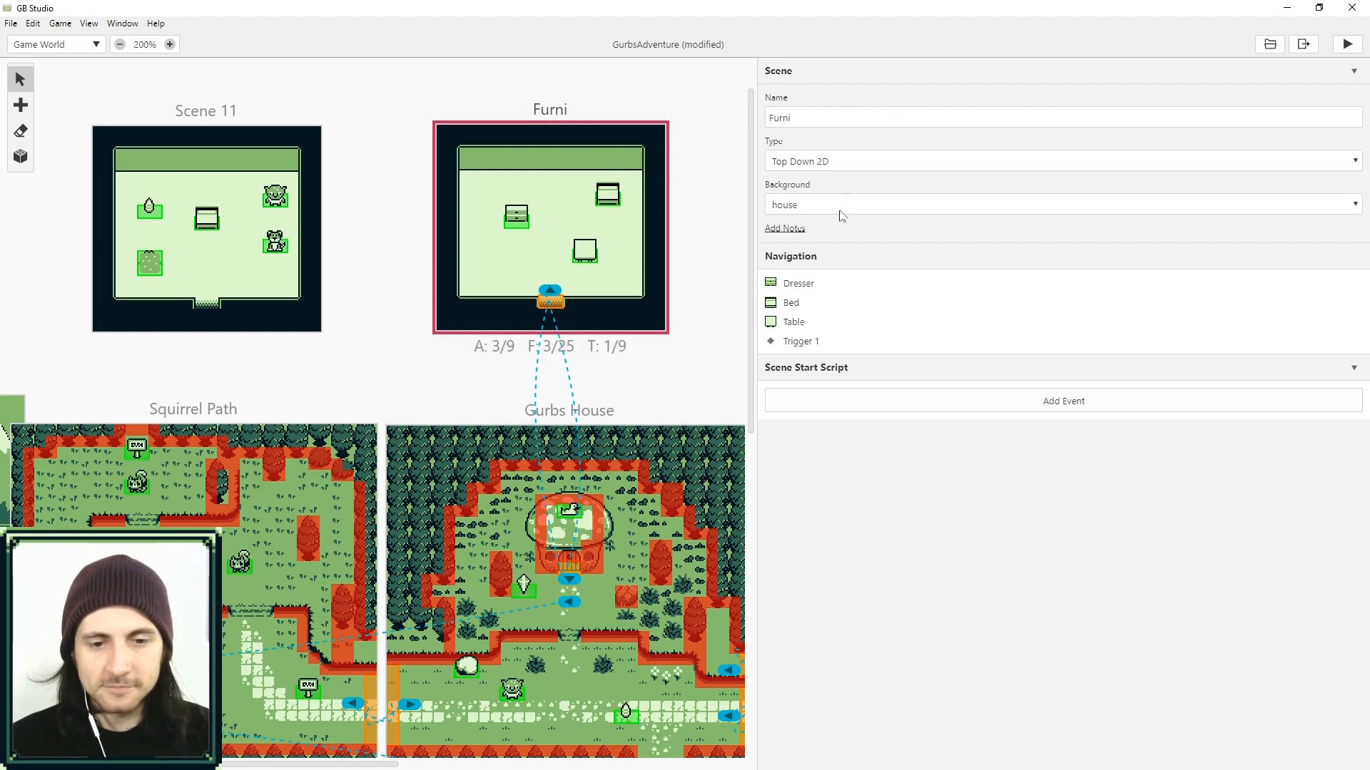
Step: Add a Set Position Using Variables event for the Bed with BedX and BedY to Furni's start script, then test-run
{"action": "left_click", "coordinate": [1062, 401]}
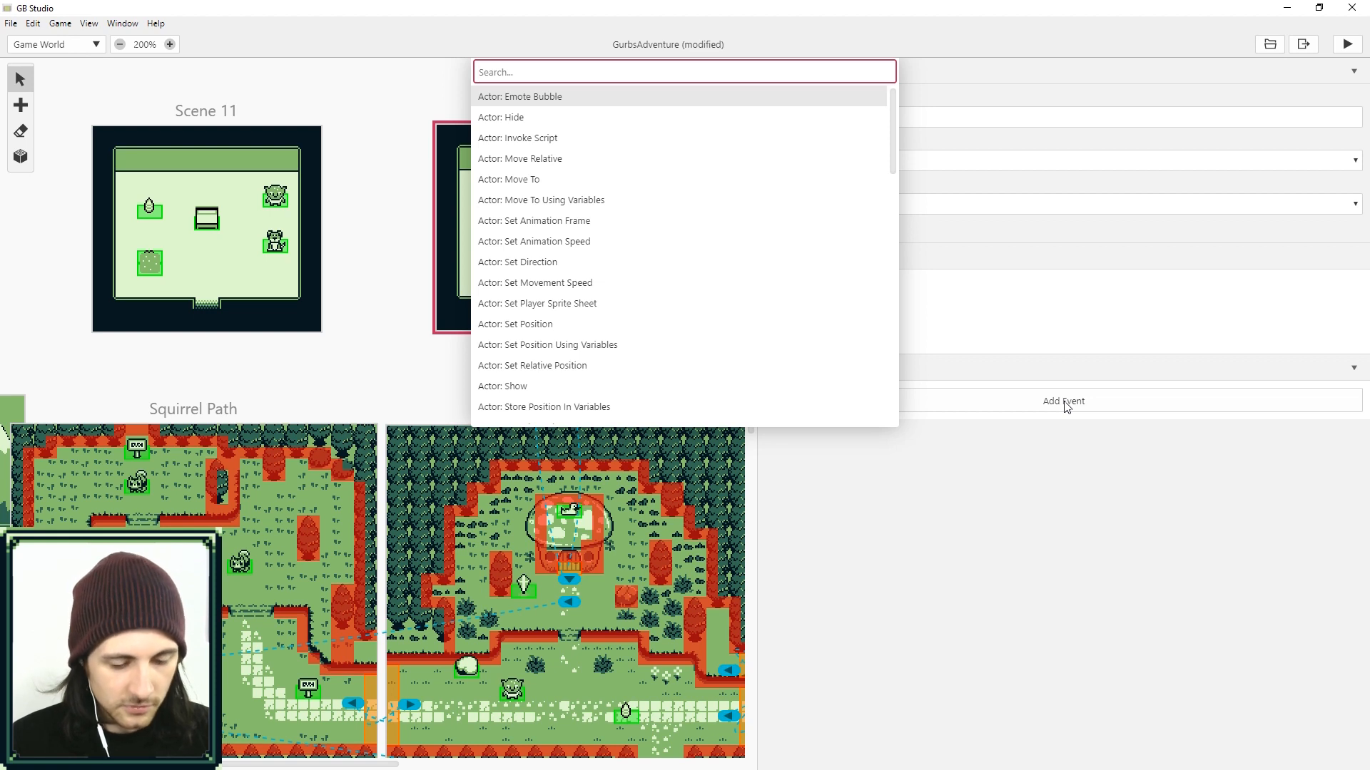
{"action": "mouse_move", "coordinate": [699, 281]}
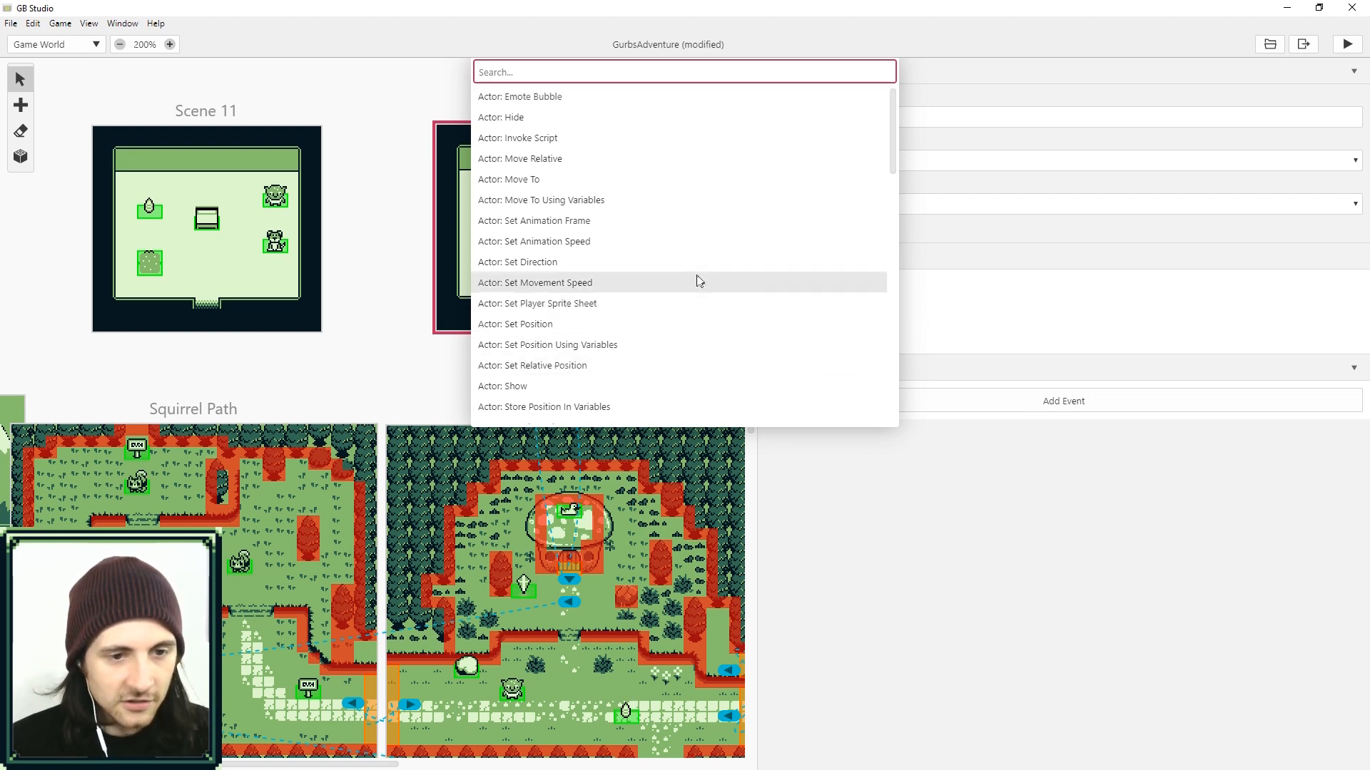
{"action": "mouse_move", "coordinate": [559, 199]}
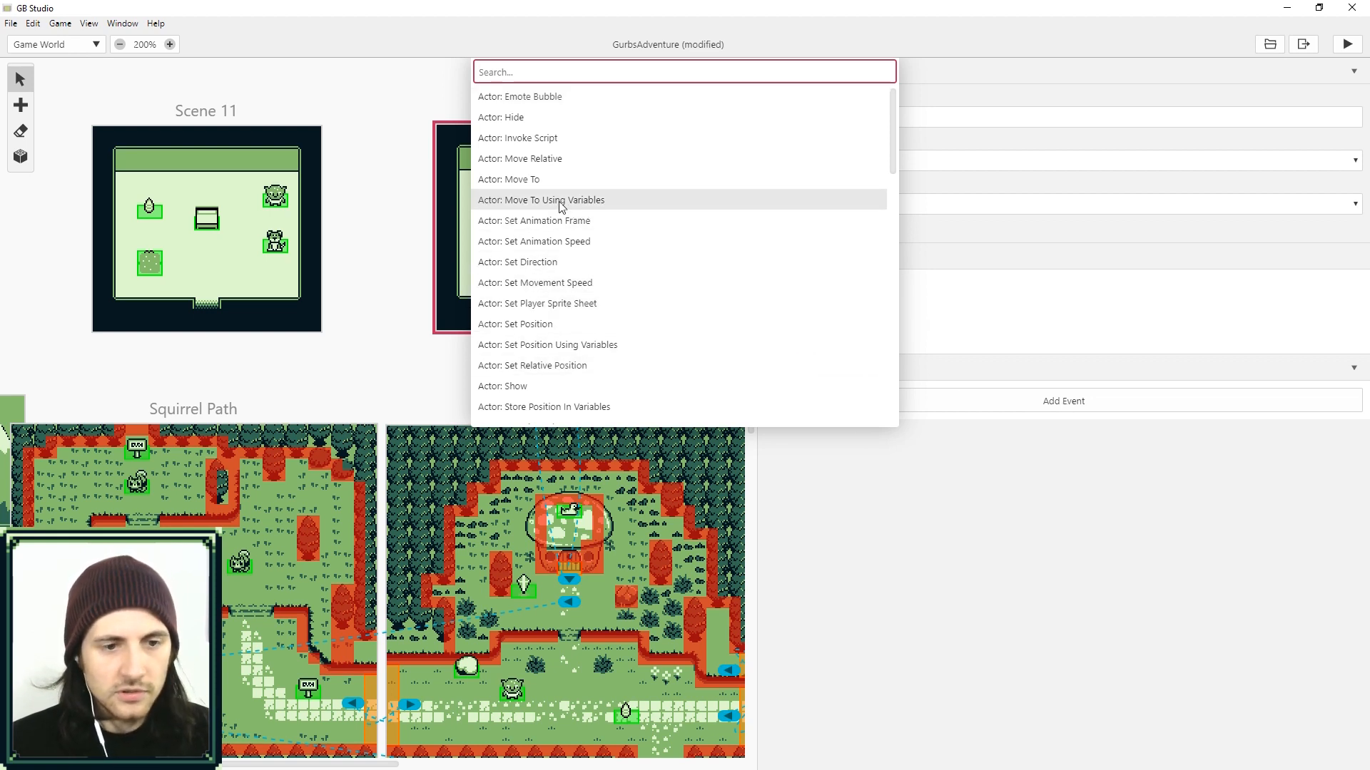
{"action": "mouse_move", "coordinate": [559, 343]}
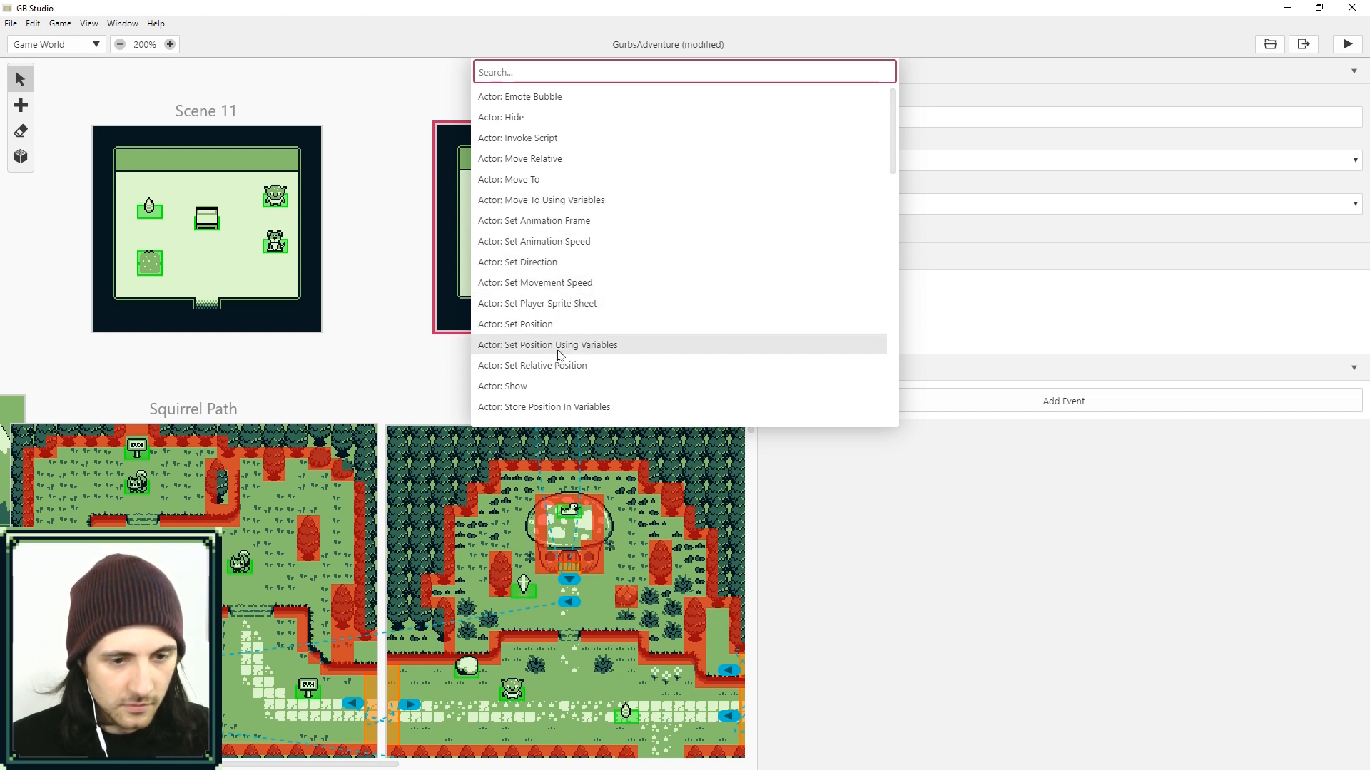
{"action": "left_click", "coordinate": [548, 344]}
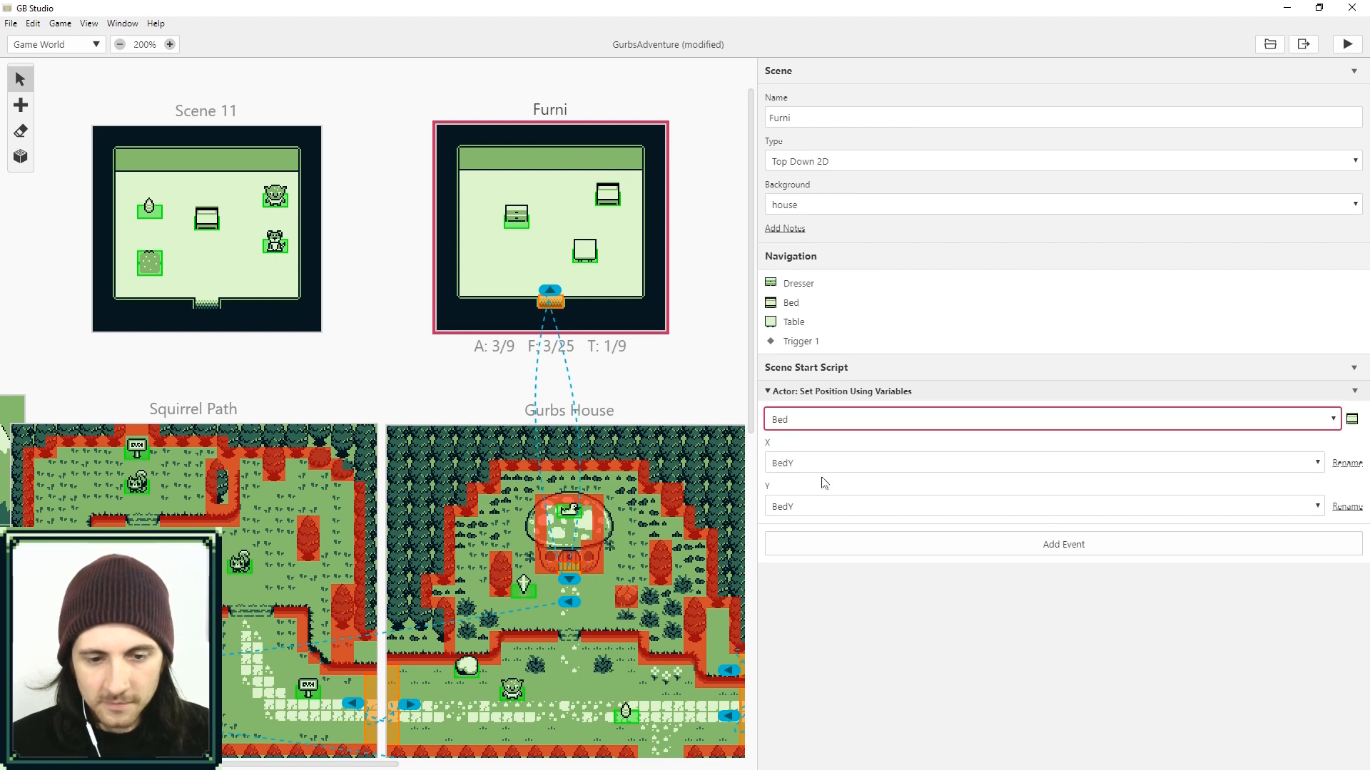
{"action": "left_click", "coordinate": [1040, 462]}
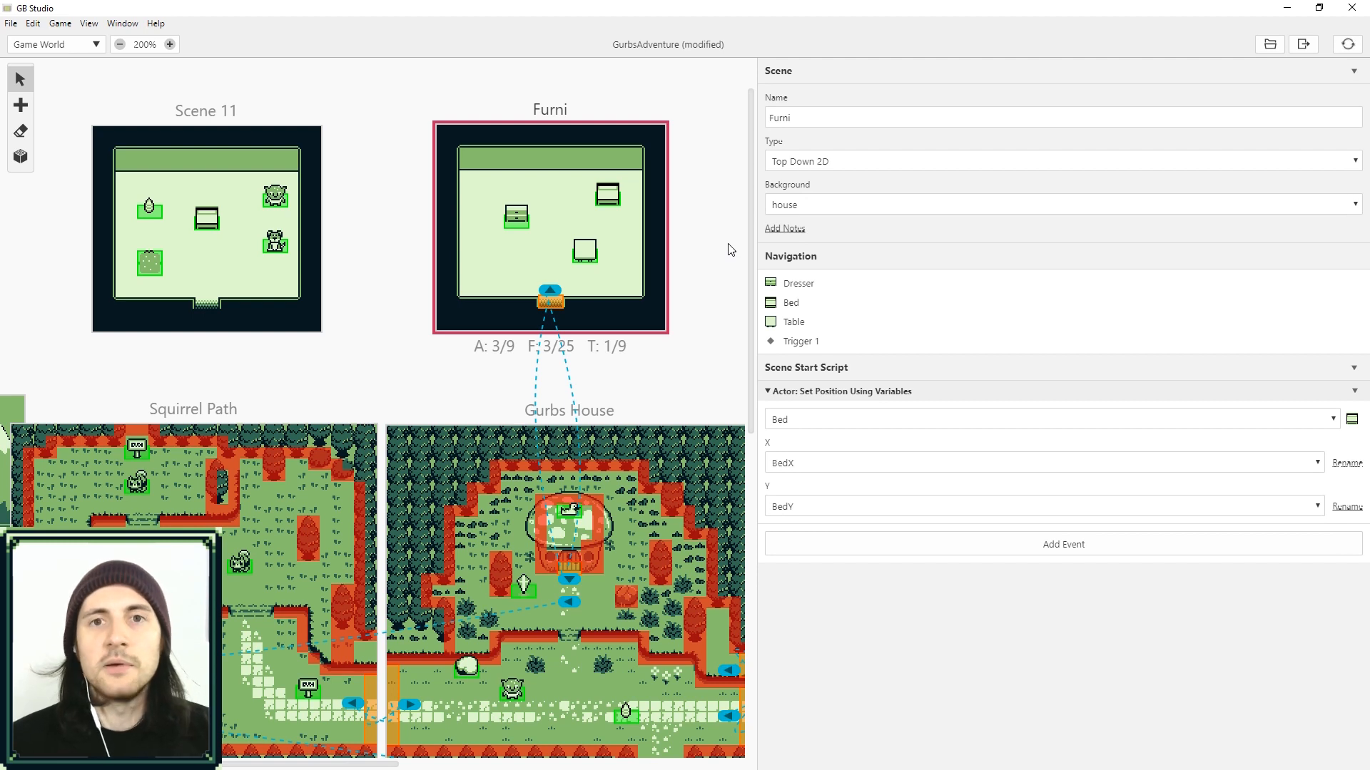
{"action": "left_click", "coordinate": [1346, 44]}
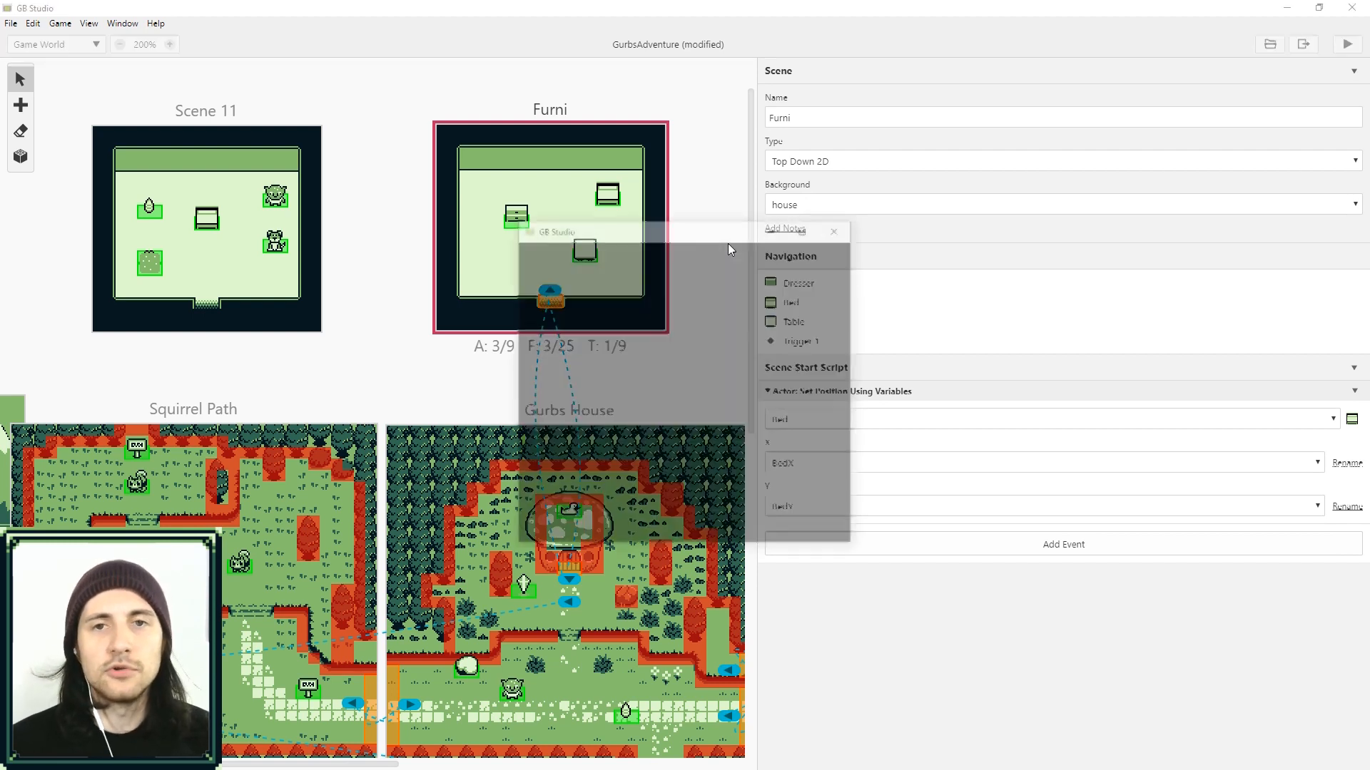
Step: Finish the test run and reselect the Bed actor at X 14, Y 6
{"action": "left_click", "coordinate": [1346, 44]}
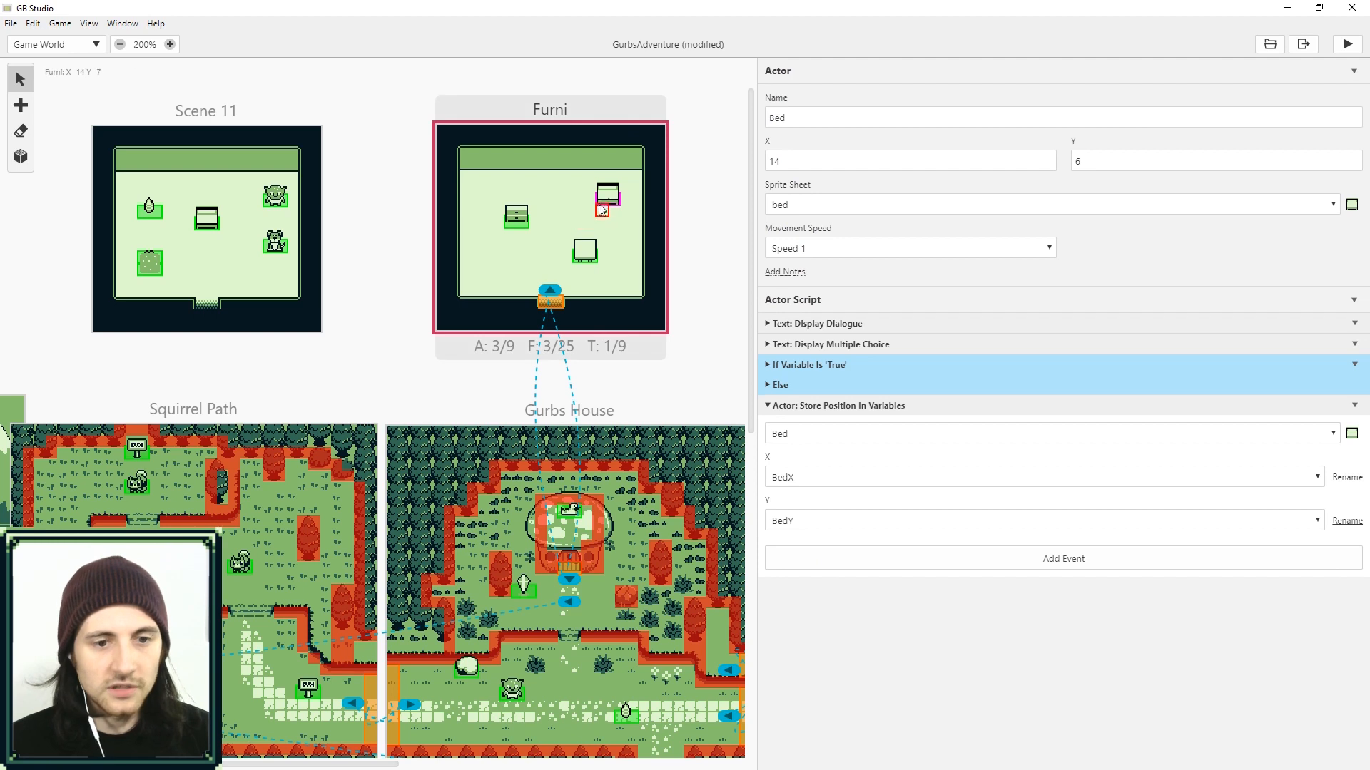
Step: Add Variable: Set To Value events to Furni's start script setting BedX to 14 and BedY to 6
{"action": "left_click", "coordinate": [604, 202]}
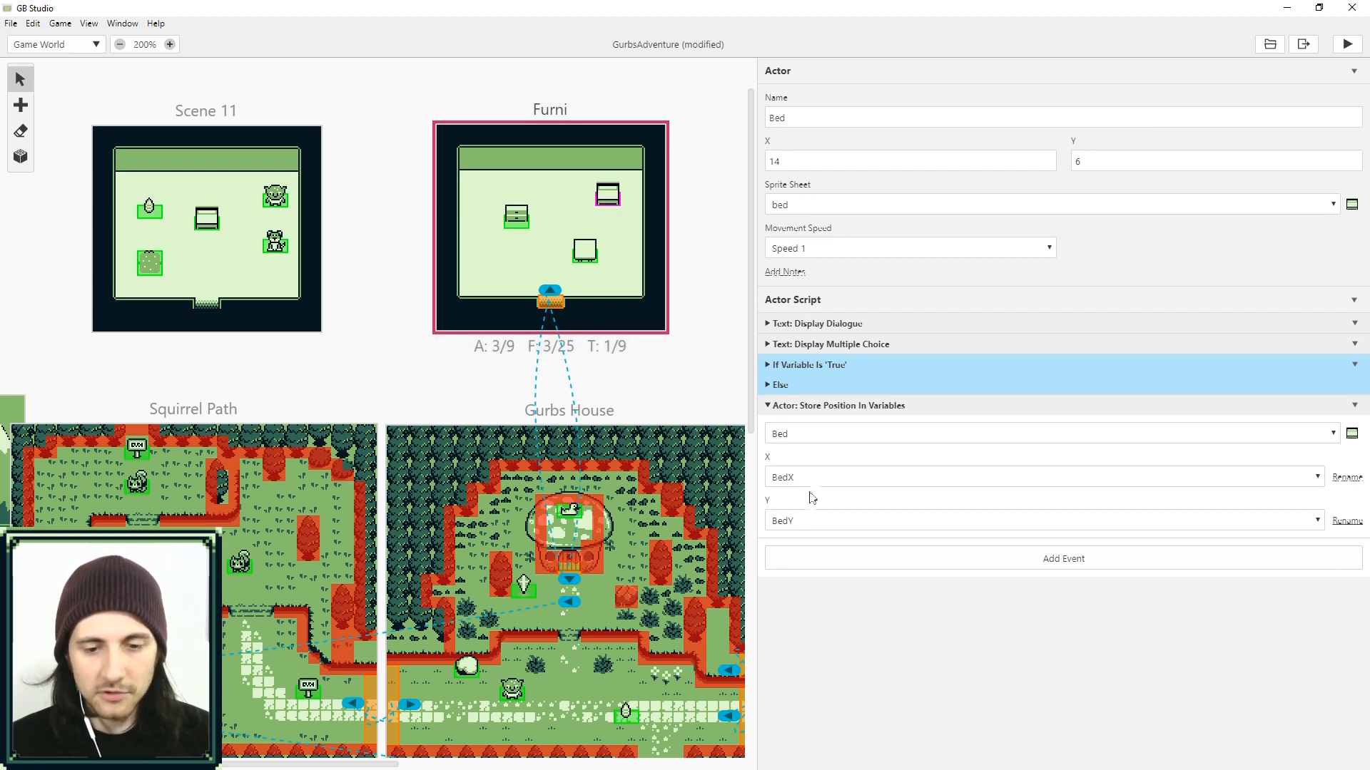
{"action": "mouse_move", "coordinate": [805, 520]}
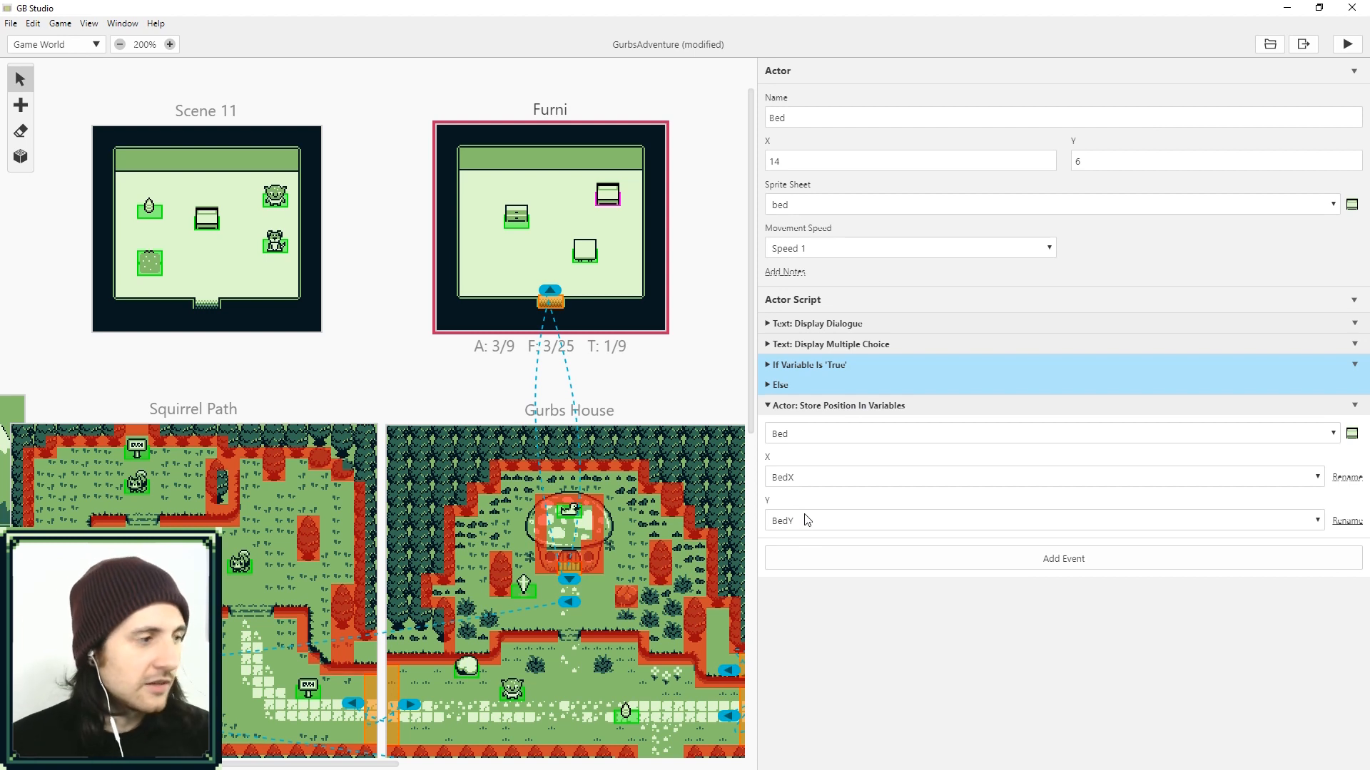
{"action": "left_click", "coordinate": [908, 161]}
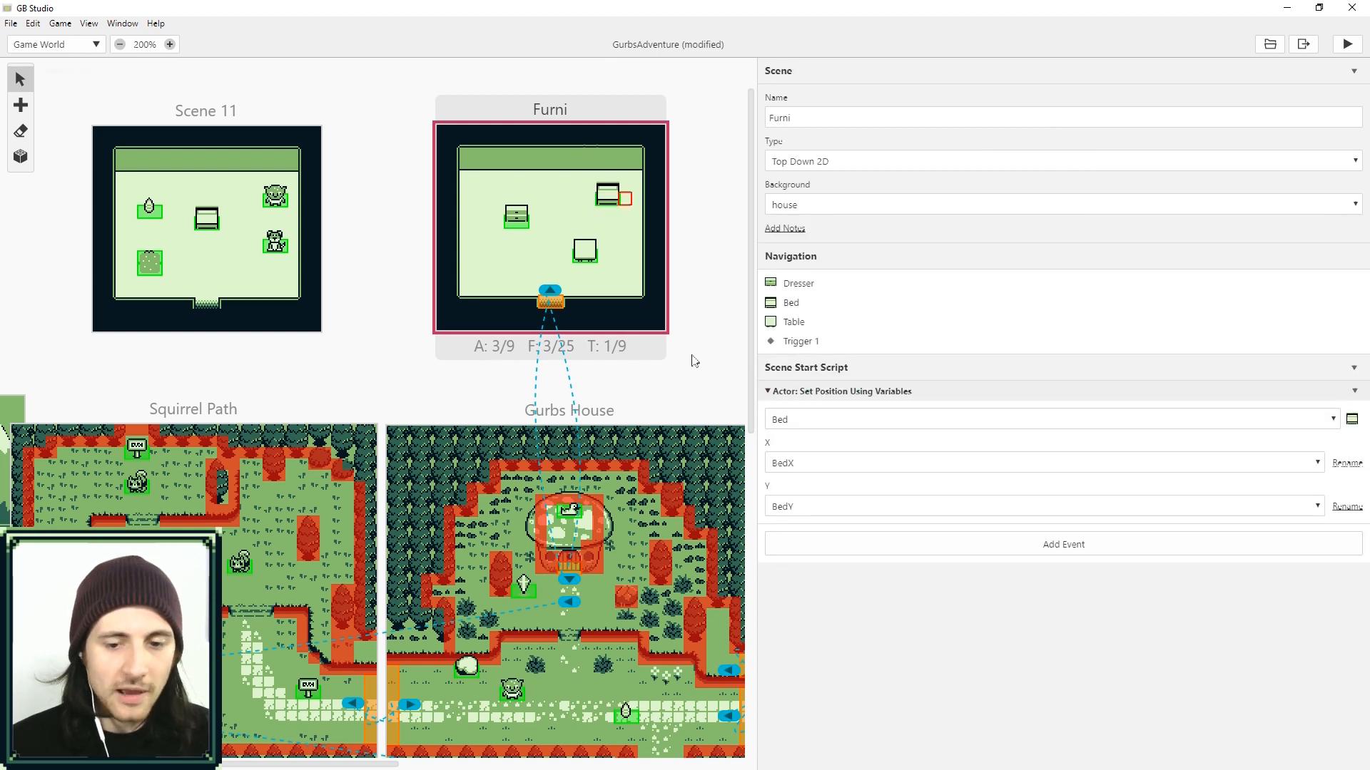
{"action": "left_click", "coordinate": [1063, 544]}
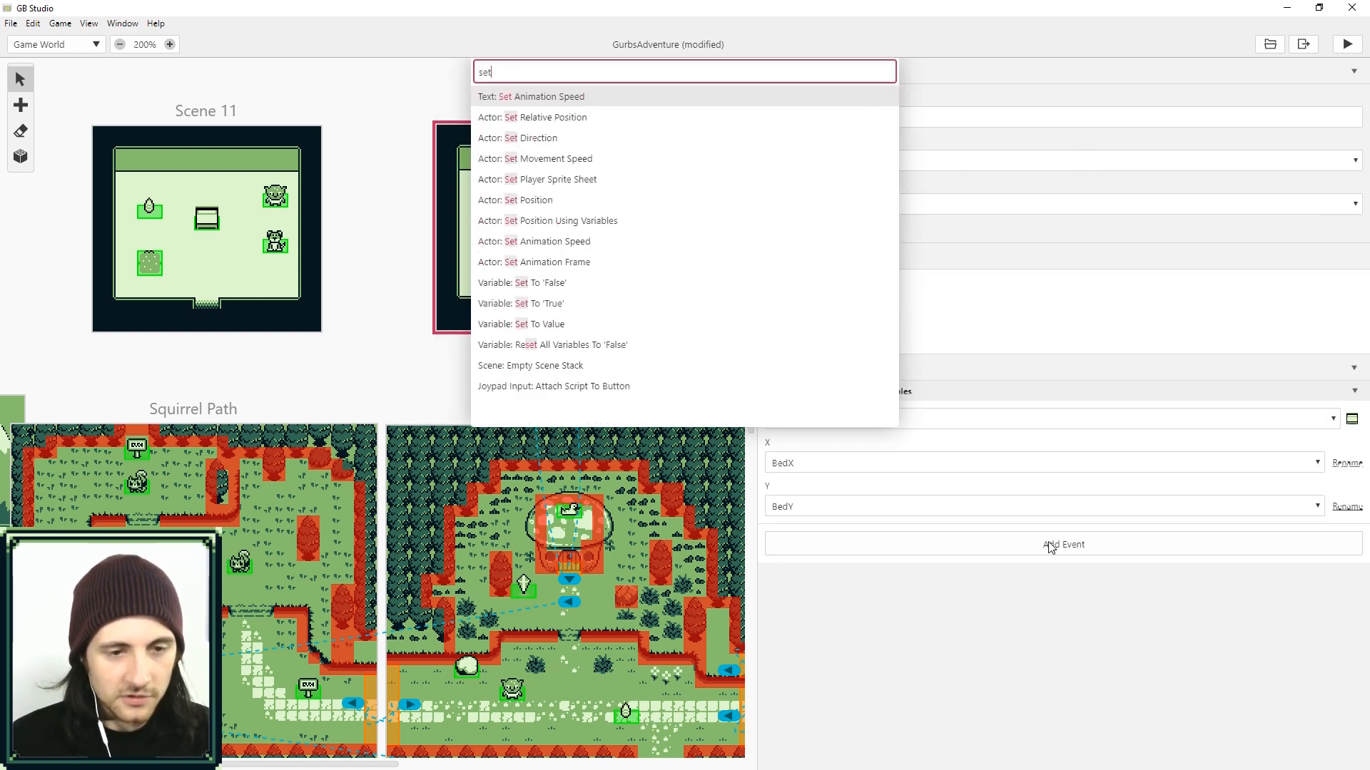
{"action": "mouse_move", "coordinate": [522, 324]}
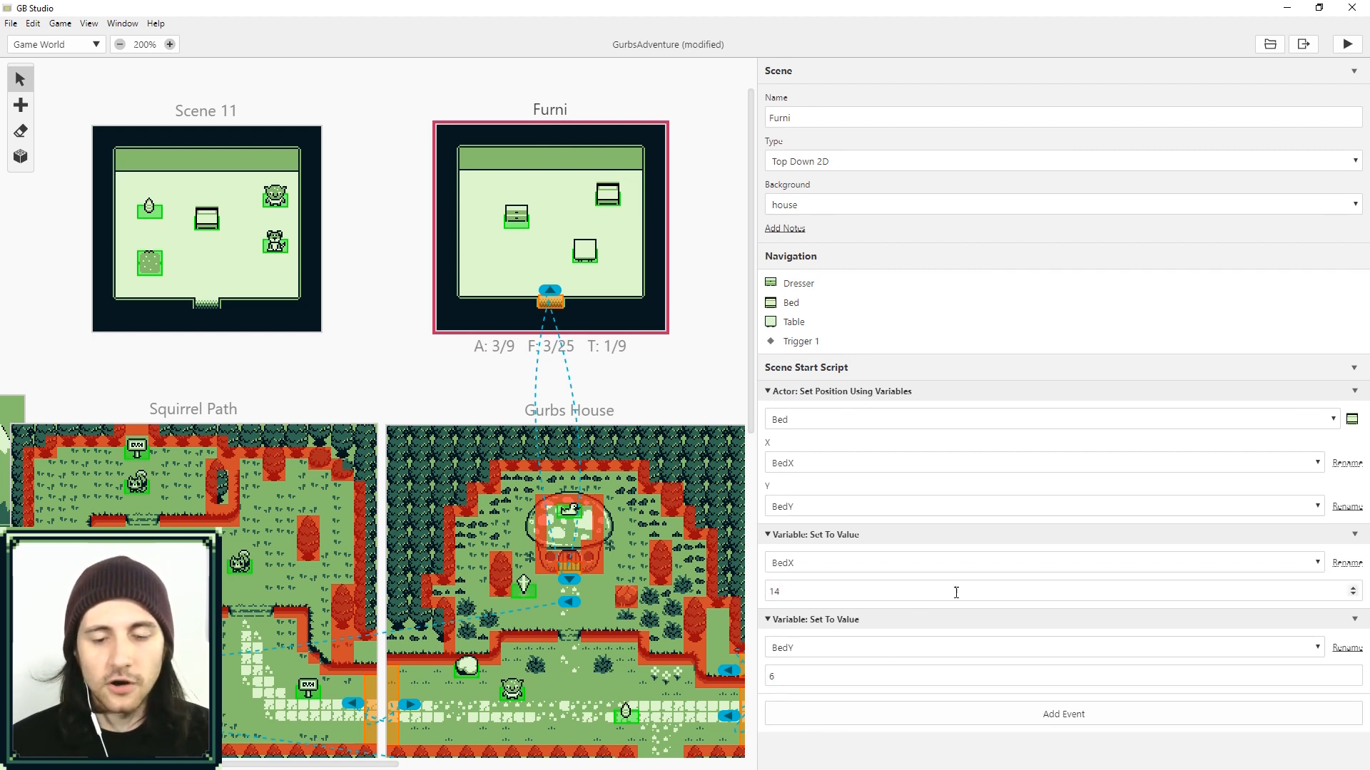
{"action": "mouse_move", "coordinate": [904, 645]}
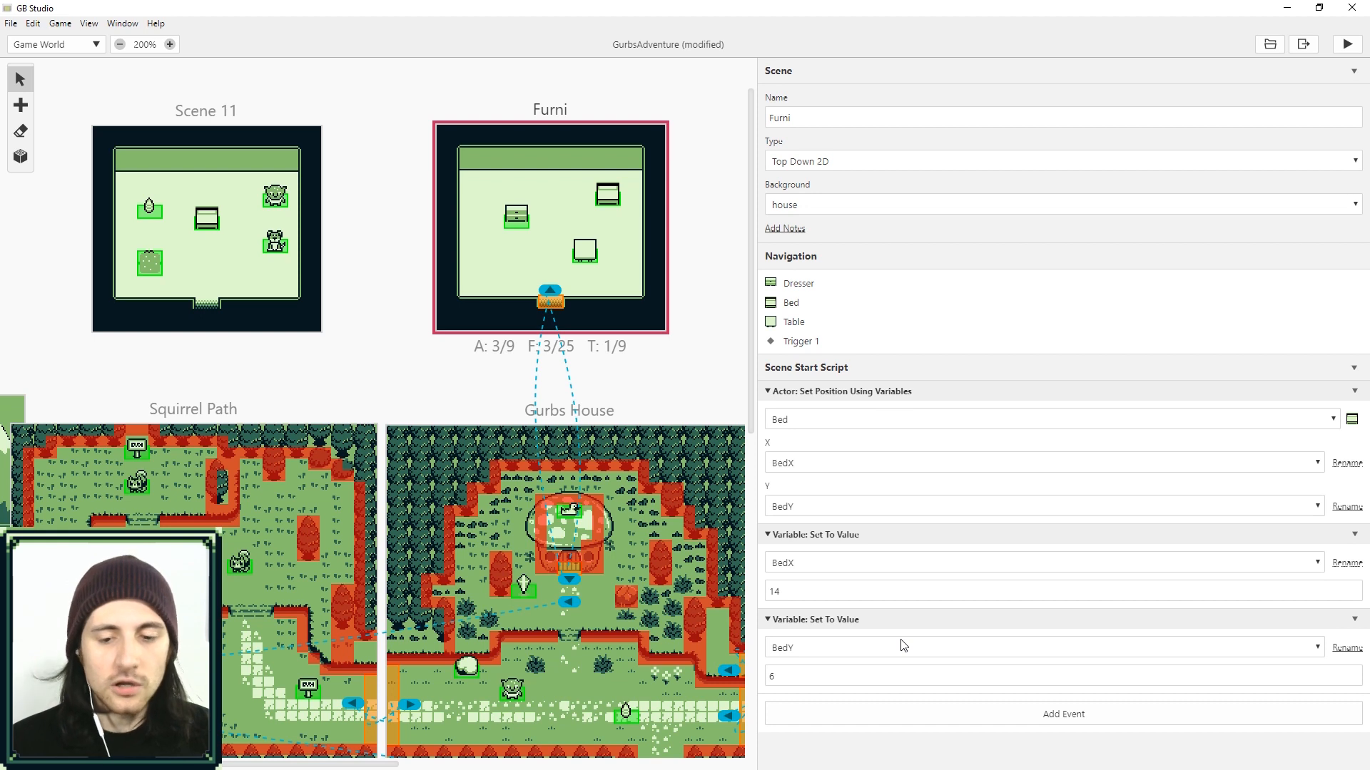
{"action": "left_click", "coordinate": [1062, 713]}
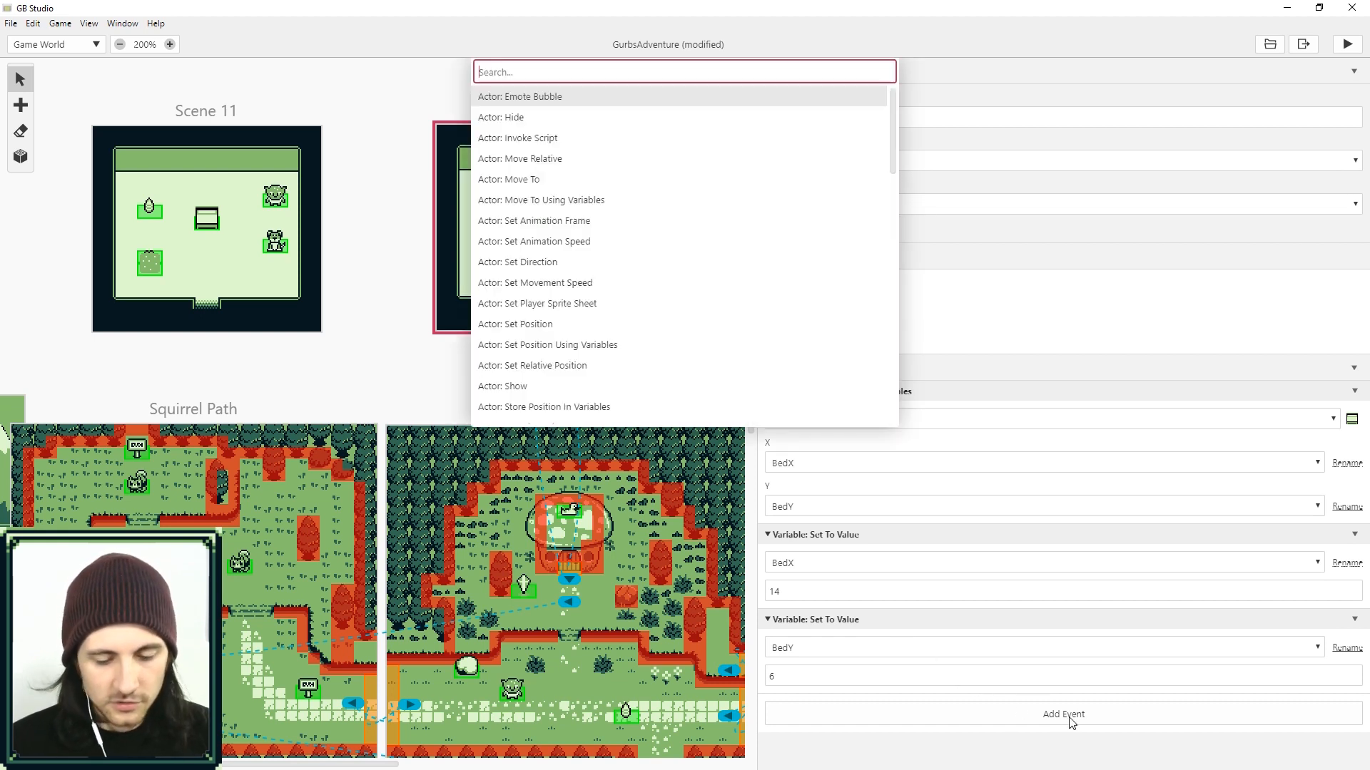
Step: Put the BedX 14 / BedY 6 events in the Else branch of an If MovedStuff check, then select the Bed
{"action": "type", "text": "if"}
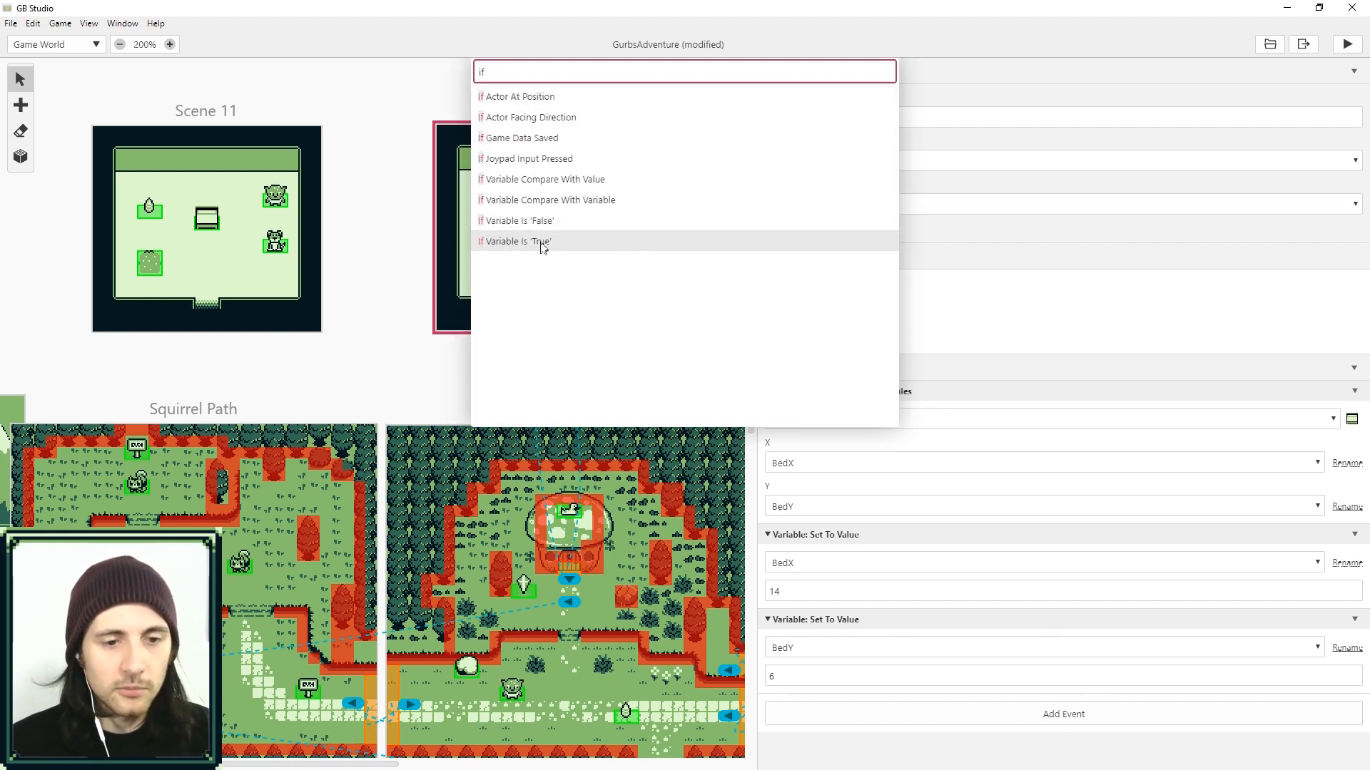
{"action": "left_click", "coordinate": [517, 241]}
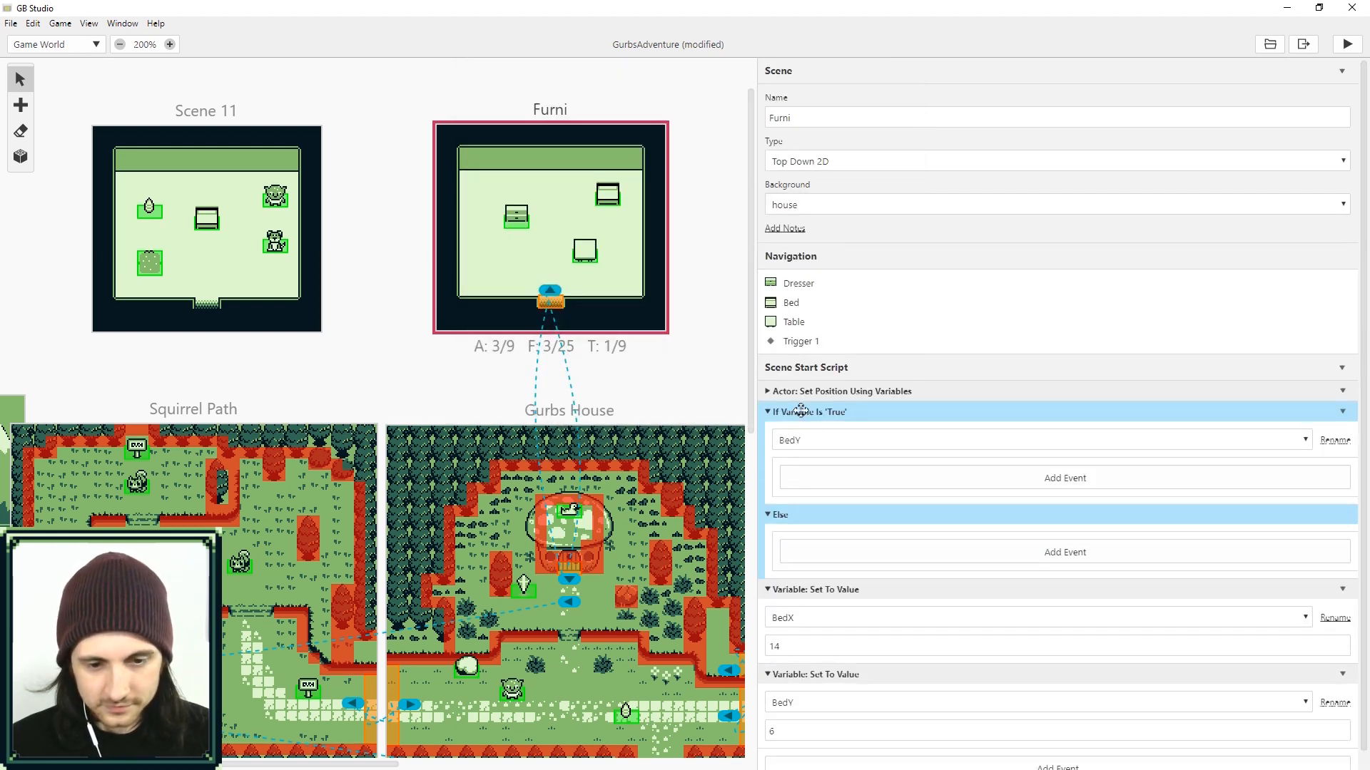
{"action": "mouse_move", "coordinate": [804, 589]}
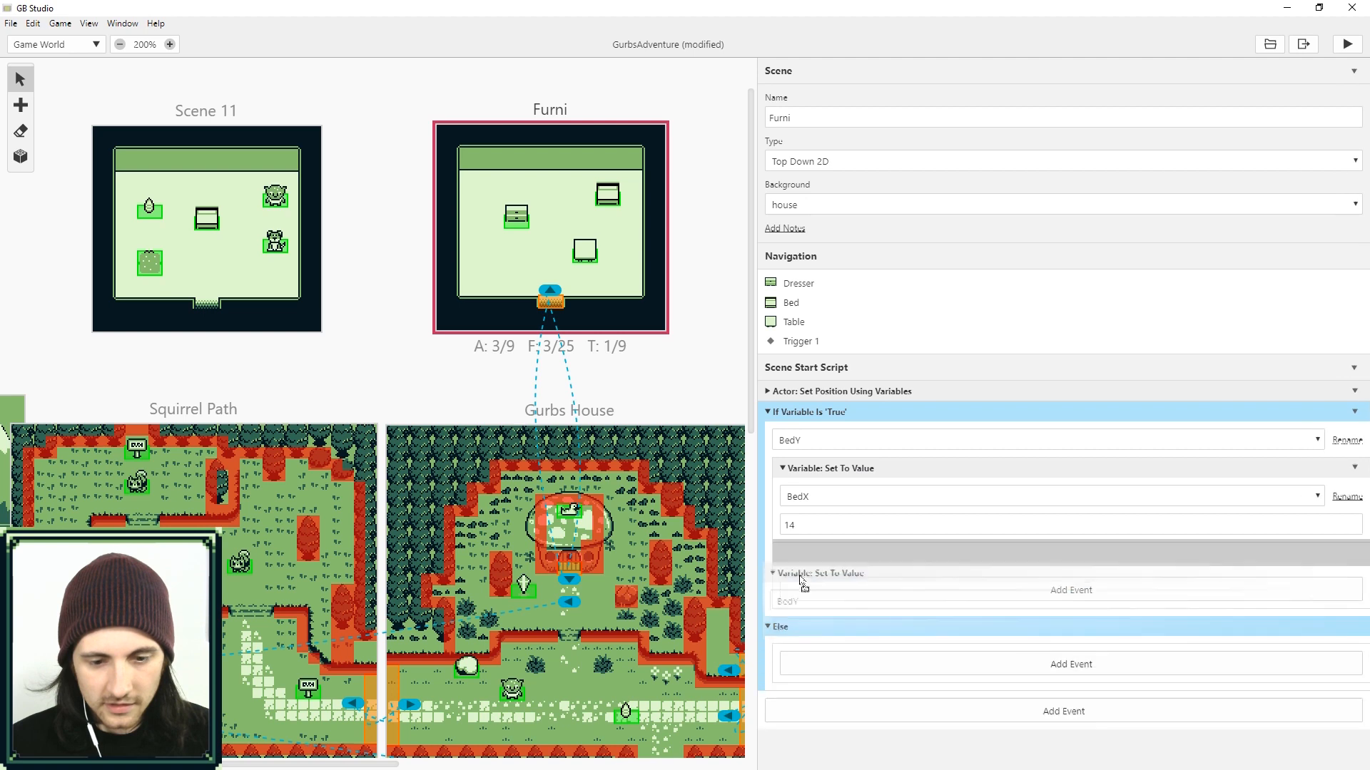
{"action": "left_click", "coordinate": [1039, 440]}
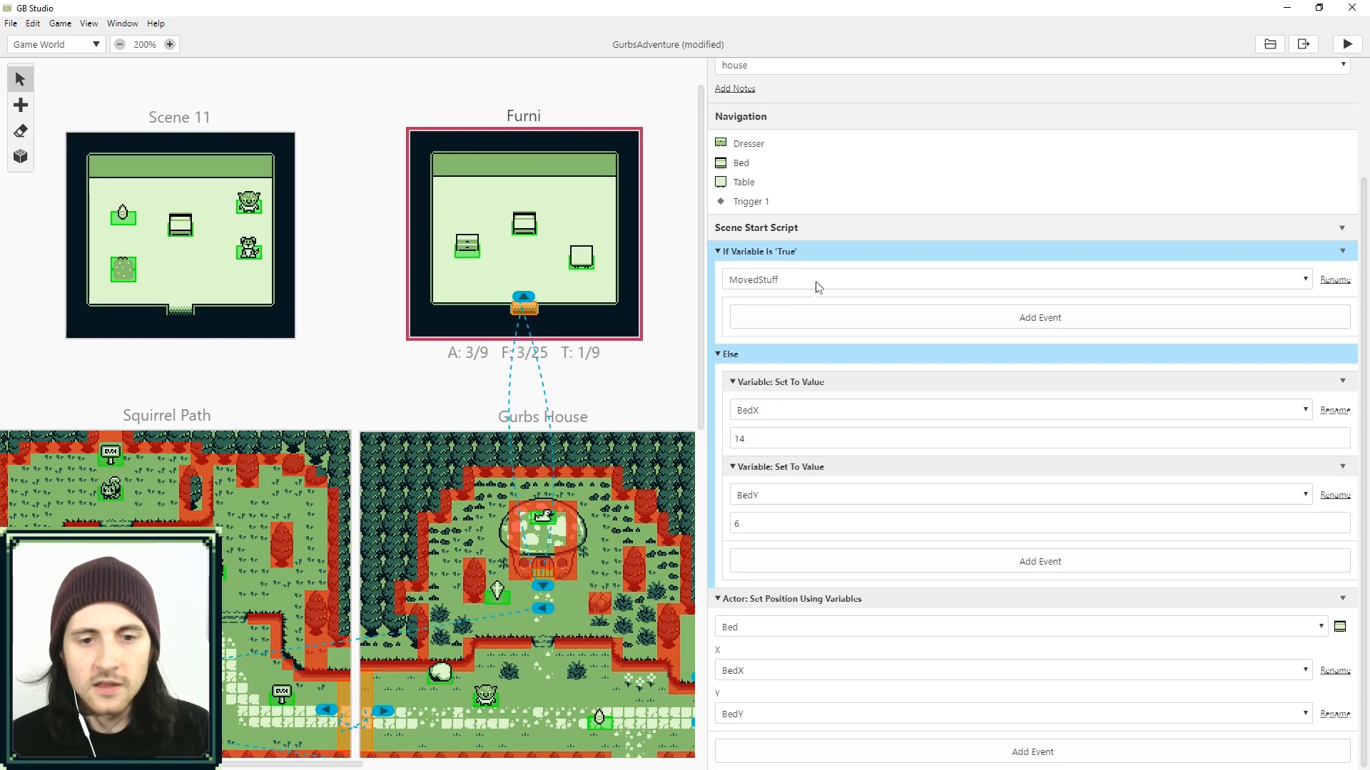
{"action": "mouse_move", "coordinate": [786, 373]}
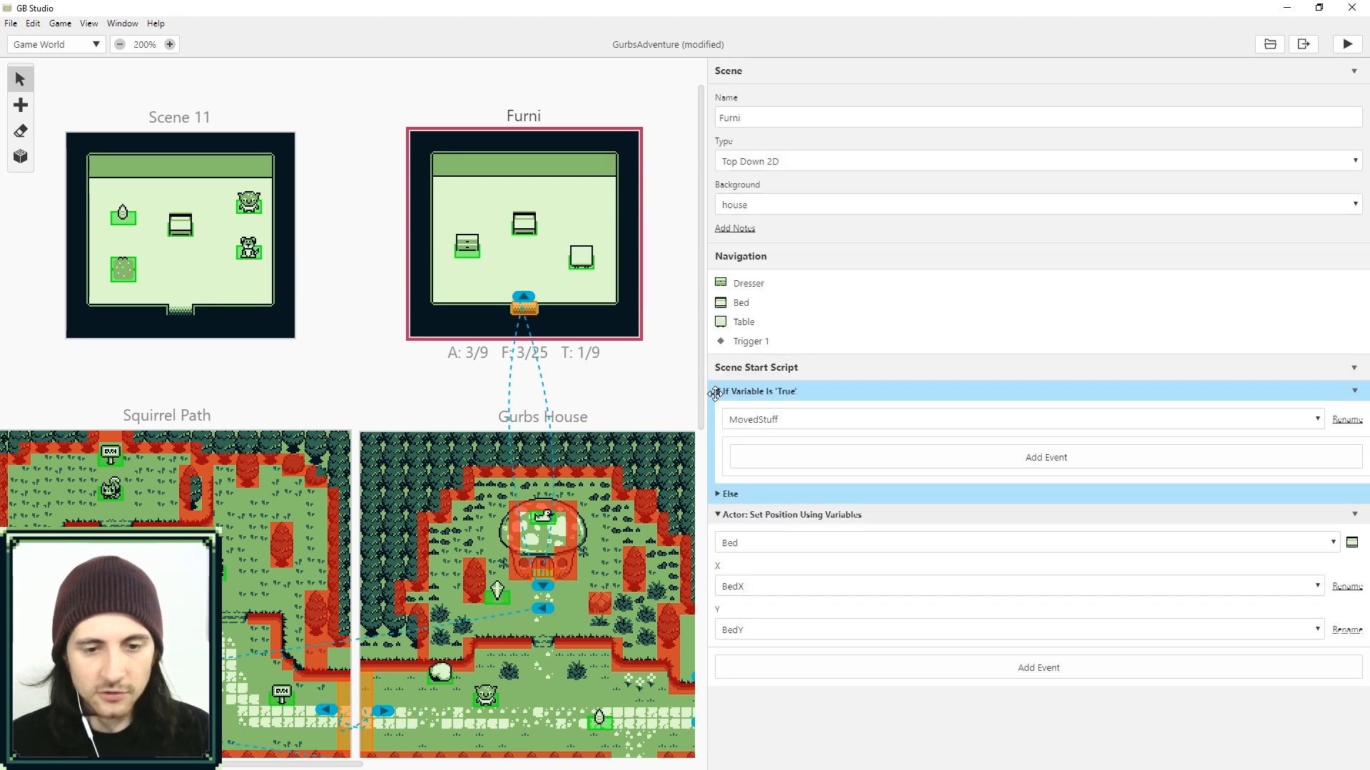
{"action": "left_click", "coordinate": [717, 392]}
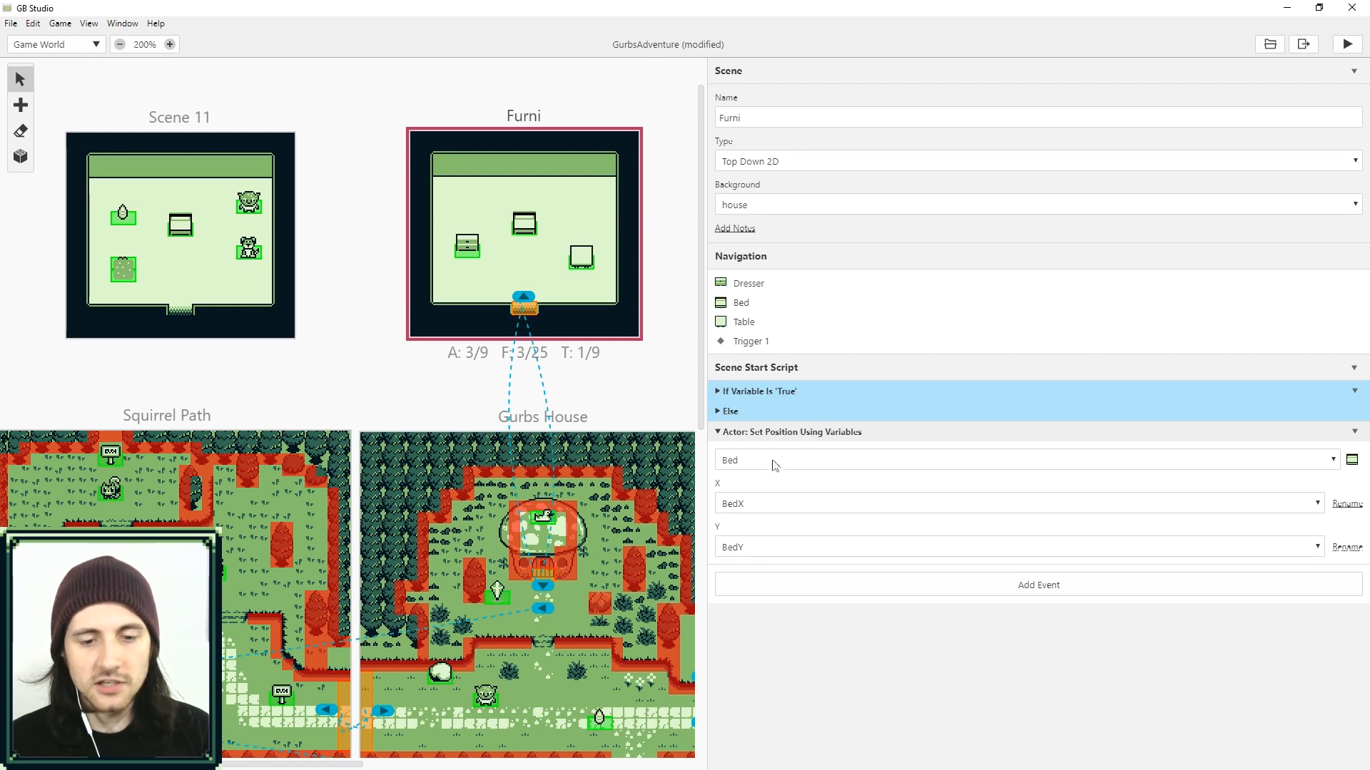
{"action": "left_click", "coordinate": [523, 225]}
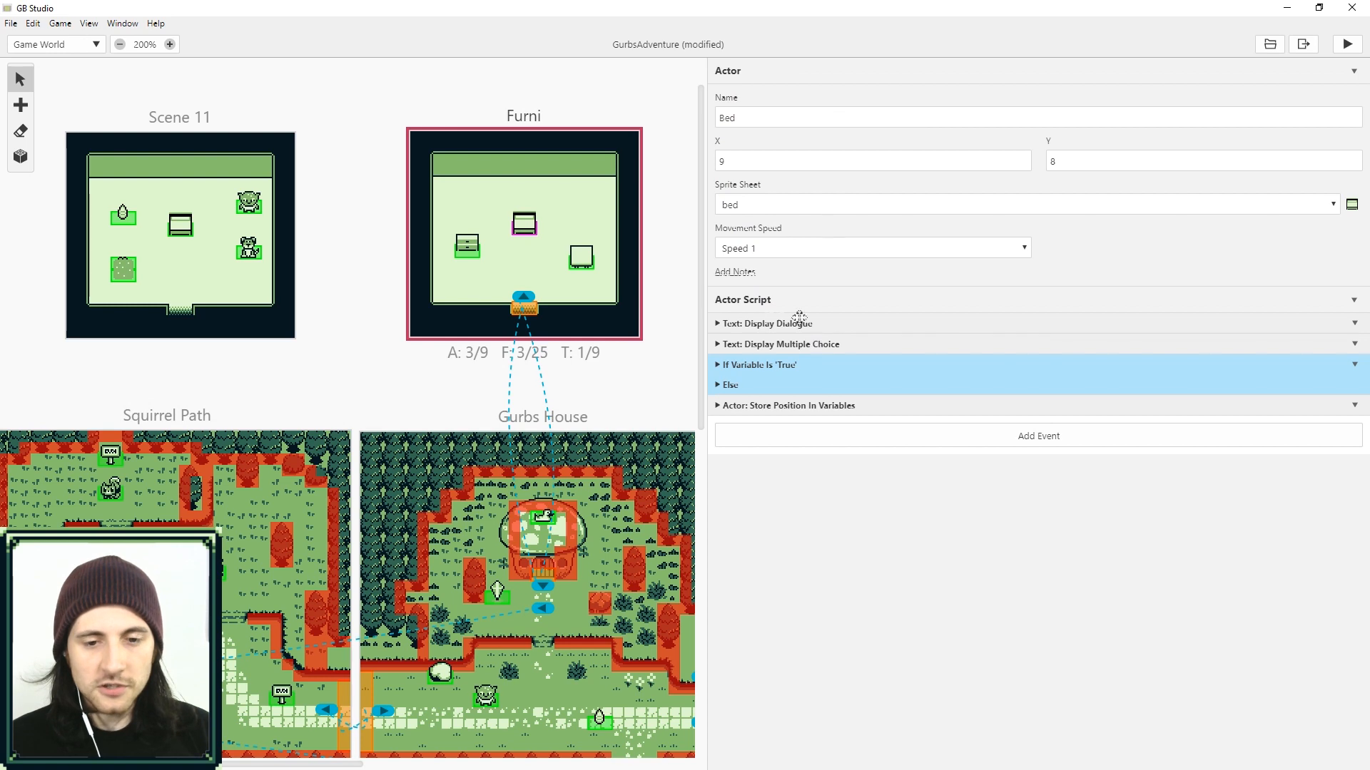
{"action": "mouse_move", "coordinate": [977, 445]}
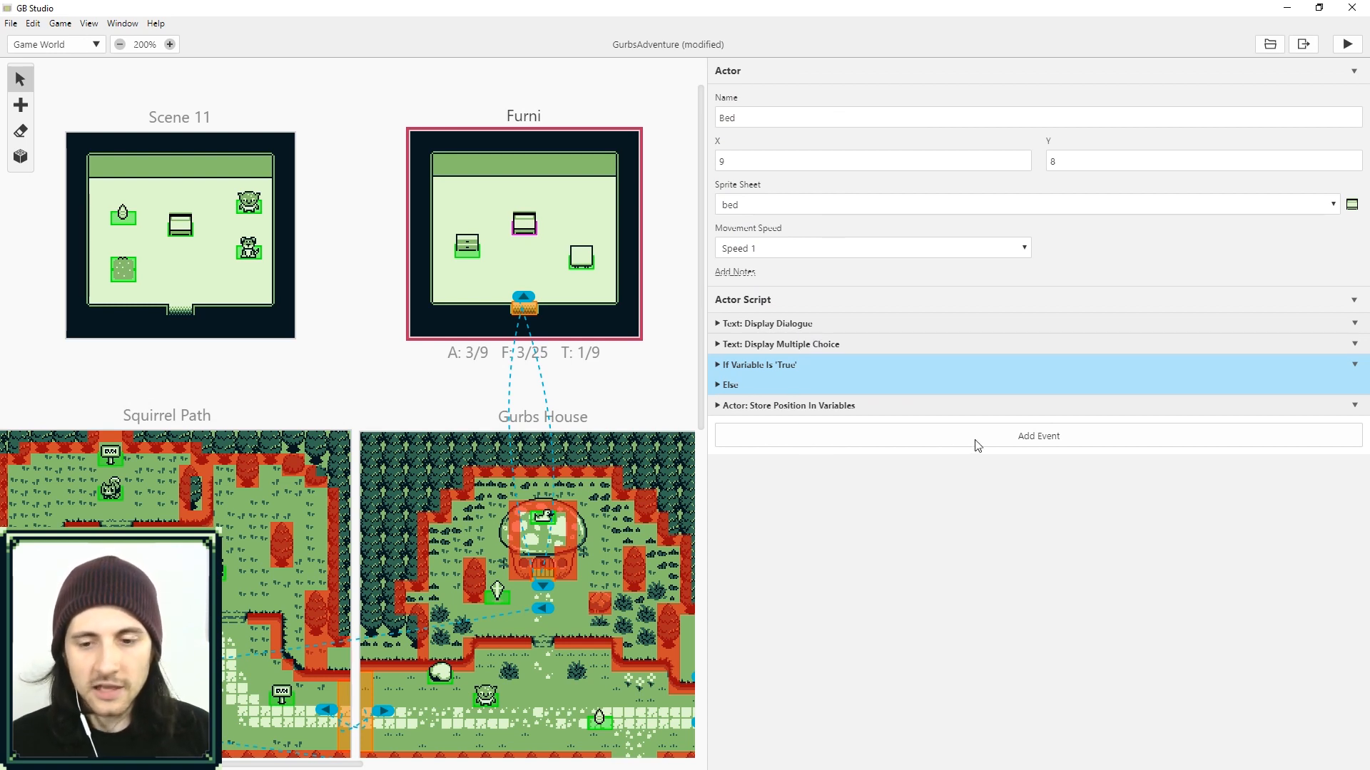
Step: Search the Bed's event list for 'set', then cancel without adding anything
{"action": "left_click", "coordinate": [1038, 436]}
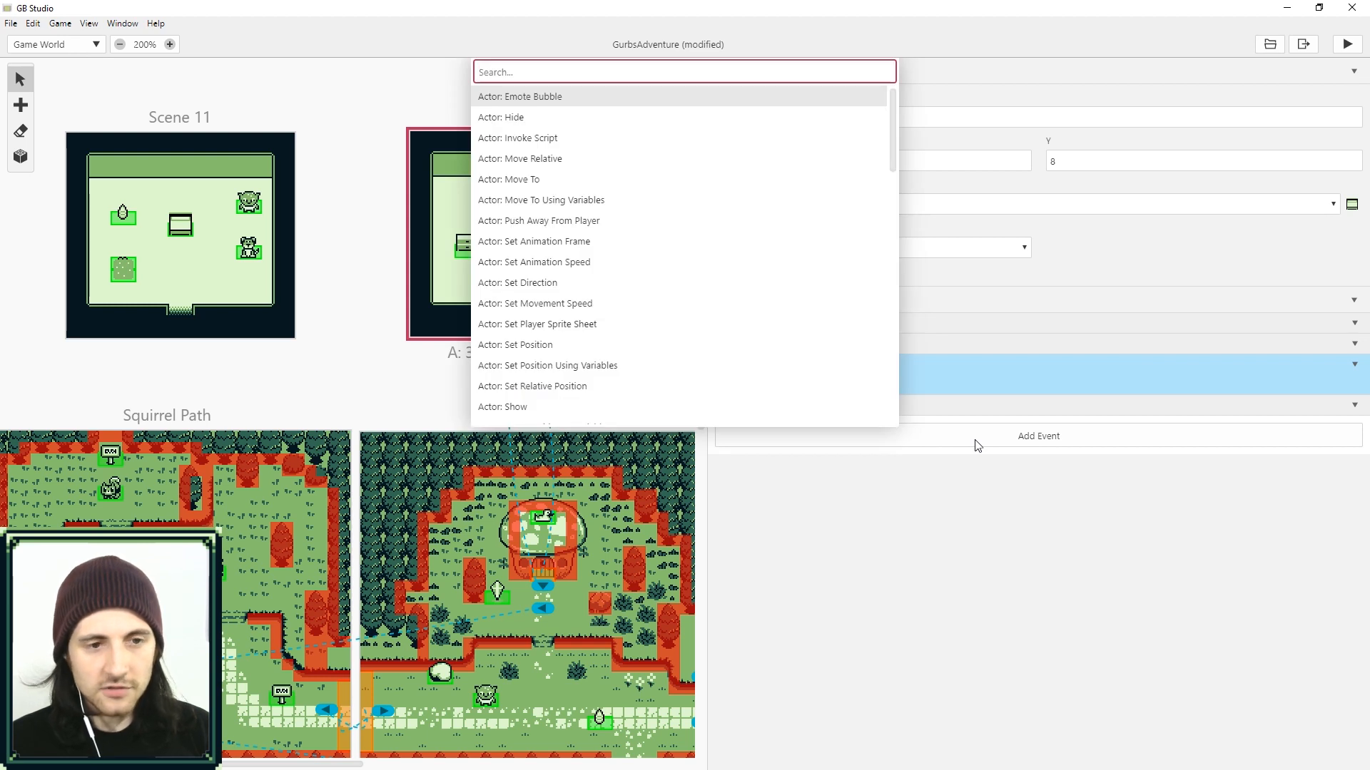
{"action": "mouse_move", "coordinate": [999, 489]}
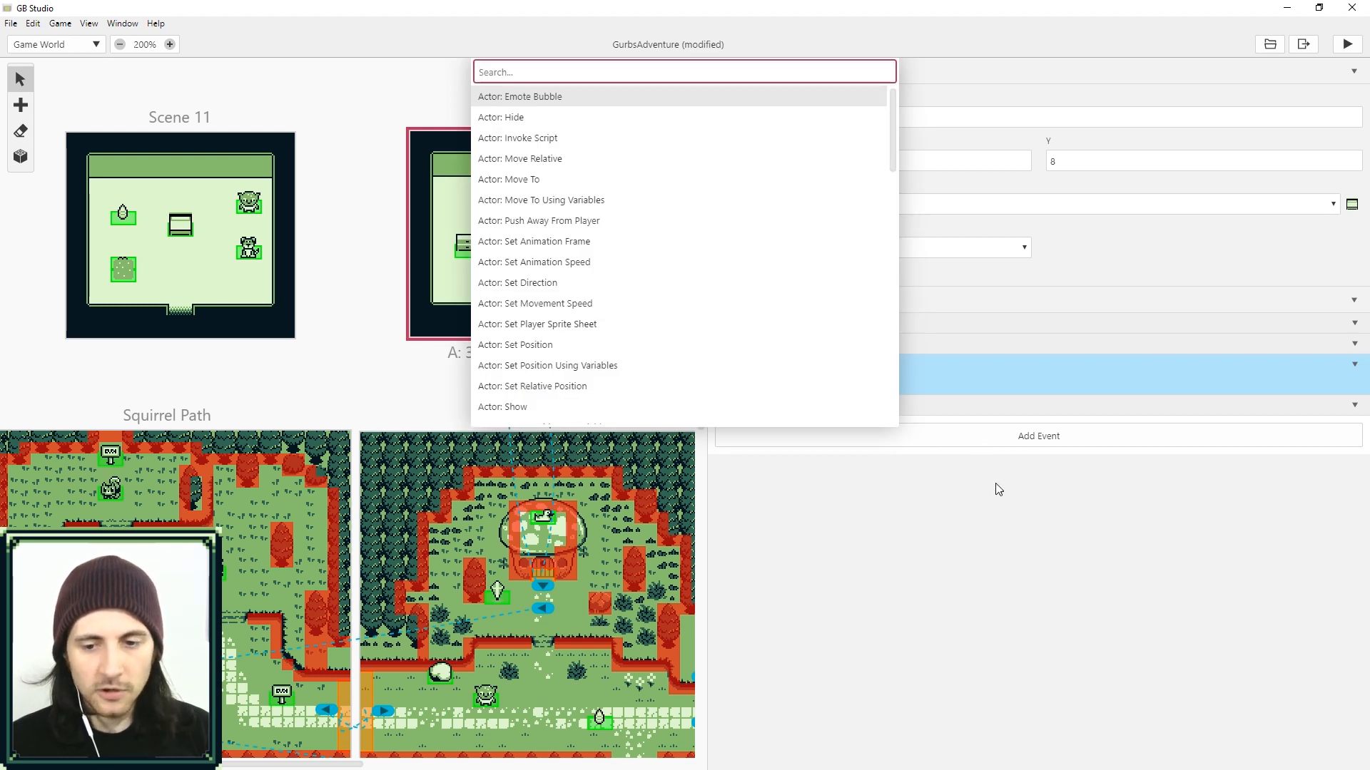
{"action": "mouse_move", "coordinate": [946, 474]}
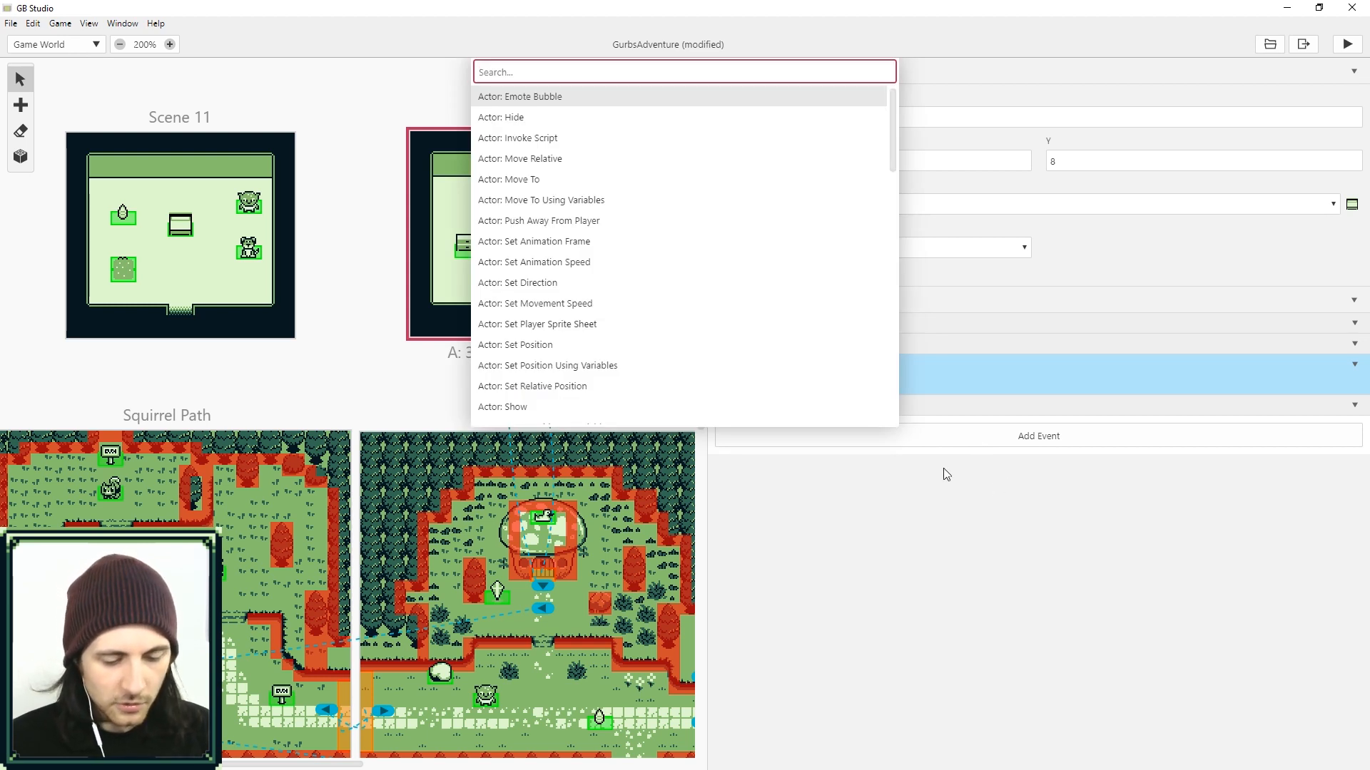
{"action": "type", "text": "set"}
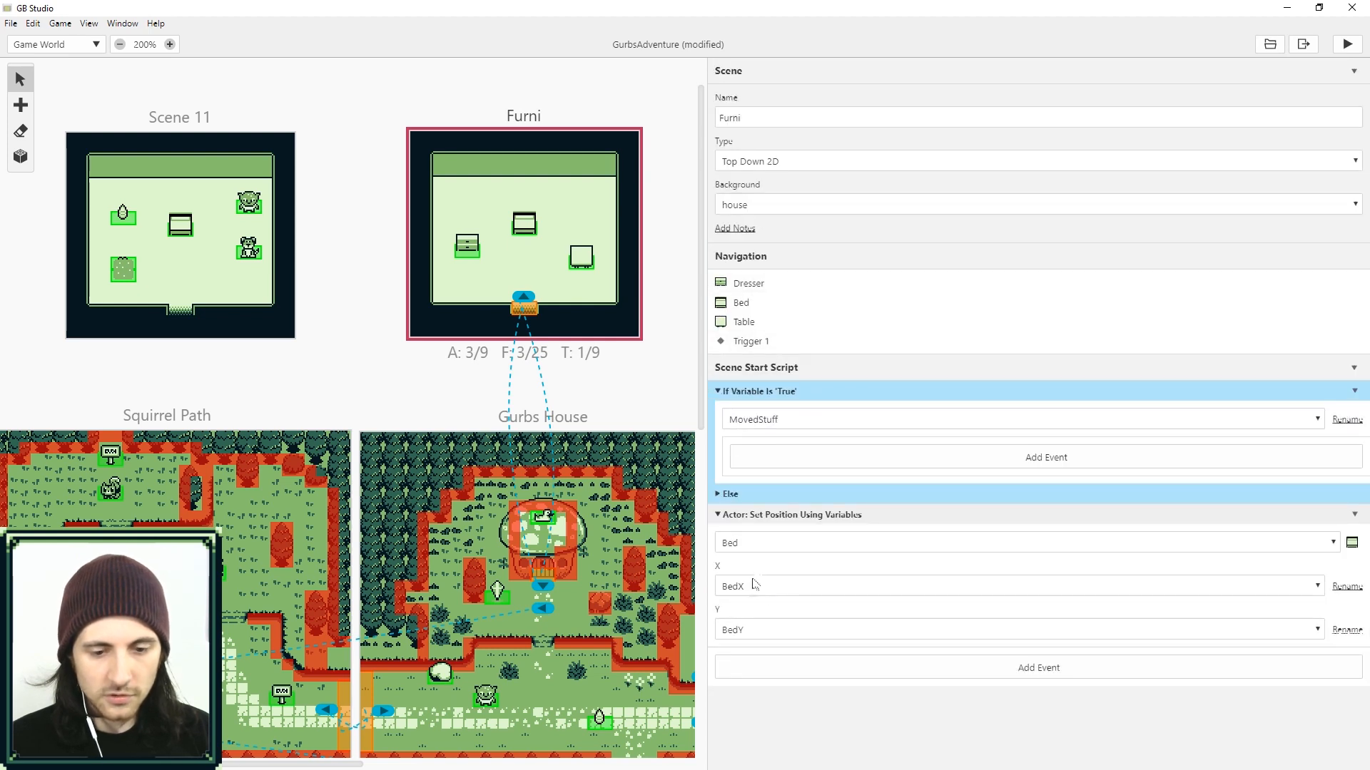
Step: Review the Bed's push script, test-play pushing the bed, and expand the Else branch with BedX 14, BedY 6
{"action": "left_click", "coordinate": [525, 223]}
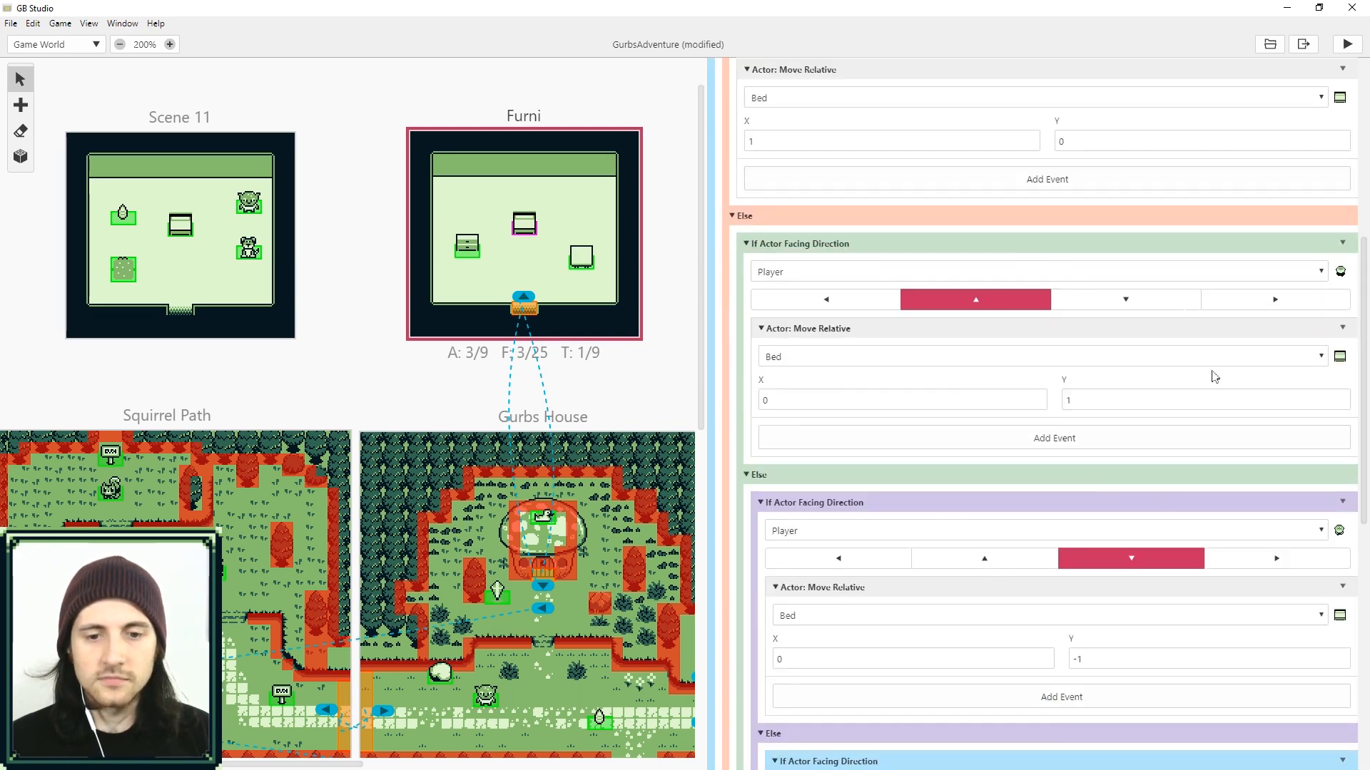
{"action": "scroll", "scroll_direction": "down", "scroll_amount": 3}
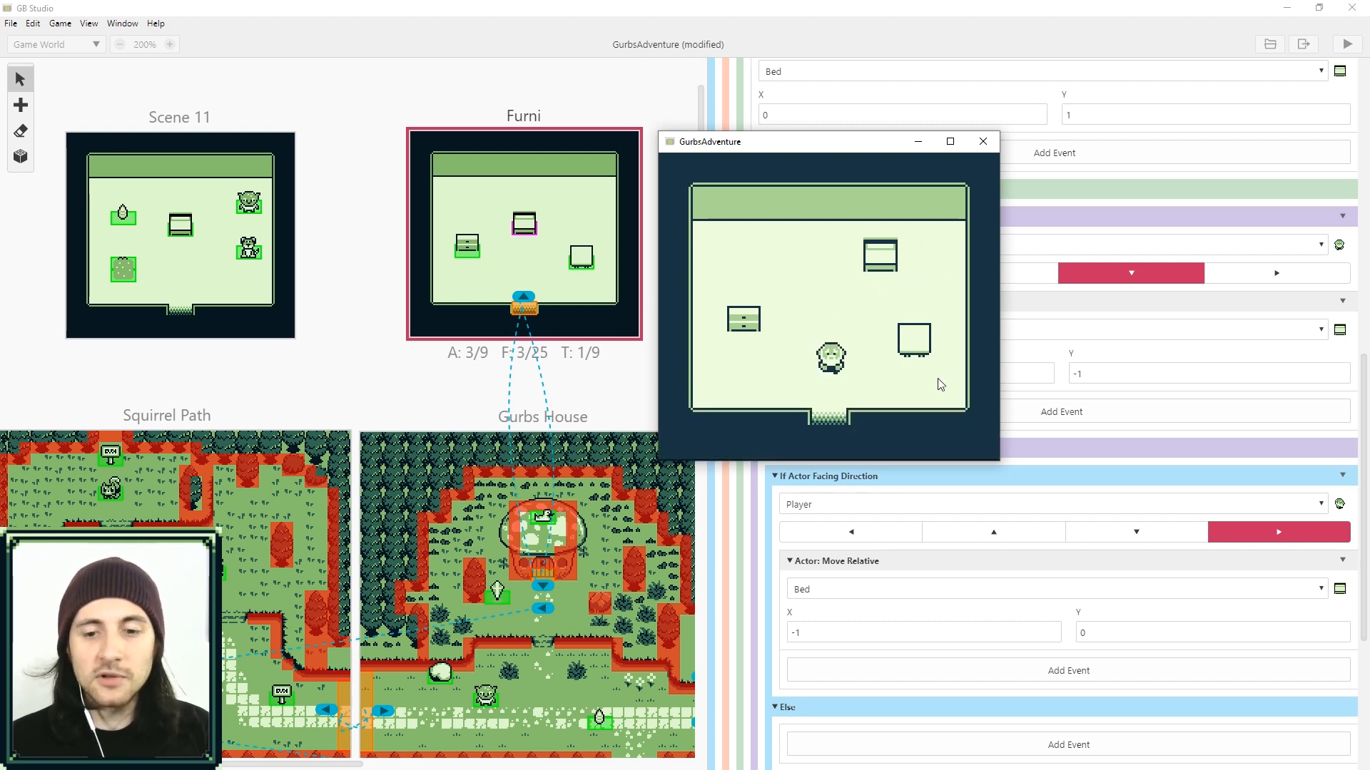
{"action": "left_click_drag", "start_coordinate": [828, 141], "coordinate": [637, 141]}
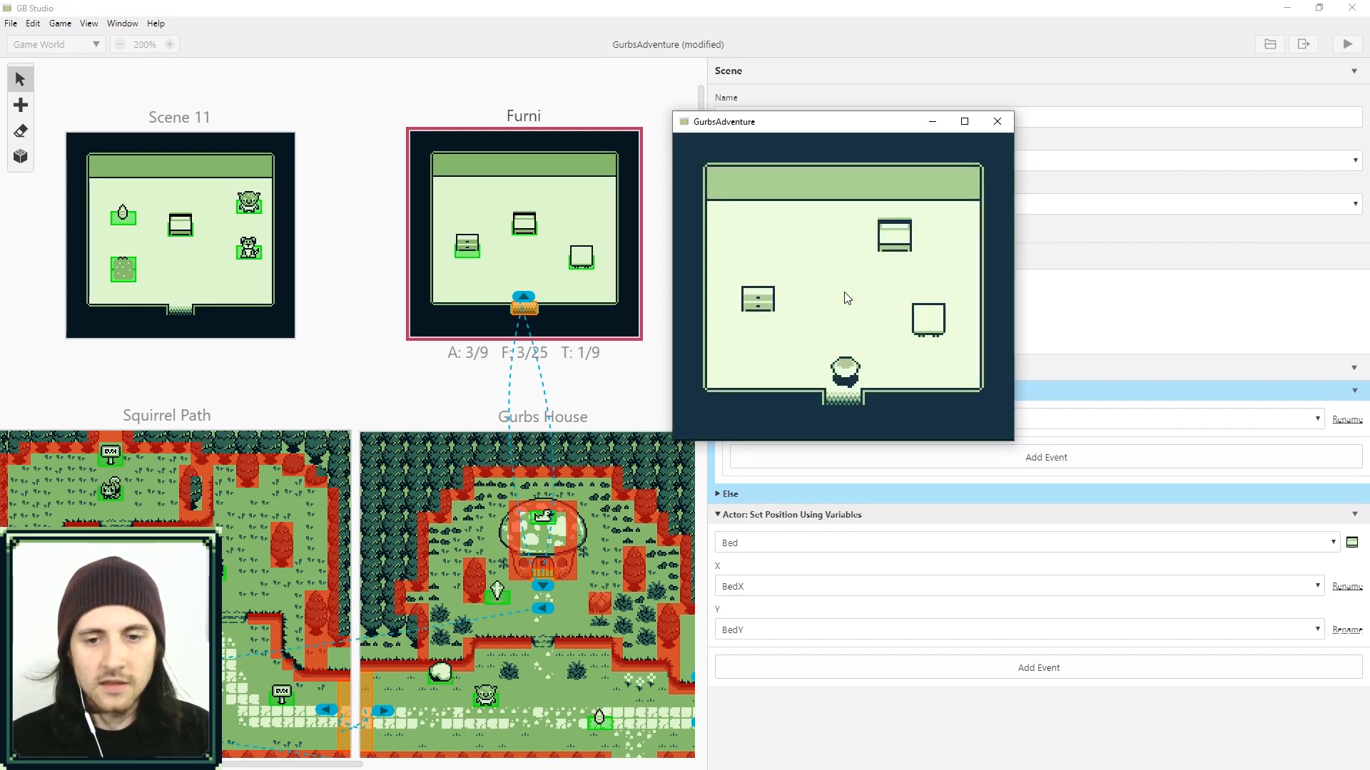
{"action": "mouse_move", "coordinate": [942, 251]}
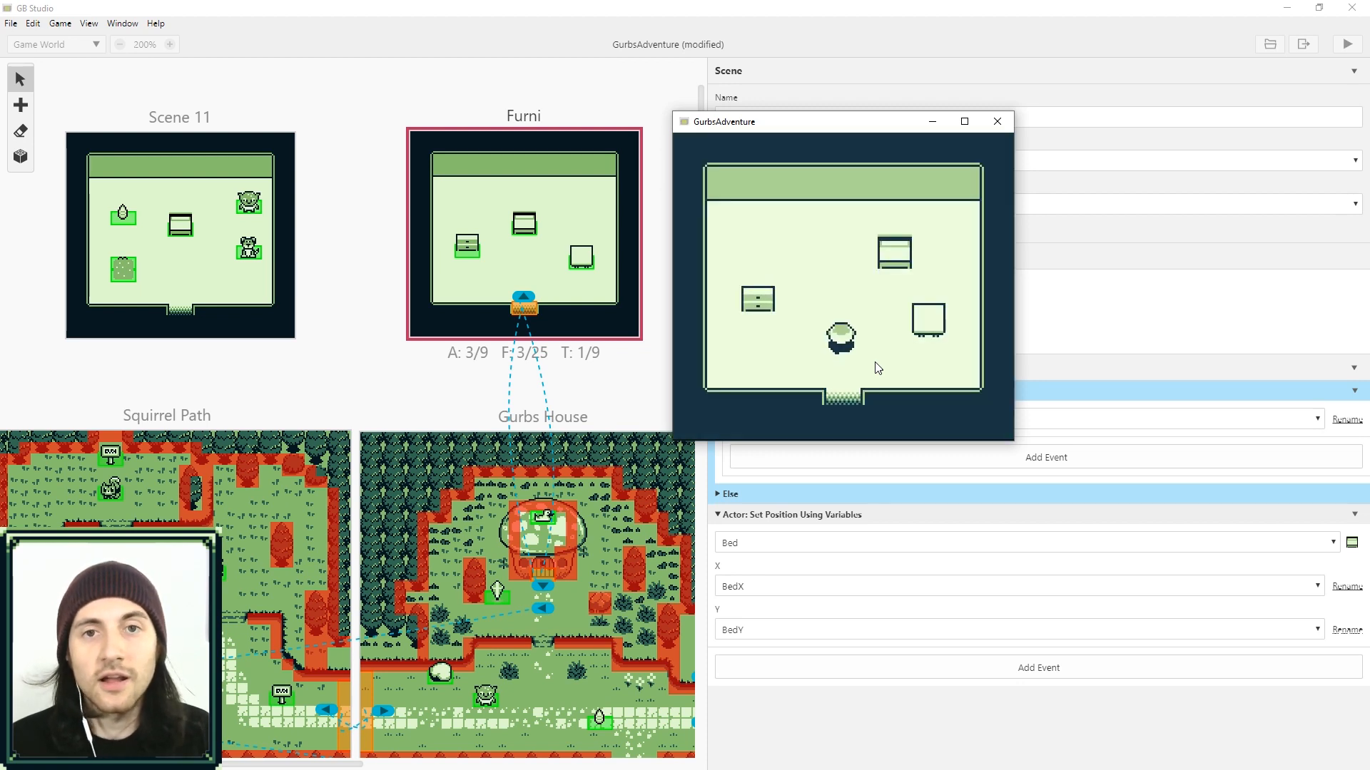
{"action": "left_click", "coordinate": [996, 120]}
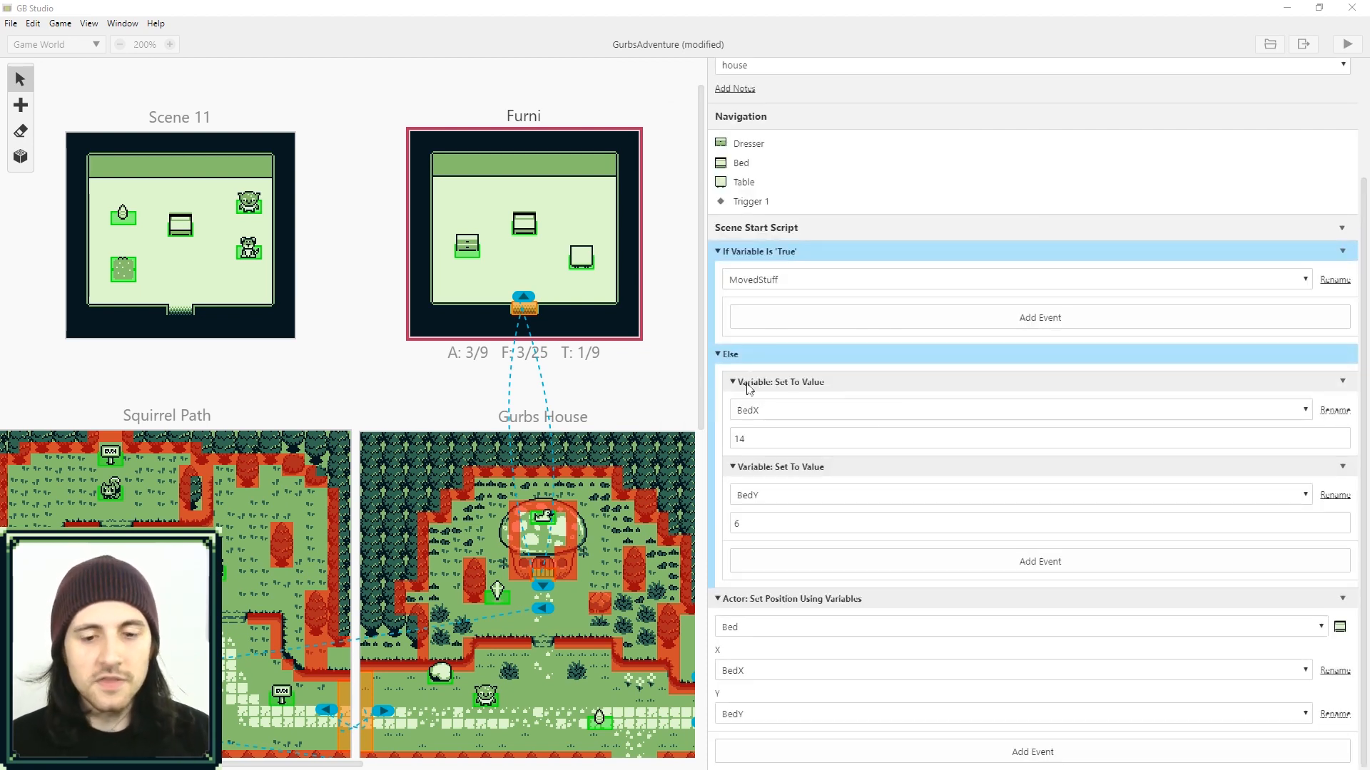
{"action": "mouse_move", "coordinate": [760, 506]}
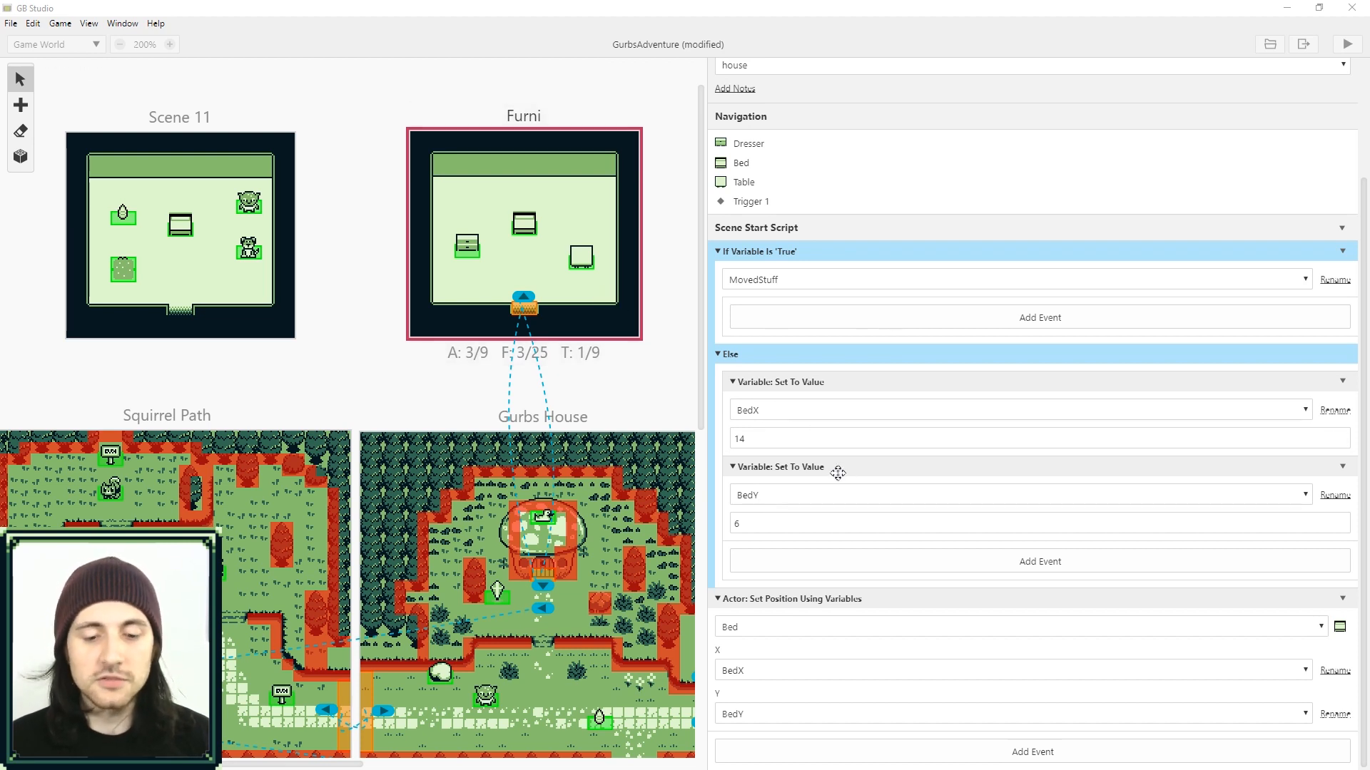
Step: Drag the Bed to the room's top-left so it starts at X 9, Y 7
{"action": "left_click", "coordinate": [522, 226]}
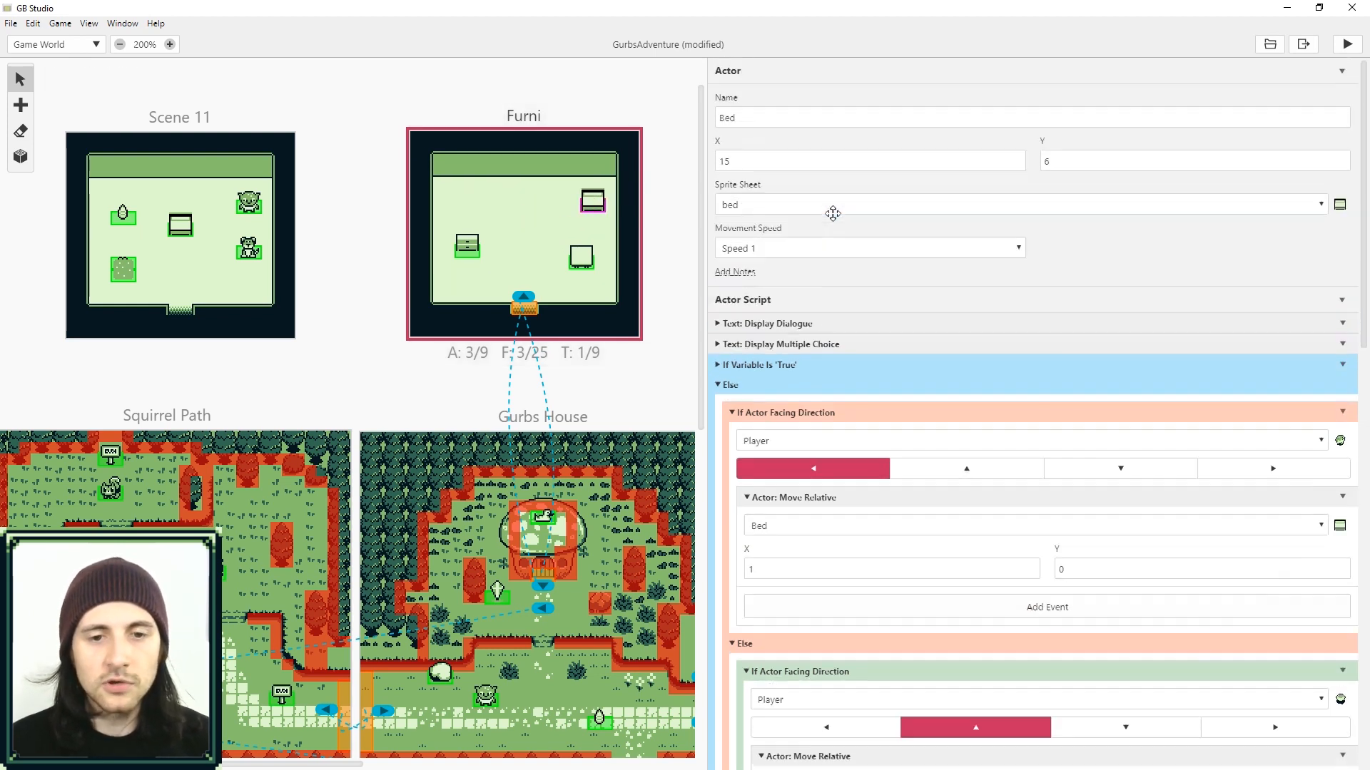
{"action": "left_click_drag", "start_coordinate": [591, 201], "coordinate": [443, 191]}
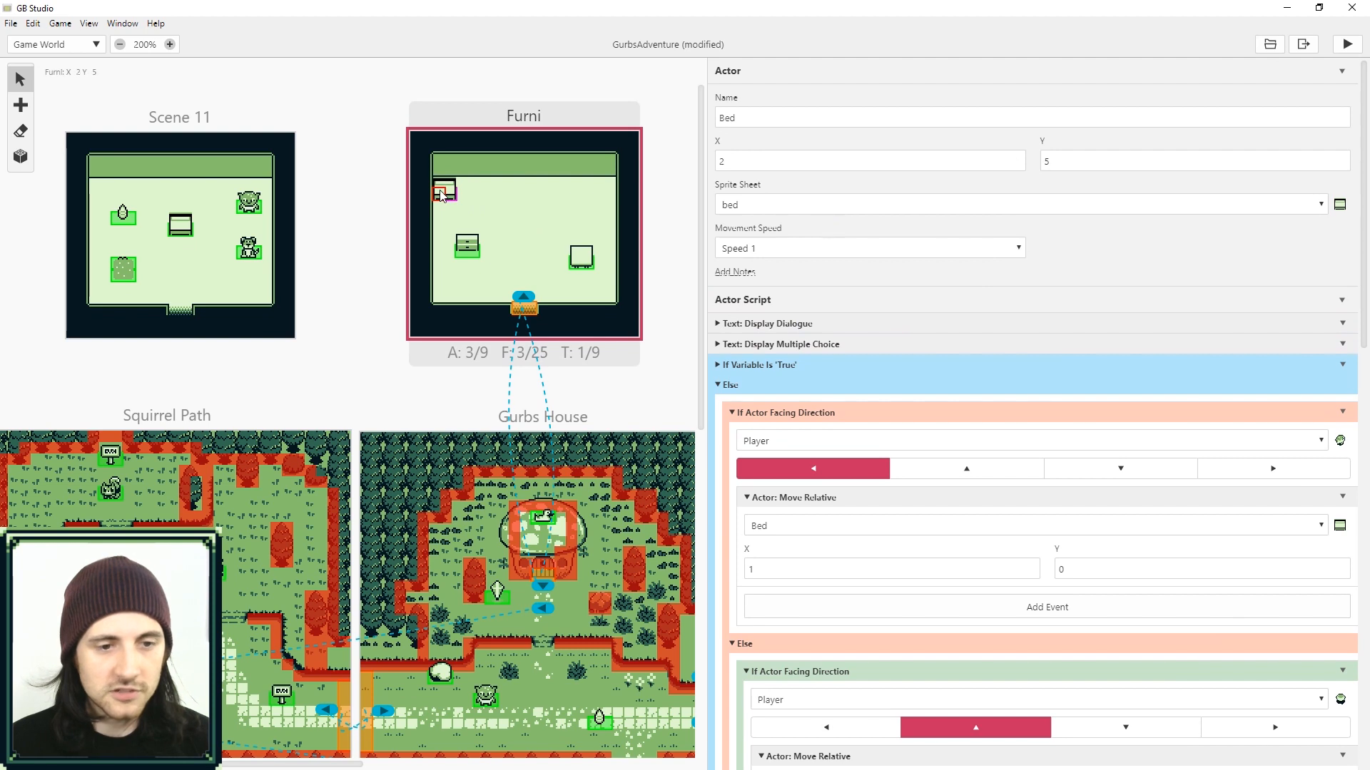
{"action": "left_click", "coordinate": [1188, 160]}
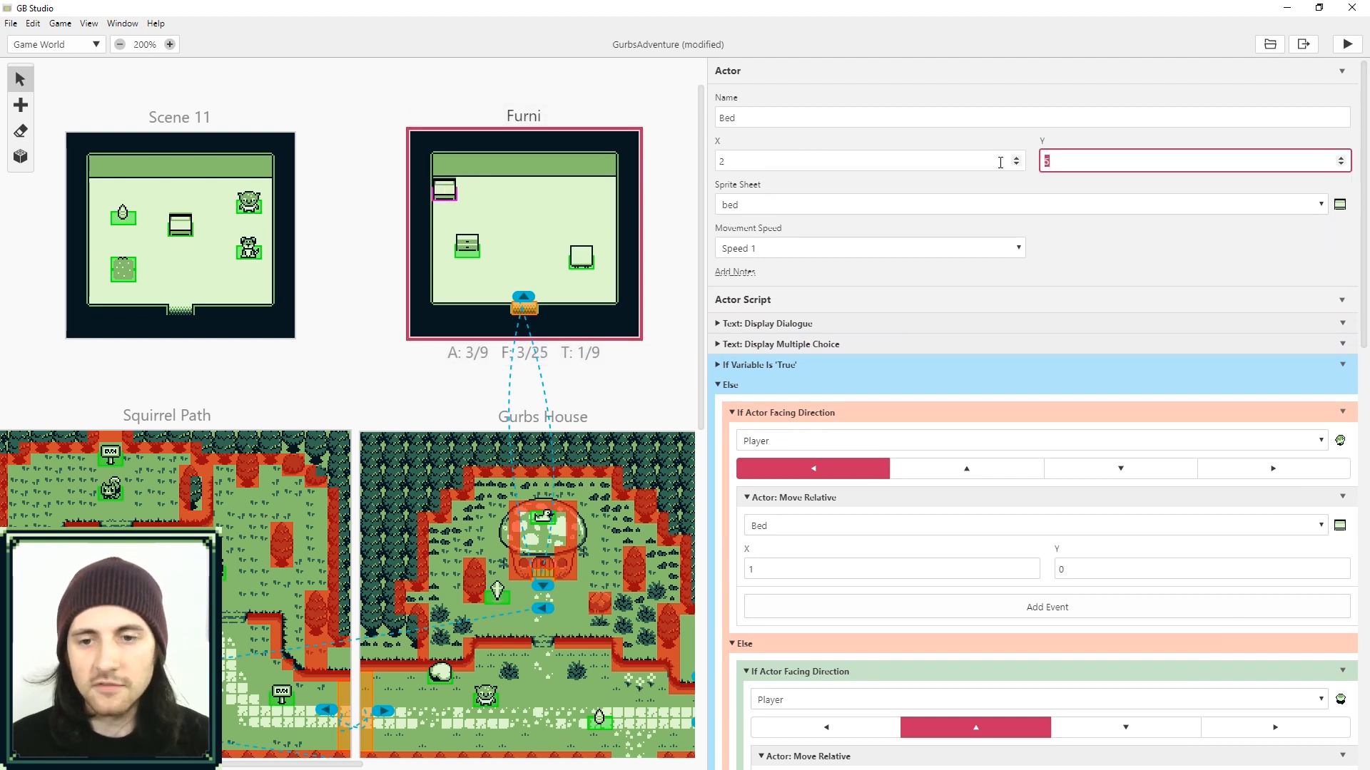
Step: Return to Furni's start script and scroll down through its events
{"action": "left_click", "coordinate": [522, 114]}
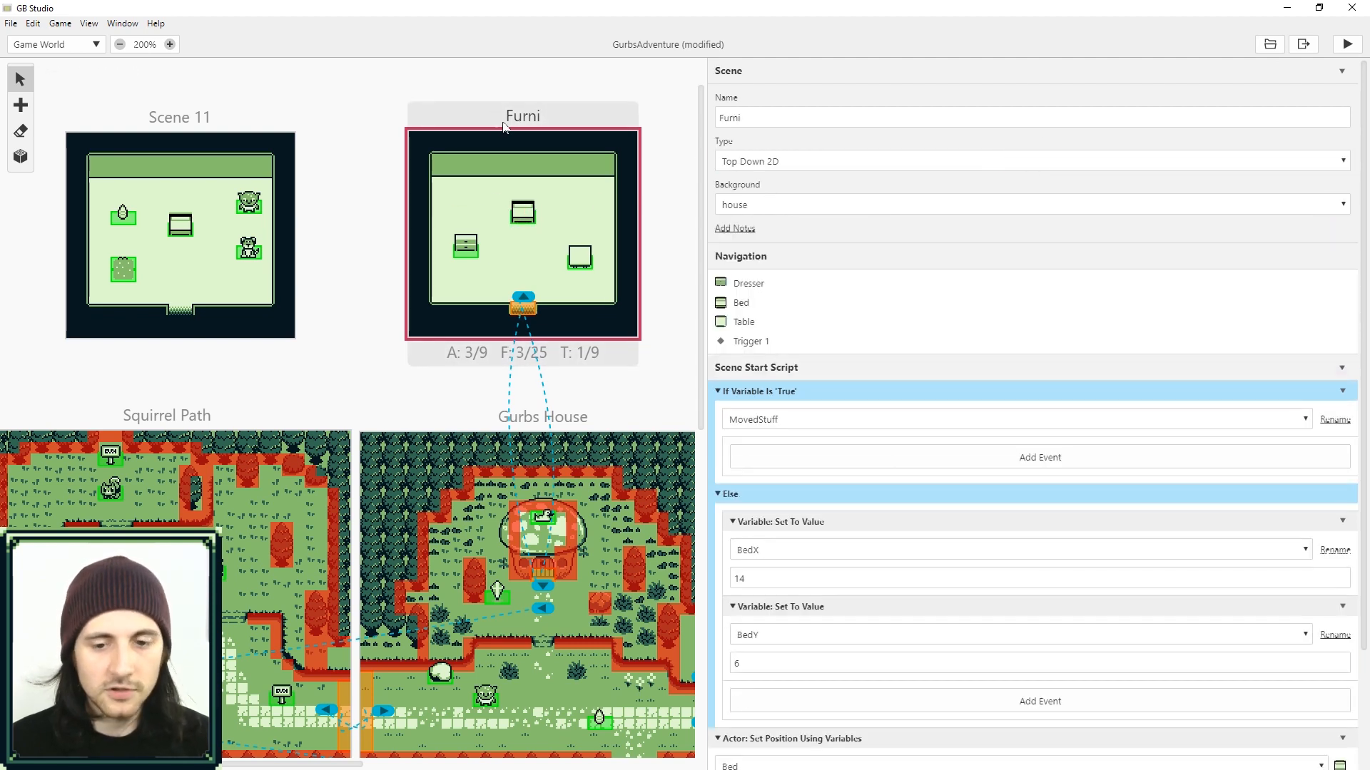
{"action": "scroll", "scroll_direction": "down", "scroll_amount": 3}
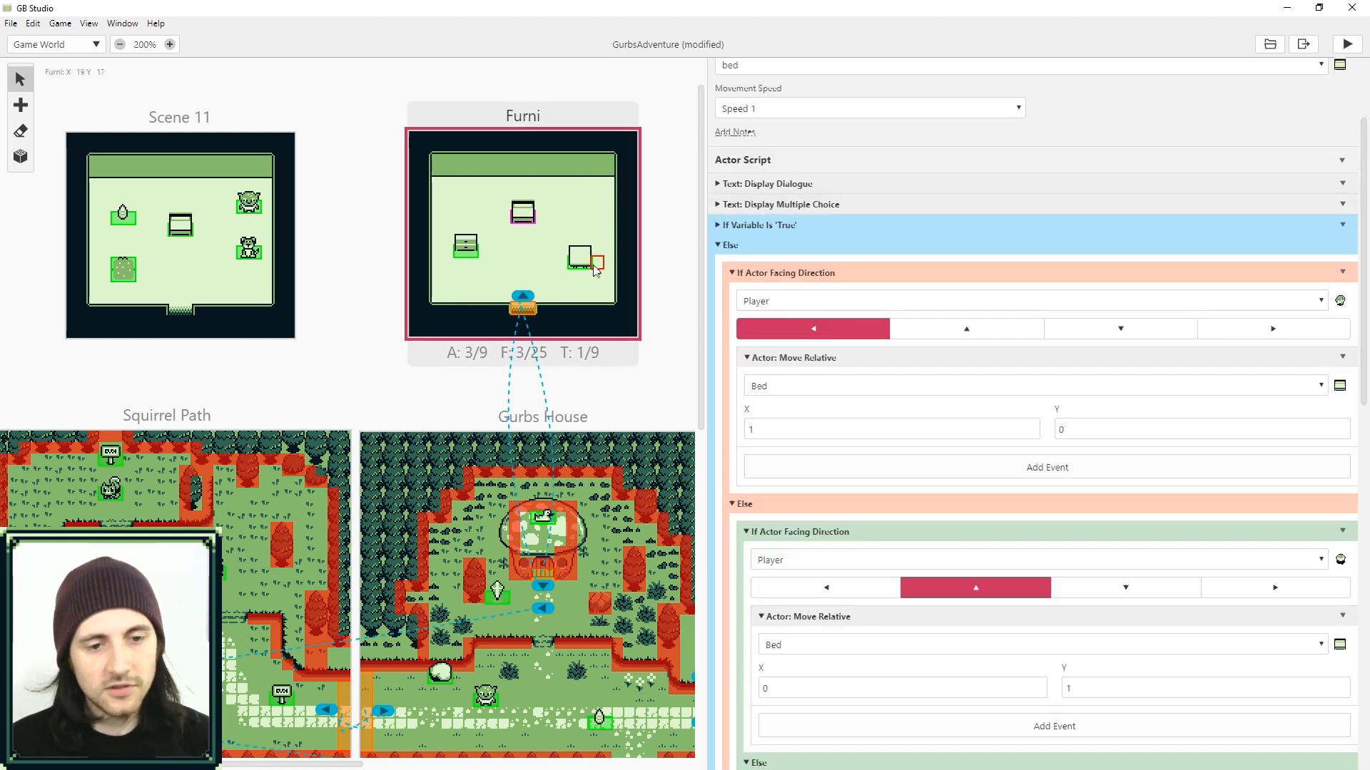
{"action": "scroll", "scroll_direction": "down", "scroll_amount": 3}
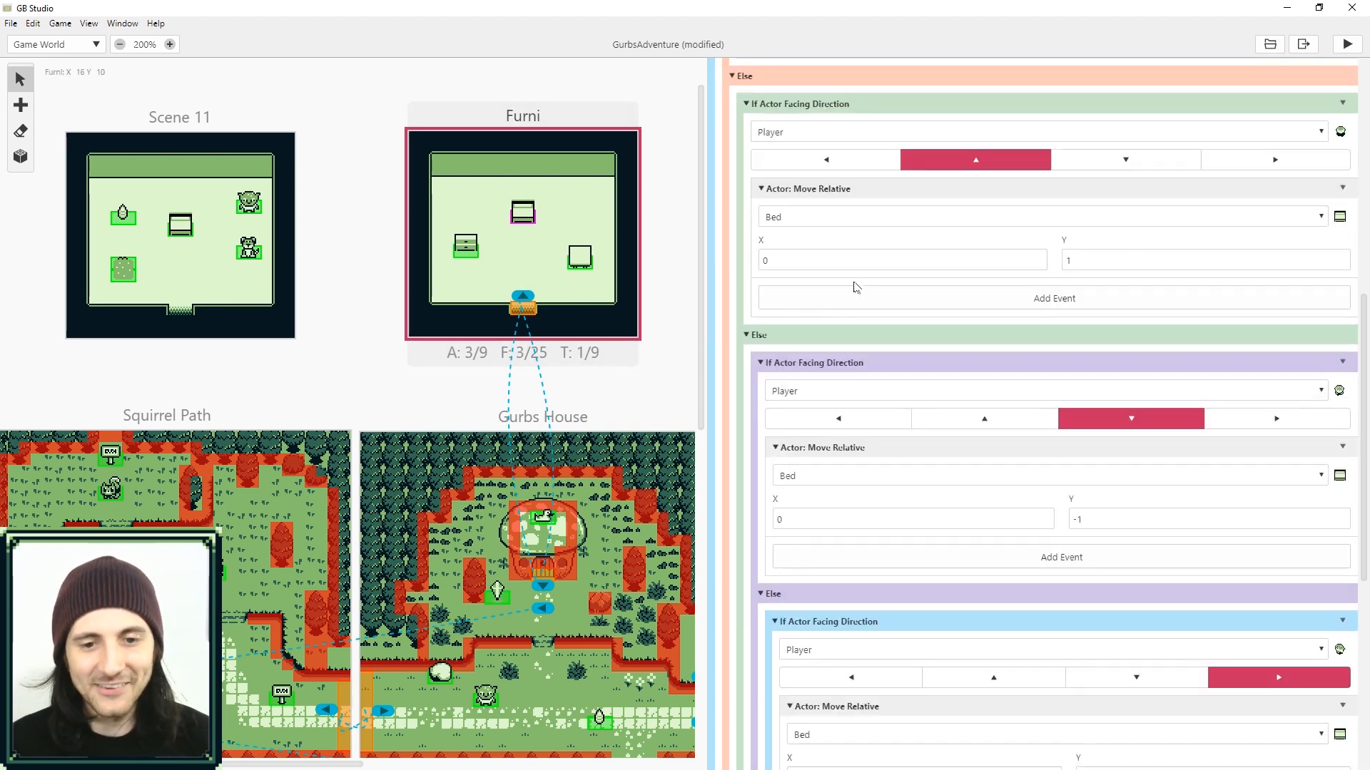
{"action": "scroll", "scroll_direction": "down", "scroll_amount": 3}
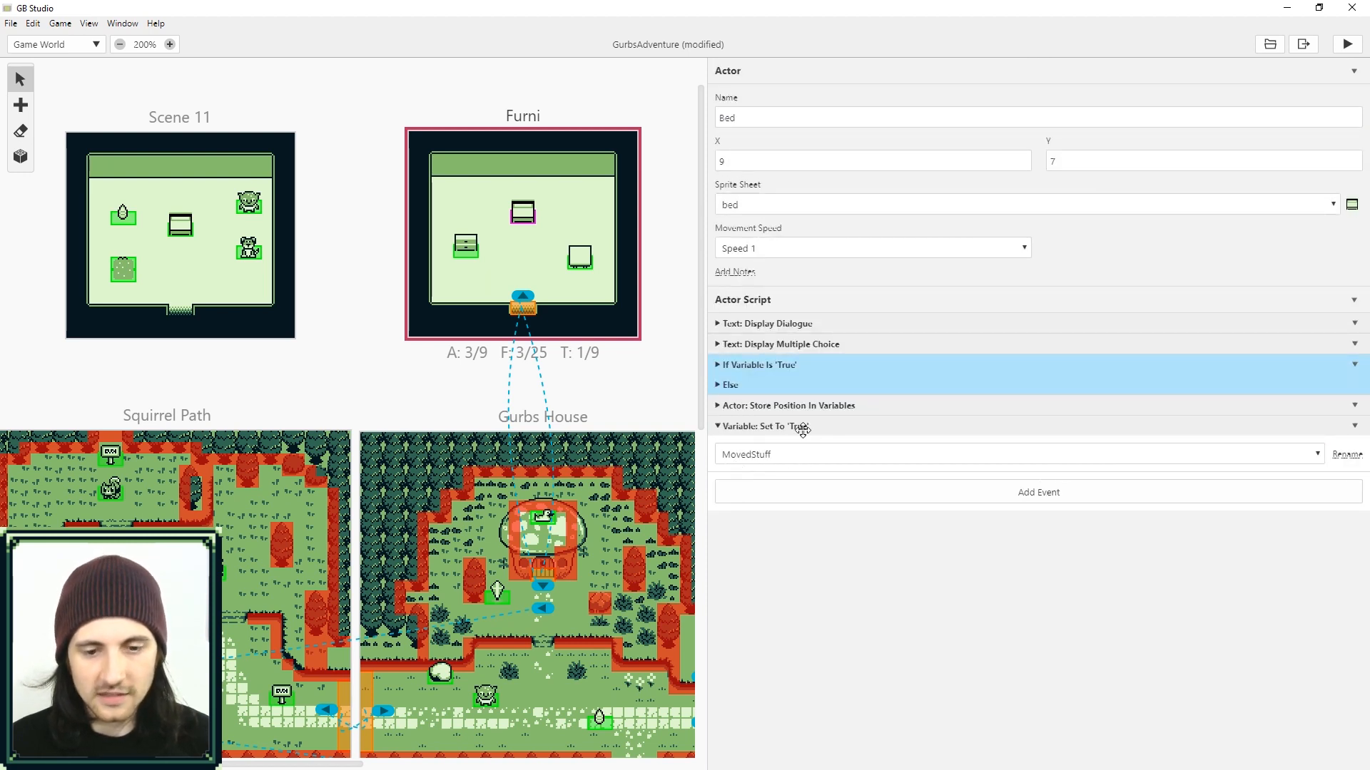
{"action": "scroll", "scroll_direction": "down", "scroll_amount": 3}
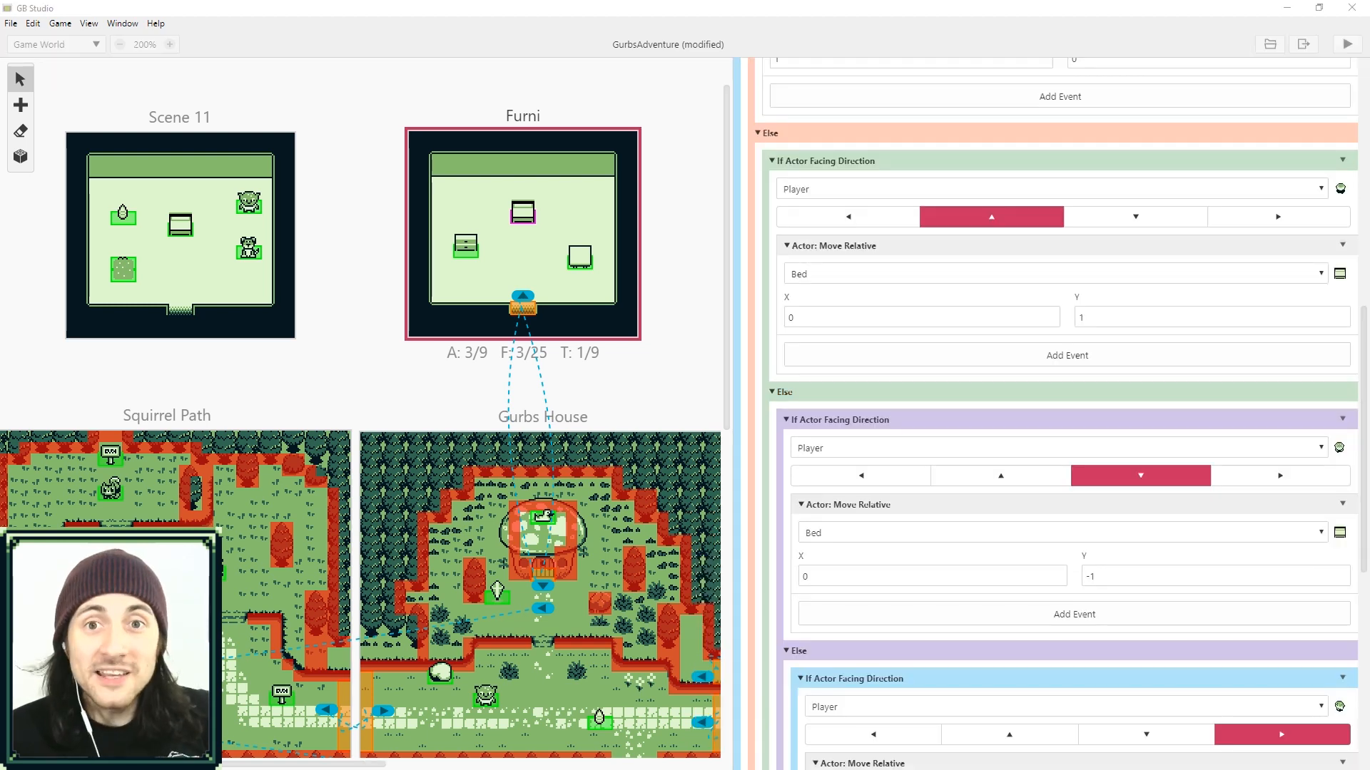